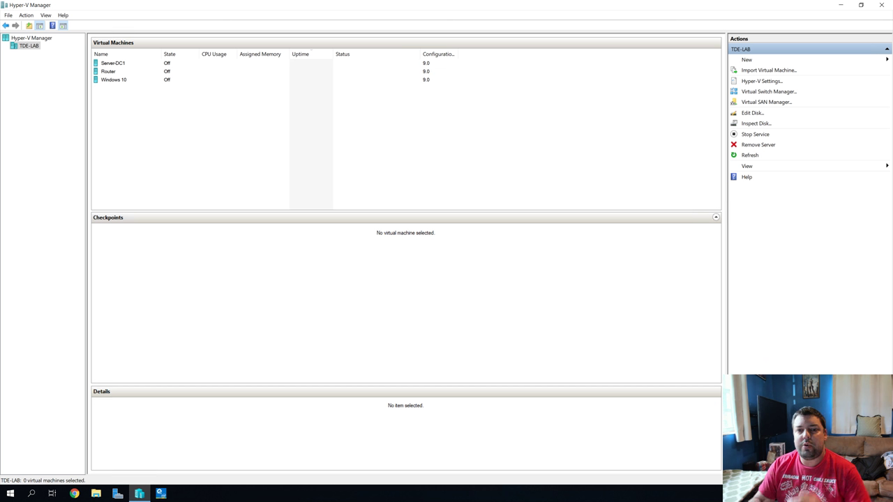
mouse_move(116, 63)
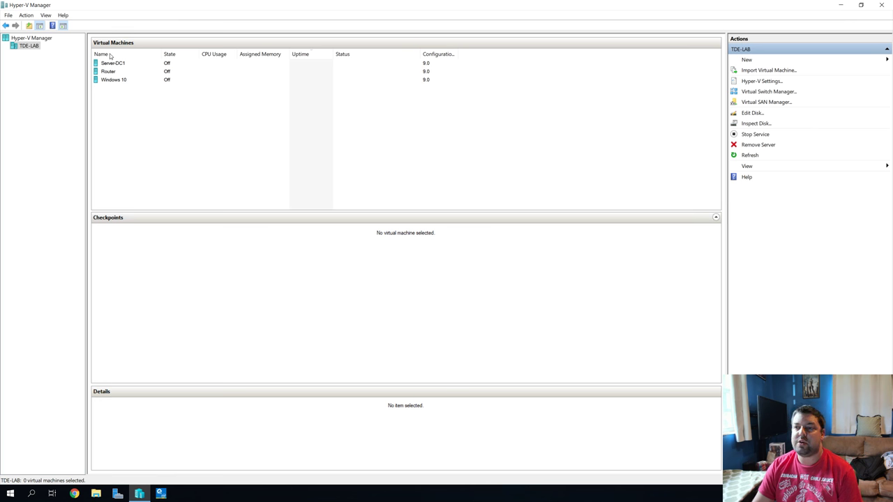
Start the Router virtual machine from its right-click menu in the Virtual Machines list
left_click(113, 62)
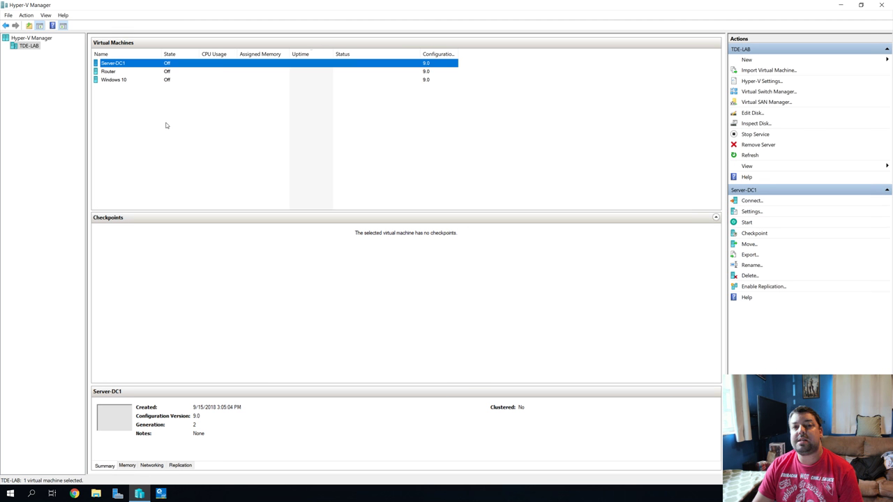
left_click(108, 71)
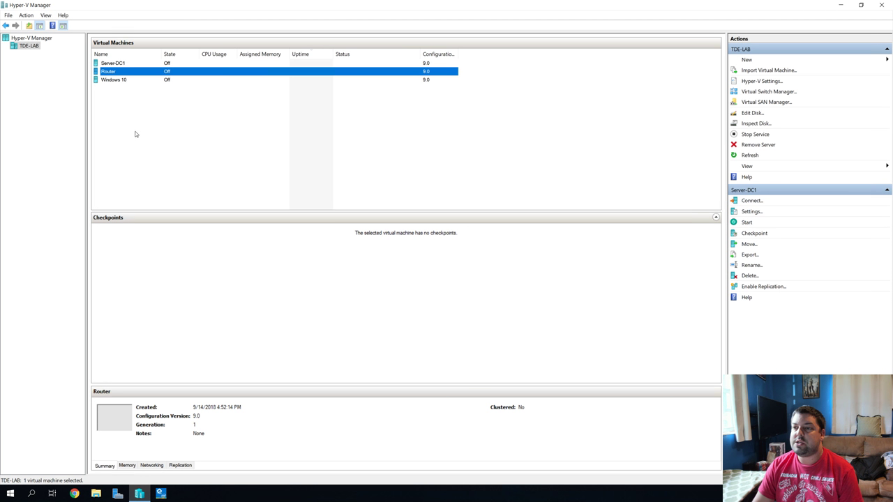
right_click(108, 72)
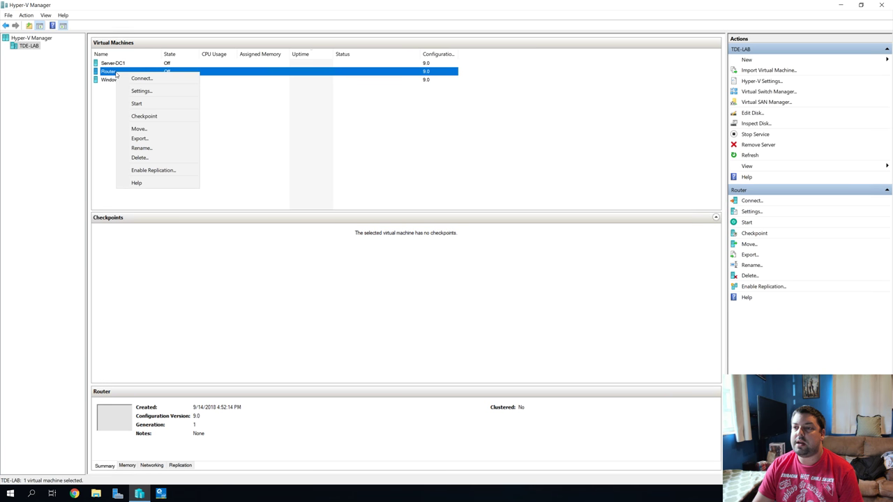
mouse_move(137, 103)
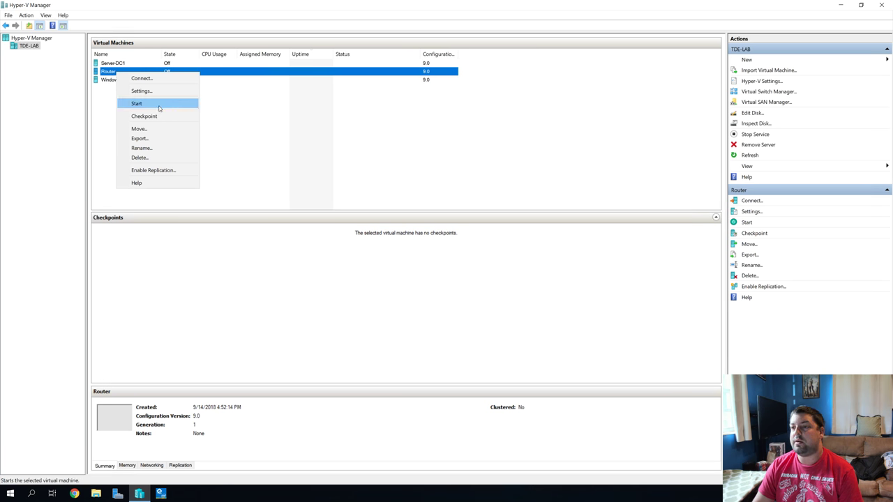
left_click(137, 103)
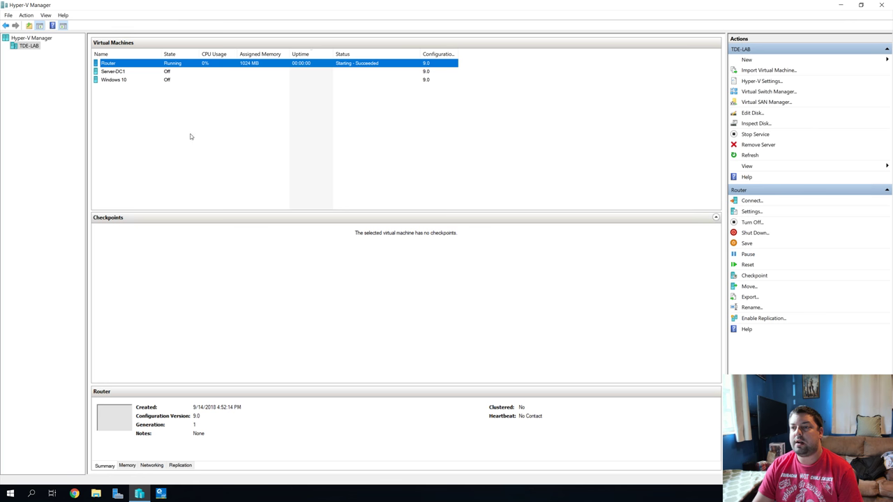
left_click(113, 71)
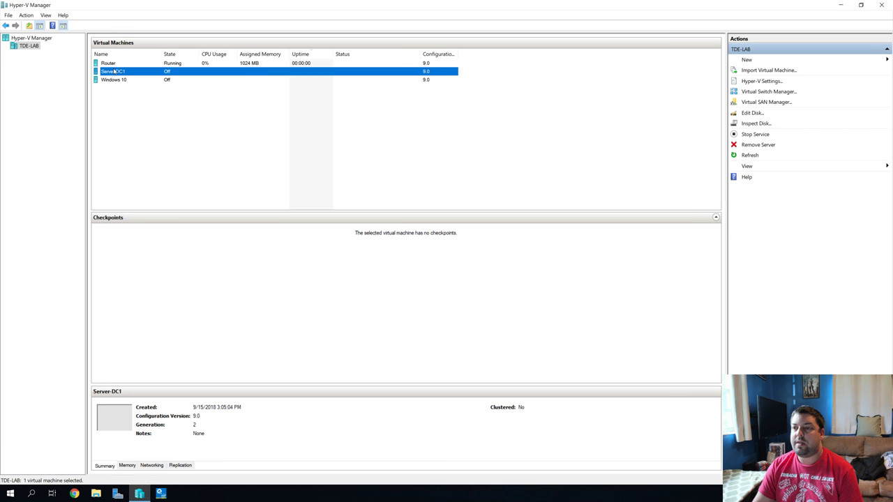
Power on Server-DC1, connect to its display and sign in with the Administrator password
double_click(112, 71)
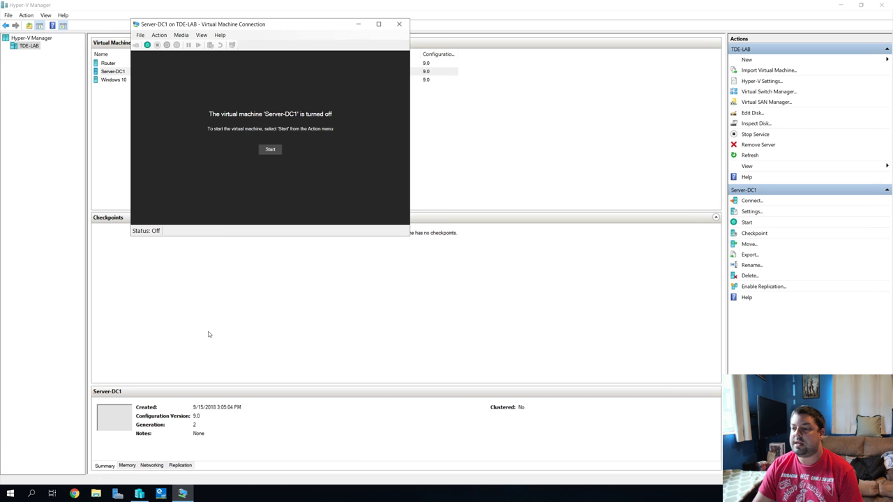
left_click(270, 149)
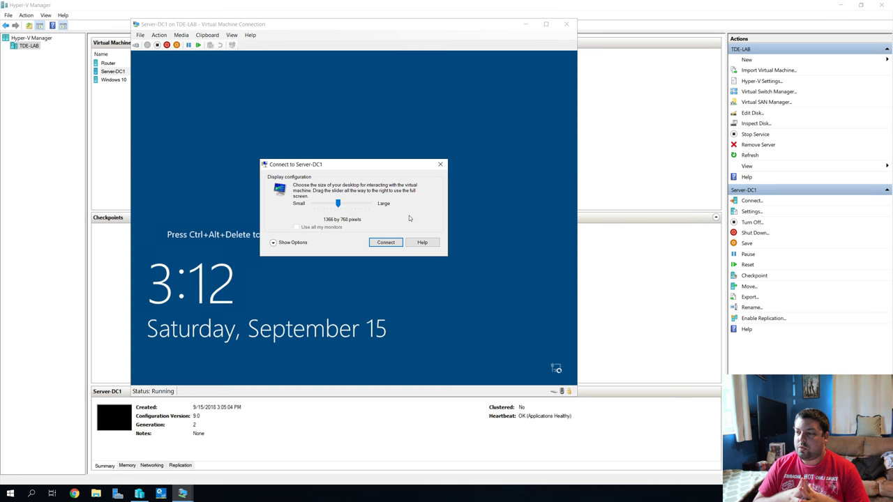
left_click(386, 242)
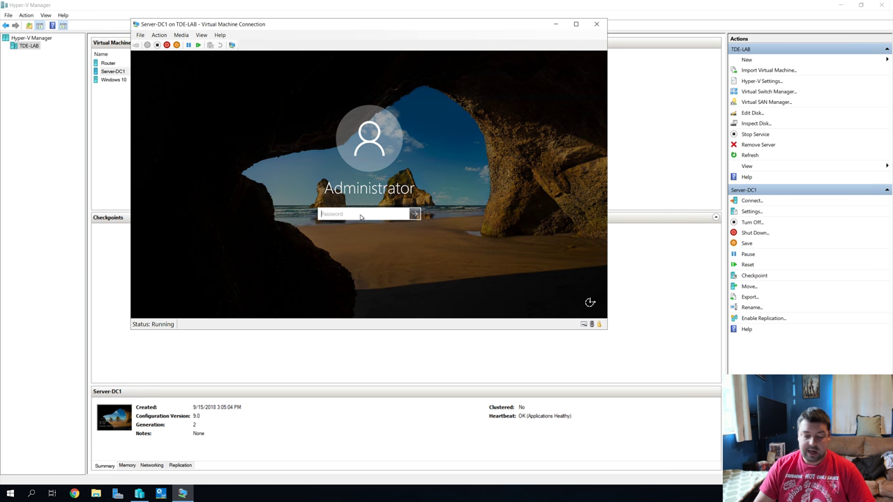
type("password")
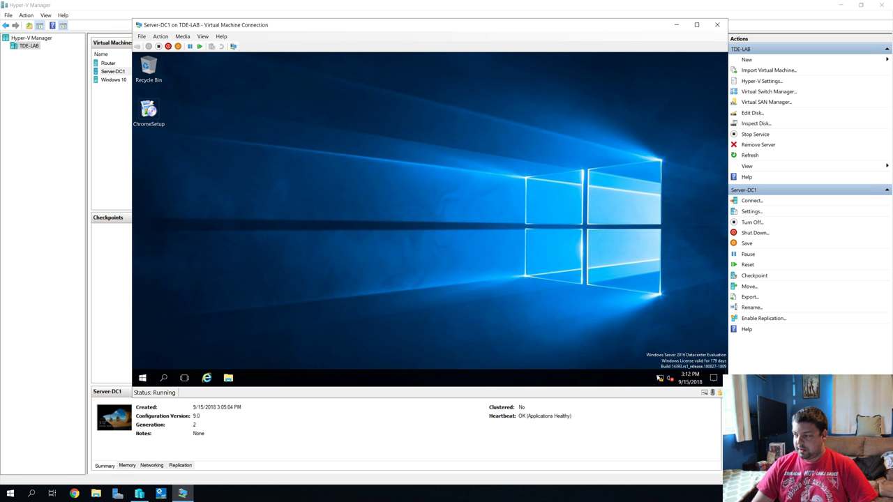
mouse_move(486, 302)
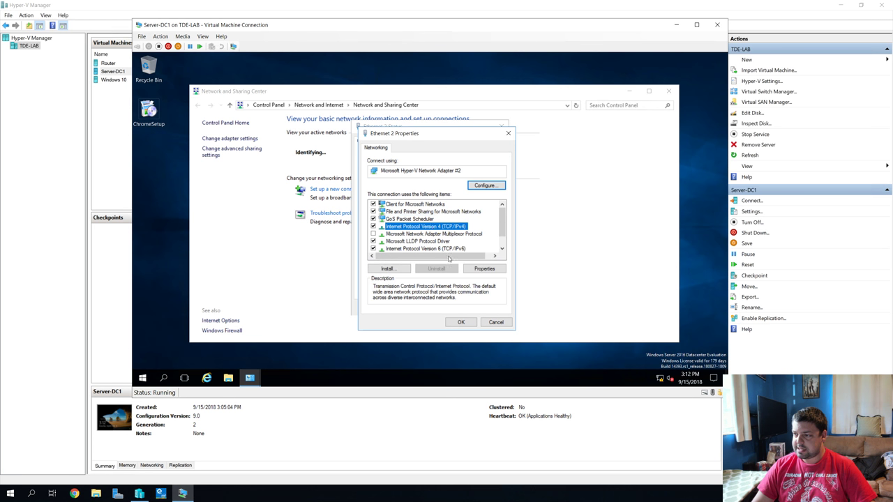
Keep Ethernet 2's IPv4 address and DNS on automatic and close its status window
left_click(484, 269)
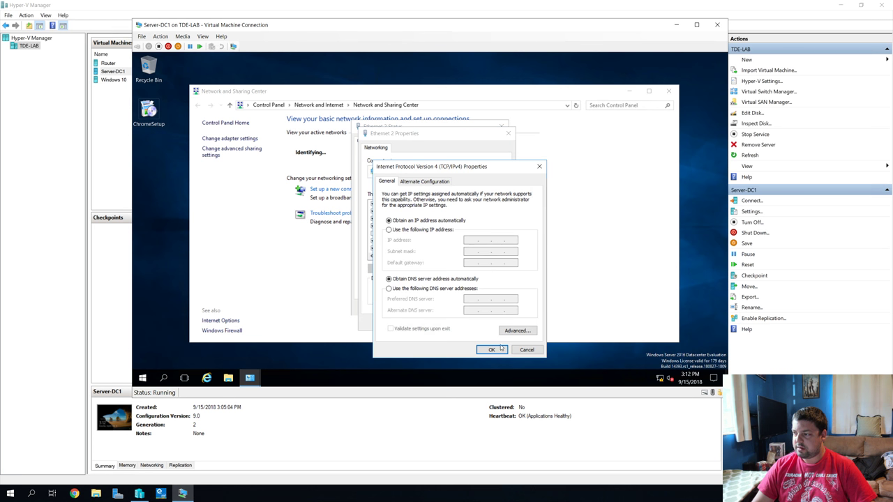
left_click(492, 350)
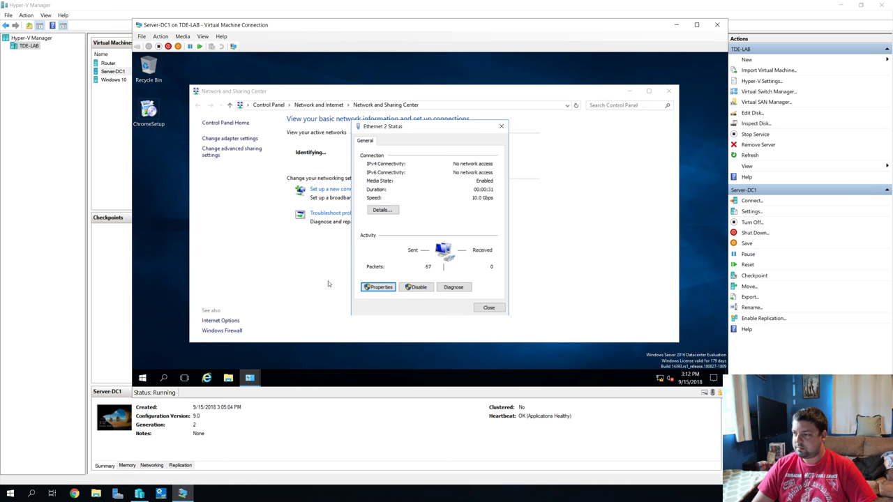
left_click(488, 307)
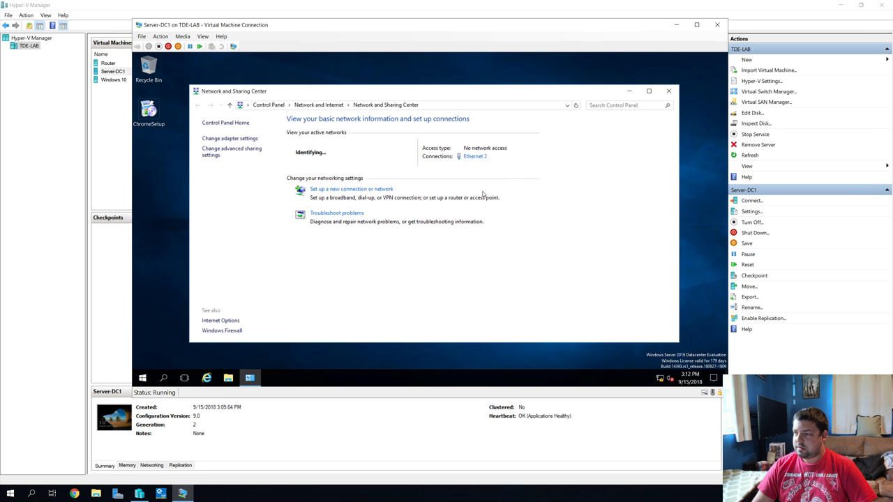
mouse_move(334, 143)
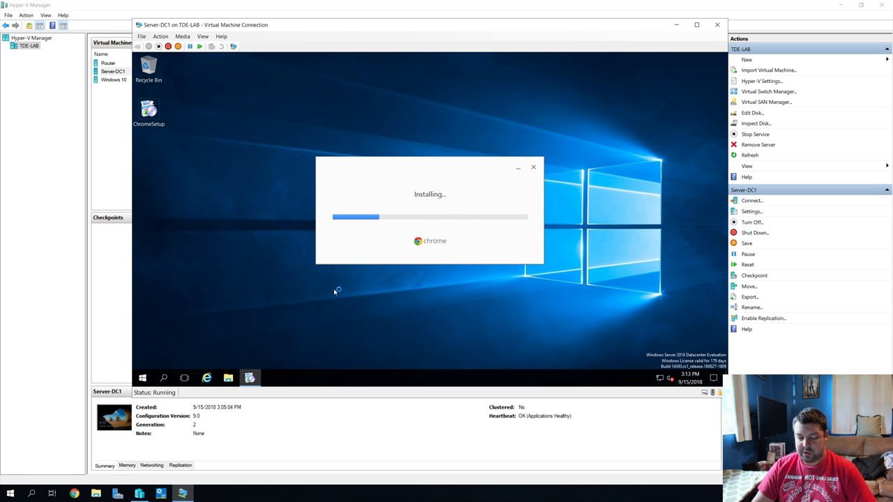
mouse_move(220, 185)
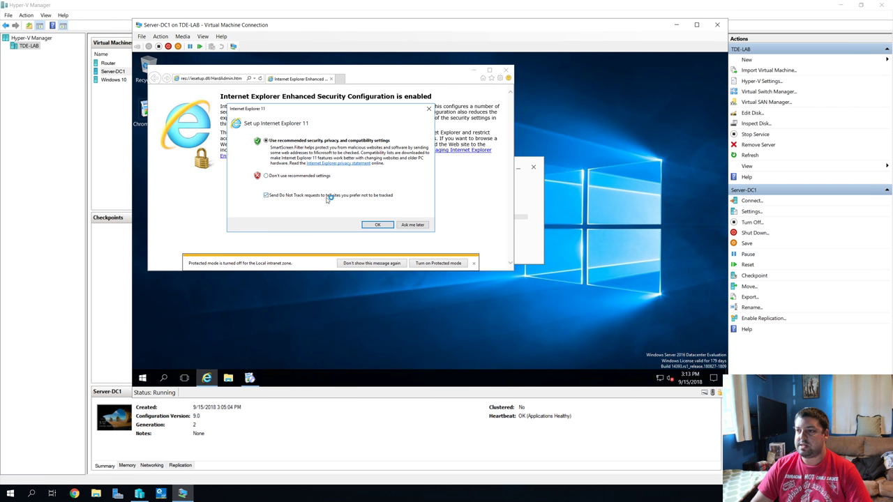
left_click(378, 224)
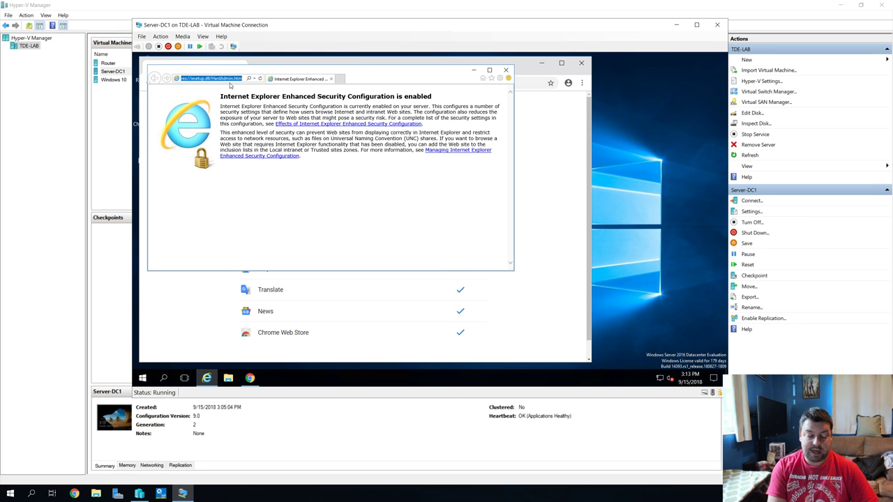
type("http://google.com/")
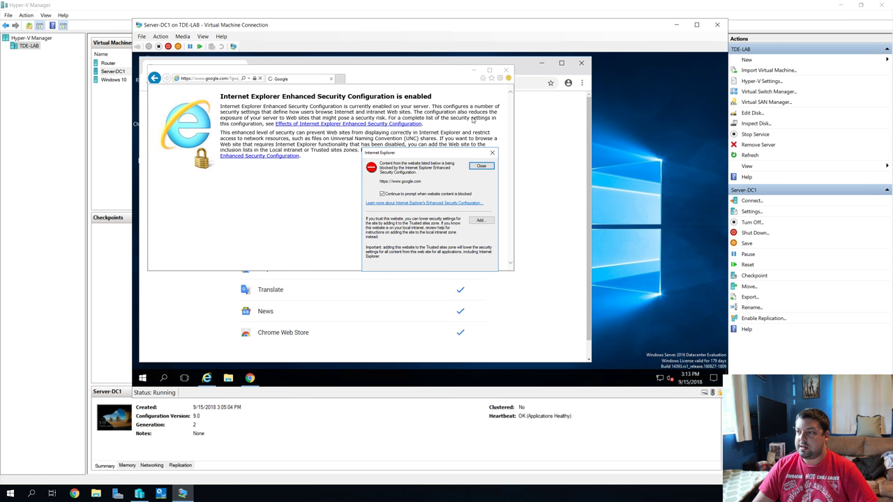
left_click(481, 165)
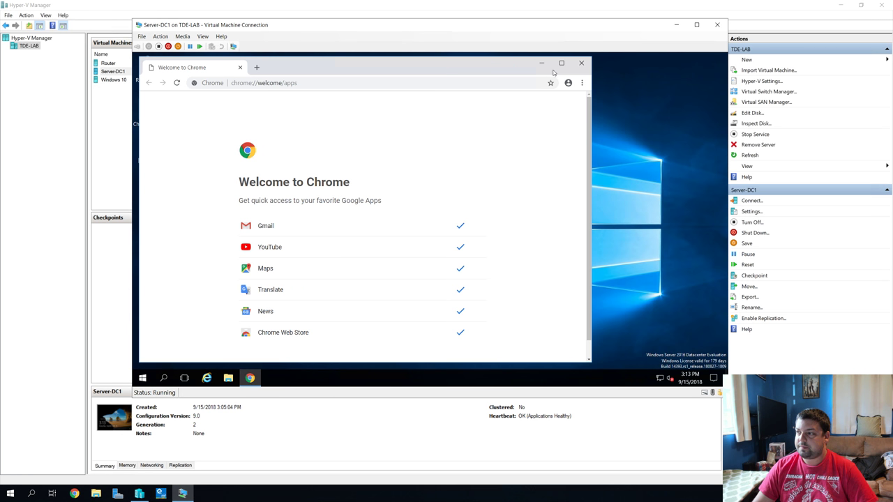
Search 'ublock origin', add uBlock Origin from the Chrome Web Store, then close Chrome
left_click(561, 63)
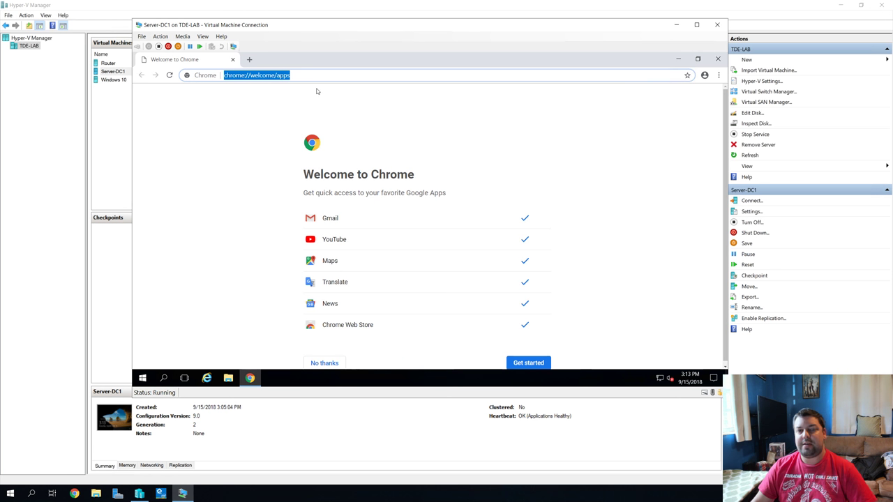
mouse_move(458, 102)
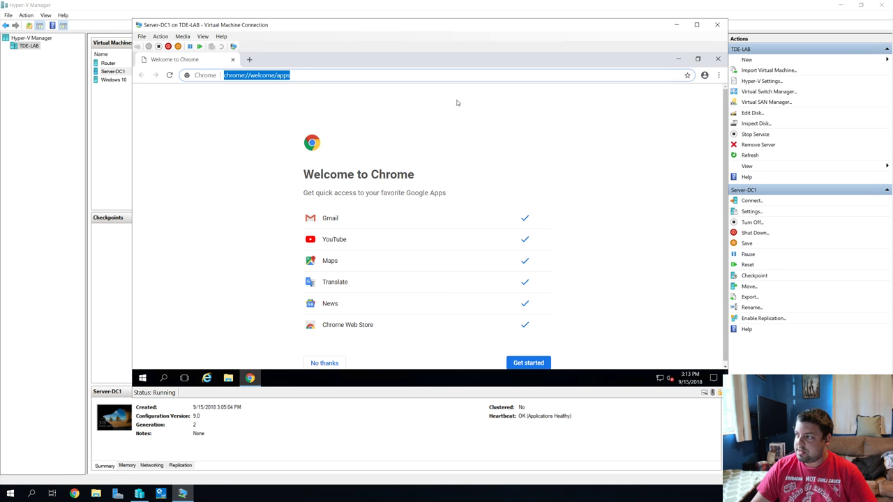
type("ublock origin")
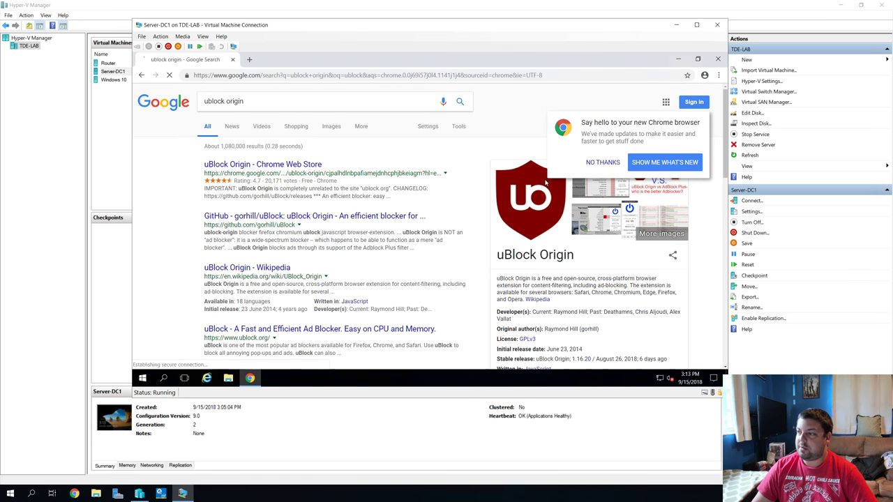
left_click(262, 164)
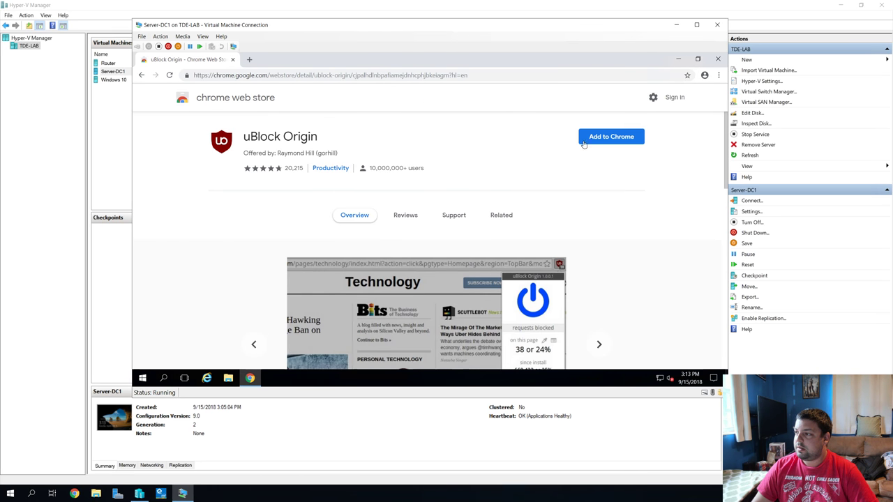
left_click(611, 136)
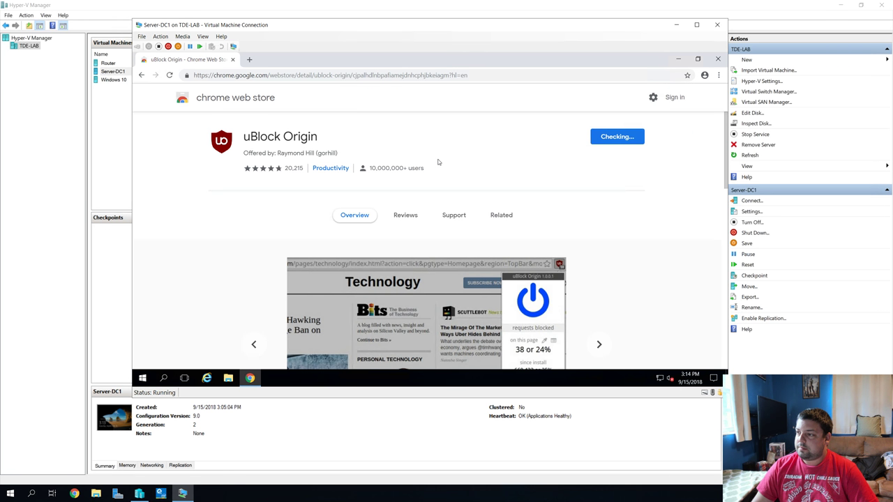
mouse_move(582, 137)
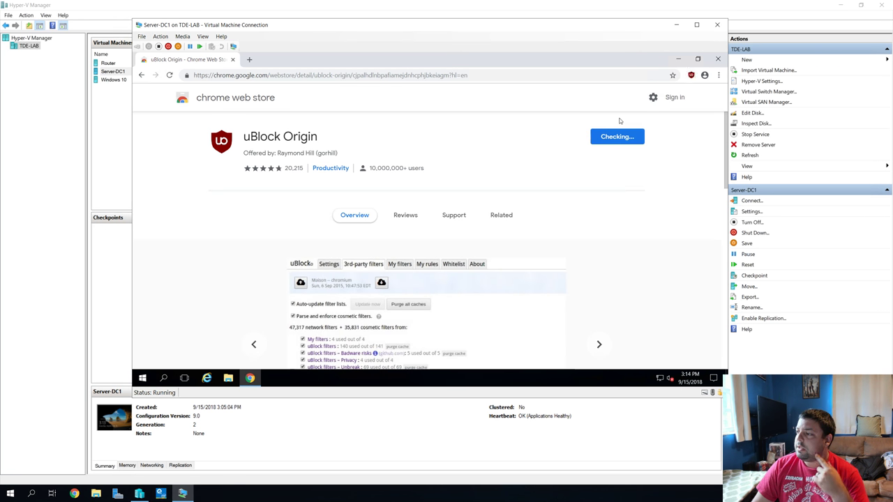
left_click(501, 215)
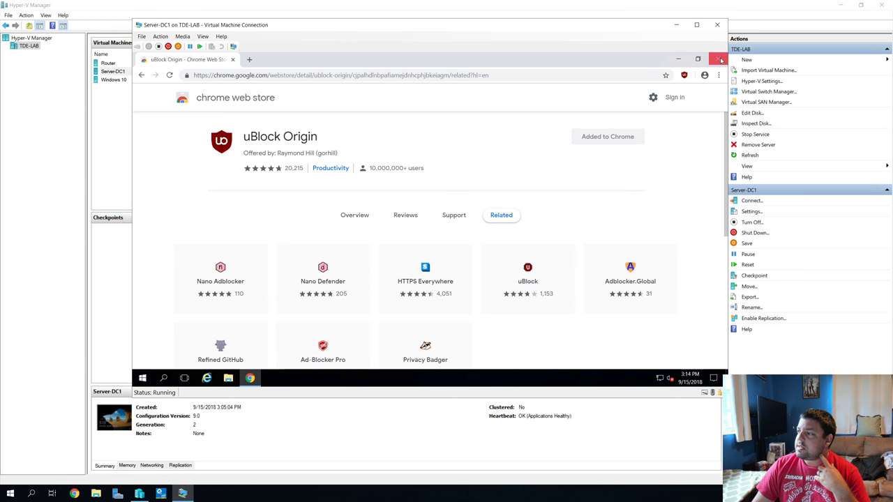
left_click(720, 59)
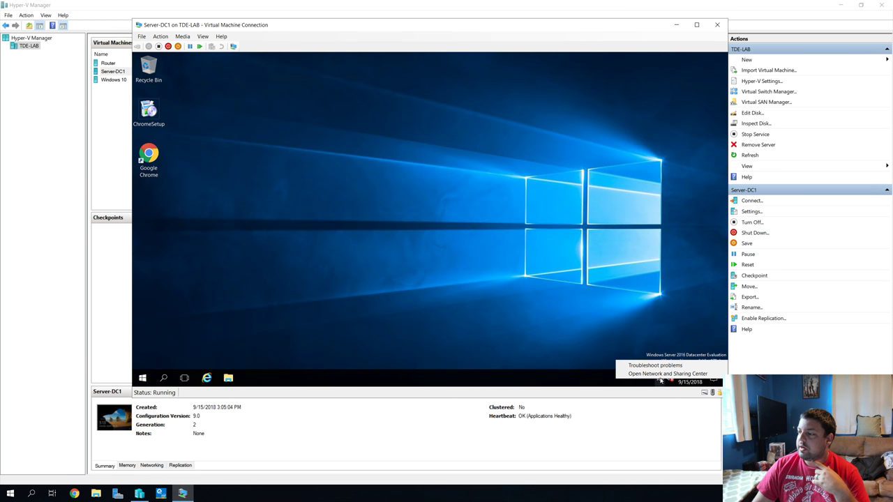
Check Ethernet 2's DHCP-assigned address in Network Connection Details, then close it
left_click(667, 373)
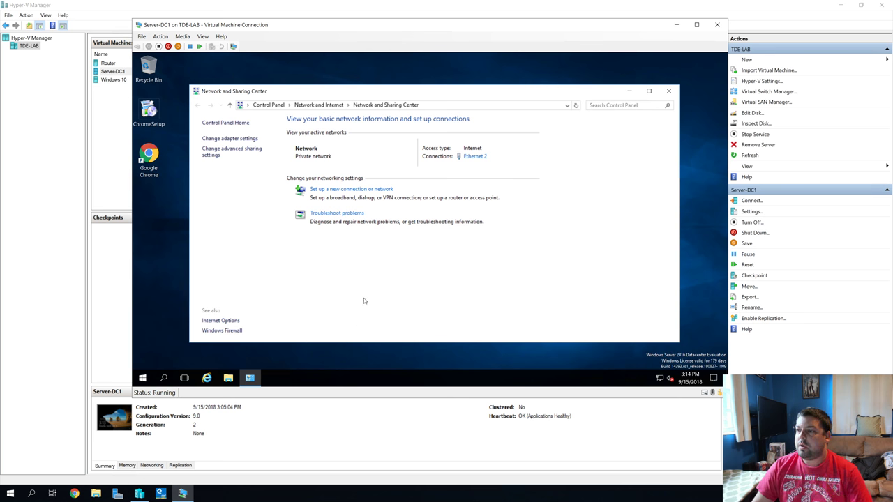
left_click(475, 156)
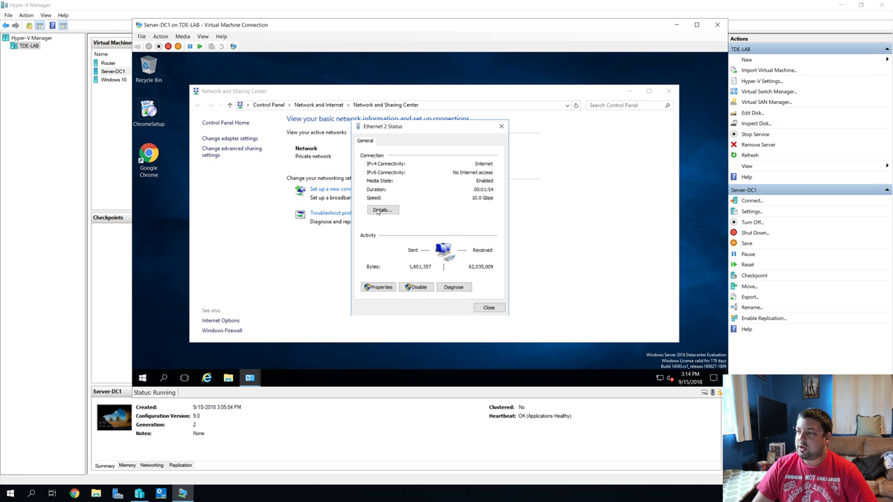
left_click(381, 210)
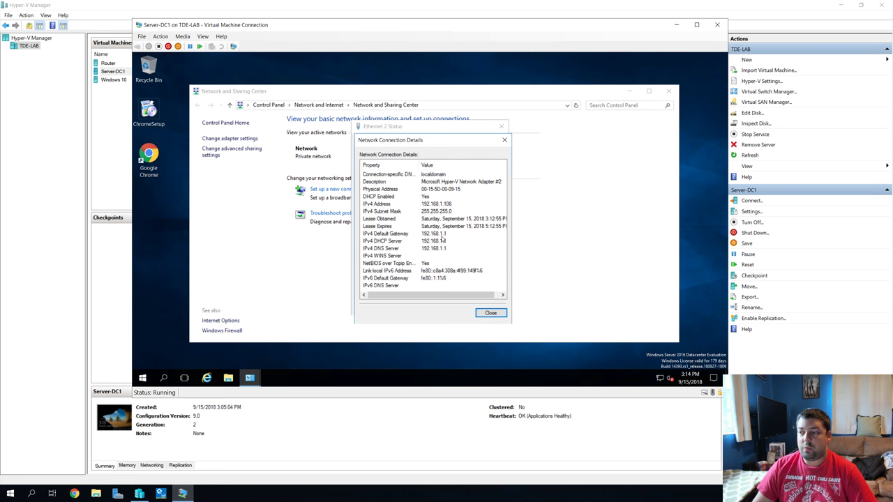
mouse_move(456, 273)
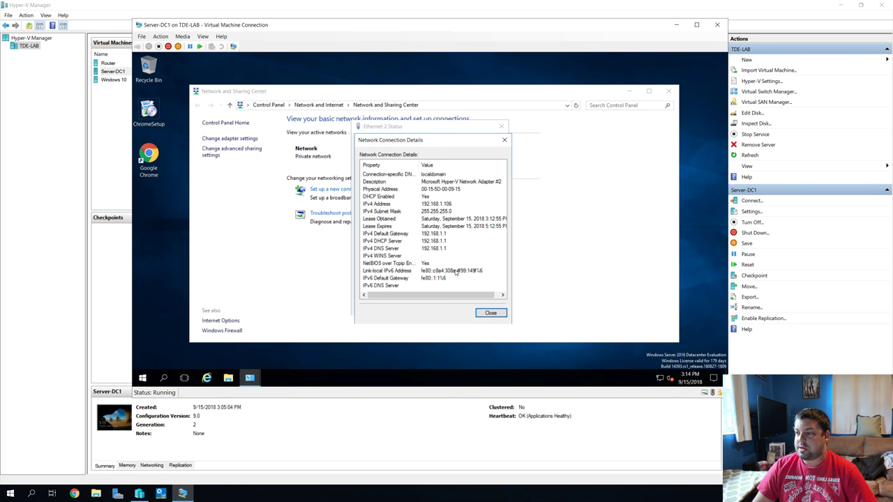
mouse_move(463, 304)
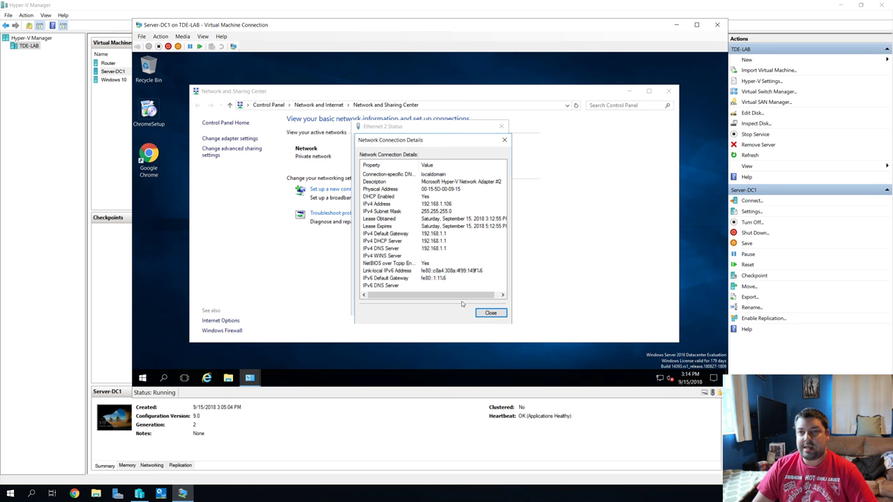
left_click(491, 313)
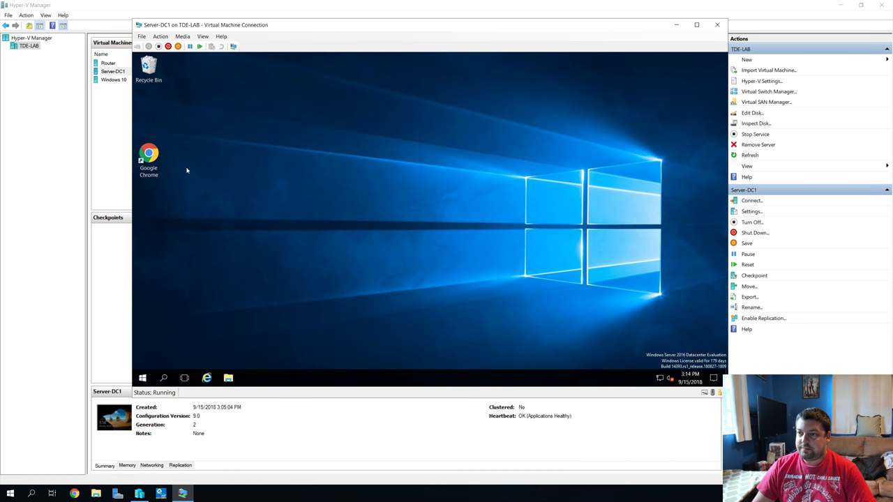
Delete the ChromeSetup installer from the desktop and confirm permanent deletion
right_click(148, 66)
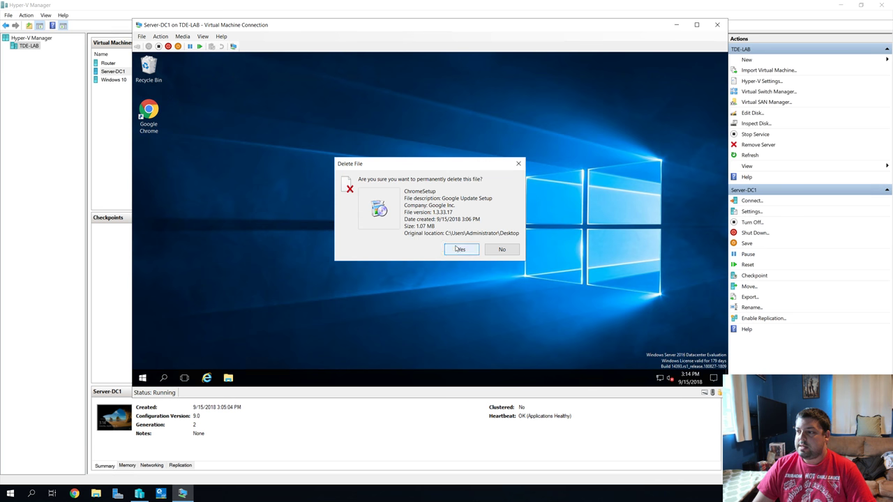
left_click(459, 249)
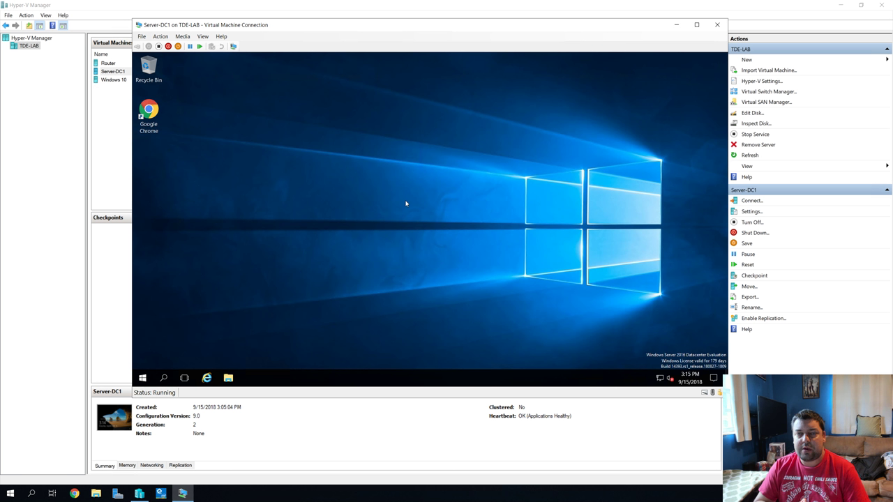
mouse_move(206, 108)
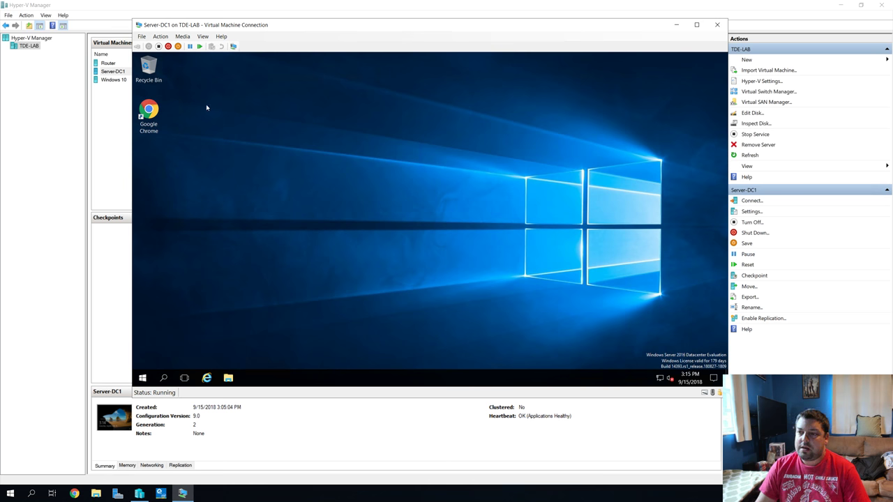
Browse to 192.168.1.1 in Chrome and log in to OPNsense as root
double_click(149, 112)
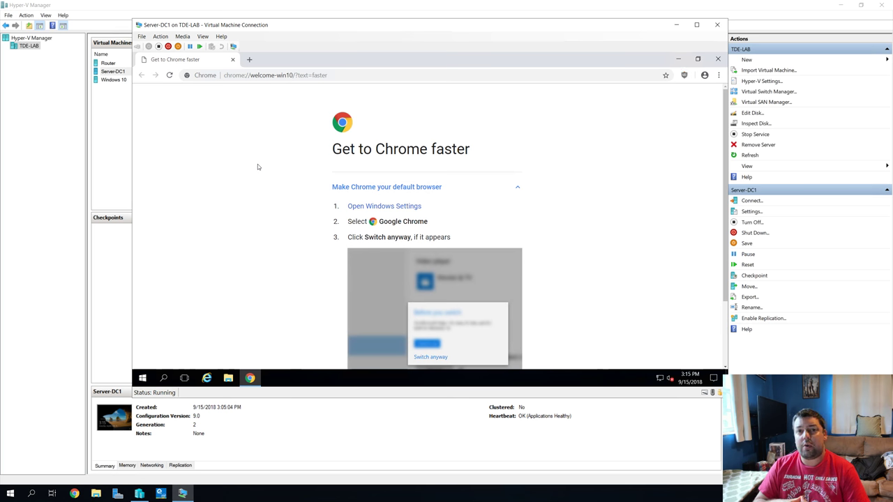
left_click(275, 74)
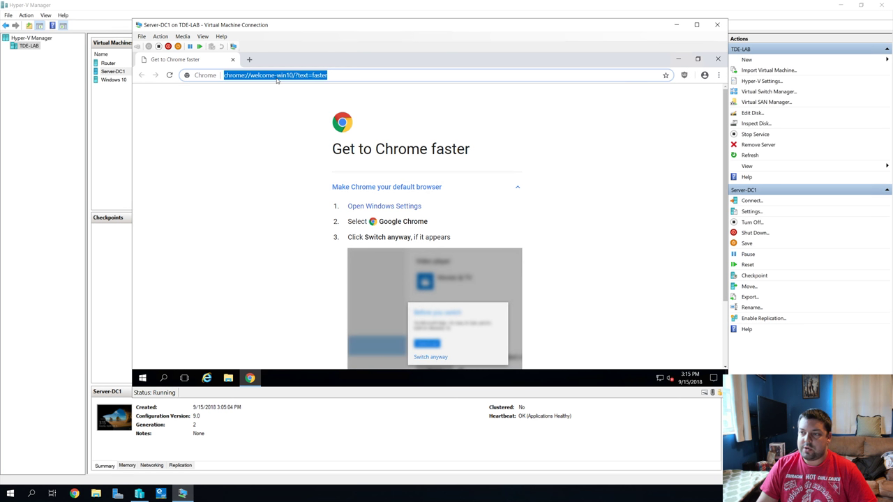
type("192.168.1.1")
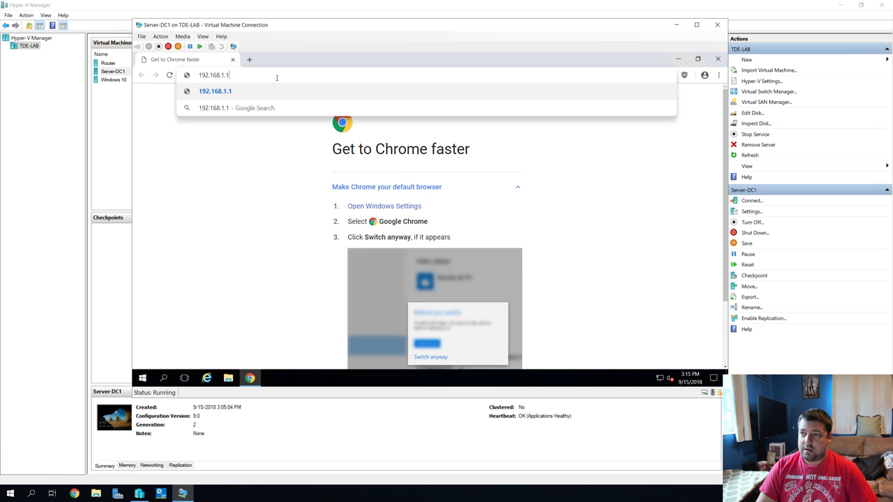
key("Enter")
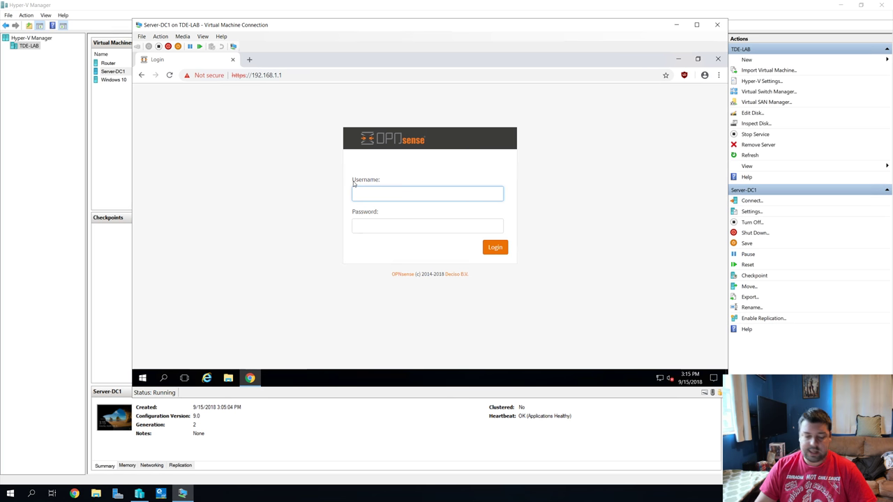
type("root")
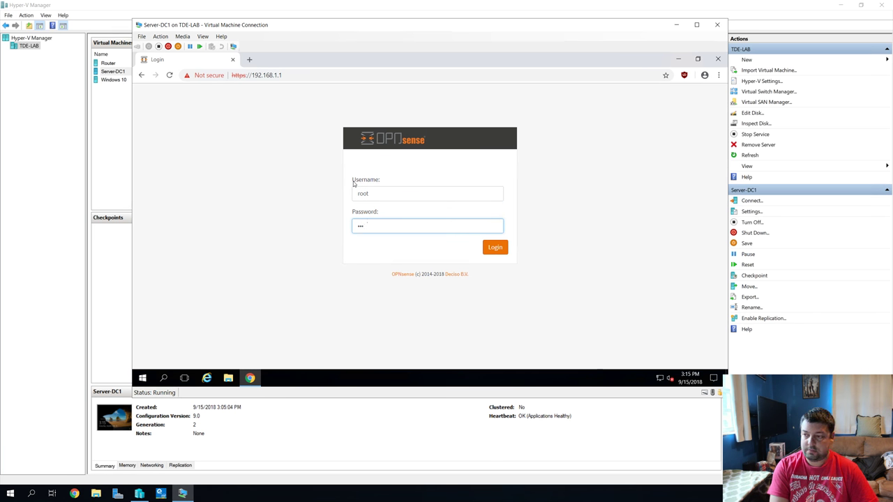
type("•")
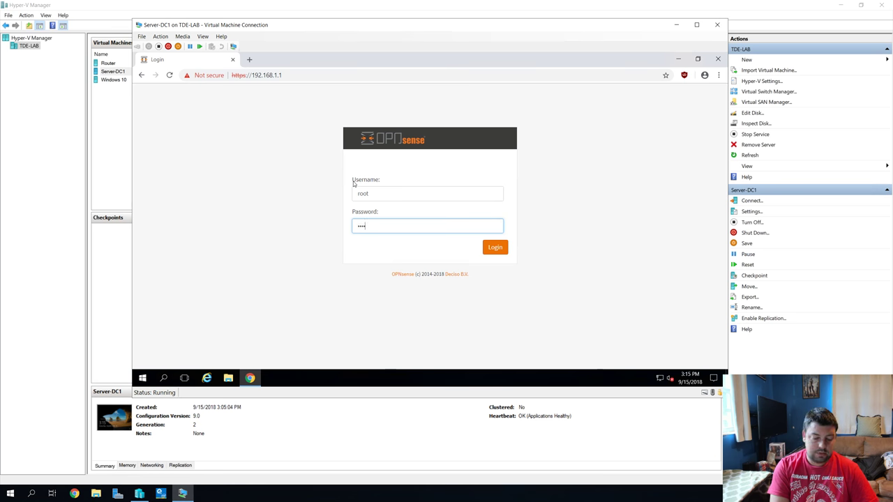
left_click(495, 247)
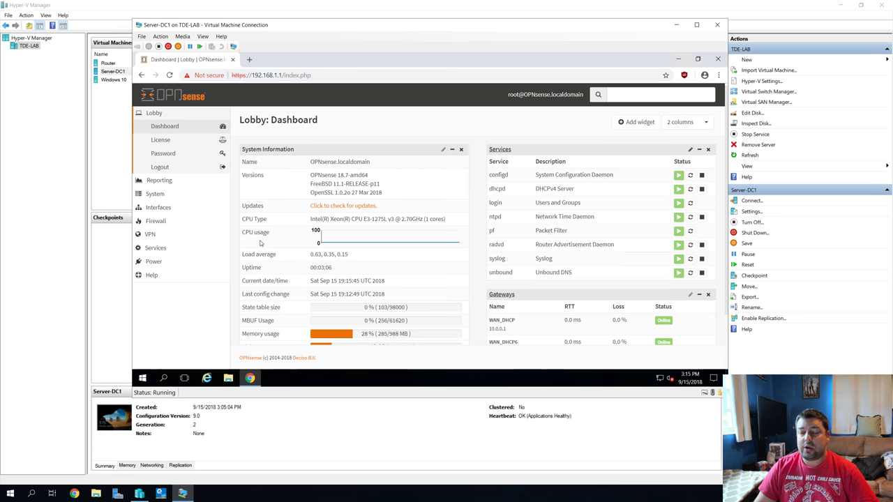
Under Services > DHCPv4 > [LAN], uncheck 'Enable DHCP server on the LAN interface'
left_click(155, 193)
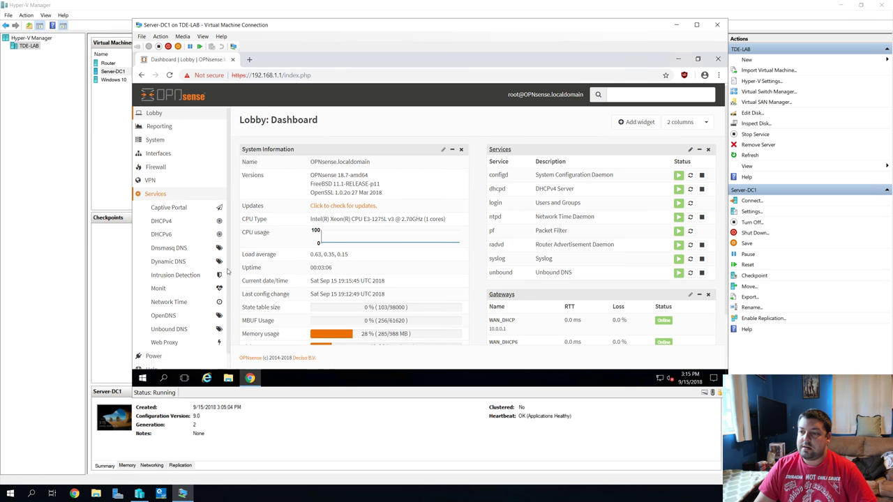
left_click(161, 220)
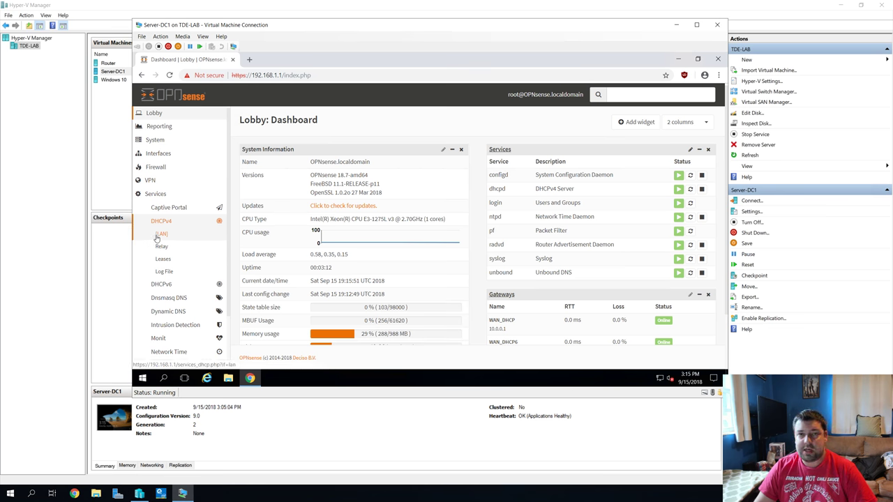
left_click(161, 234)
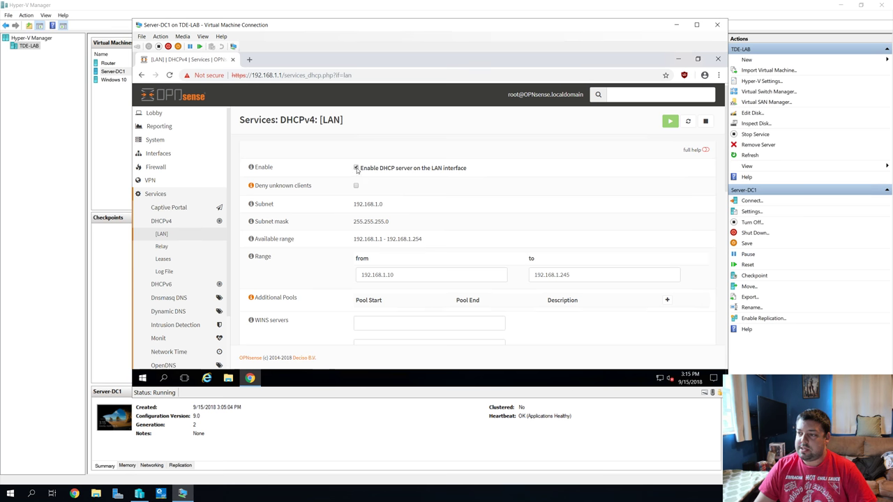
left_click(356, 167)
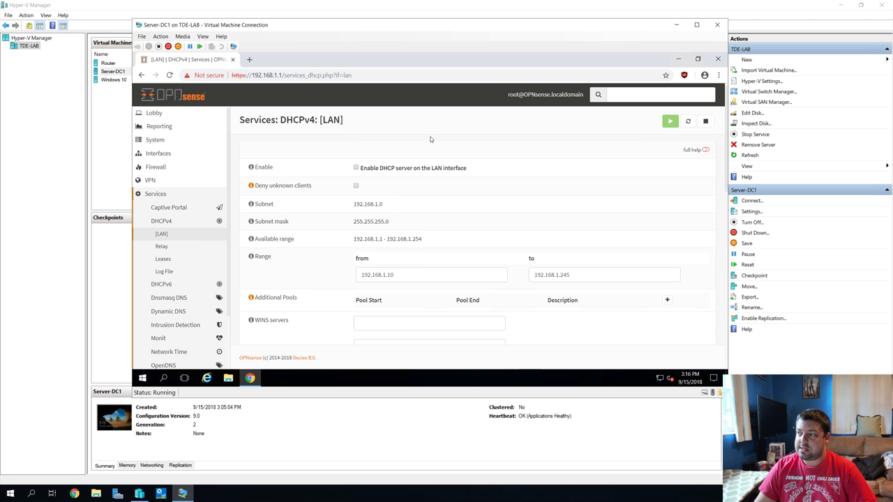
scroll("down", 3)
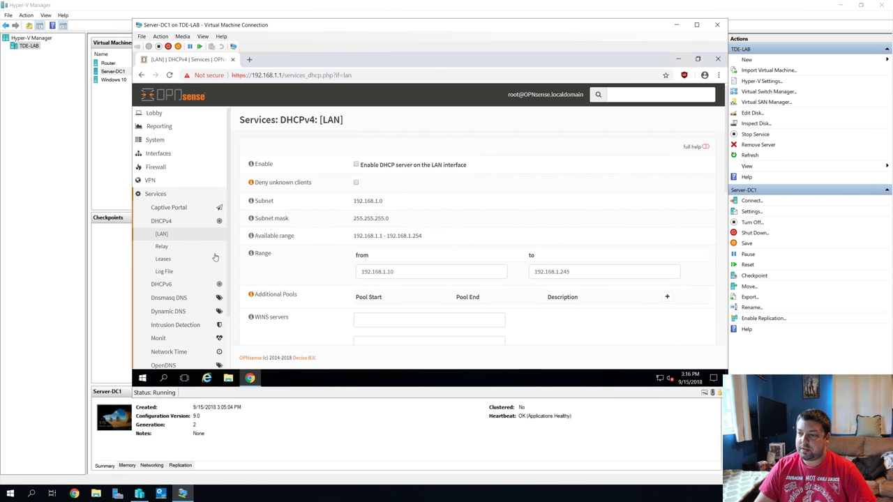
scroll("down", 3)
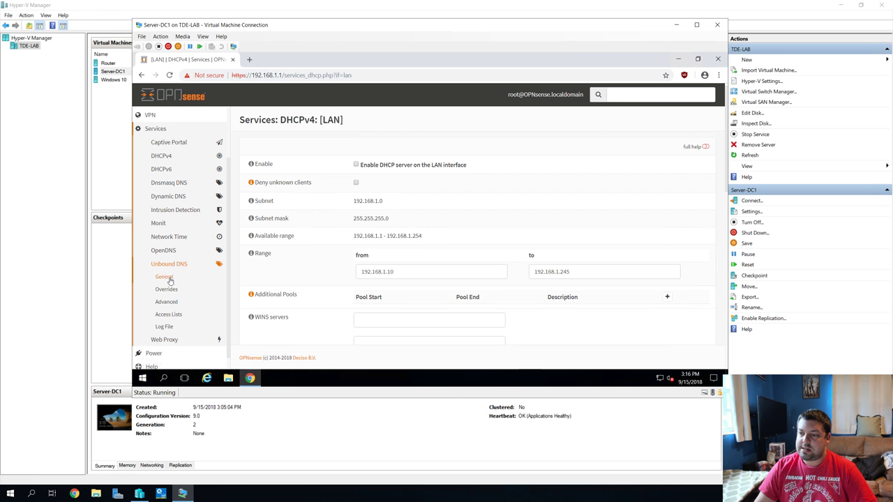
In Unbound DNS General settings, uncheck Enable DNS Resolver and save
left_click(164, 277)
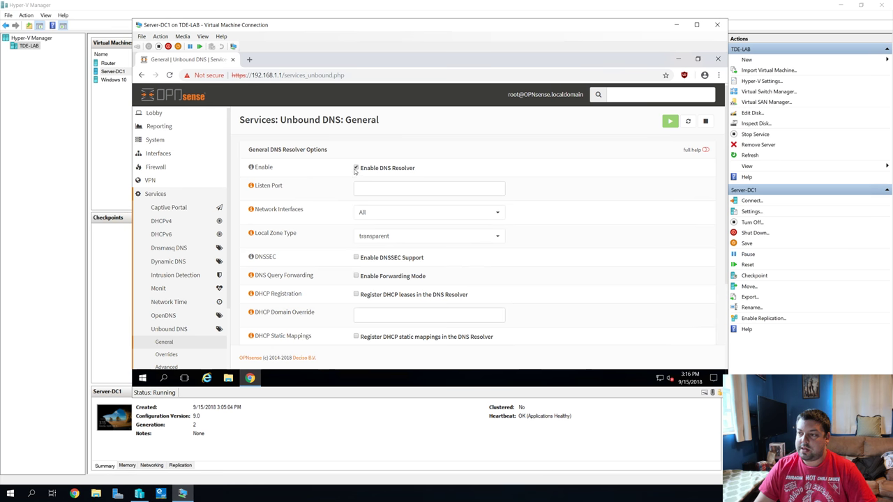
scroll("down", 3)
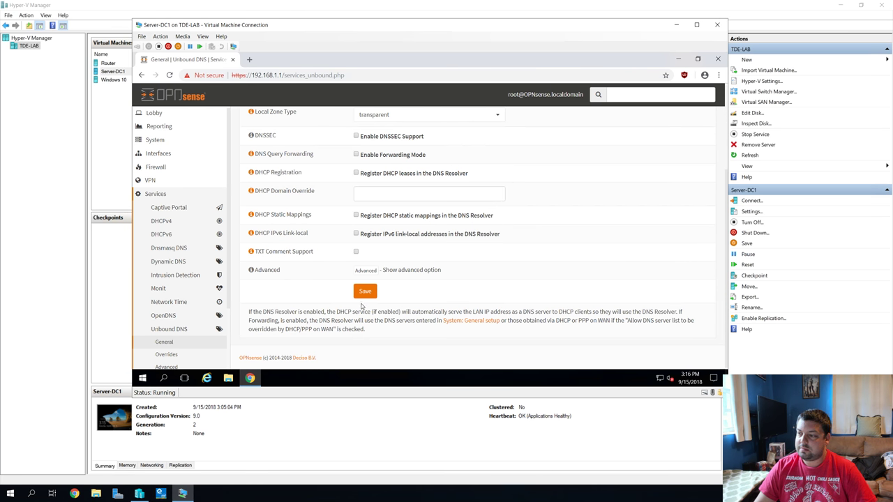
left_click(365, 291)
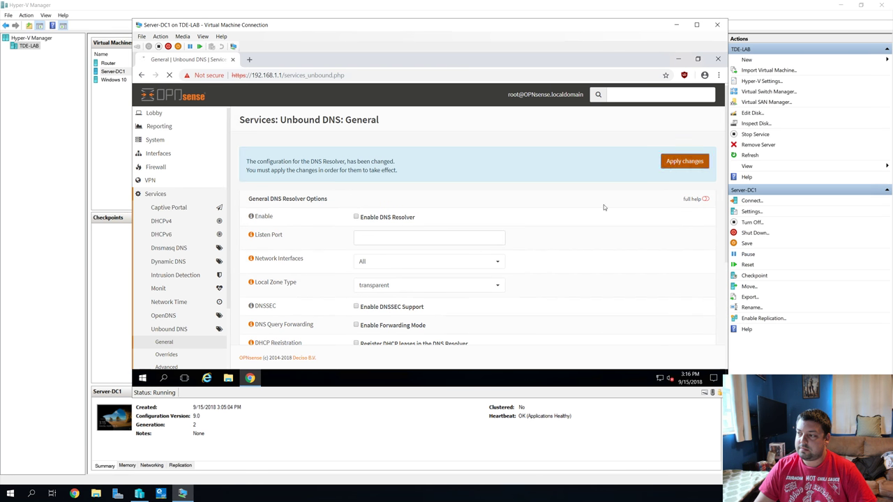
scroll("down", 3)
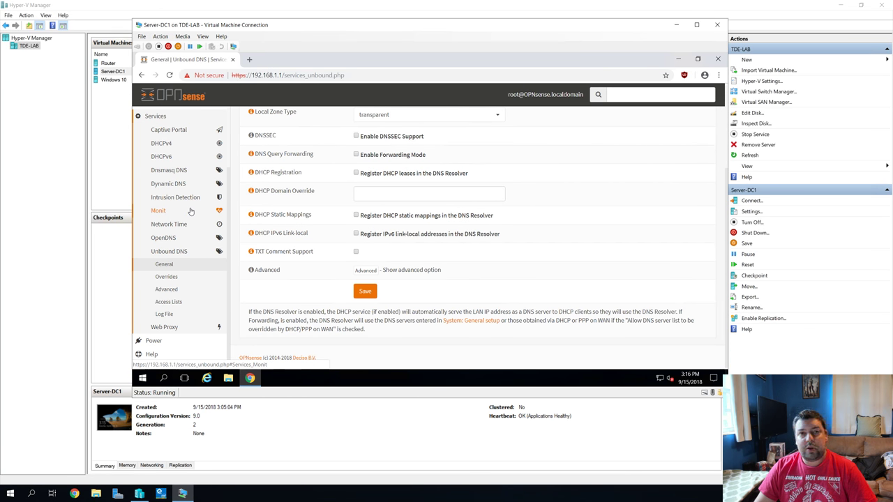
mouse_move(186, 210)
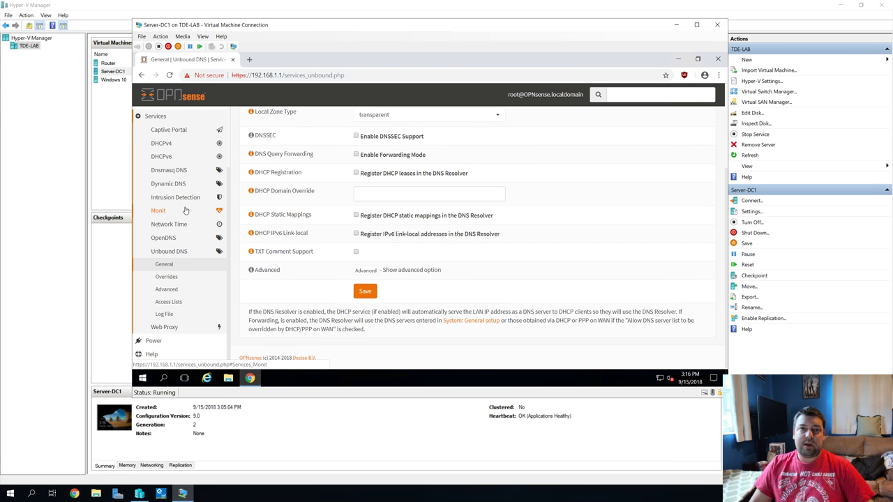
mouse_move(164, 237)
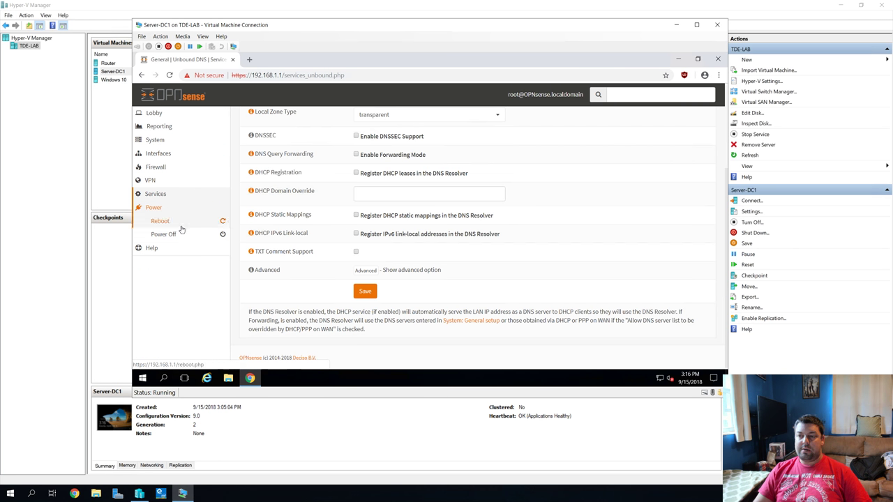
Confirm Power > Reboot so the OPNsense router starts rebooting
left_click(160, 221)
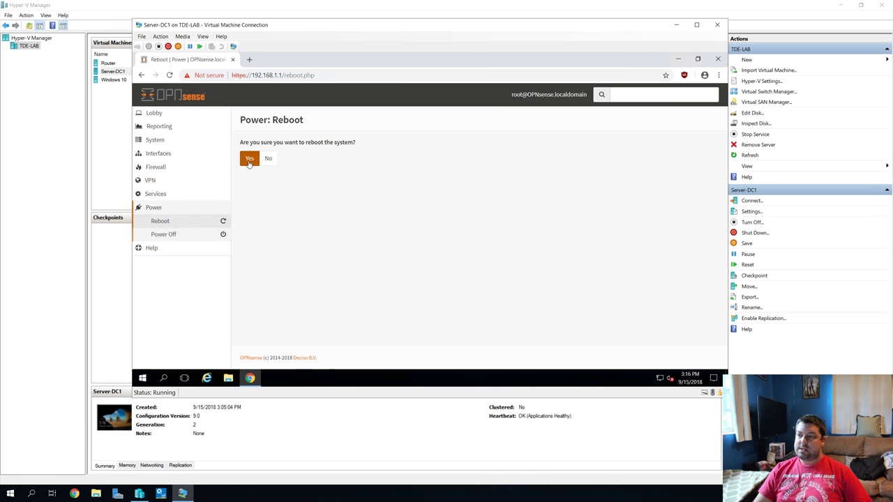
left_click(249, 158)
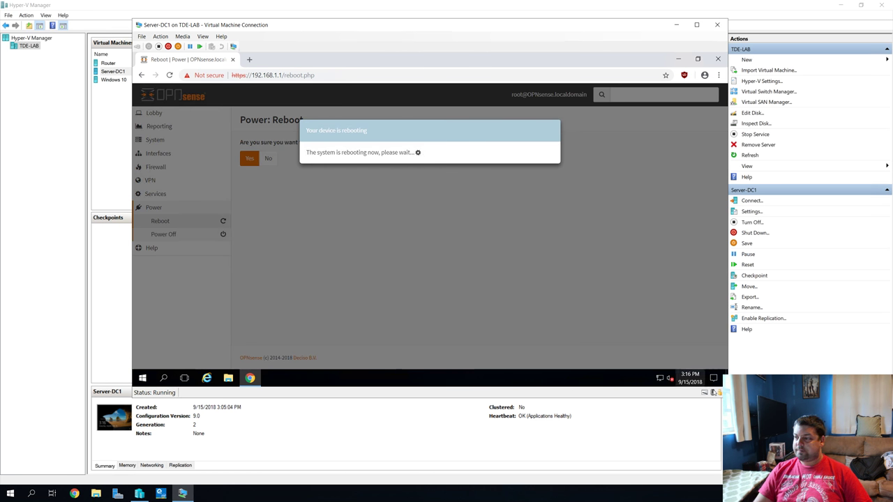
mouse_move(520, 293)
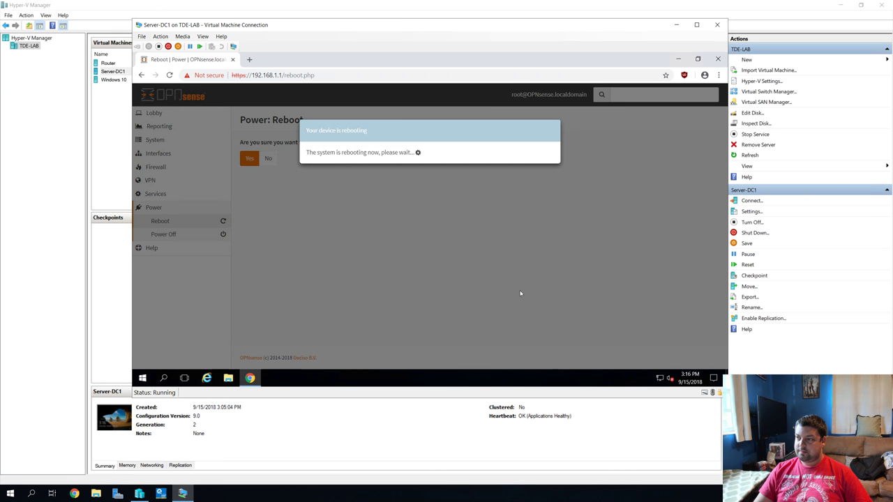
mouse_move(662, 383)
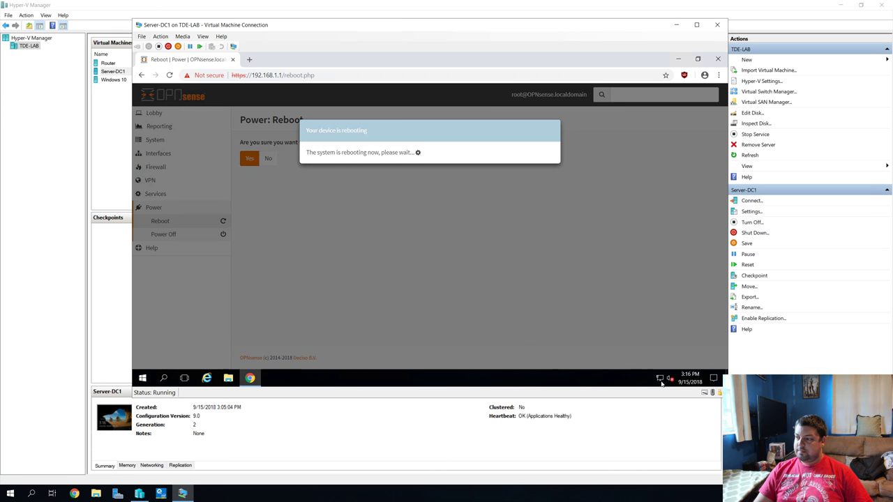
Check the server's network connection status and settings, then close that window
left_click(660, 378)
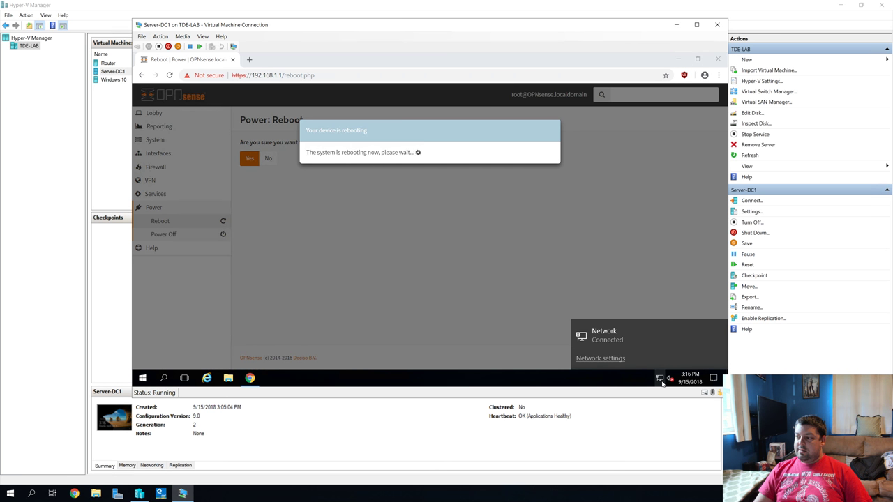
left_click(600, 358)
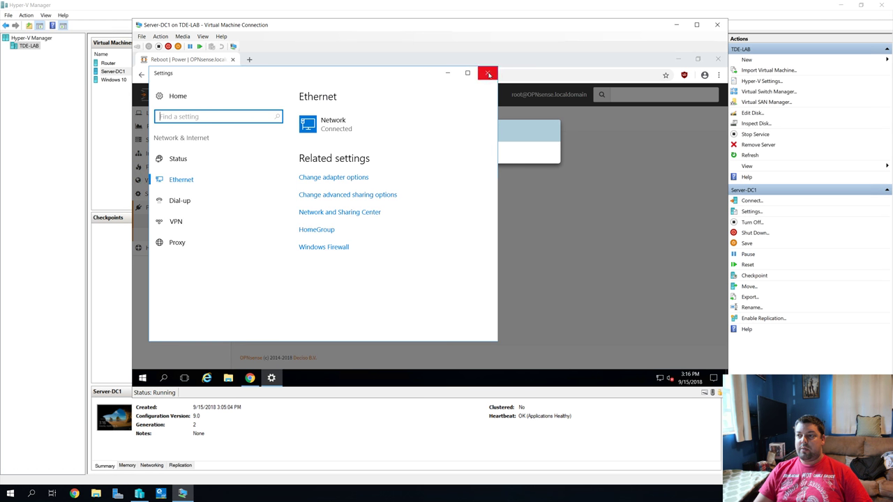
left_click(487, 73)
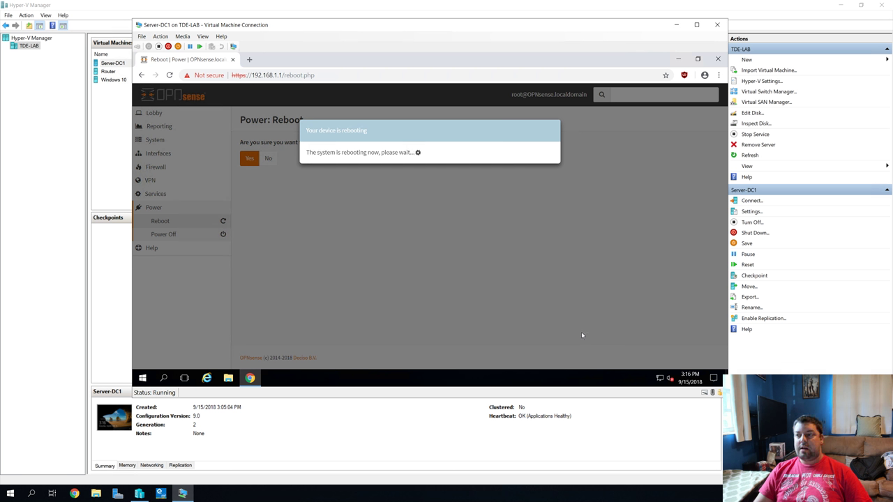
mouse_move(565, 319)
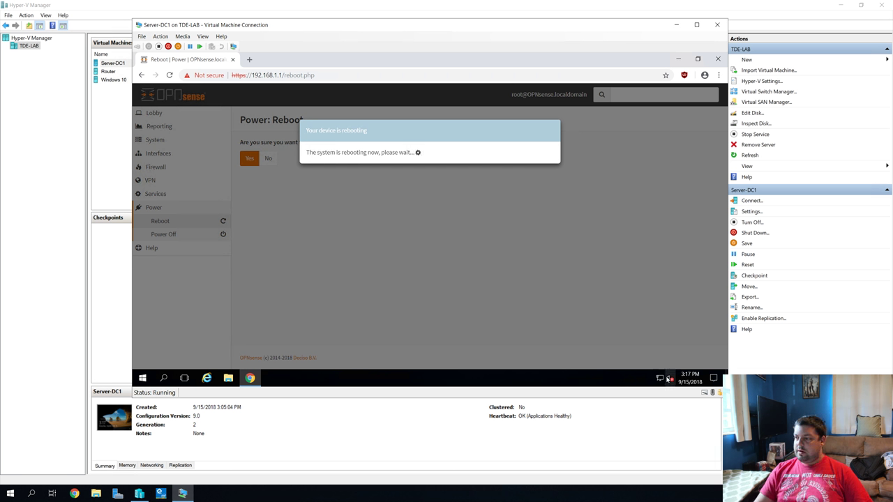
mouse_move(559, 280)
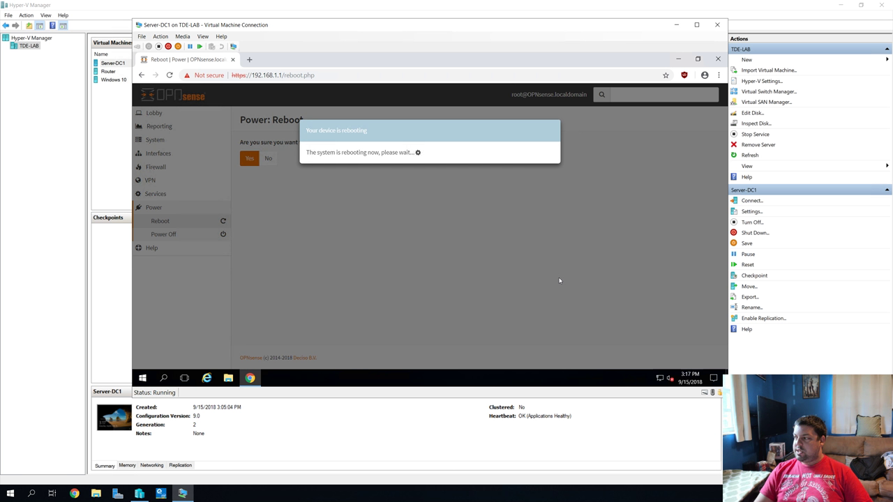
mouse_move(288, 277)
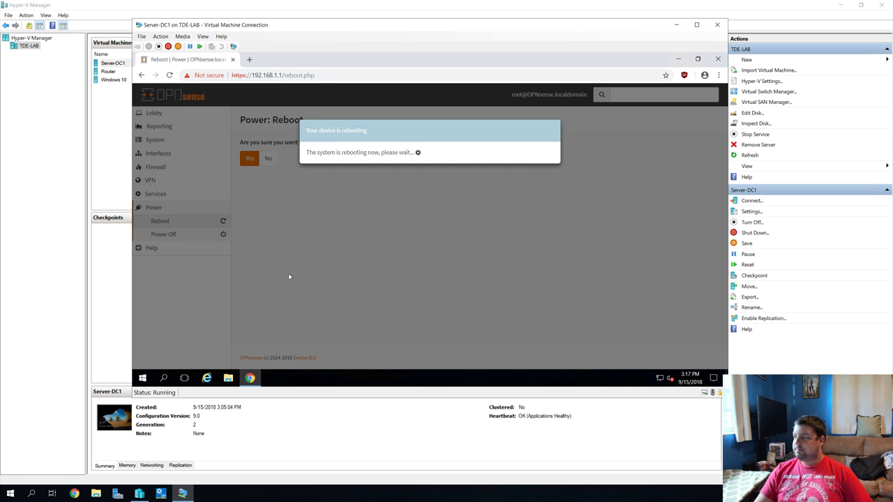
mouse_move(538, 270)
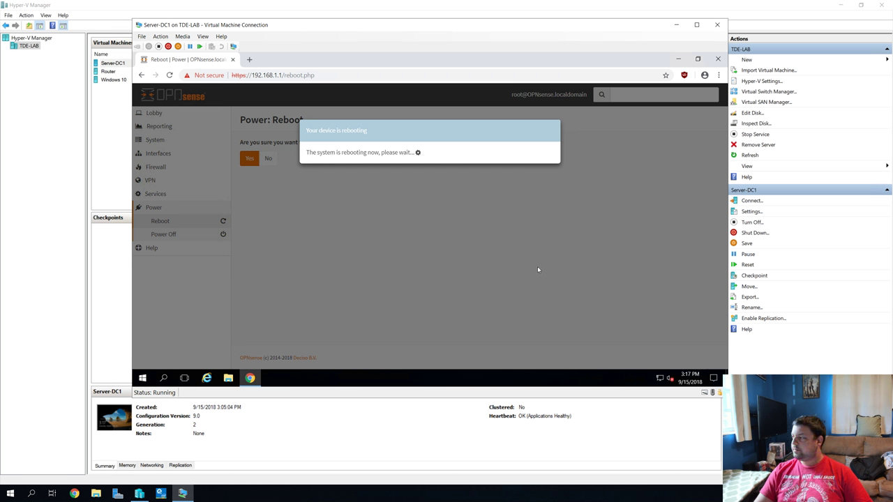
mouse_move(436, 163)
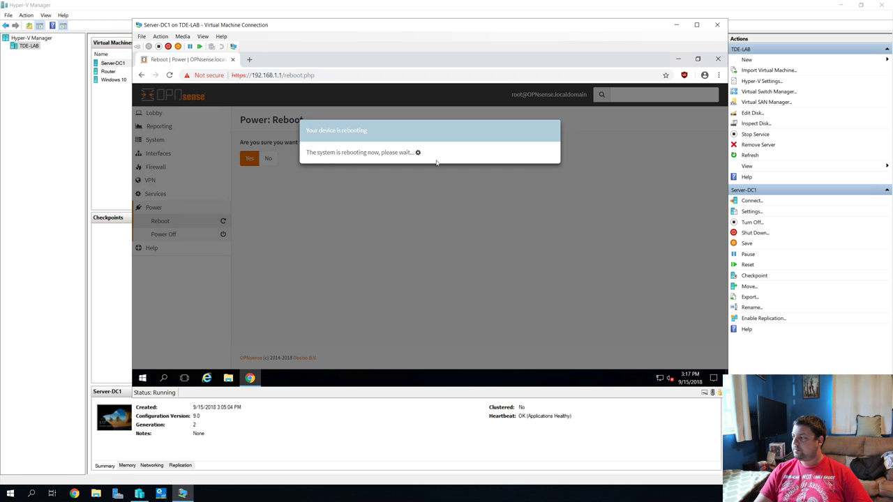
mouse_move(395, 215)
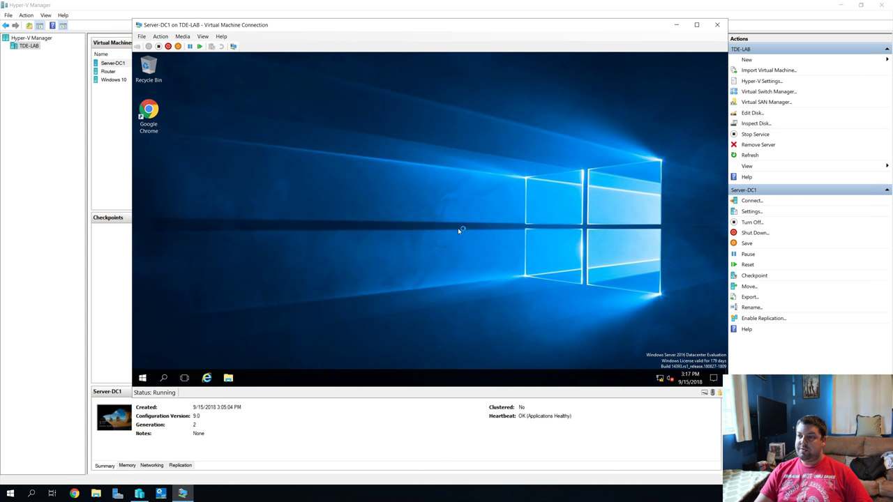
Launch Server Manager on Server-DC1 and bring up its Manage menu
left_click(249, 378)
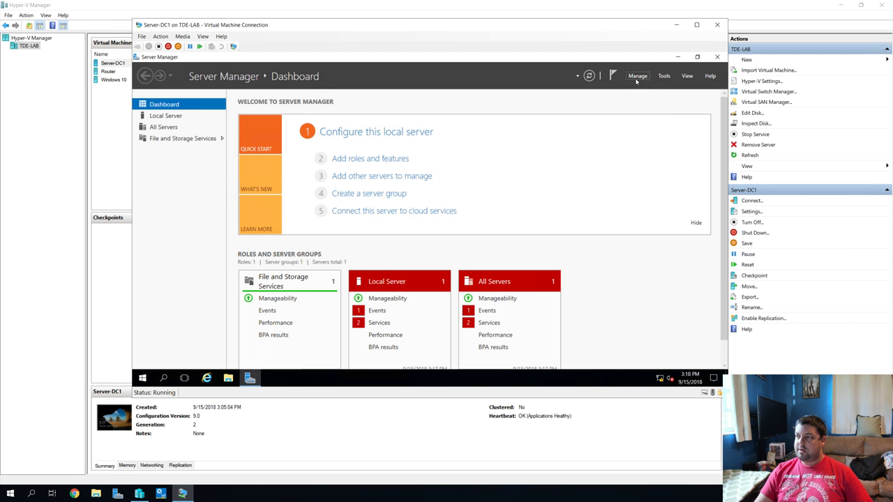
left_click(637, 75)
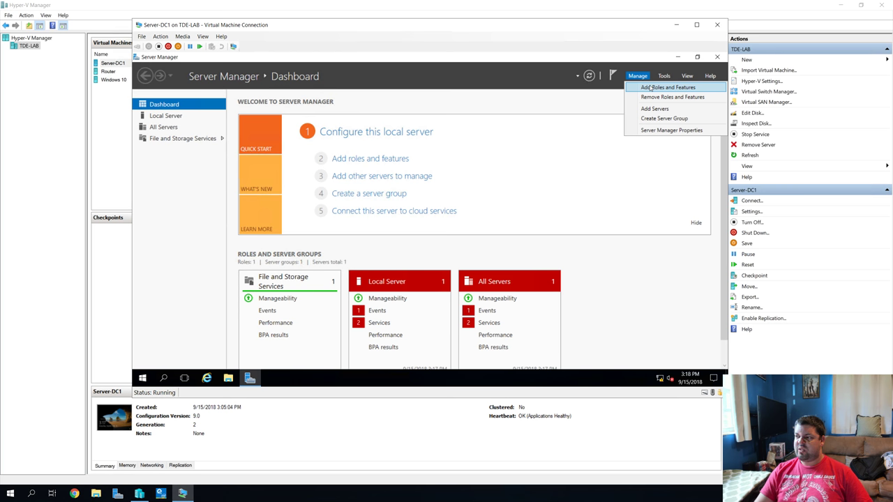
Start Add Roles and Features with role-based installation on Server-DC1
left_click(667, 86)
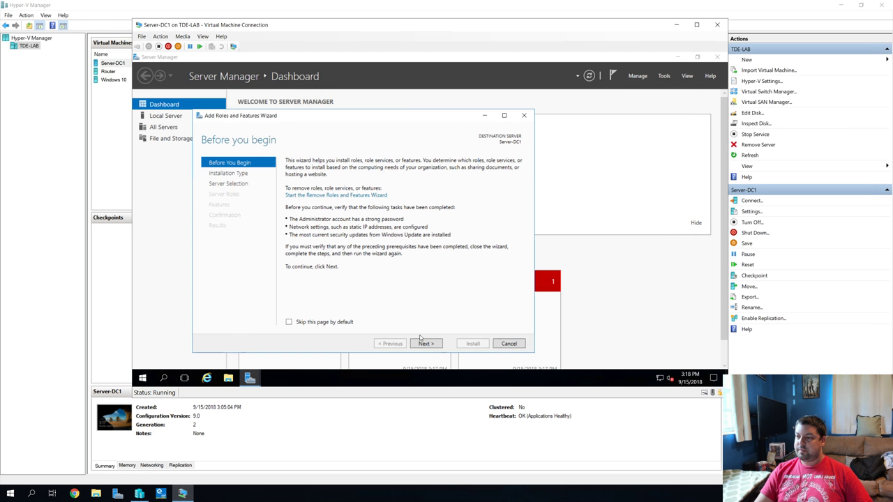
left_click(425, 343)
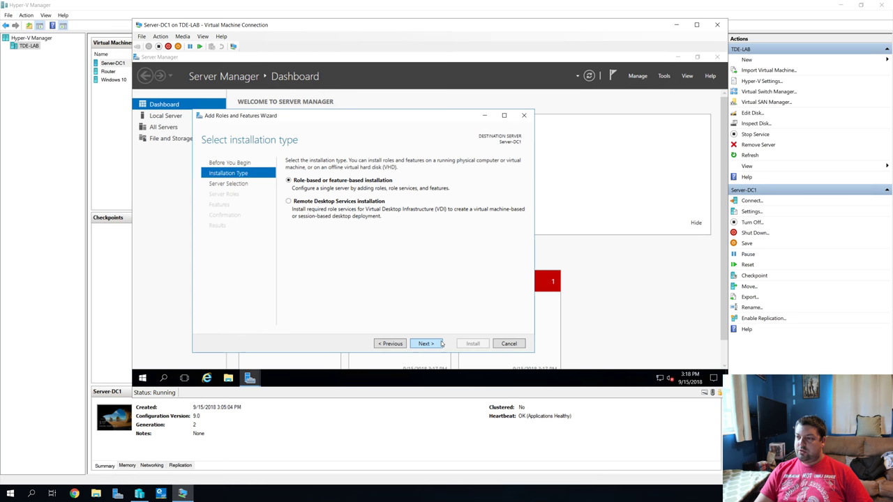
left_click(424, 343)
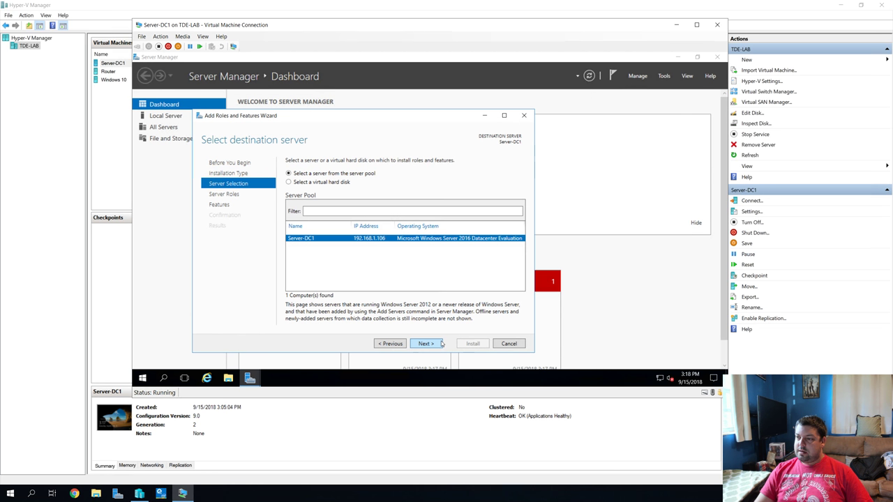
left_click(424, 343)
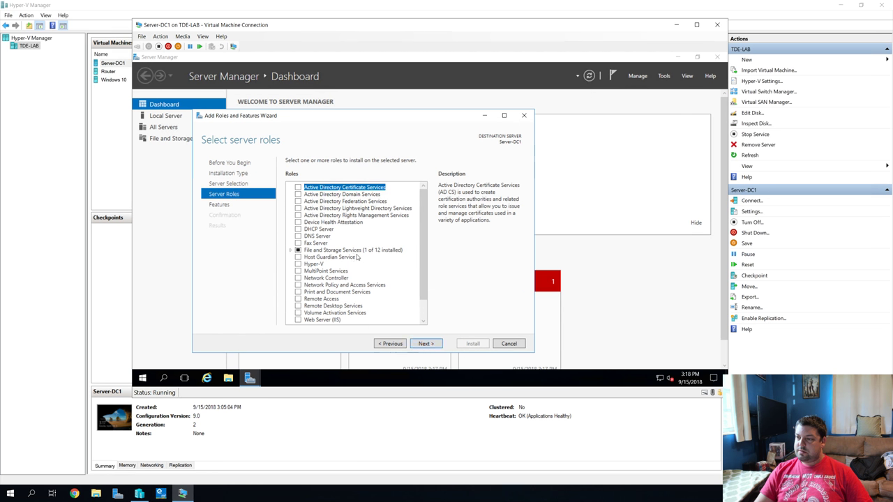
Select DHCP Server and DNS Server roles with management tools, accepting the static IP warnings
left_click(298, 228)
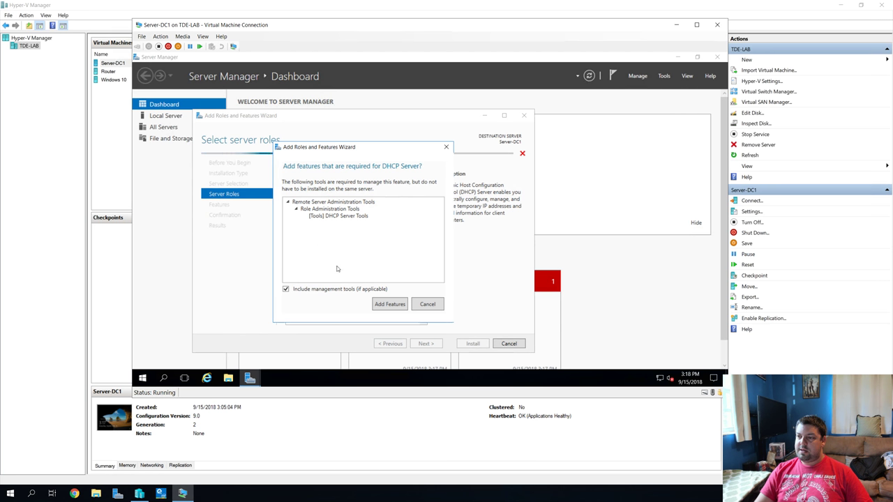
left_click(389, 304)
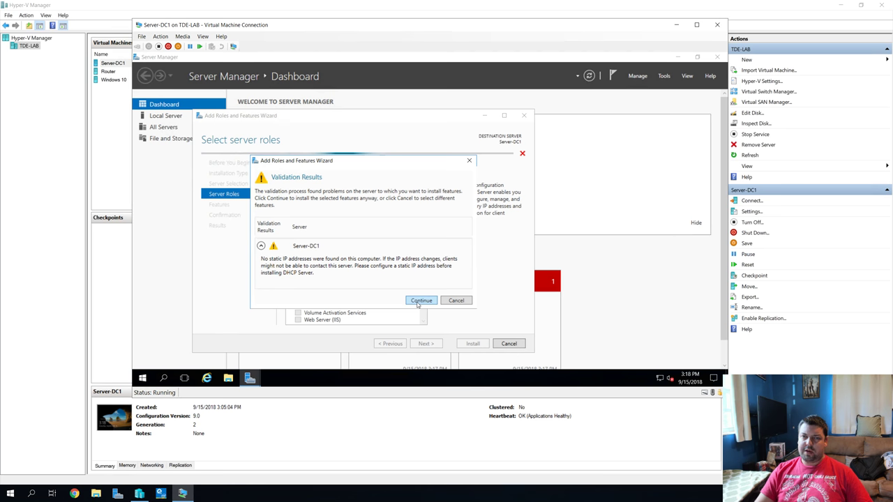
left_click(421, 300)
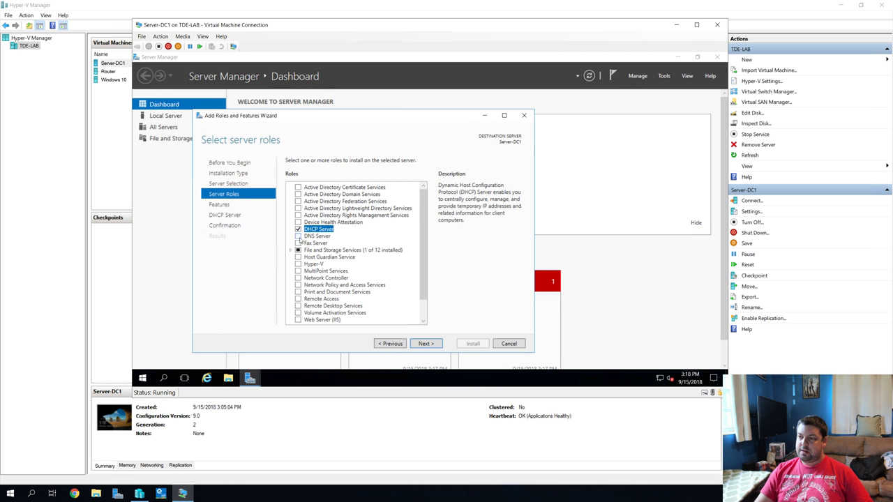
left_click(299, 235)
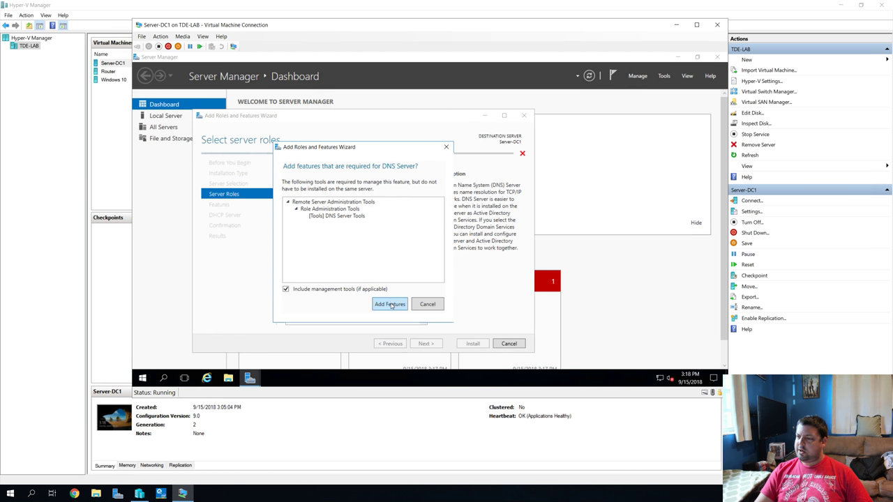
left_click(389, 304)
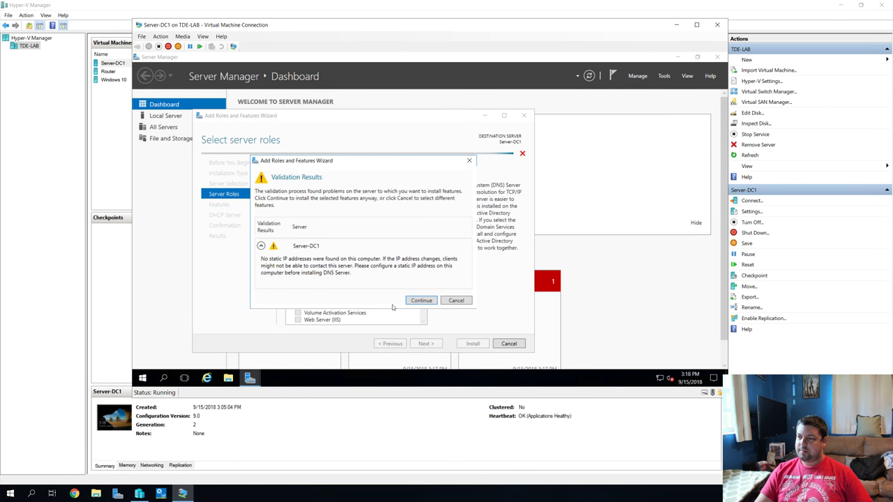
left_click(420, 300)
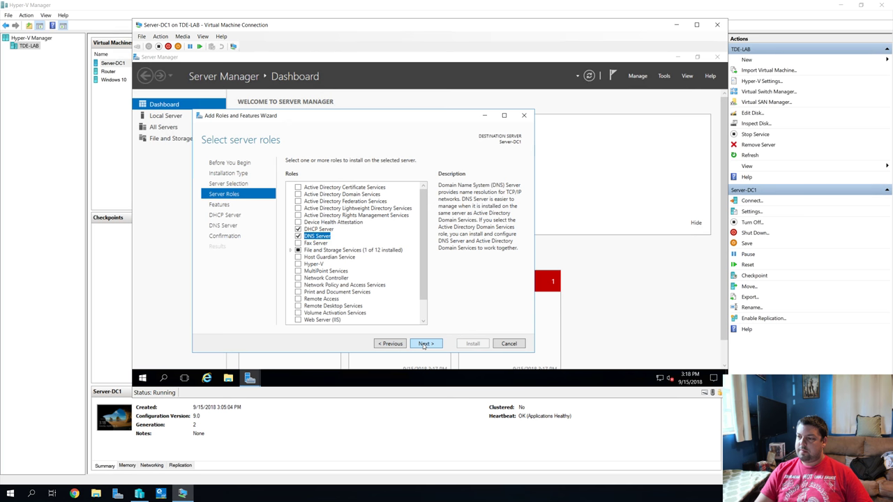
Skip extra features, confirm, and begin installing the selected roles
left_click(425, 343)
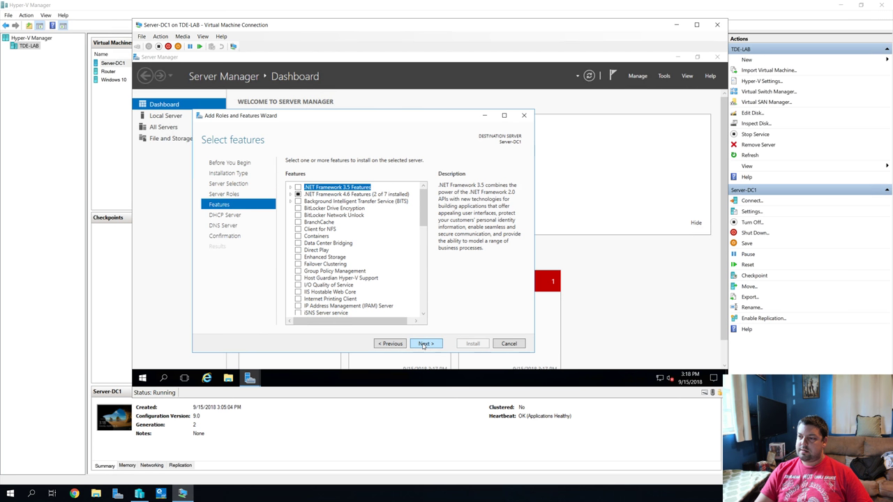
left_click(425, 343)
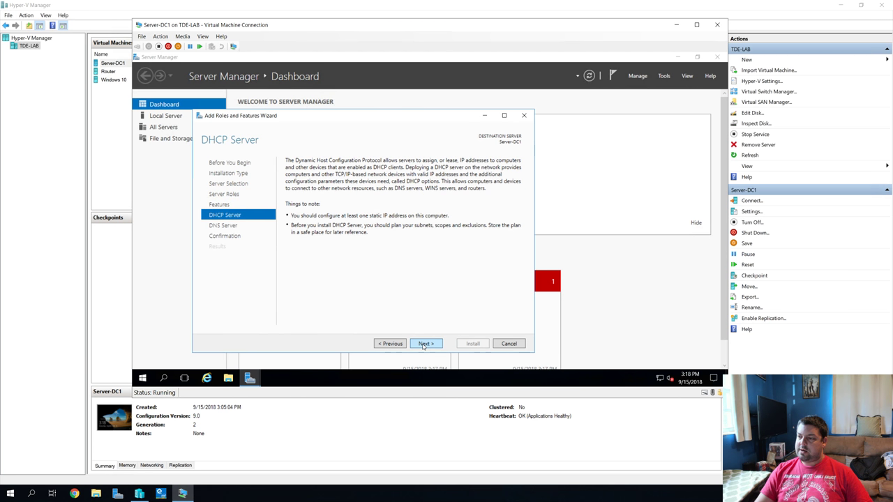
left_click(426, 343)
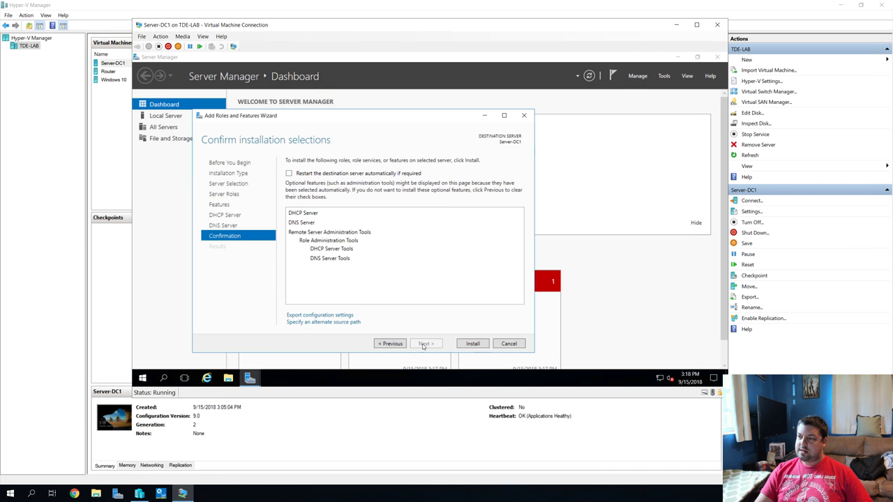
left_click(473, 343)
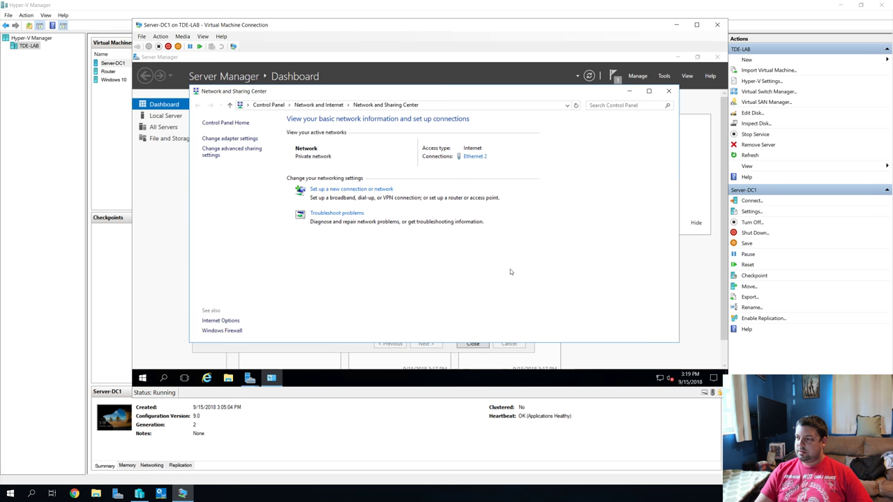
View Ethernet 2's IPv4 details, then close the details and Network and Sharing Center
left_click(475, 155)
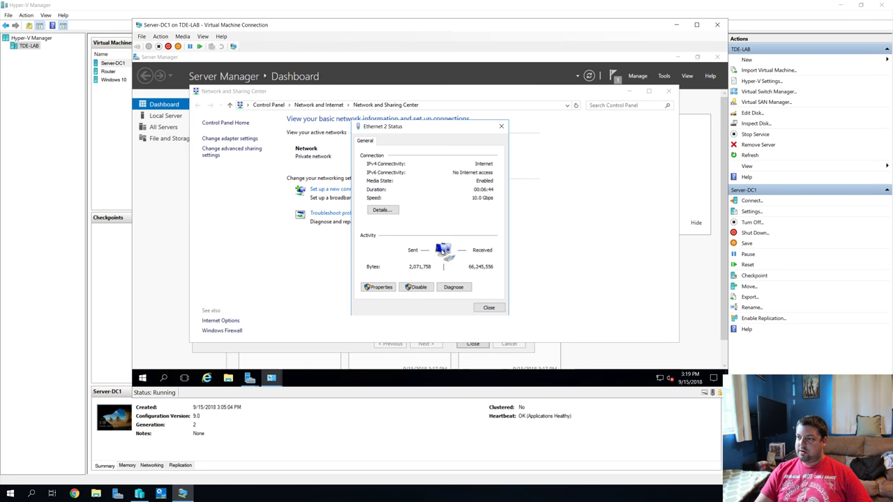
left_click(382, 210)
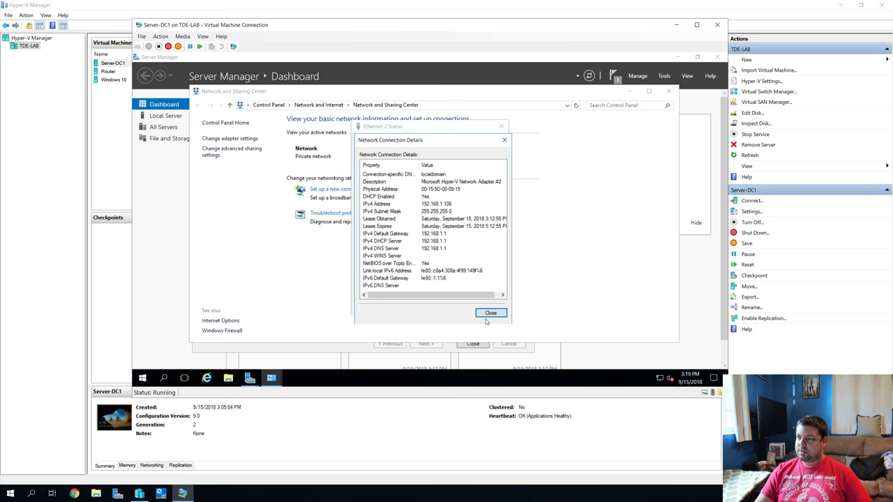
left_click(490, 312)
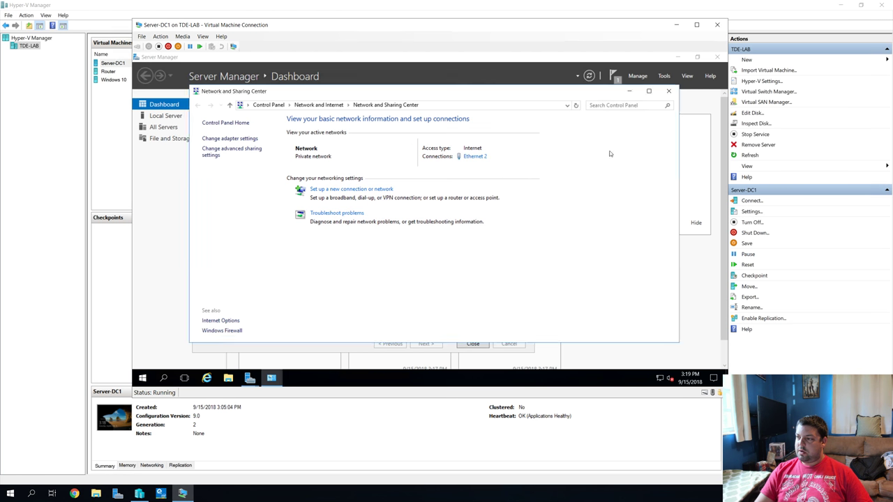
mouse_move(669, 92)
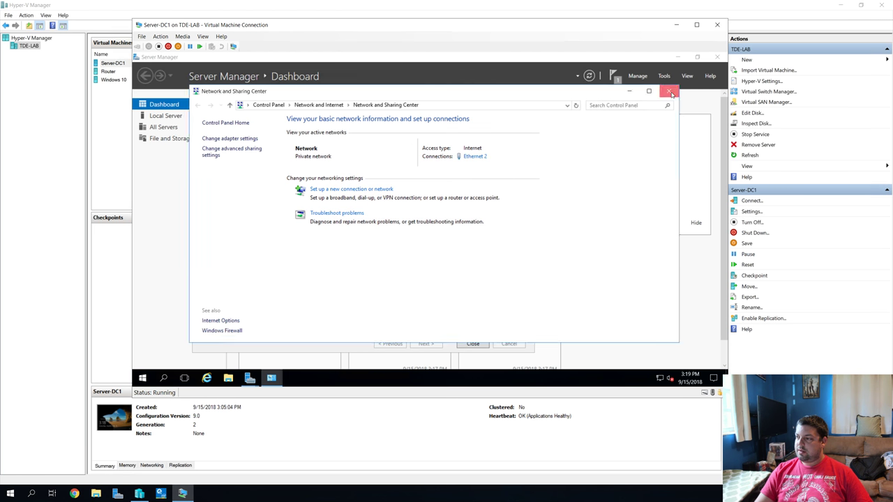
left_click(669, 91)
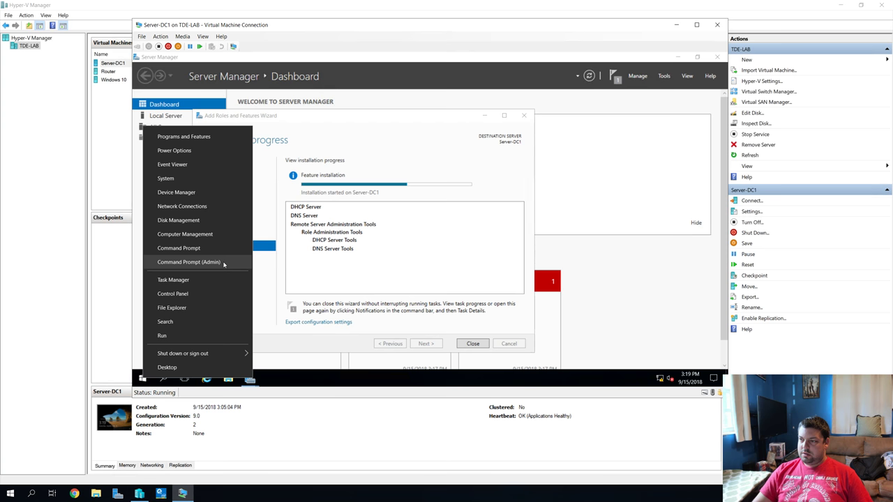
Run ipconfig /renew in an administrator Command Prompt and close the finished role installation results
left_click(188, 262)
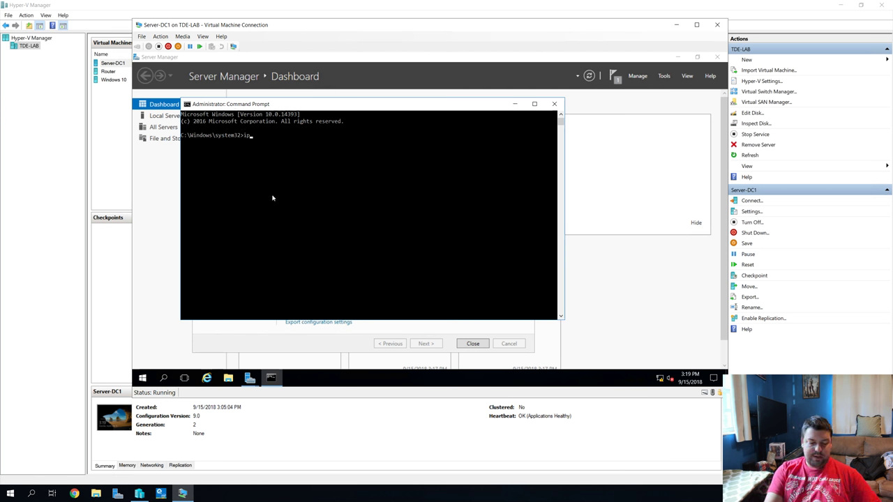
type("config /")
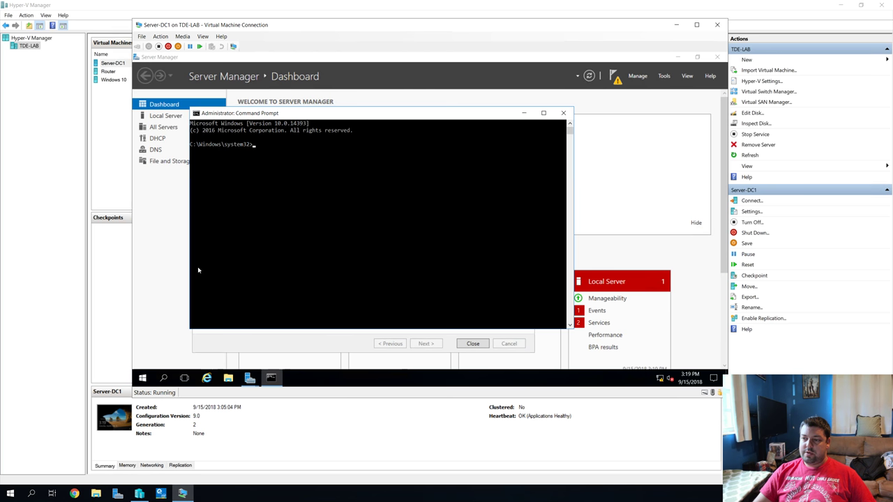
type("ip")
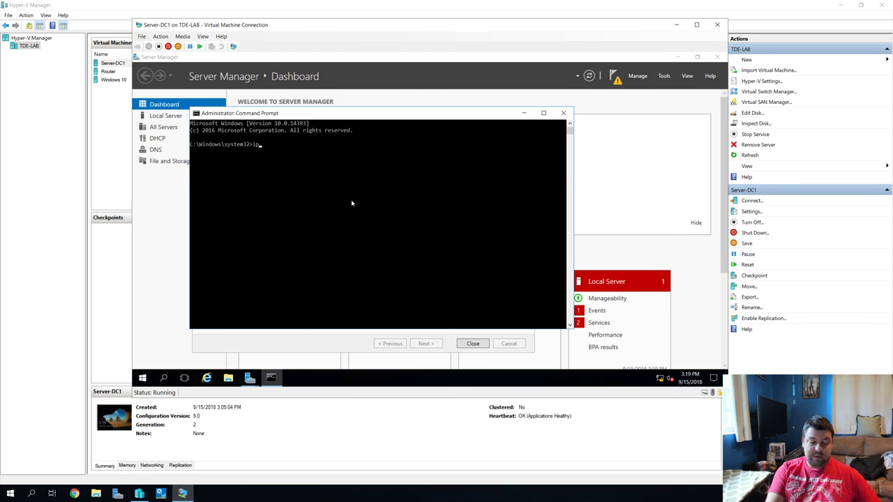
type("pconfig /renew")
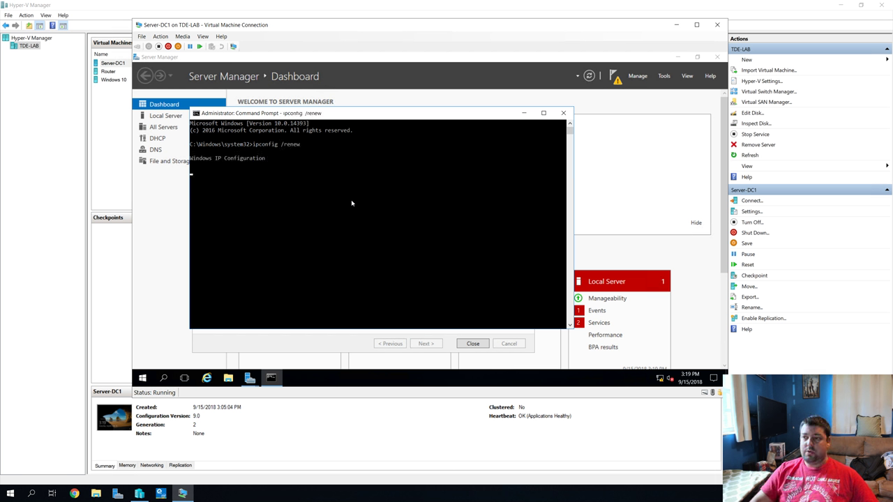
mouse_move(317, 194)
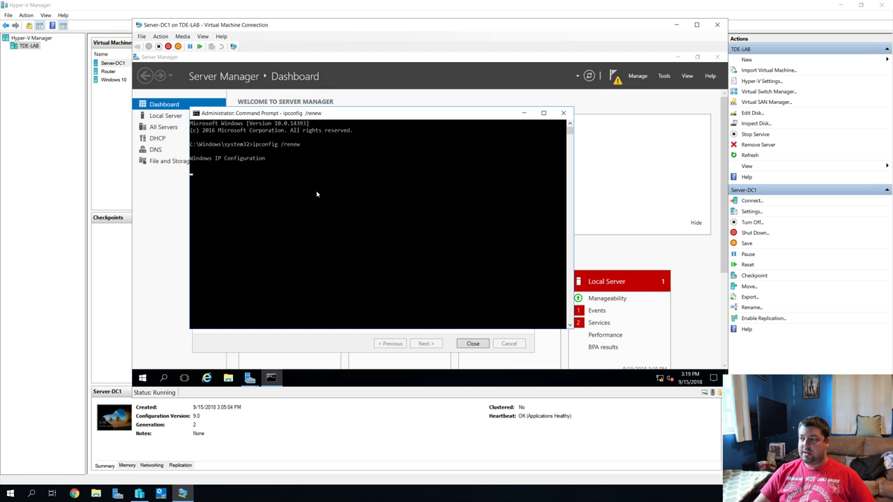
mouse_move(307, 194)
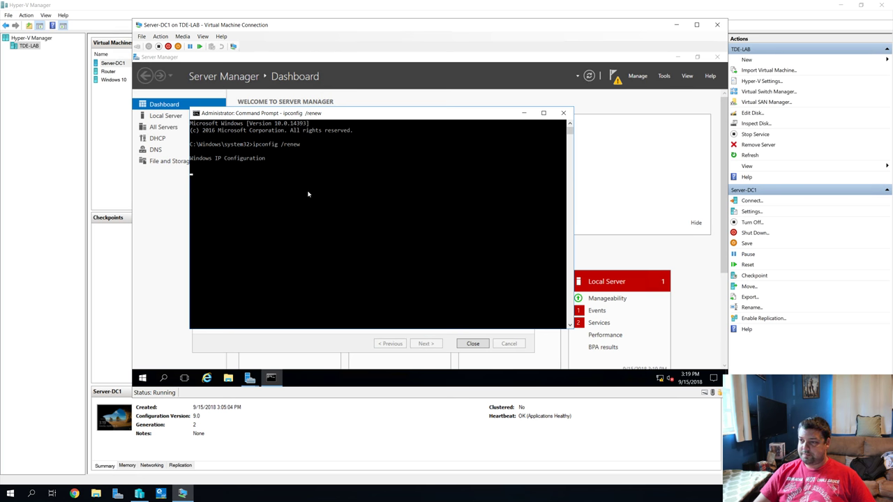
mouse_move(497, 139)
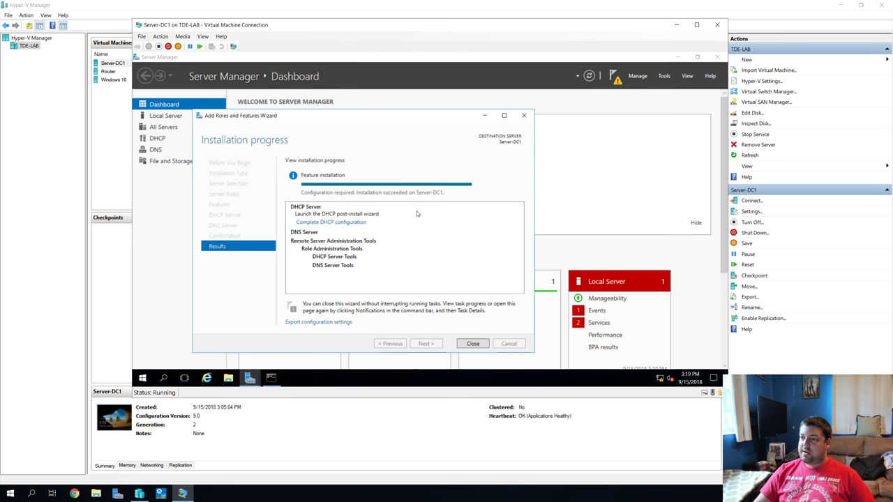
mouse_move(359, 183)
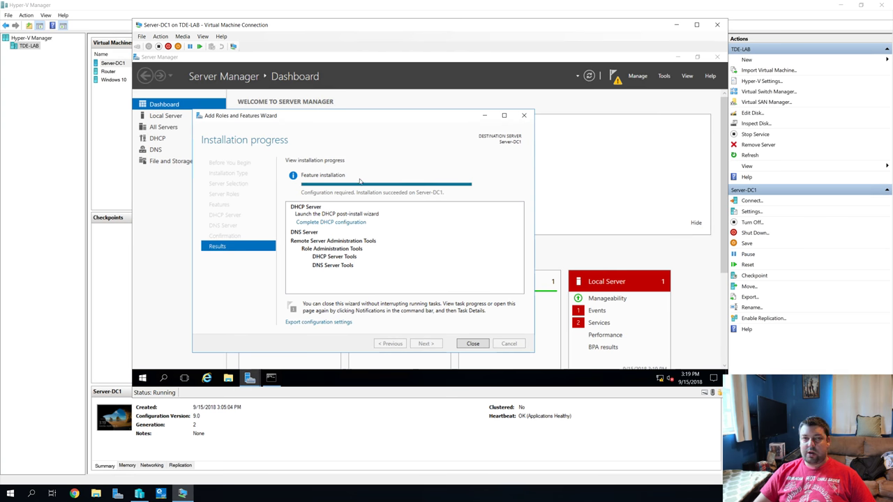
left_click(472, 343)
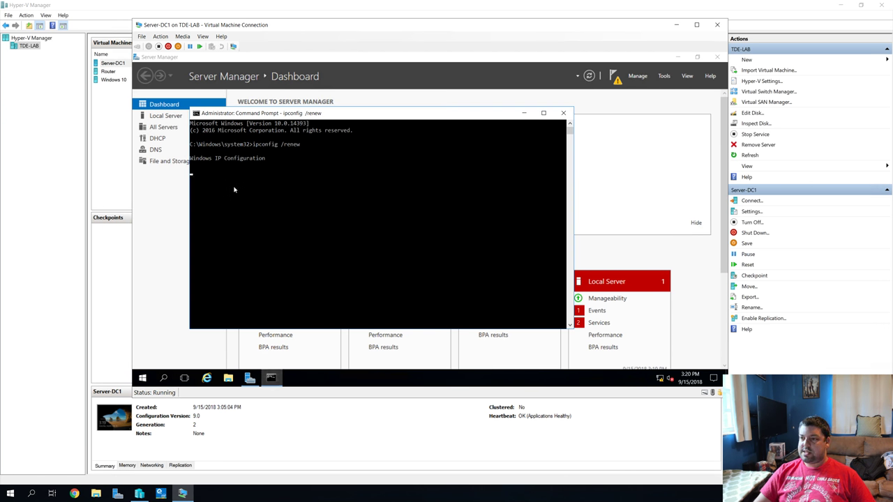
mouse_move(387, 168)
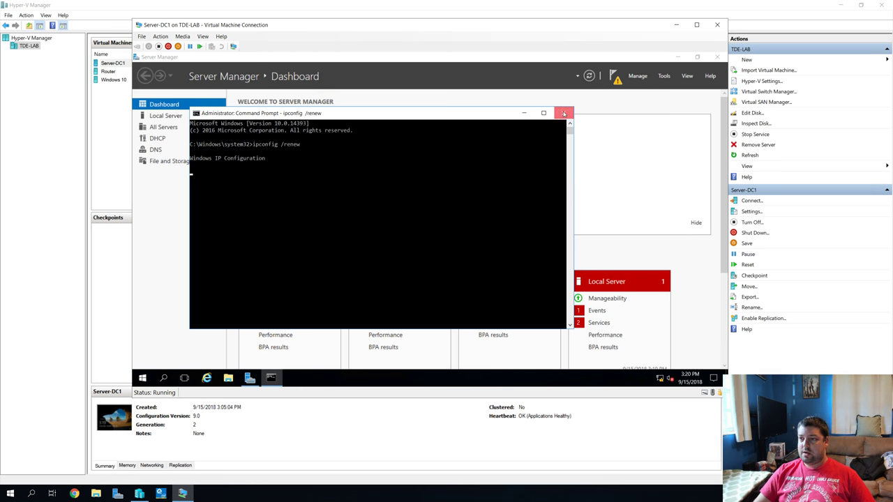
Close Command Prompt and check Ethernet 2's details showing a 169.254 autoconfiguration address
left_click(564, 112)
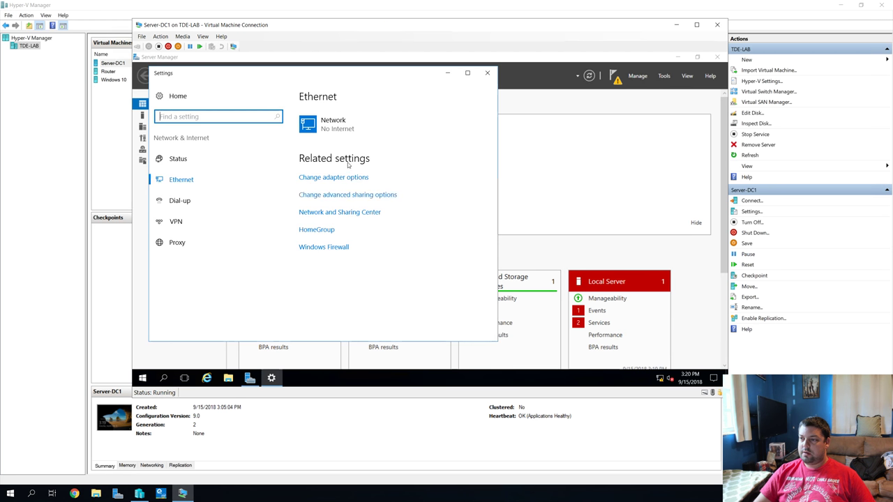
left_click(334, 176)
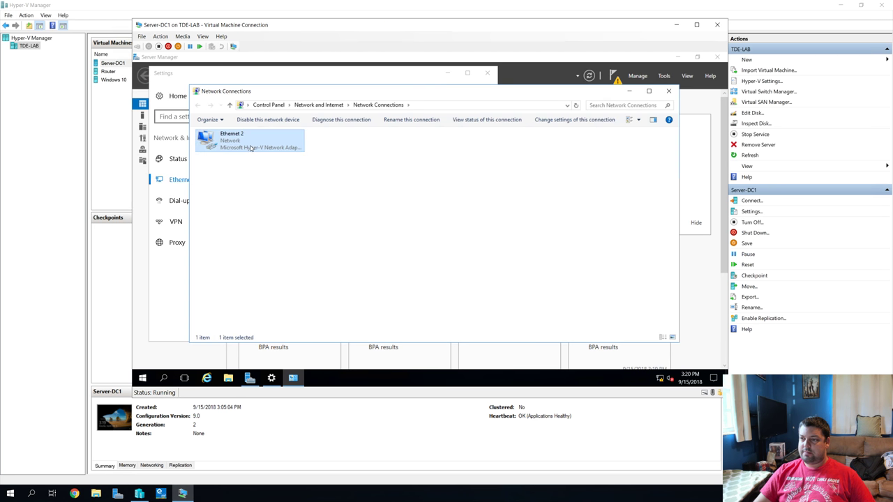
double_click(230, 139)
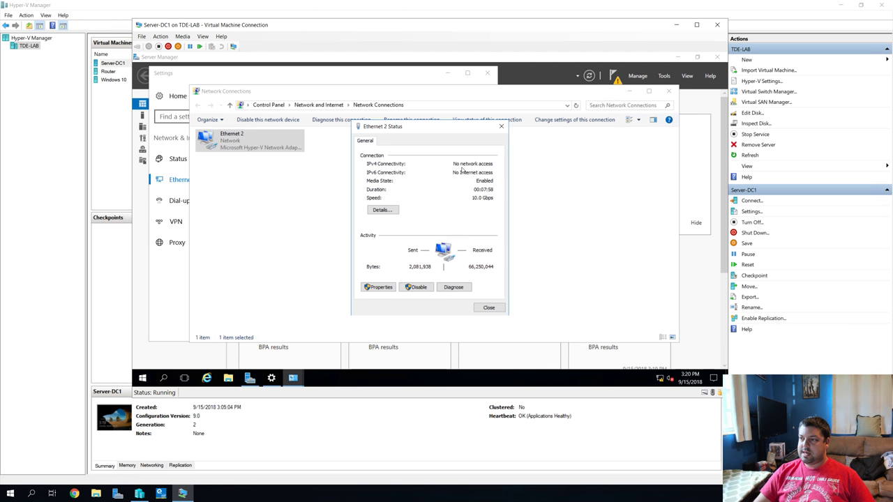
left_click(382, 209)
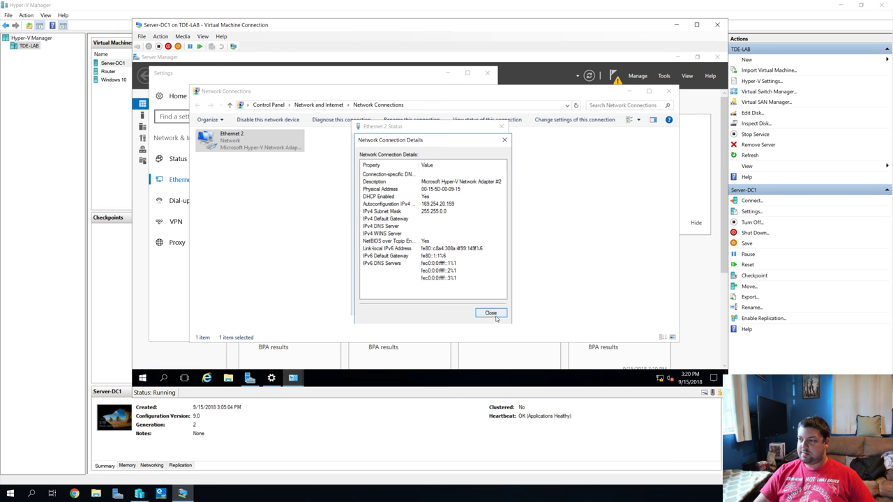
left_click(490, 312)
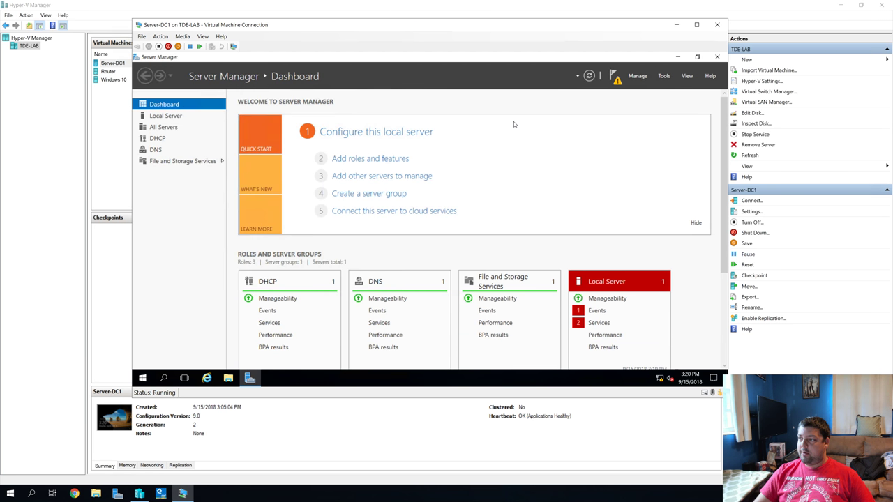
mouse_move(633, 182)
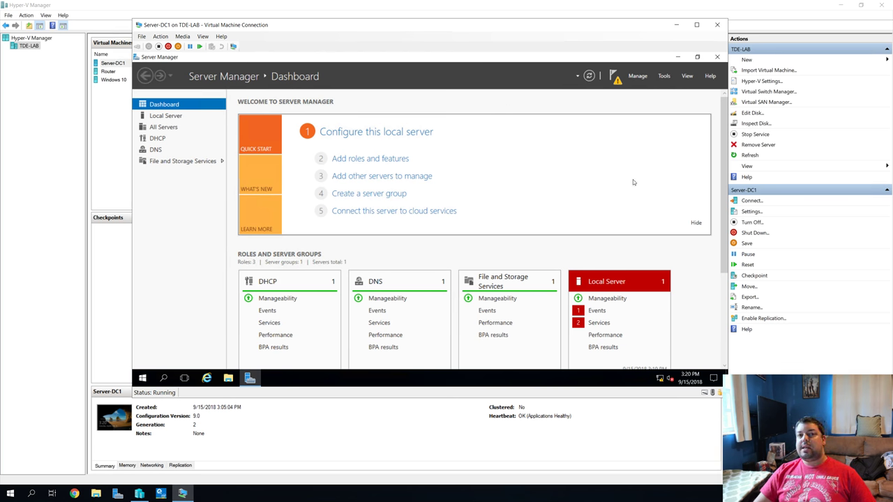
mouse_move(652, 77)
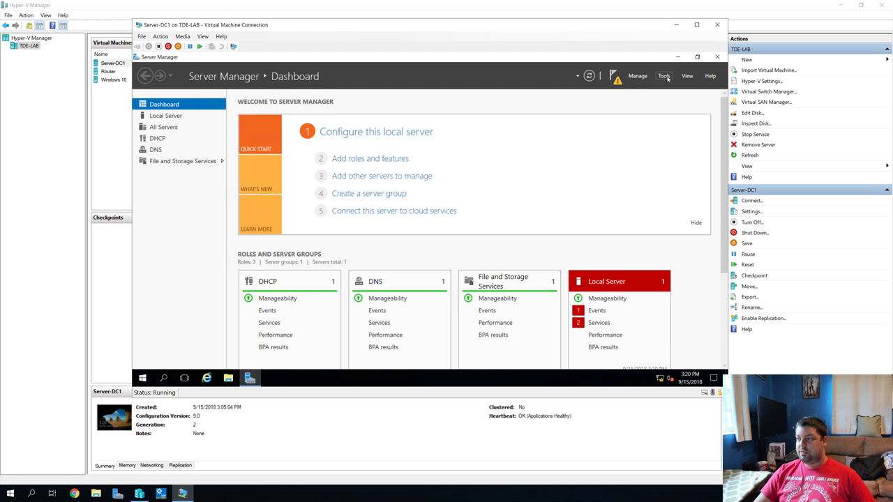
Open the DHCP console from Tools, maximize it, and expand server-dc1's IPv4 node
left_click(663, 75)
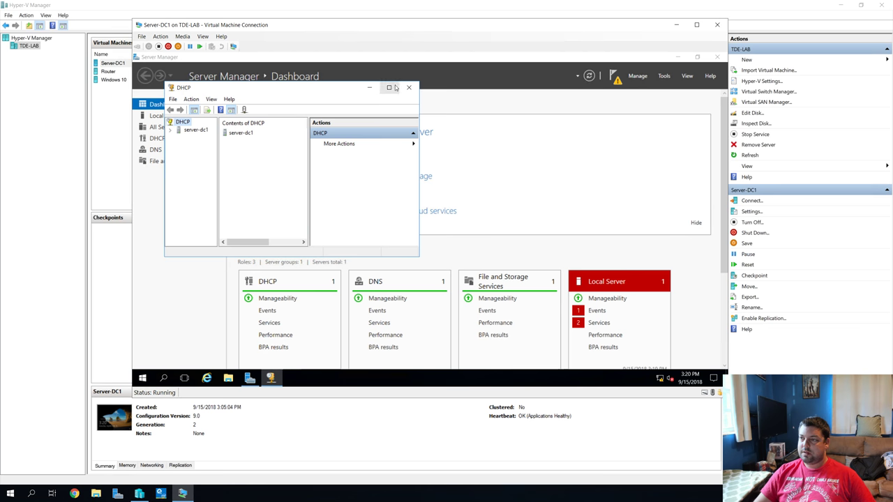
left_click(389, 87)
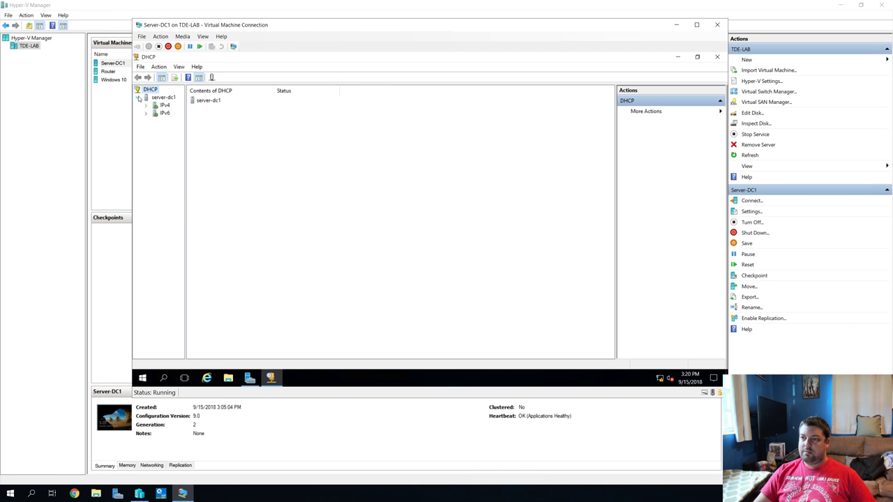
left_click(163, 97)
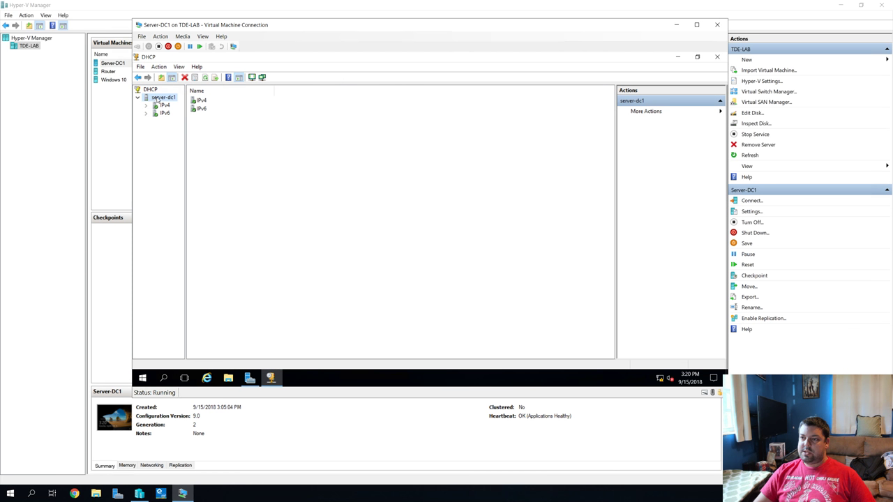
left_click(165, 105)
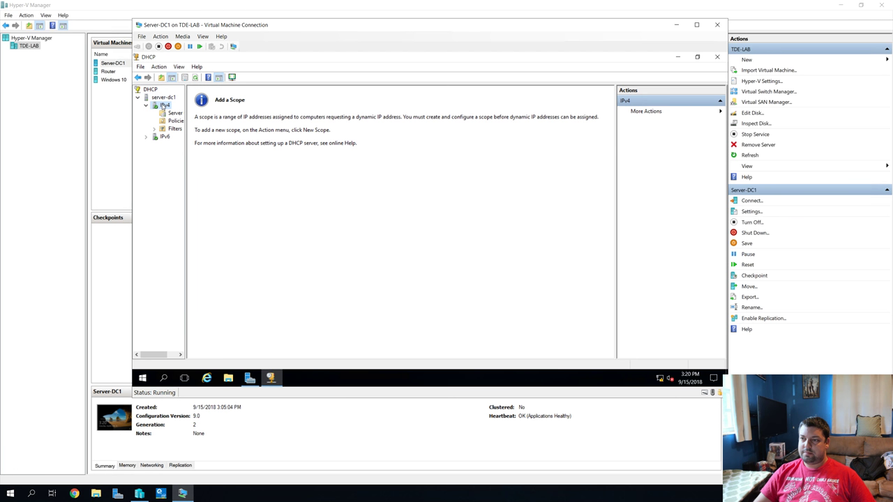
Start the New Scope Wizard from the IPv4 node's actions
right_click(162, 97)
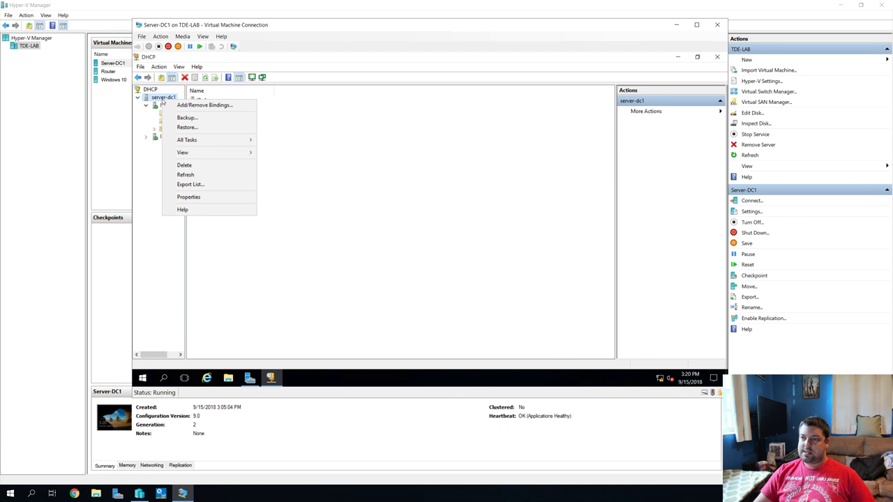
right_click(157, 109)
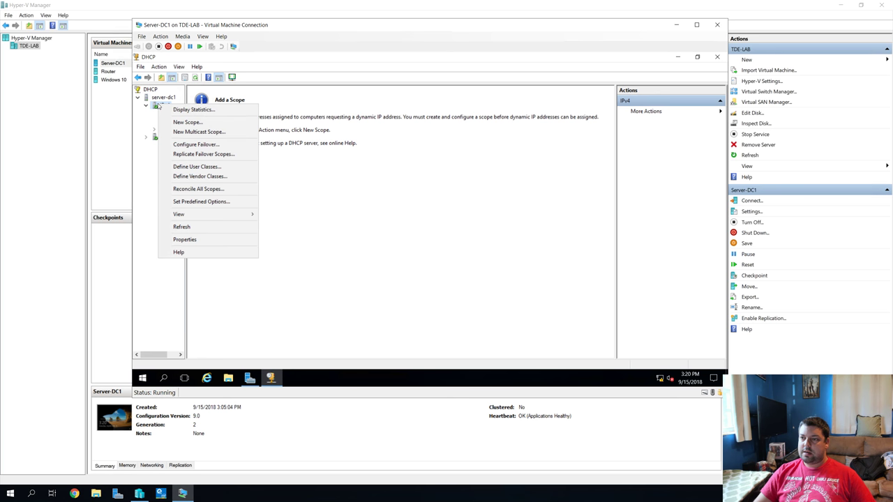
mouse_move(274, 100)
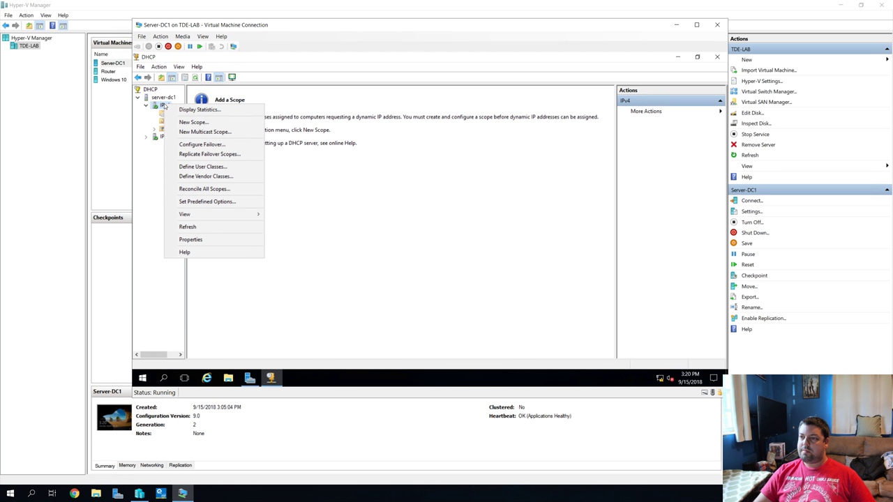
left_click(193, 122)
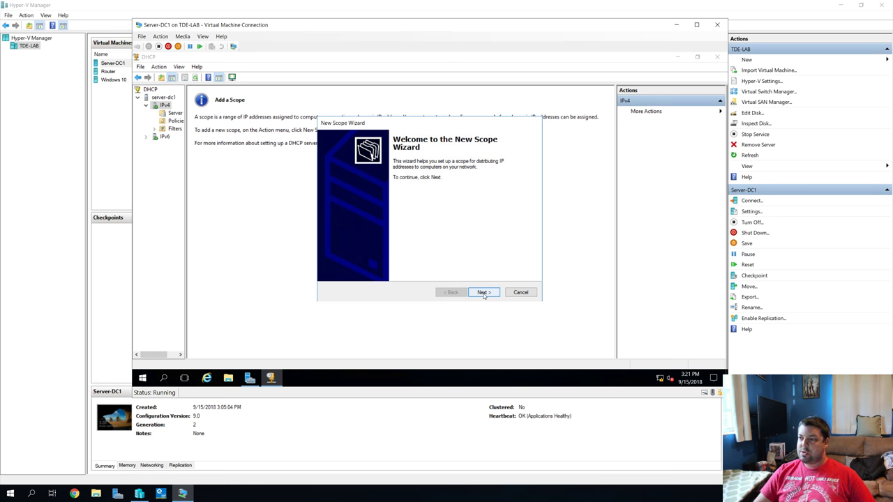
Name the scope 'Main Scope' with description 'Main IP Range' and continue to the address range
left_click(484, 292)
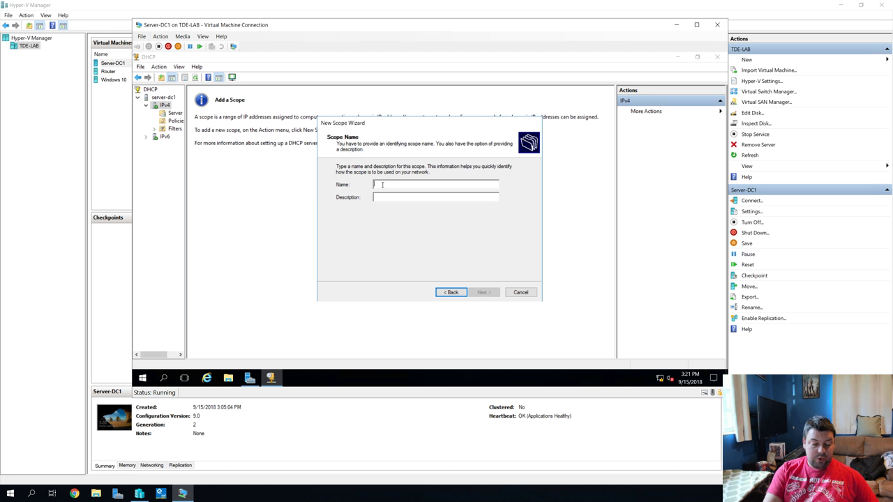
type("Main Scope")
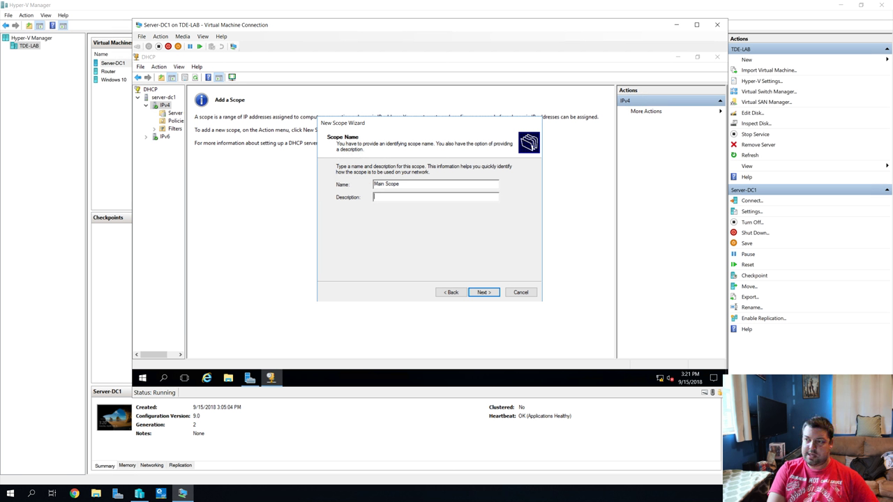
type("Main IP Range")
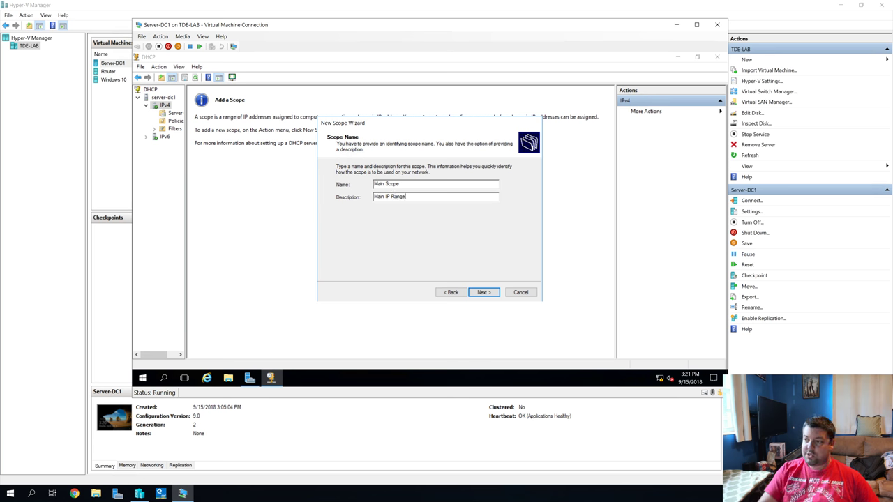
left_click(483, 292)
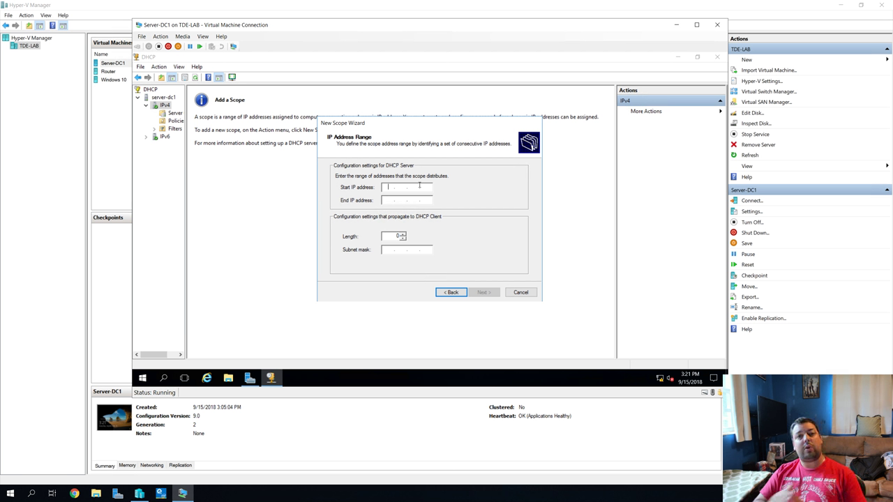
Set the range 192.168.1.21 to 192.168.1.254 with mask 255.255.255.0 and continue
type("1...")
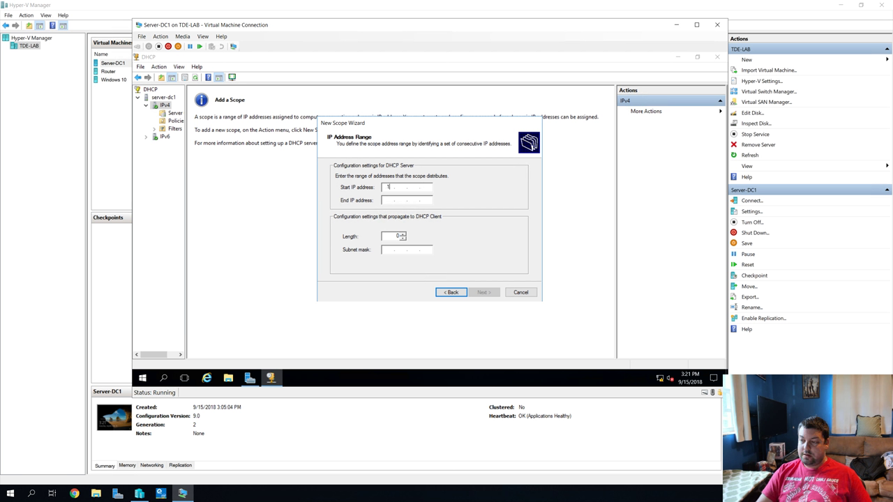
type("192.168.1")
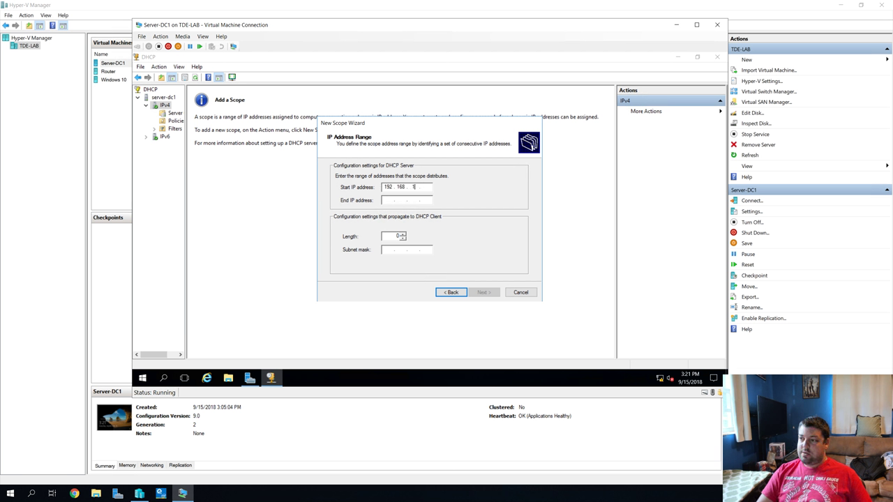
type("21")
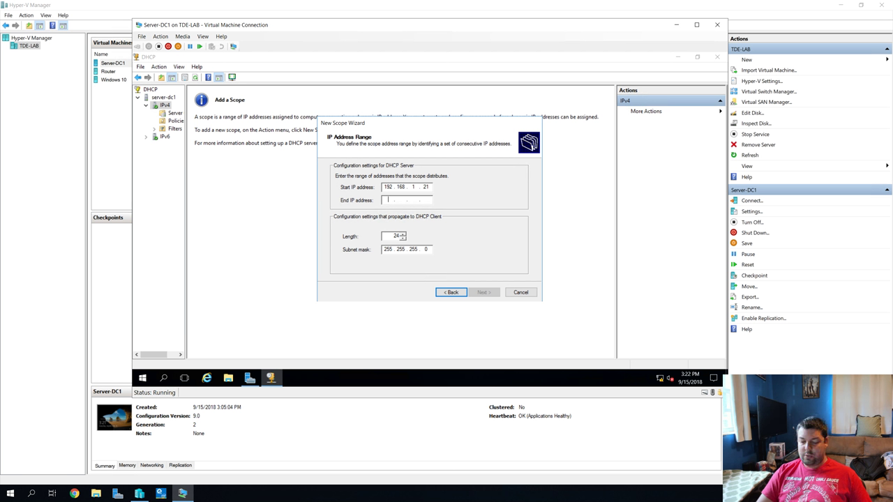
type("192.168")
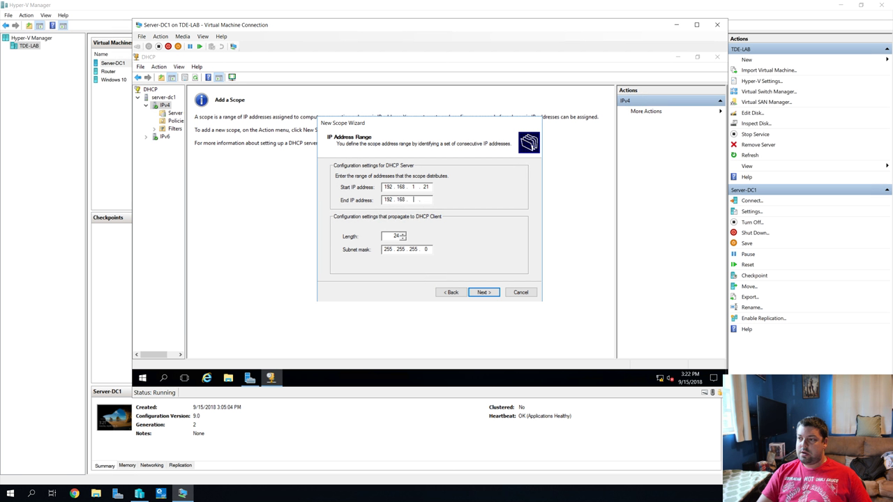
type("254")
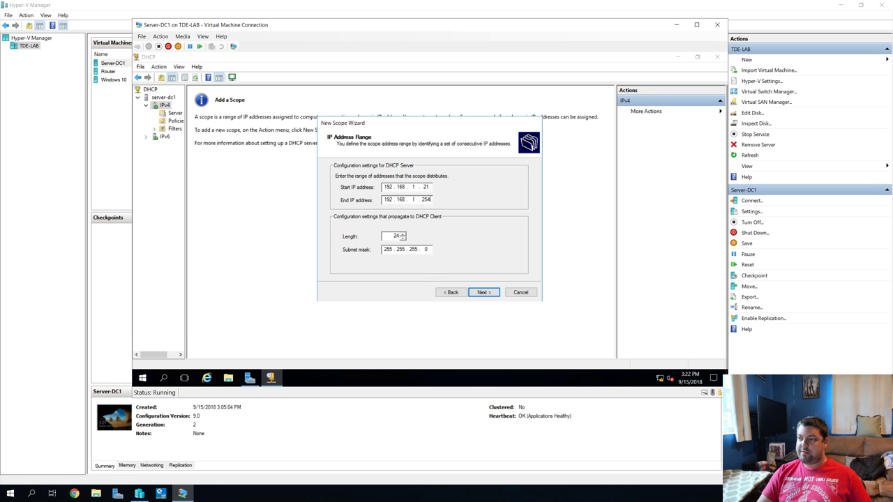
mouse_move(398, 180)
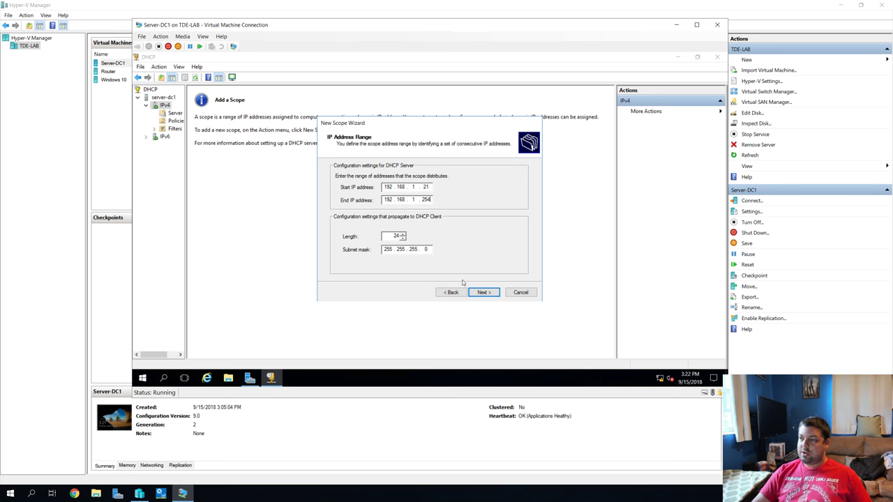
left_click(483, 292)
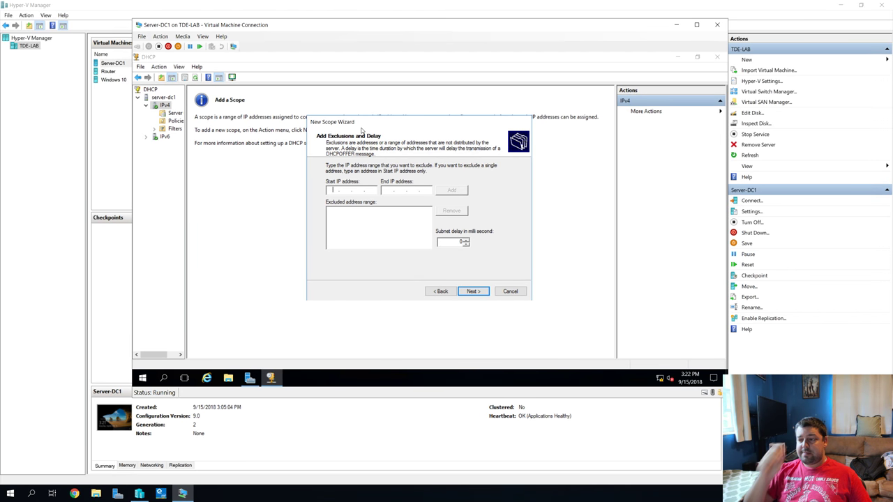
mouse_move(440, 242)
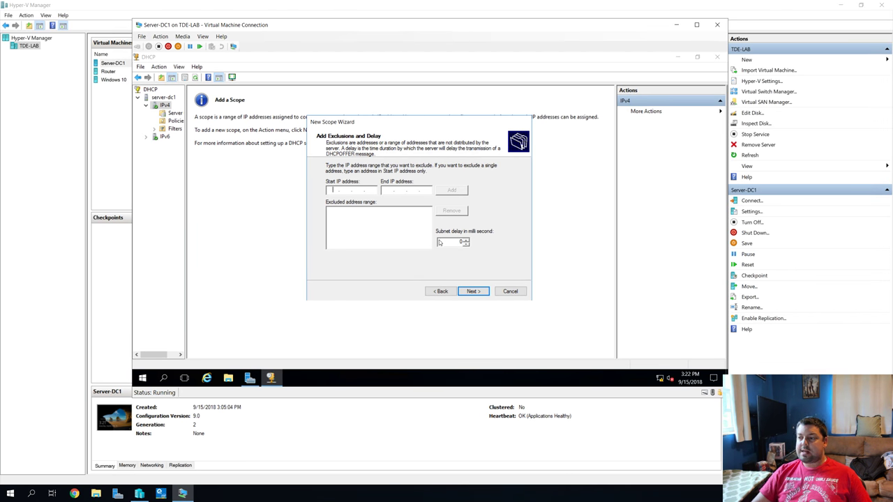
Skip exclusions, keep the one-day lease, and choose to configure DHCP options now
left_click(471, 290)
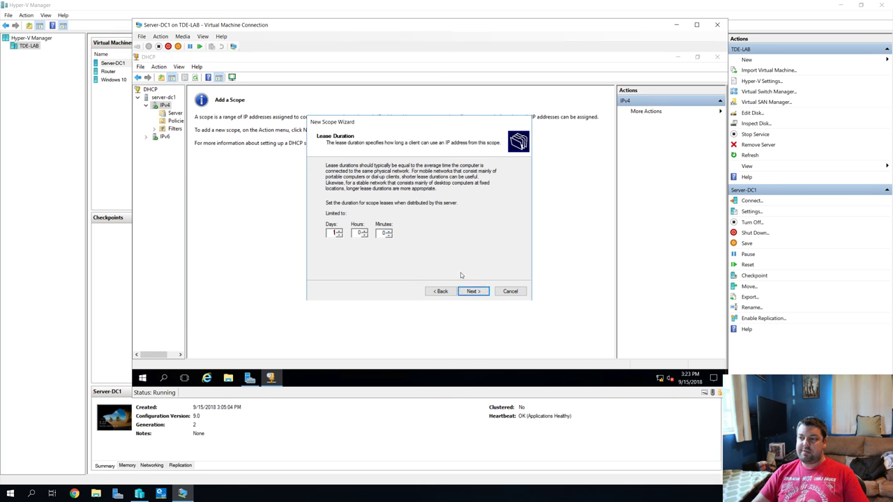
left_click(471, 291)
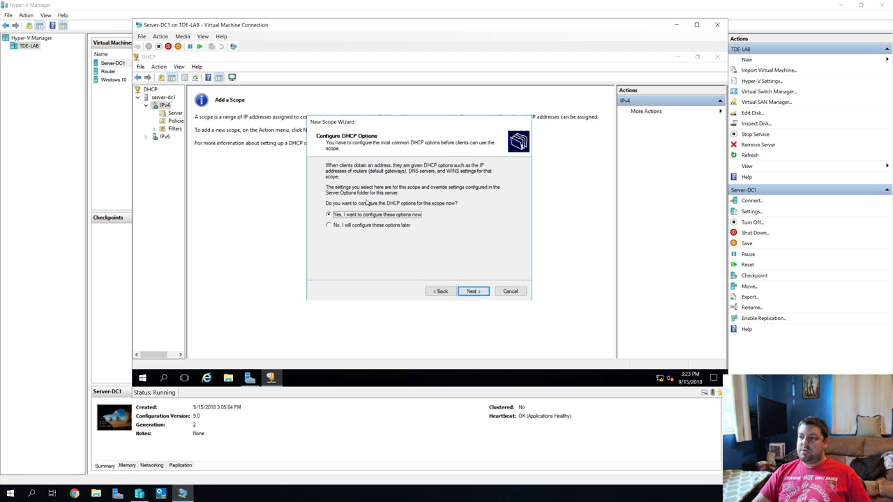
mouse_move(374, 221)
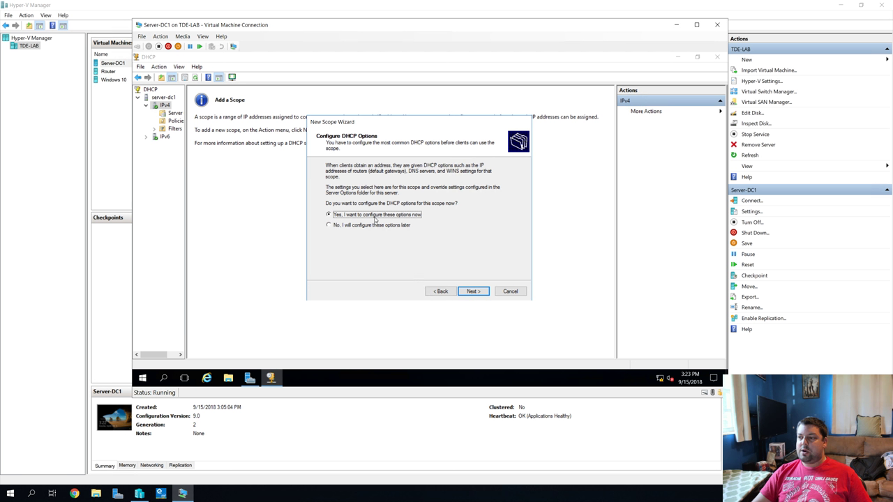
left_click(473, 291)
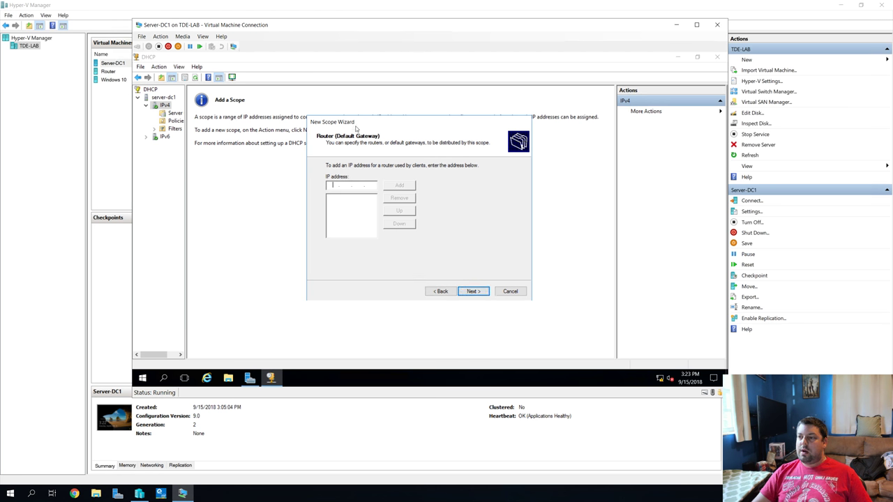
mouse_move(465, 157)
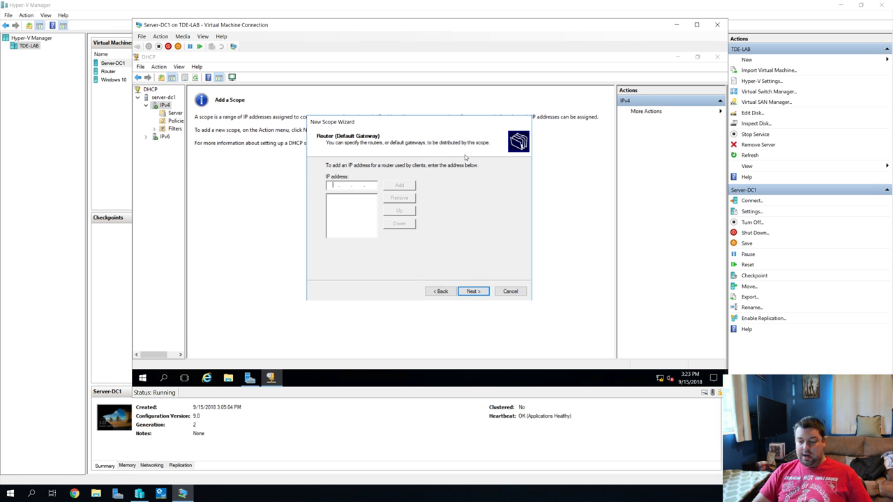
Add 192.168.1.1 as the scope's default gateway and continue to the DNS servers page
type("192.1")
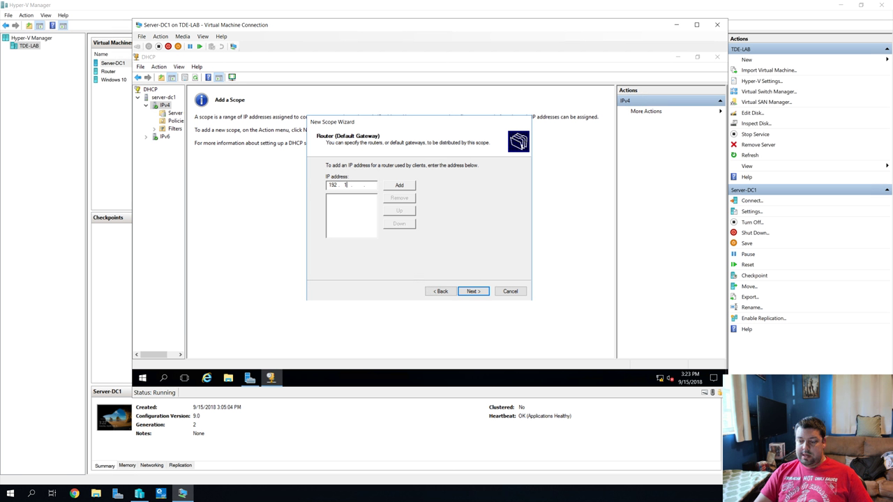
type("68.1.")
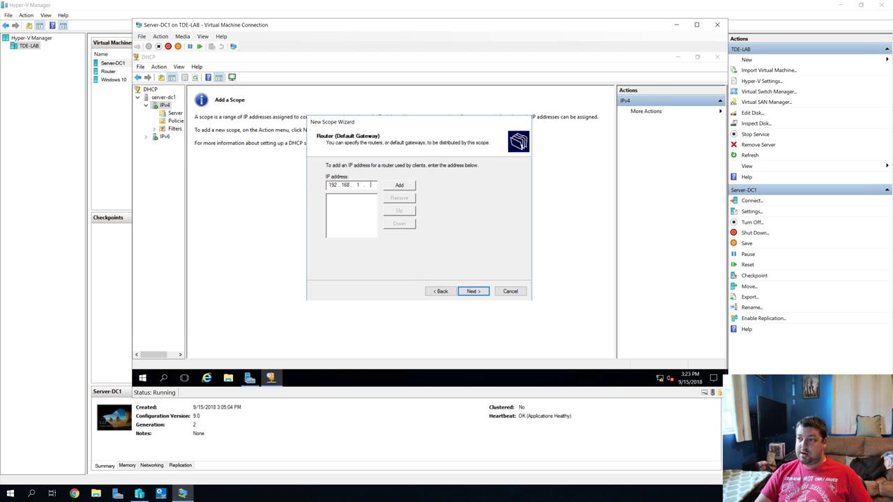
left_click(399, 184)
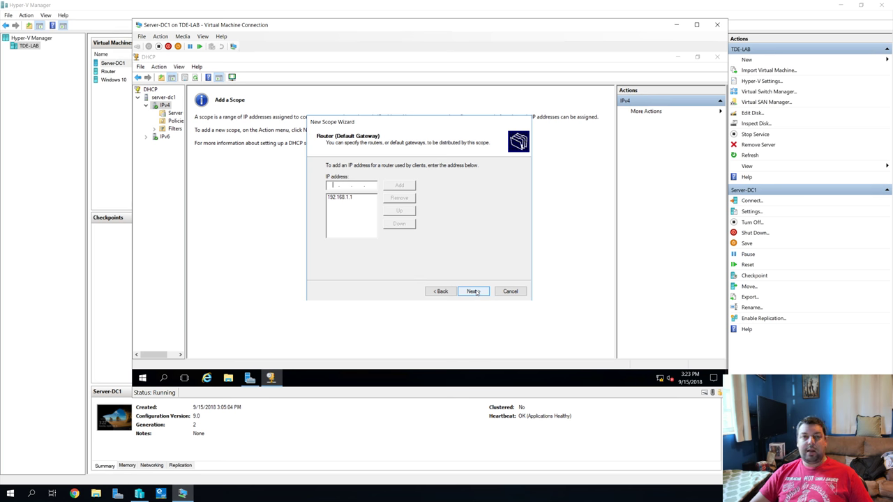
left_click(472, 291)
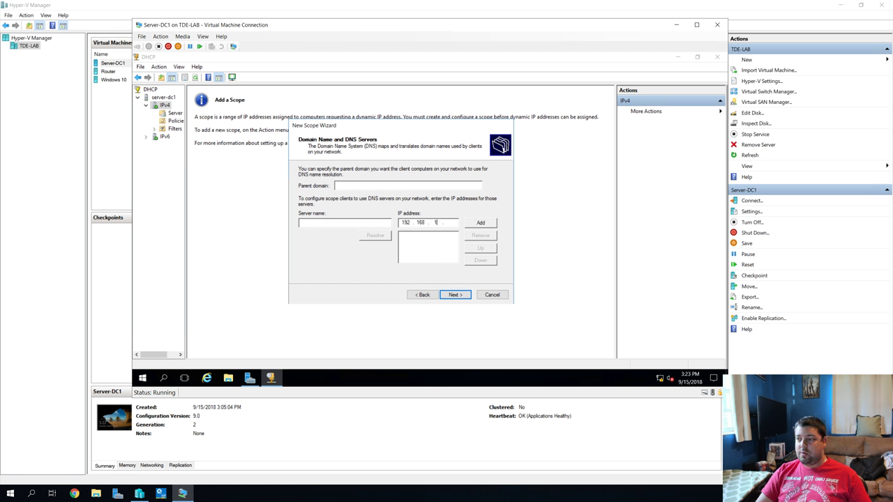
Add DNS server 192.168.1.5 to the scope, accepting the failed-validation warning, and continue to WINS Servers
type("5")
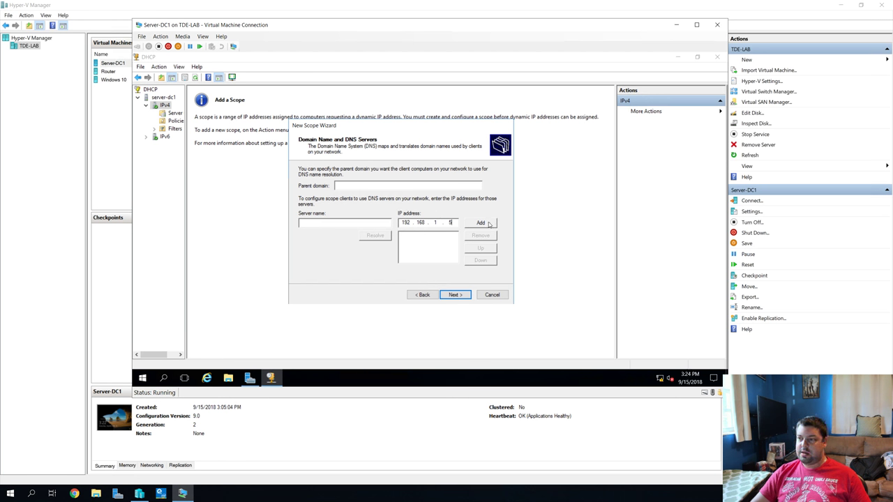
left_click(480, 222)
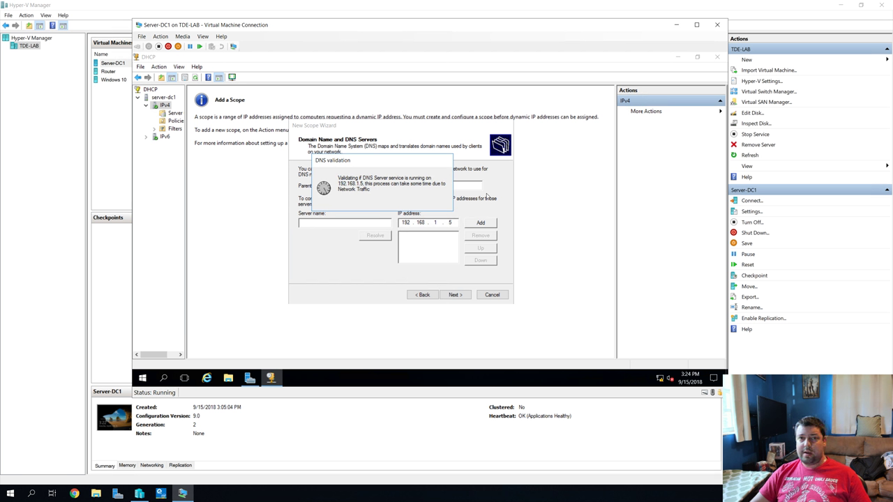
mouse_move(487, 196)
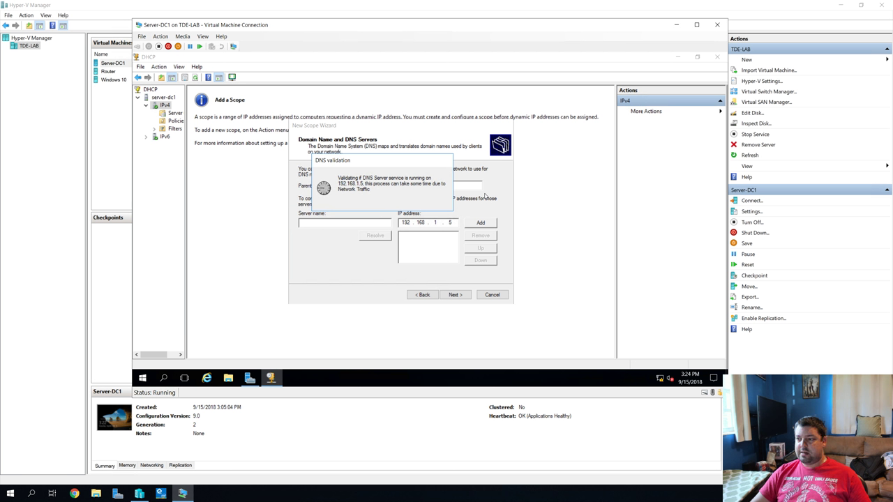
mouse_move(412, 163)
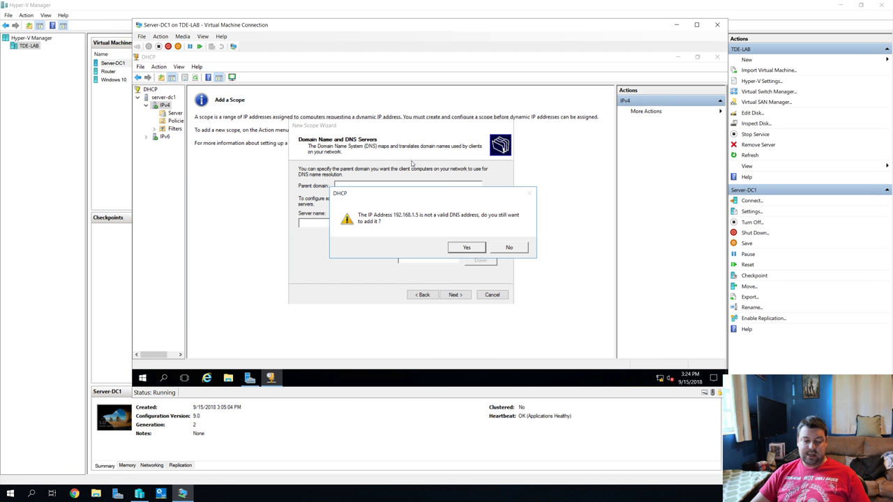
mouse_move(470, 227)
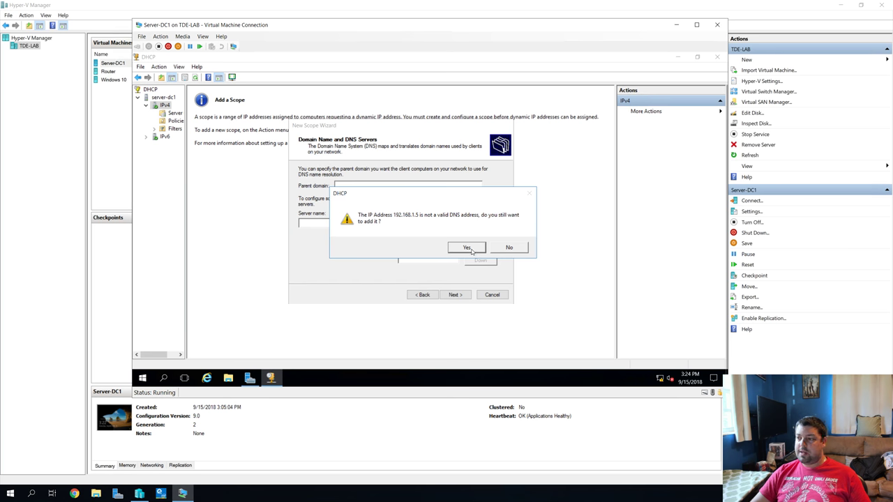
left_click(467, 247)
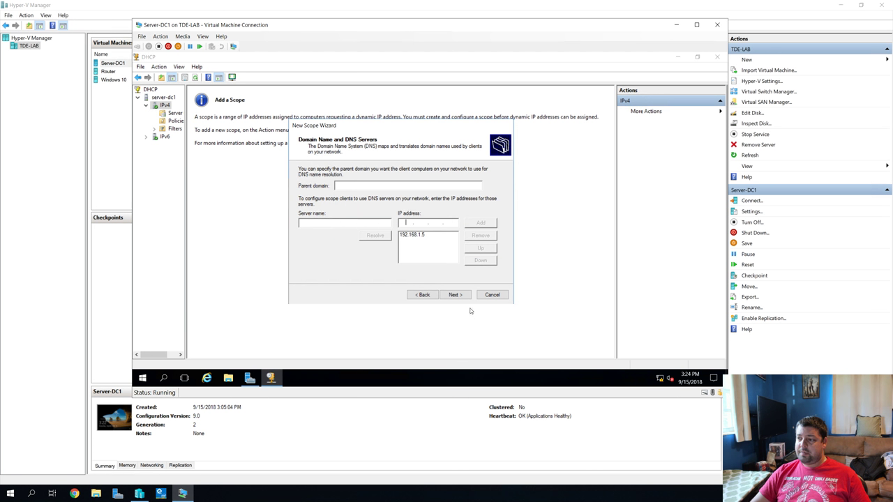
left_click(454, 294)
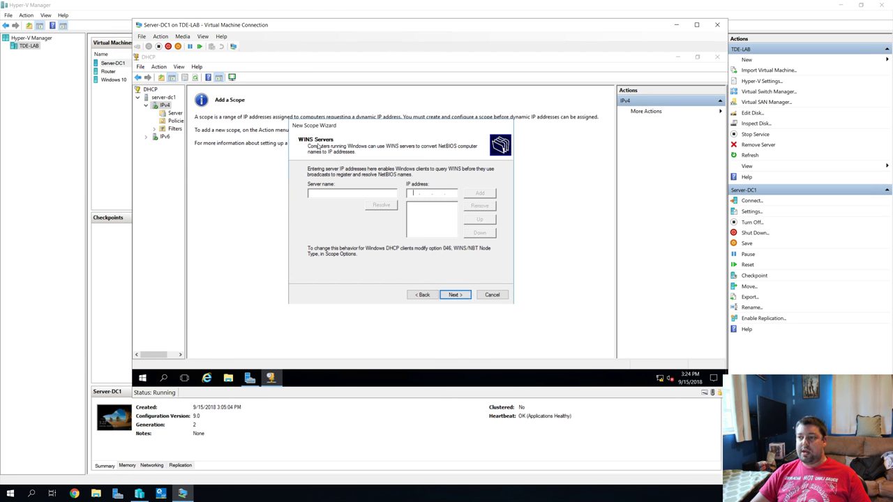
mouse_move(435, 157)
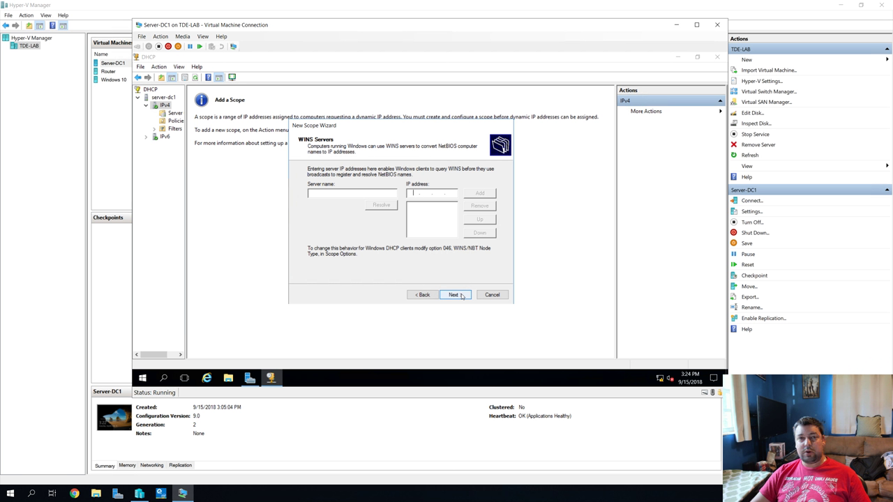
Skip WINS, keep 'Yes, activate this scope now' and finish the Main Scope wizard for 192.168.1.0
left_click(454, 295)
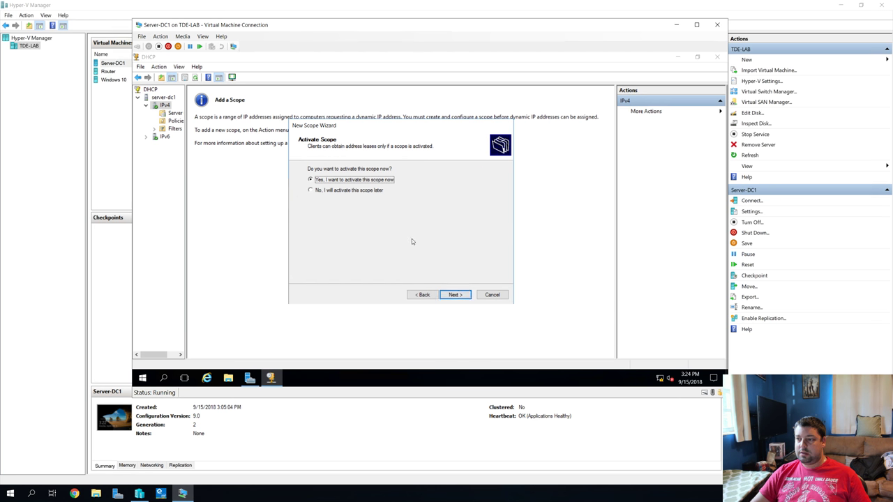
mouse_move(413, 271)
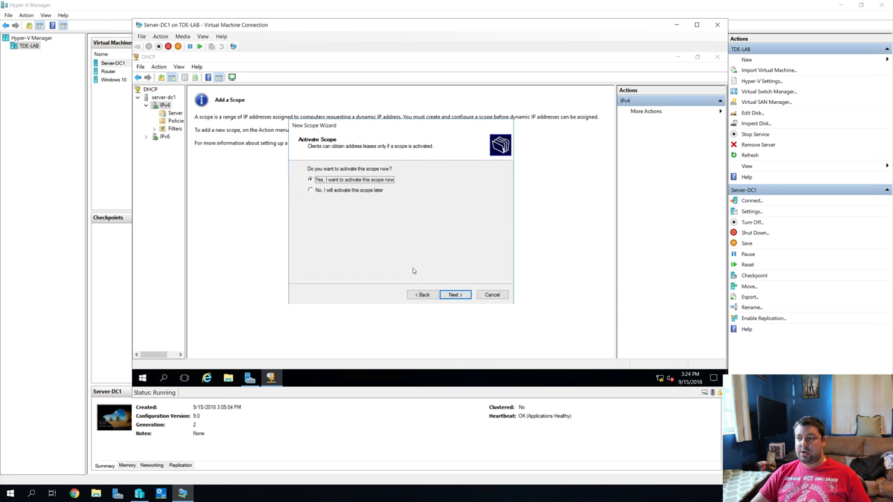
left_click(455, 294)
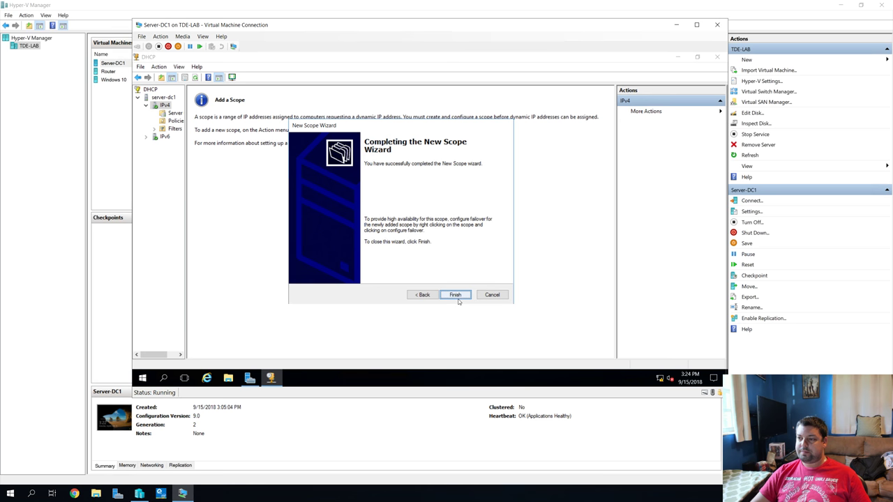
left_click(454, 294)
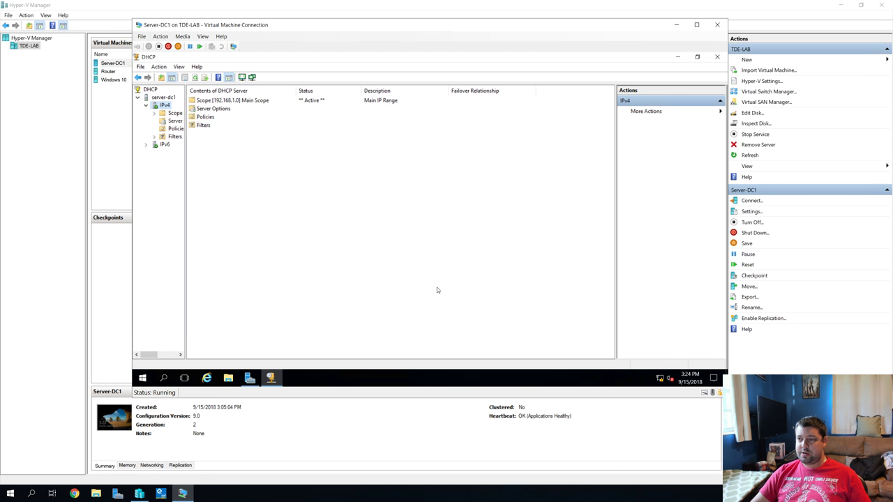
Browse the new scope's contents in DHCP, then reach Network Connections on Server-DC1 listing Ethernet 2
left_click(232, 100)
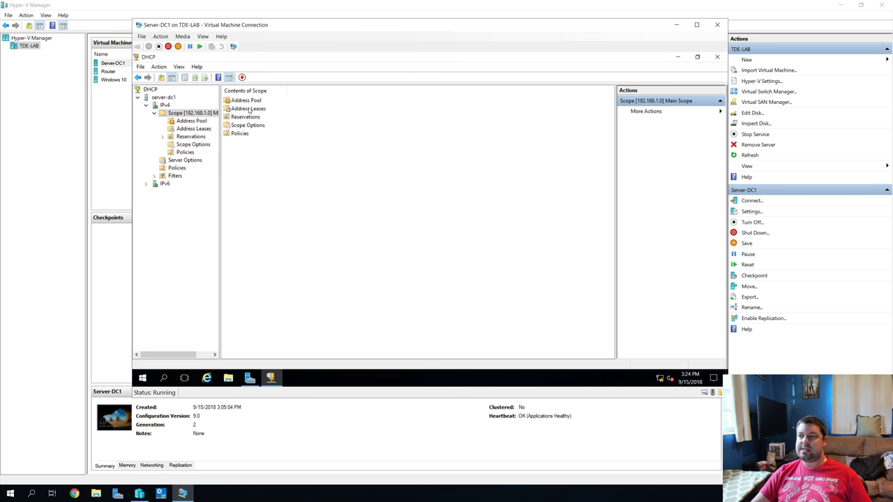
left_click(194, 128)
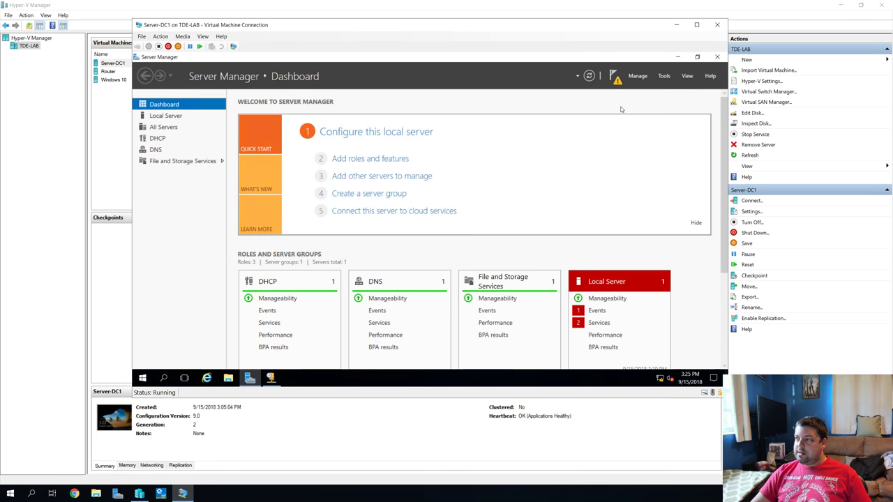
left_click(664, 75)
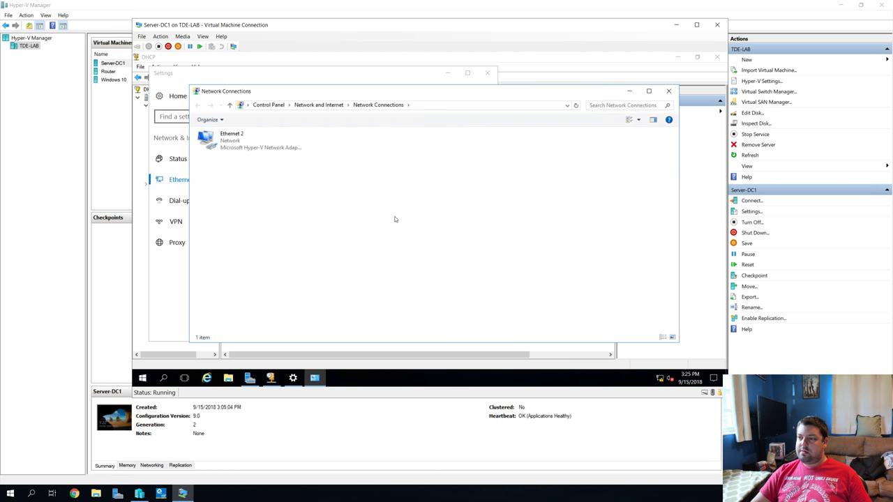
Give Ethernet 2 static IPv4 192.168.1.5, mask 255.255.255.0, gateway 192.168.1.1 and DNS 192.168.1.5
left_click(237, 139)
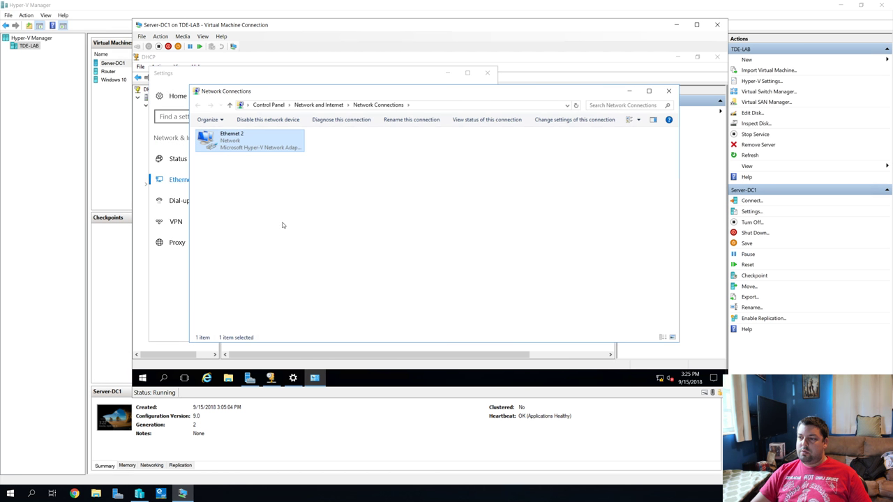
double_click(232, 140)
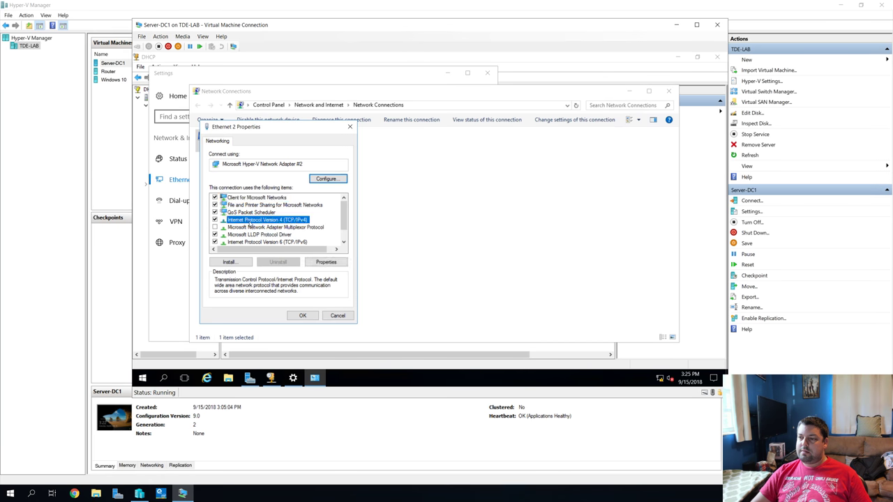
left_click(326, 262)
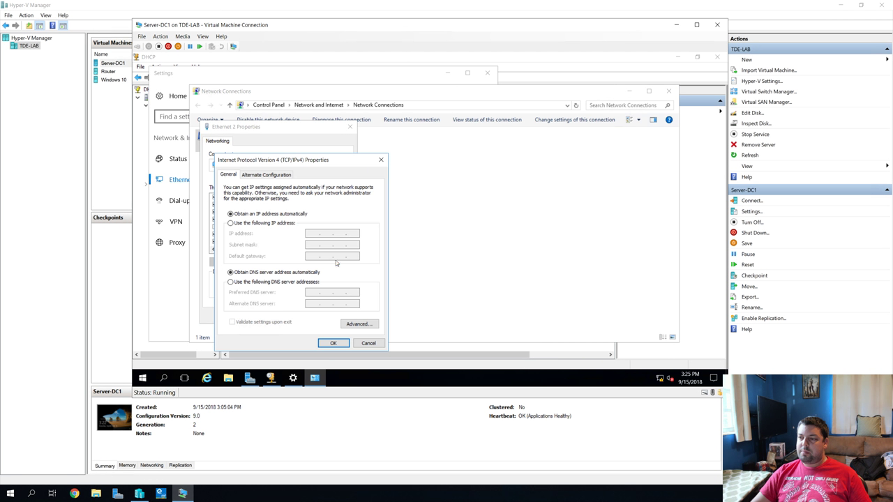
left_click(230, 223)
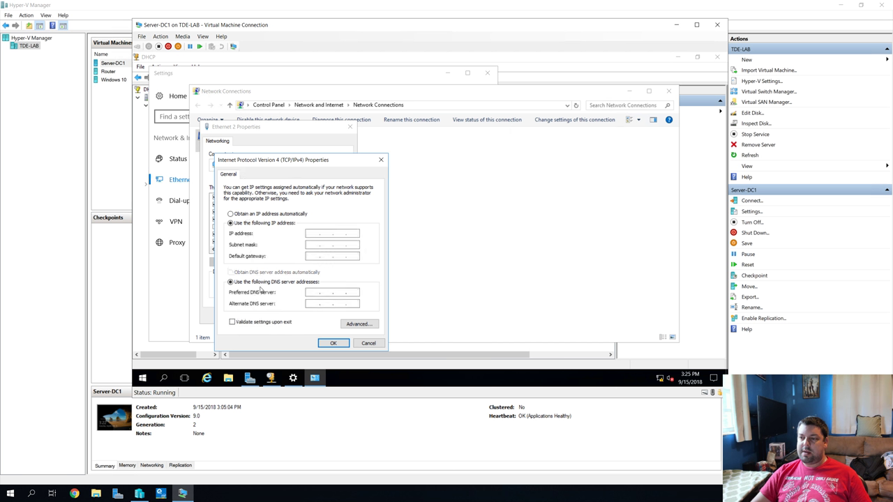
left_click(331, 232)
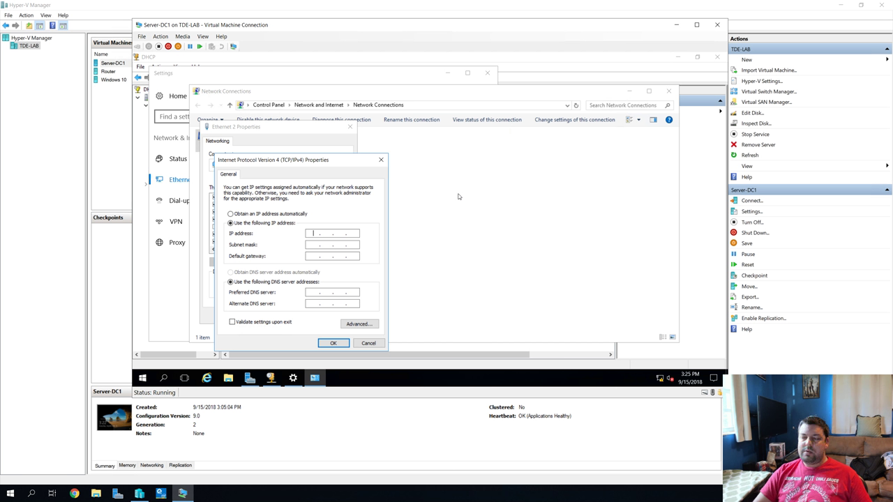
type("192.1")
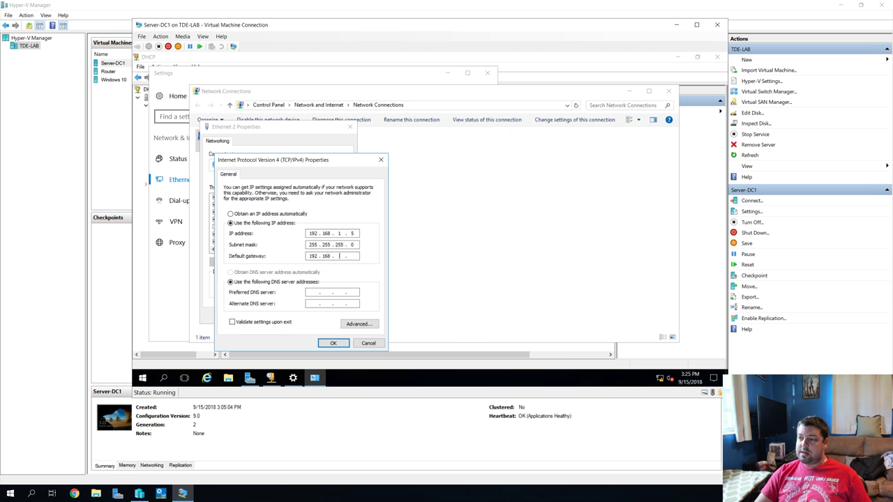
type("1")
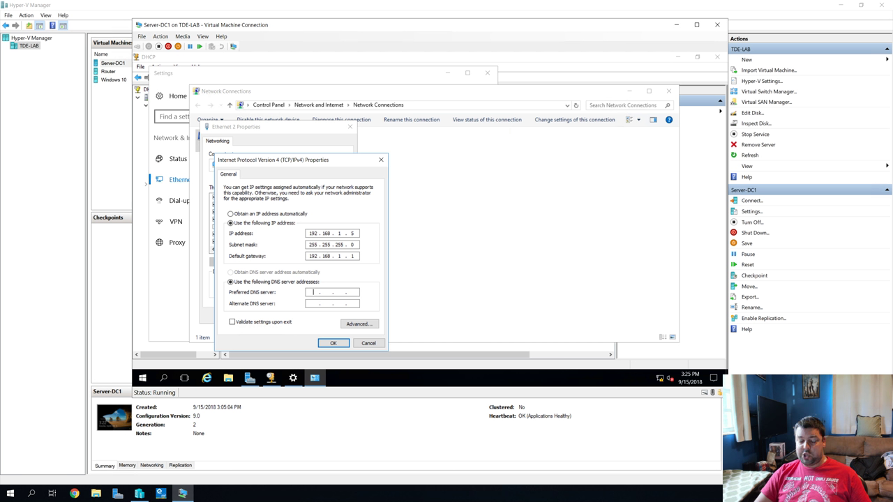
type("192 . 168 . 1 .")
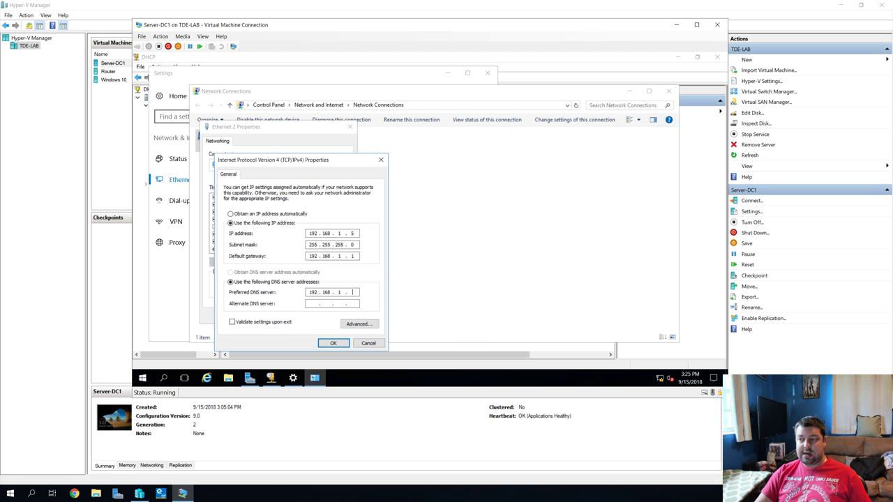
type("5")
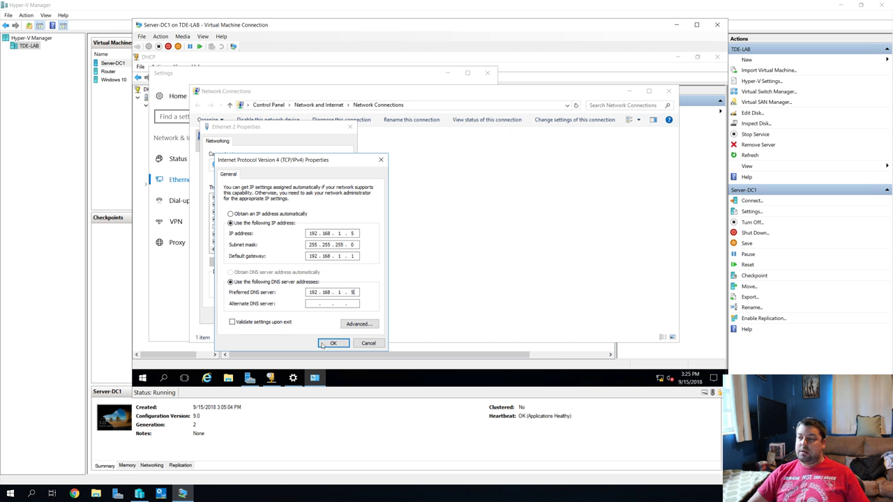
Apply the static settings, drop the absent adapter's old configuration, and recheck the IPv4 properties
left_click(333, 342)
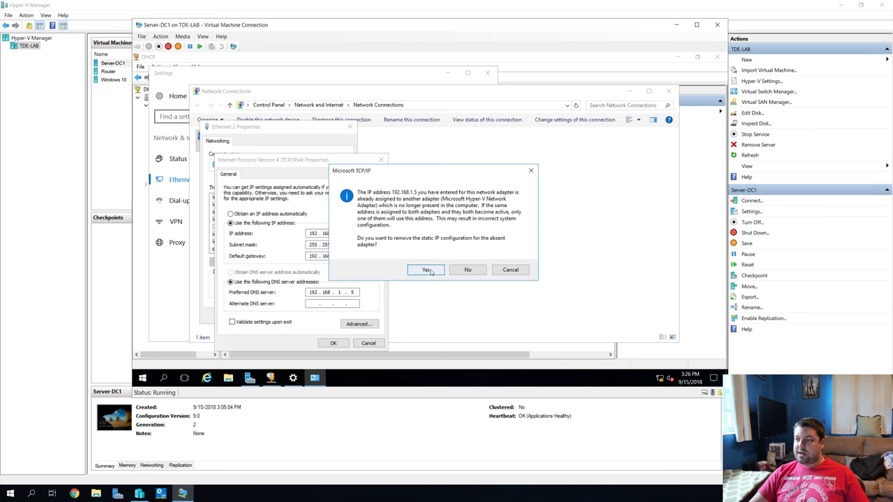
left_click(426, 270)
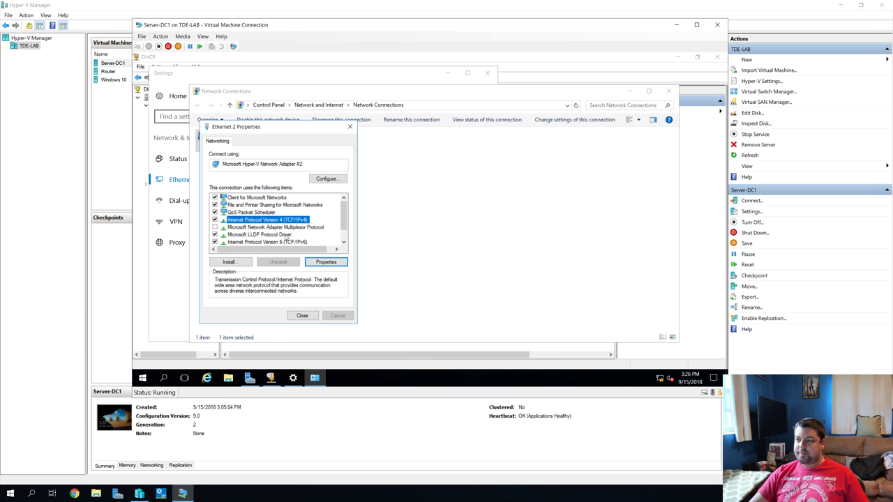
left_click(325, 261)
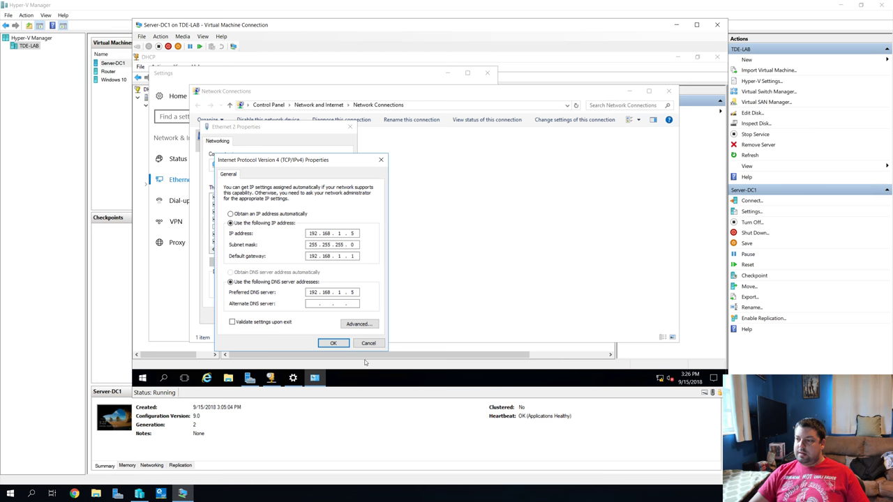
left_click(332, 342)
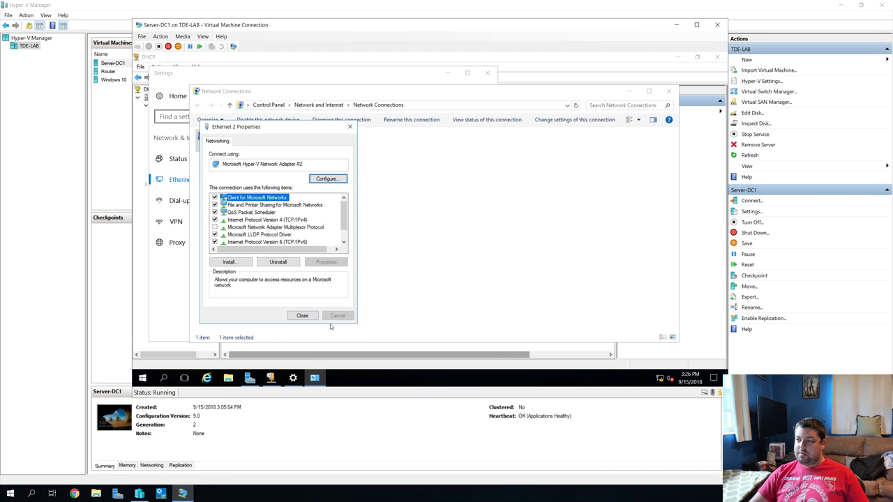
View Ethernet 2's status details confirming 192.168.1.5 with DHCP off, then close the details
right_click(231, 139)
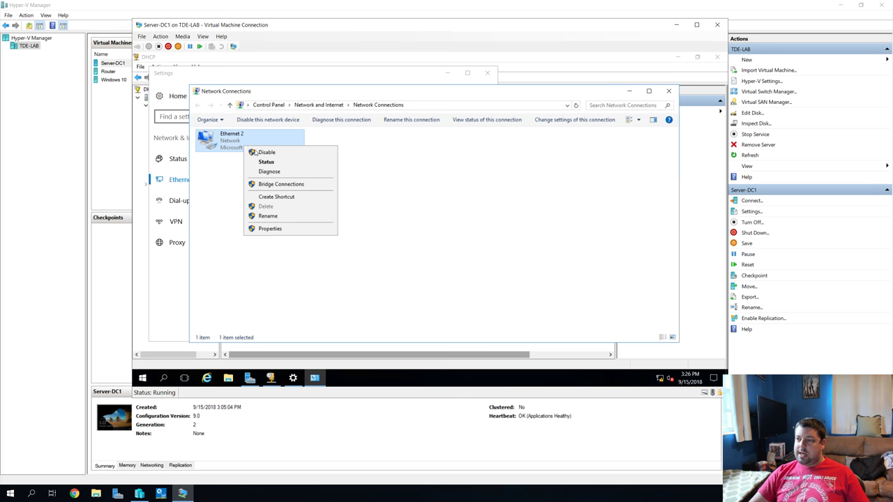
left_click(265, 162)
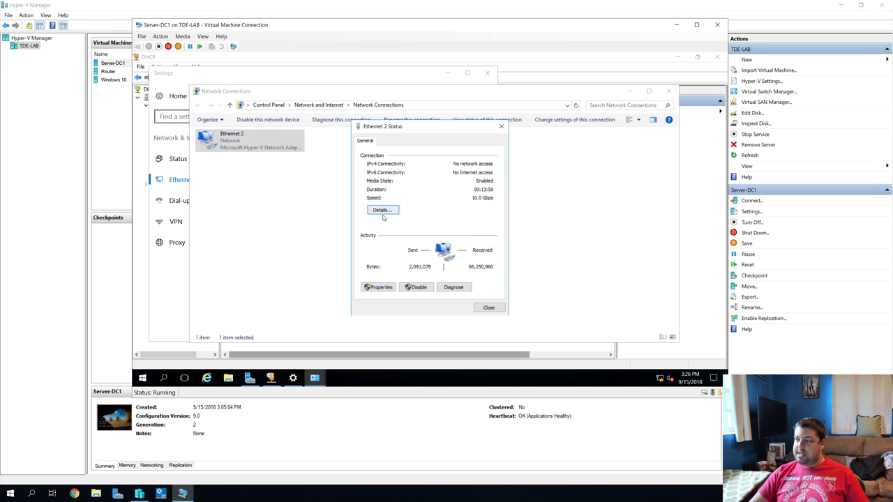
left_click(380, 210)
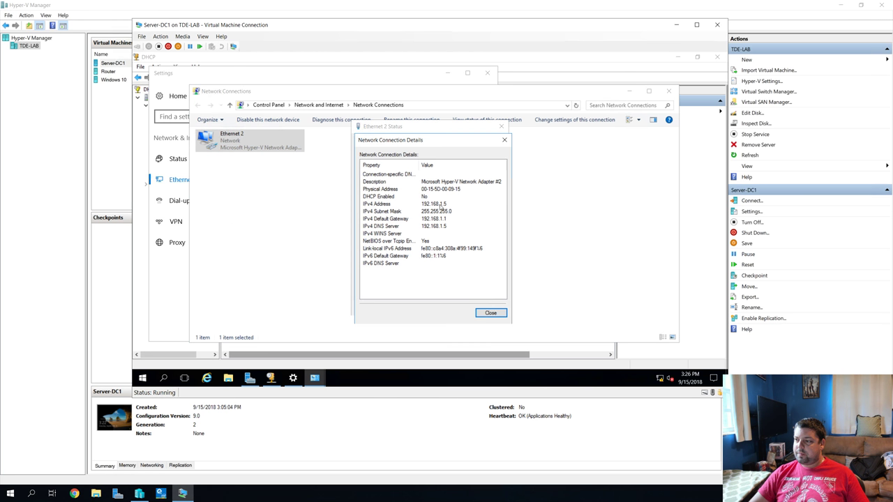
mouse_move(445, 229)
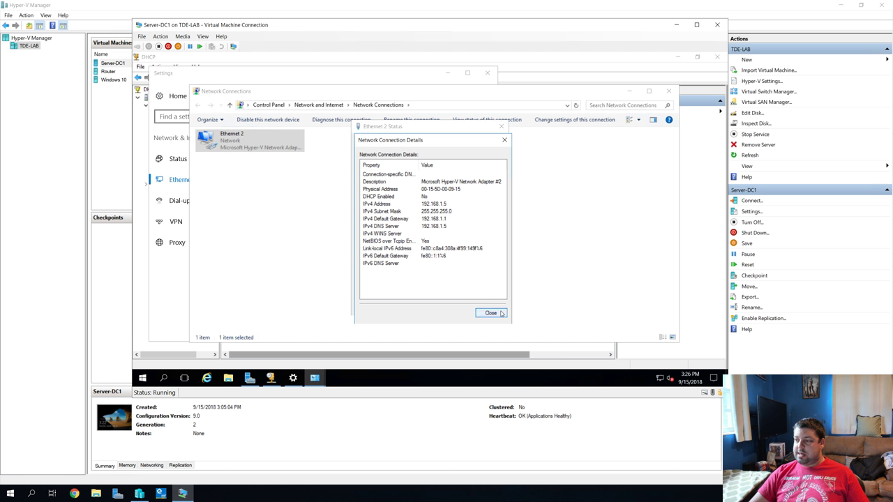
left_click(491, 312)
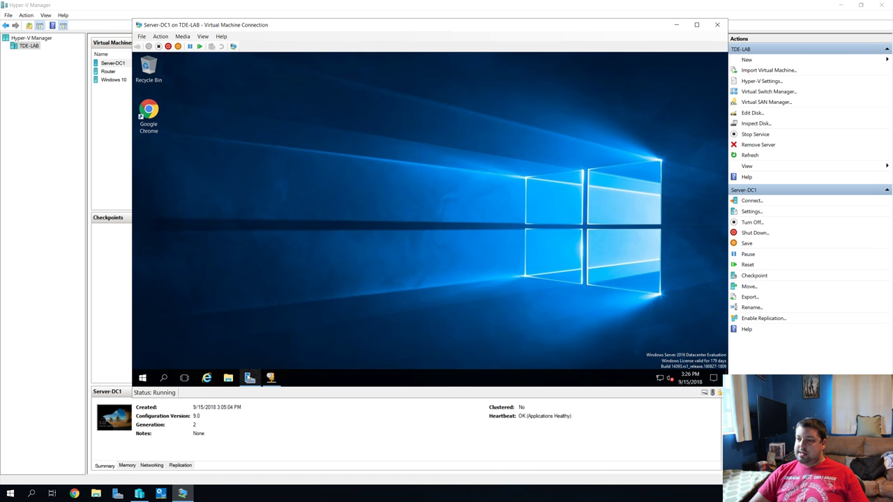
Launch DNS Manager from Server Manager's Tools and bring up the actions for SERVER-DC1
left_click(249, 377)
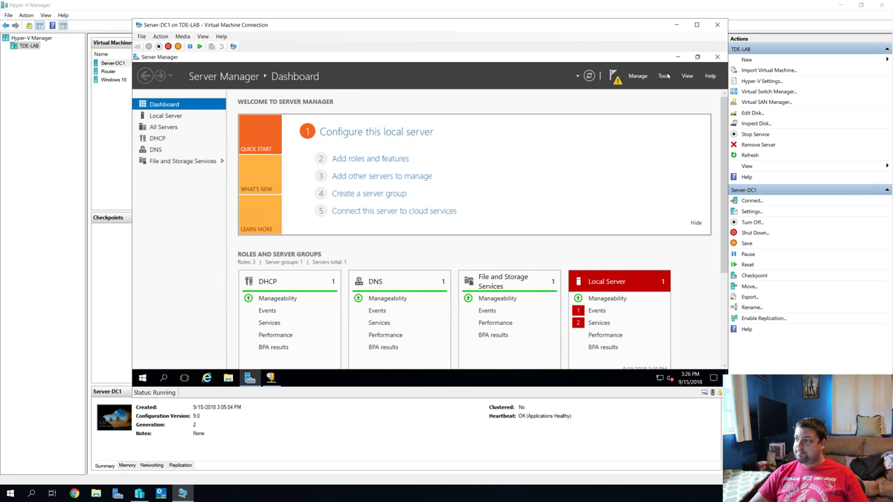
left_click(664, 75)
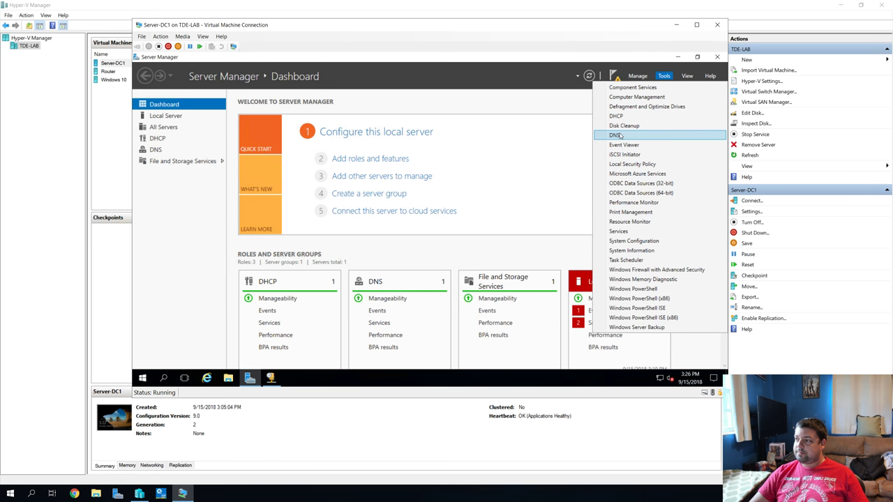
left_click(615, 134)
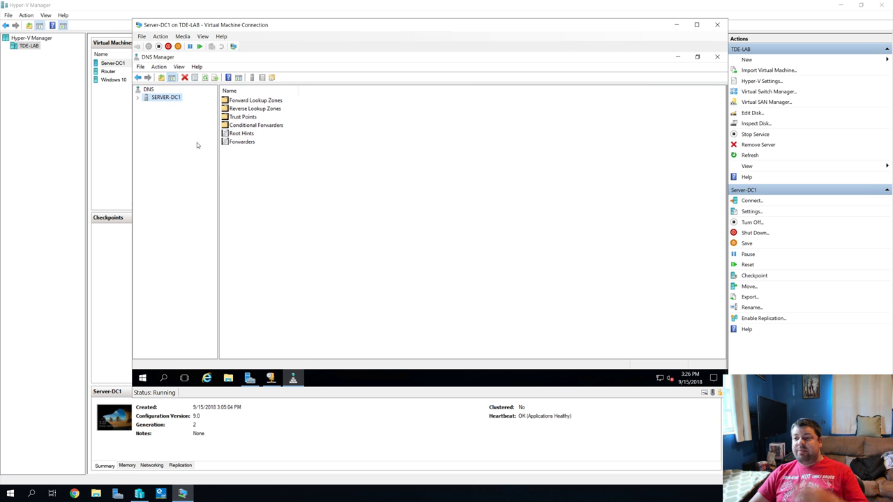
mouse_move(161, 101)
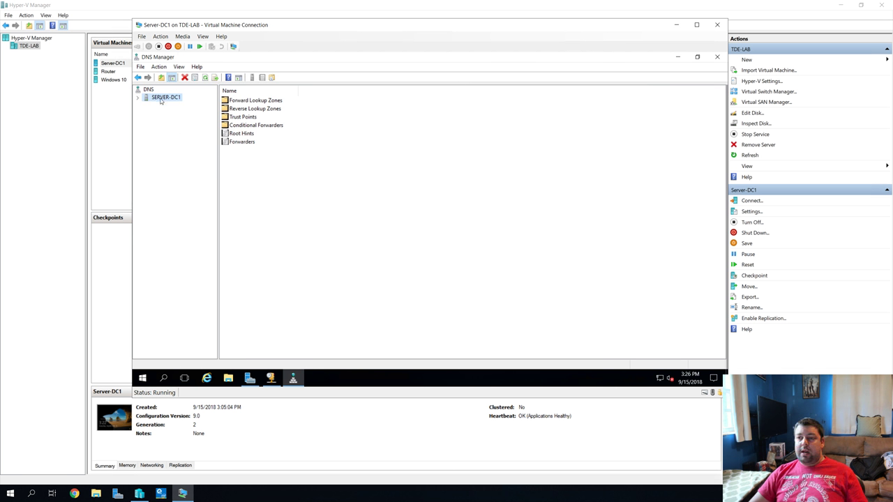
right_click(165, 97)
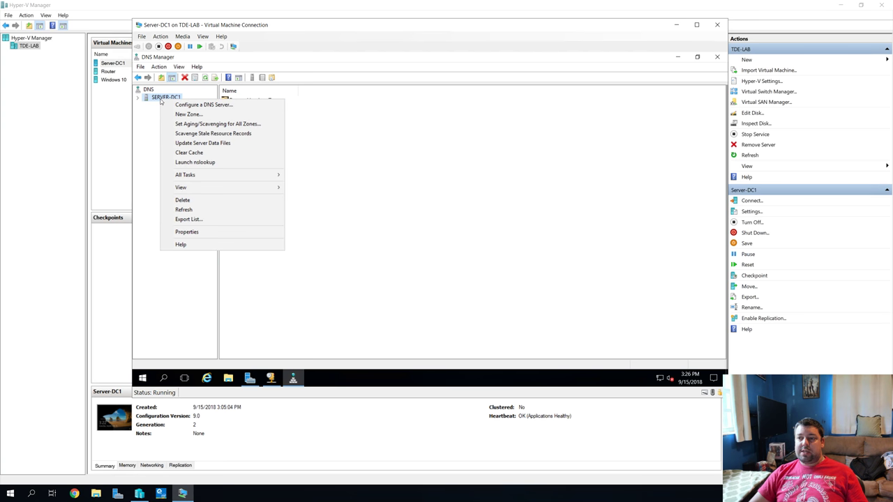
mouse_move(203, 105)
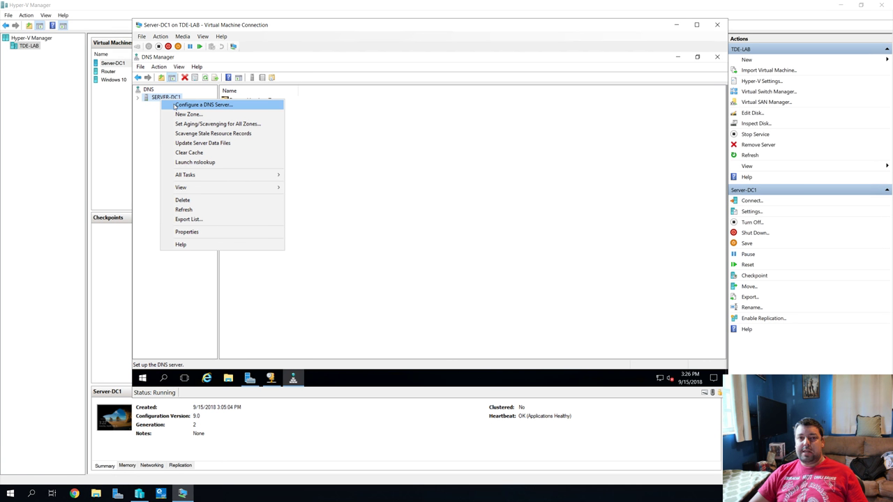
Start the Configure a DNS Server wizard, then step back from the forward-lookup-only option
left_click(203, 104)
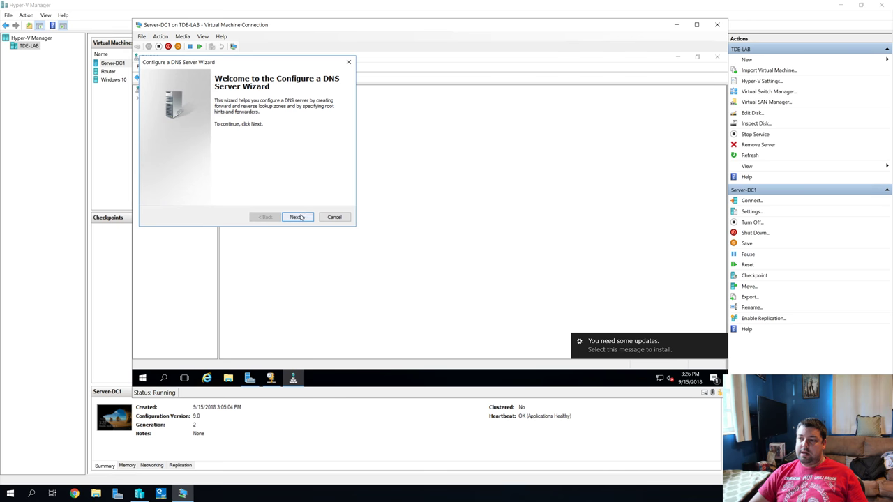
left_click(296, 217)
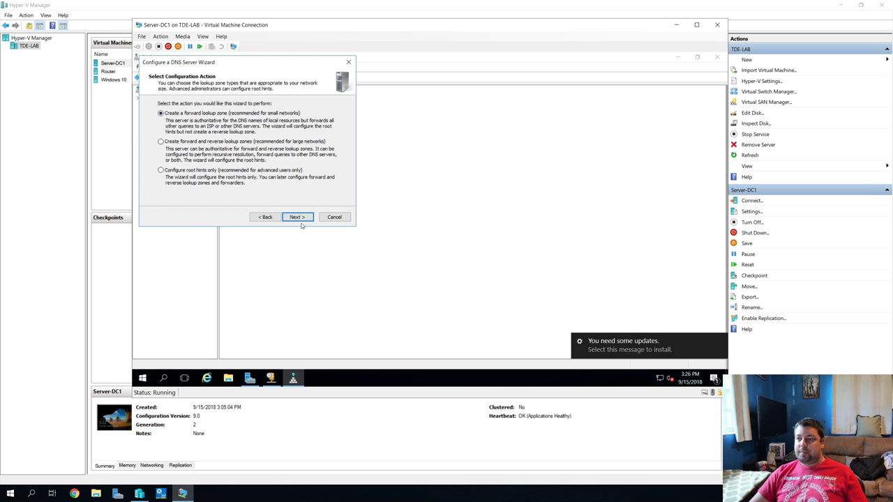
mouse_move(285, 205)
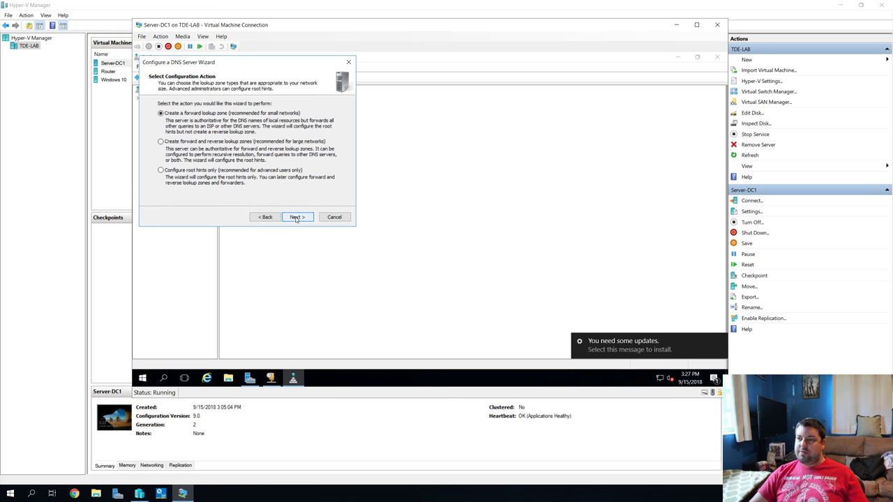
left_click(297, 217)
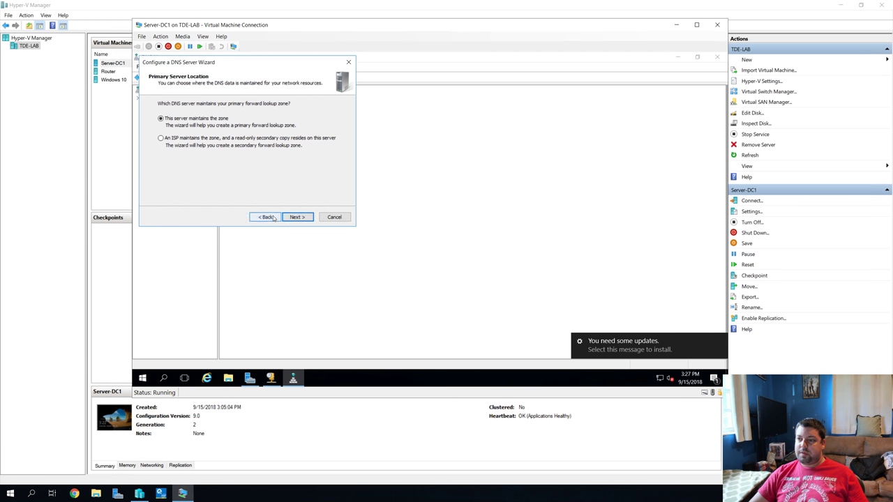
left_click(297, 217)
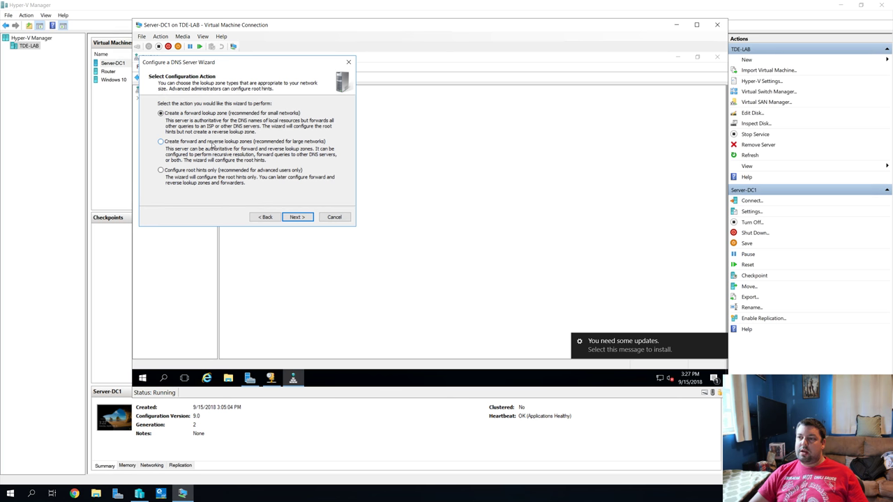
Choose creating both forward and reverse lookup zones and agree to create a forward lookup zone now
left_click(161, 141)
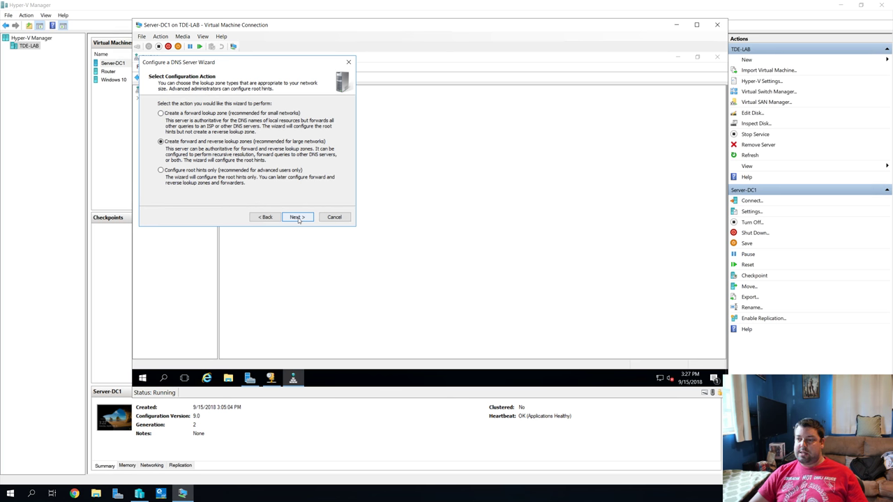
left_click(296, 217)
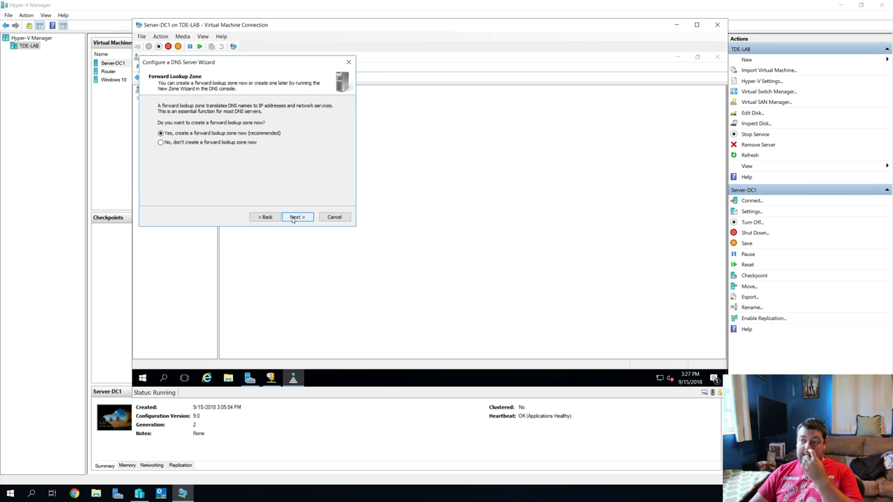
left_click(296, 217)
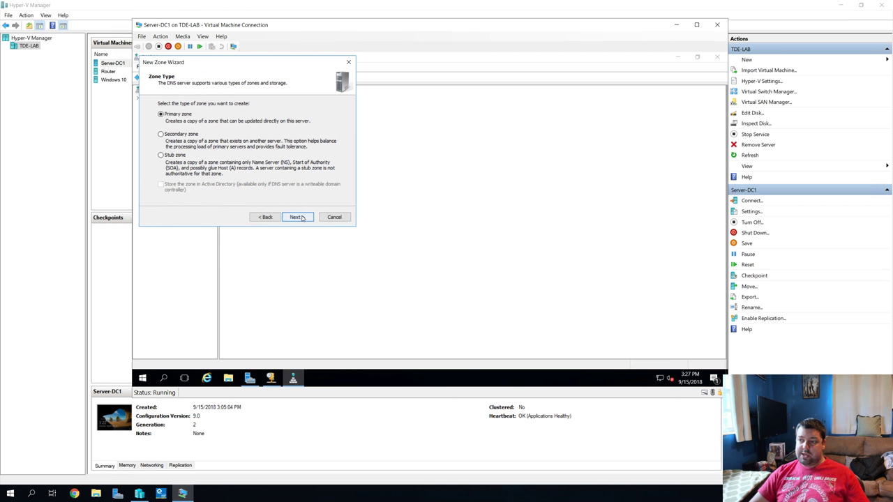
Create primary forward zone zone.tdelab.com with a new zone file and no dynamic updates
left_click(296, 217)
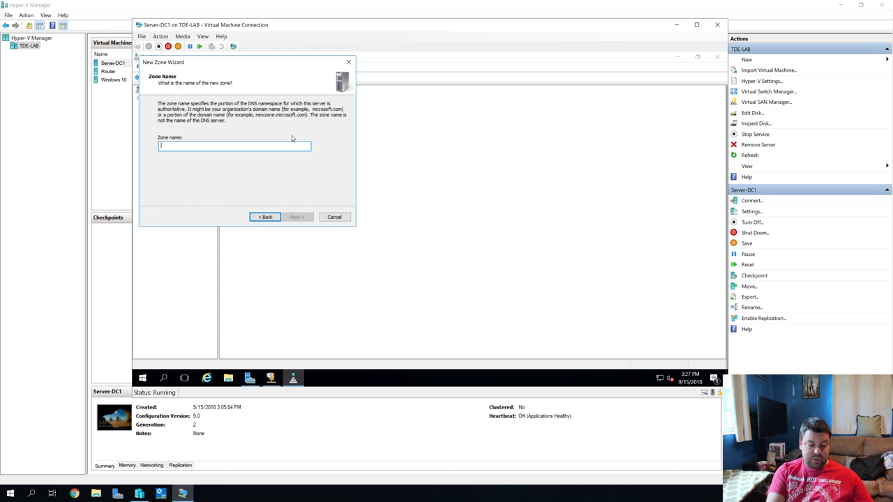
type("zone.t")
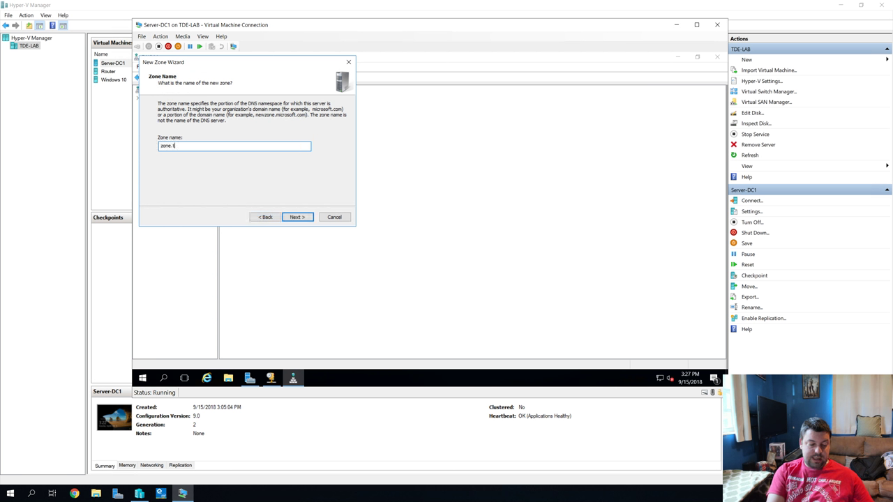
type("delab.com")
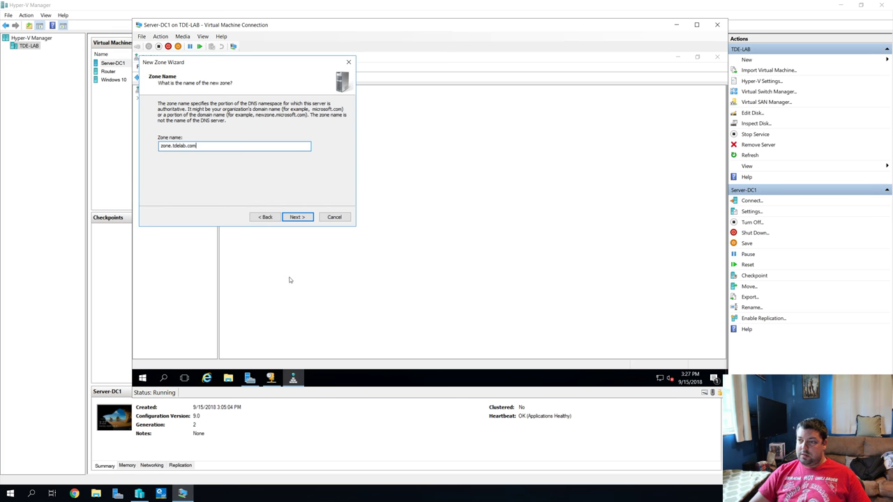
left_click(296, 217)
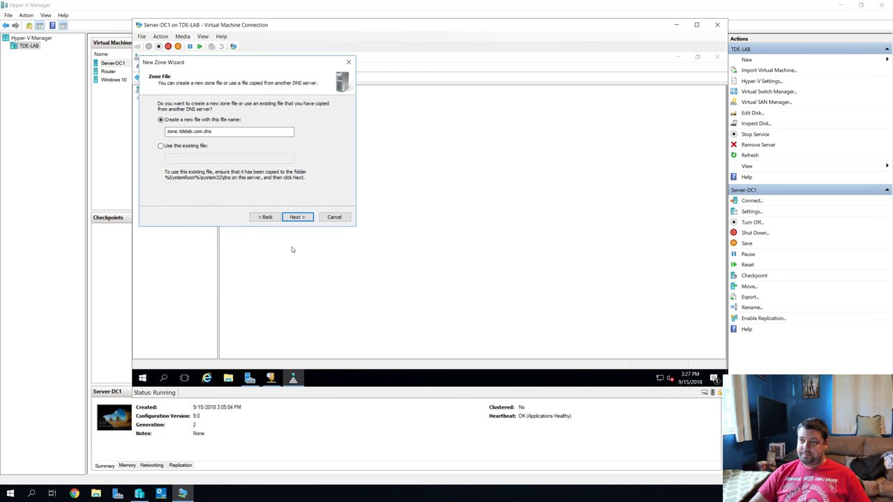
mouse_move(296, 216)
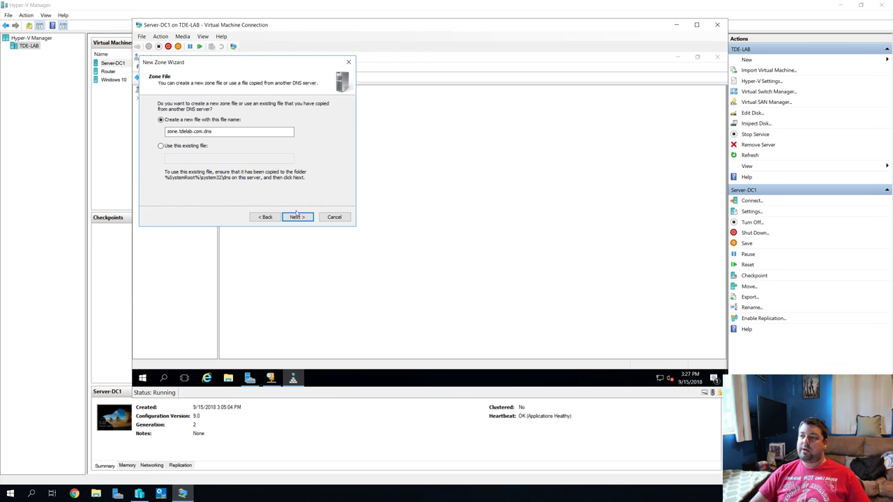
left_click(296, 217)
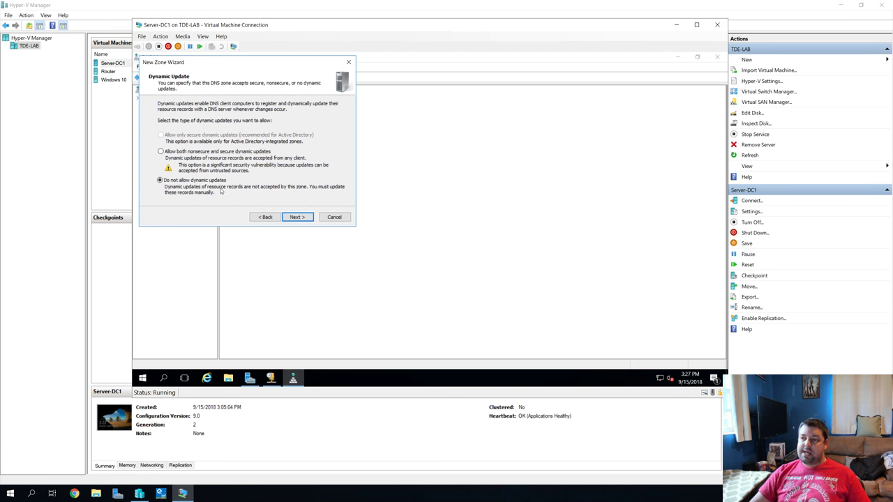
mouse_move(195, 195)
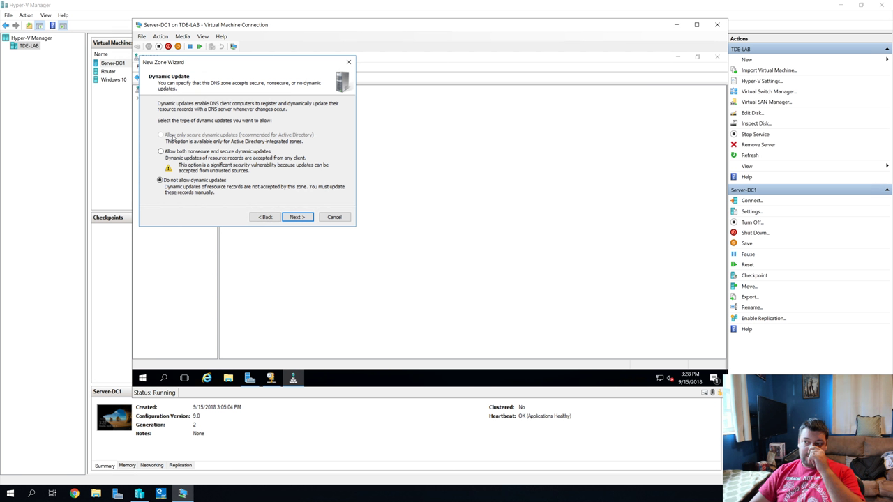
mouse_move(208, 146)
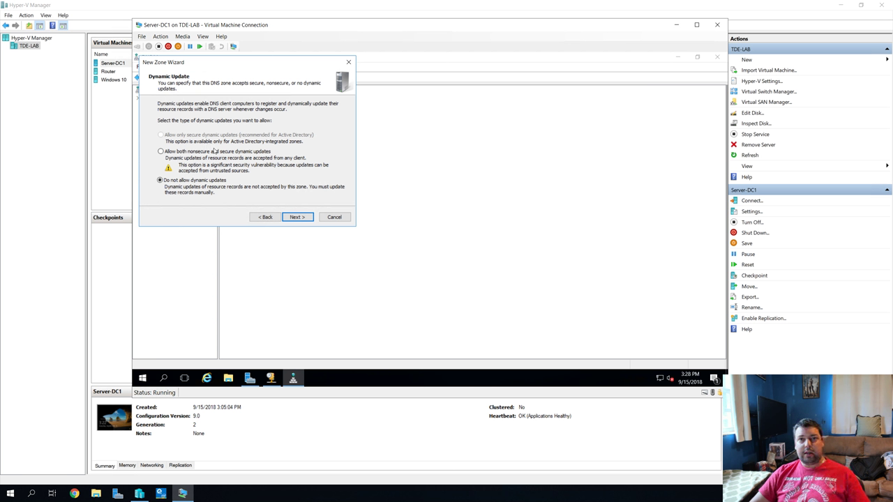
left_click(296, 217)
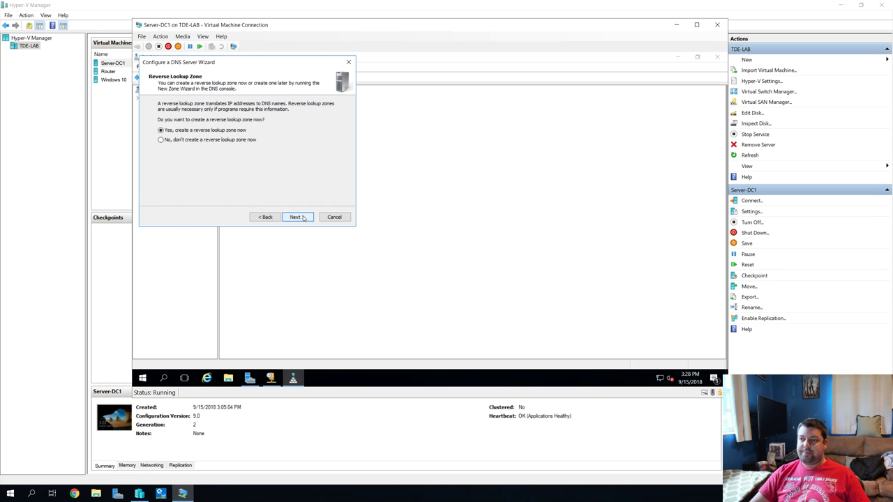
Create a primary IPv4 reverse lookup zone for network 192.168.1 with a new zone file and no dynamic updates
left_click(295, 217)
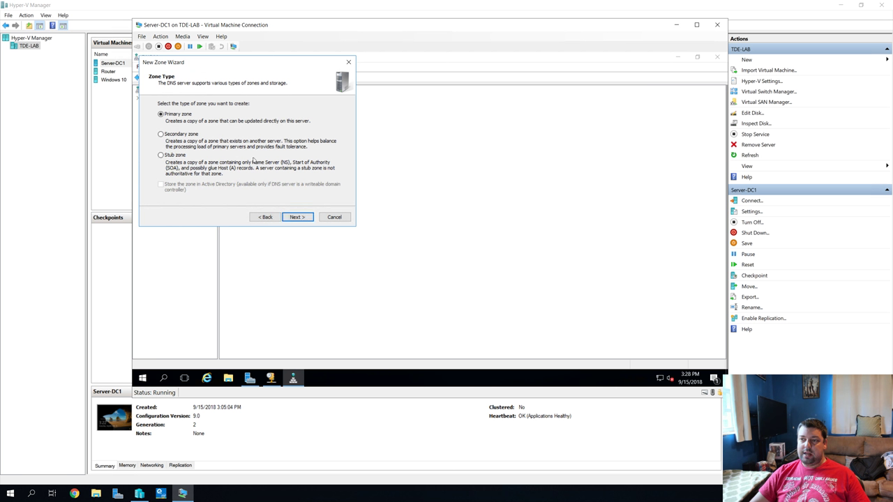
mouse_move(272, 163)
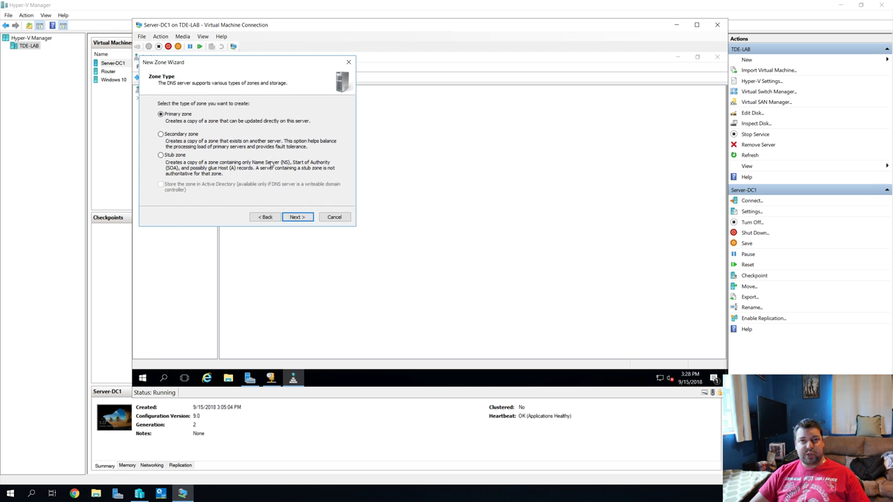
left_click(297, 217)
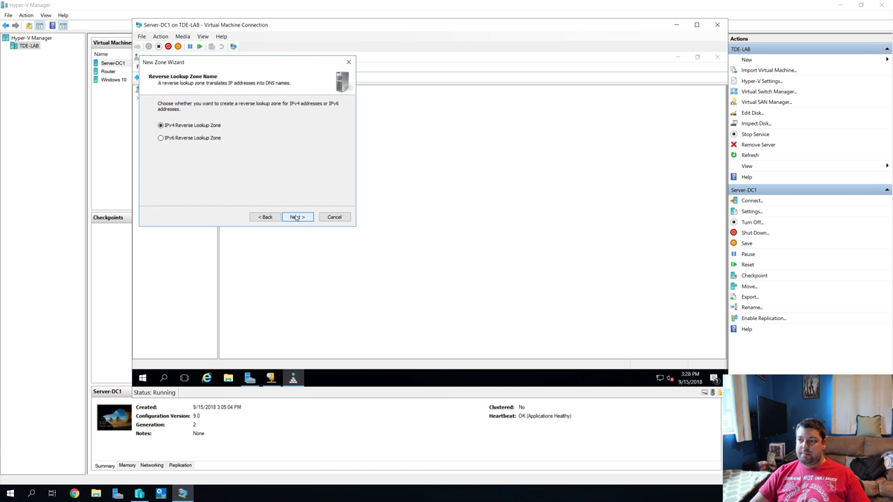
left_click(296, 217)
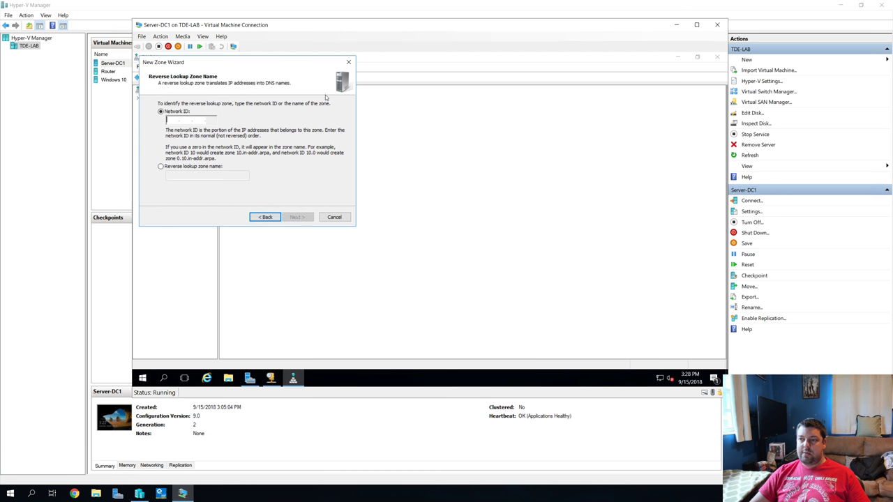
mouse_move(323, 119)
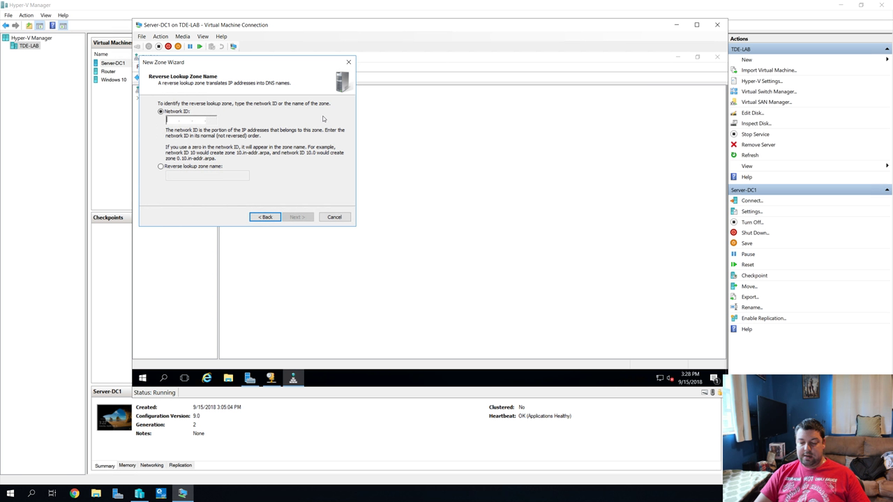
type("192")
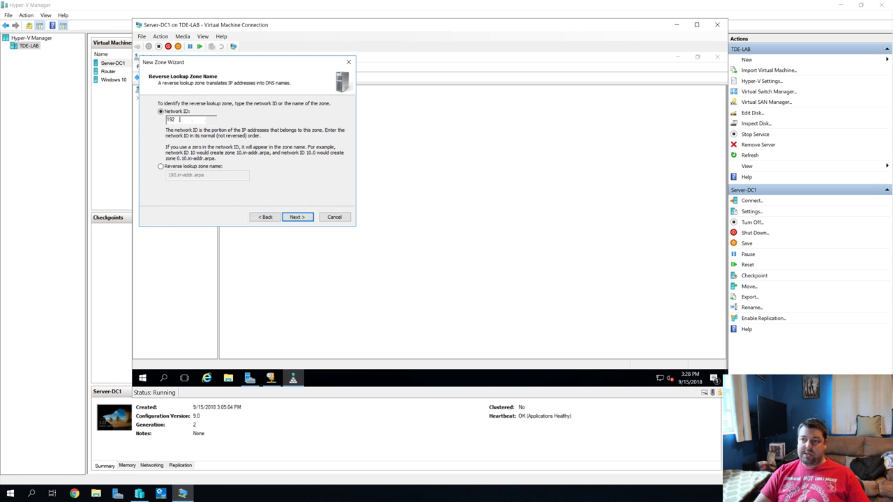
type("168\t1")
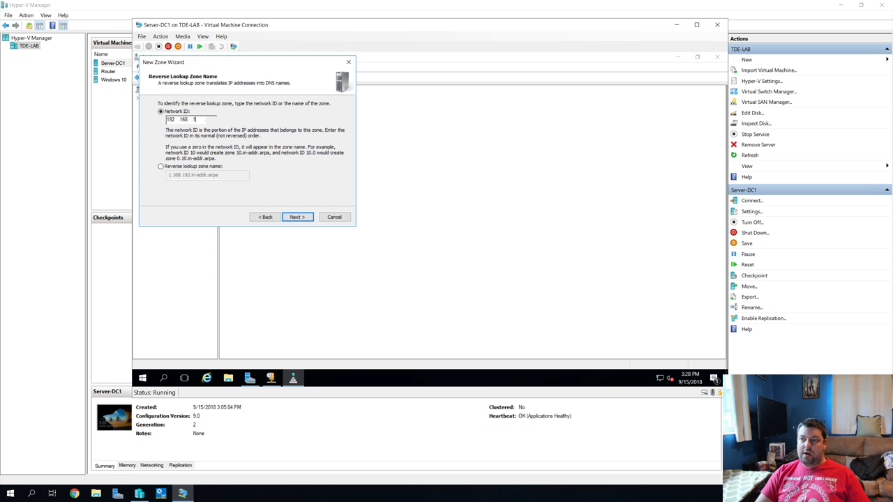
mouse_move(226, 253)
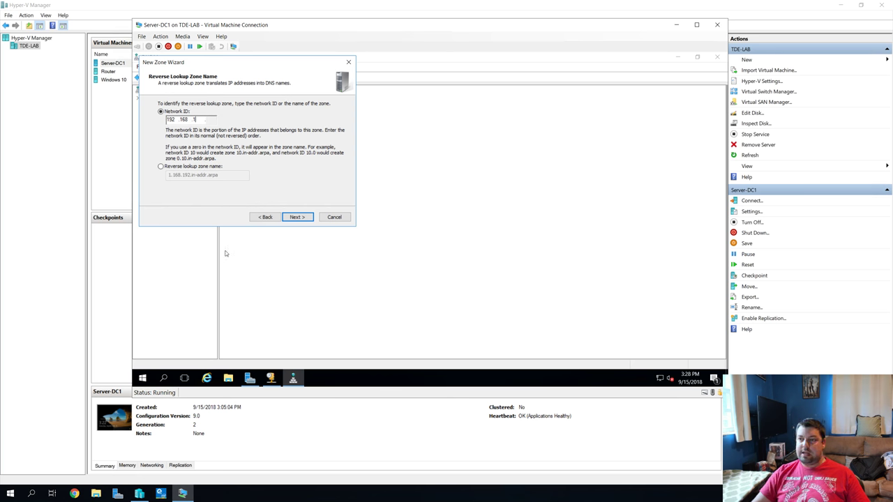
left_click(296, 217)
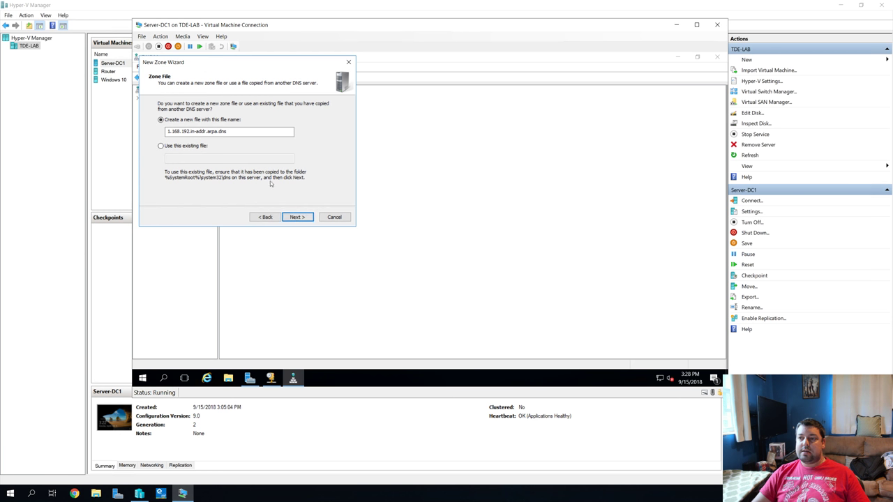
mouse_move(275, 202)
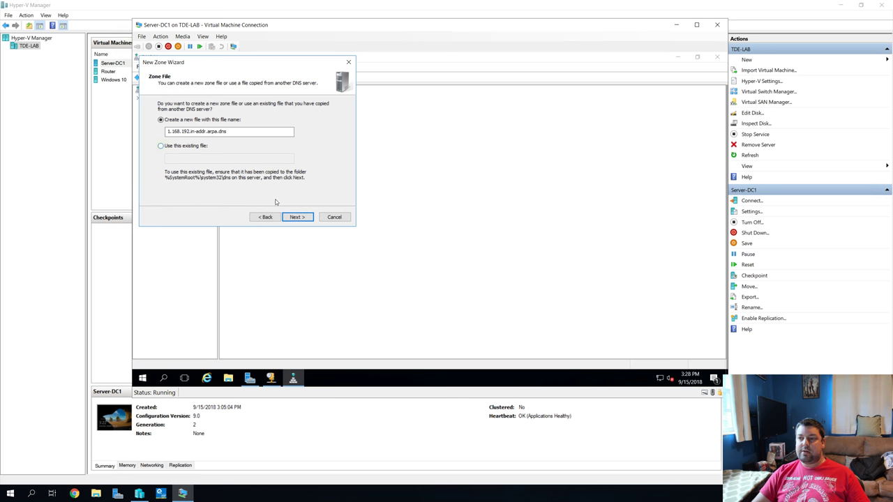
left_click(296, 217)
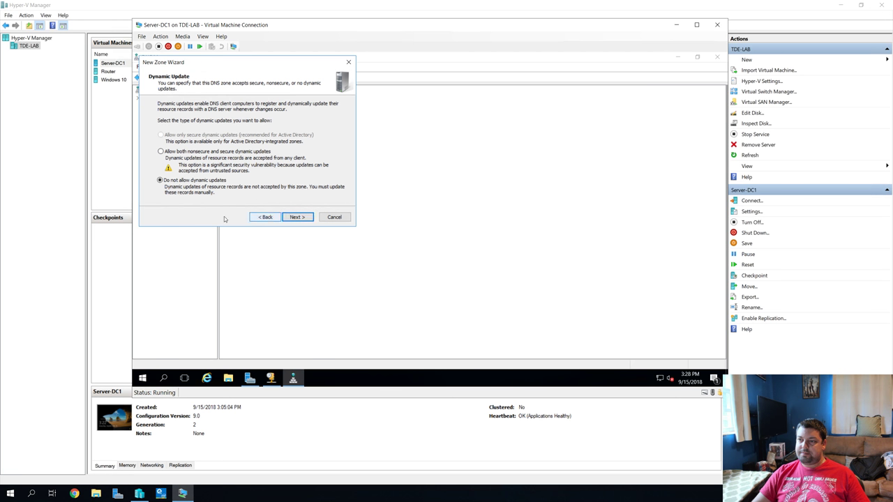
left_click(295, 217)
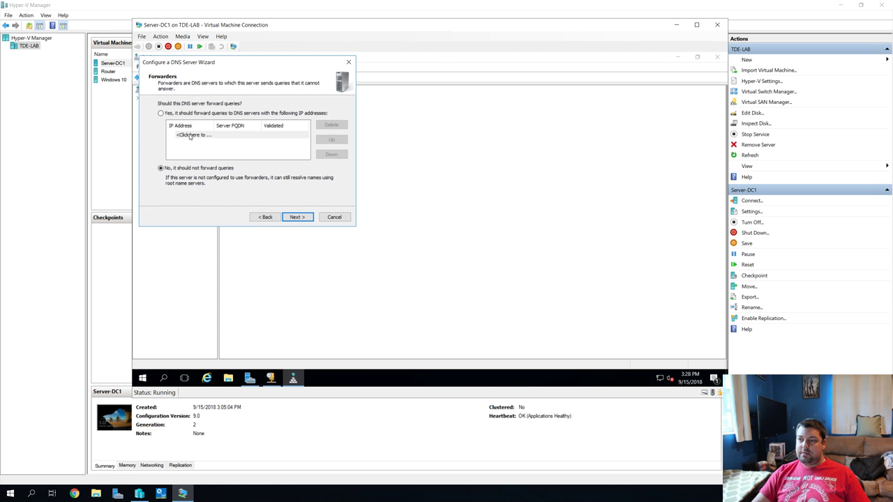
Enable query forwarding with forwarders 8.8.8.8 and 9.9.9.9
left_click(161, 113)
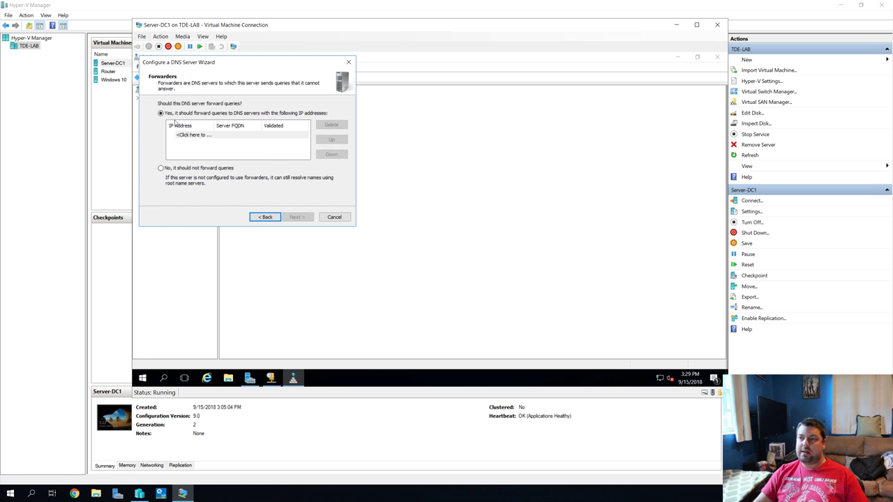
left_click(209, 134)
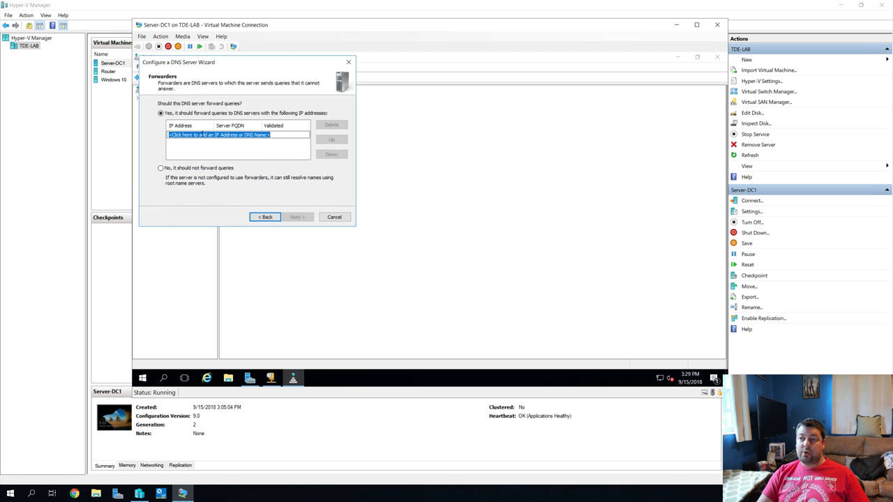
type("8.8.8.8")
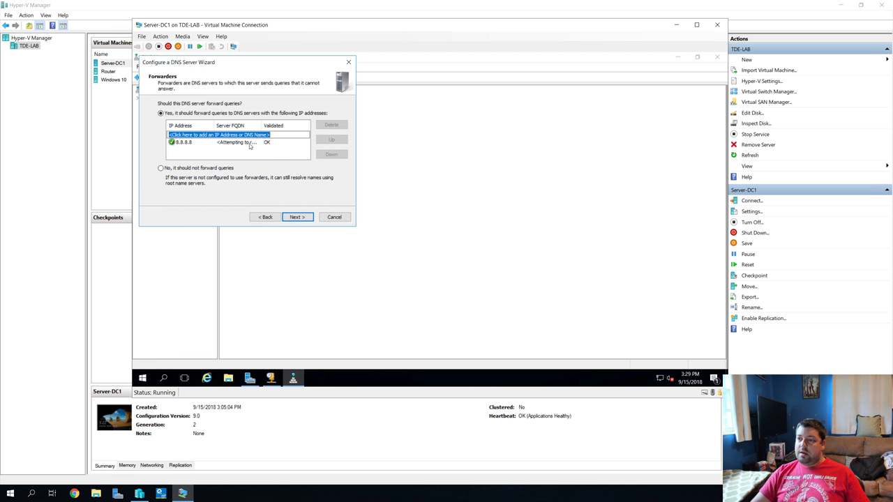
type("9.9.9.9")
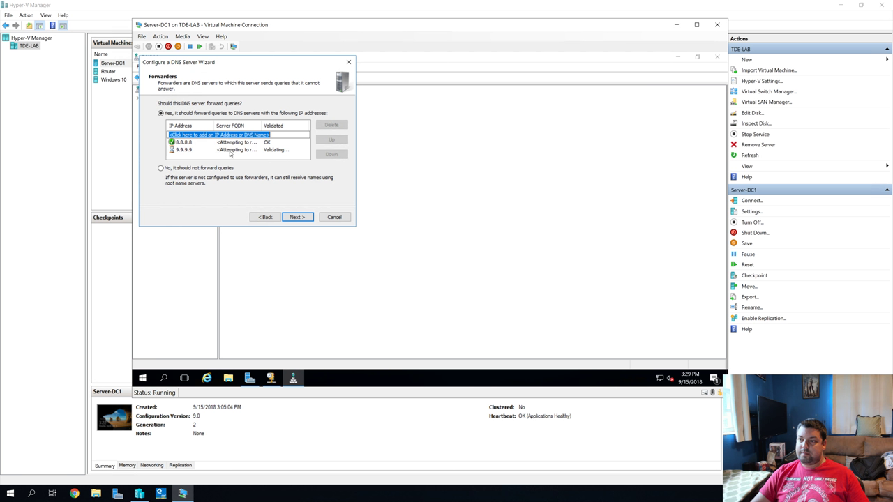
mouse_move(251, 165)
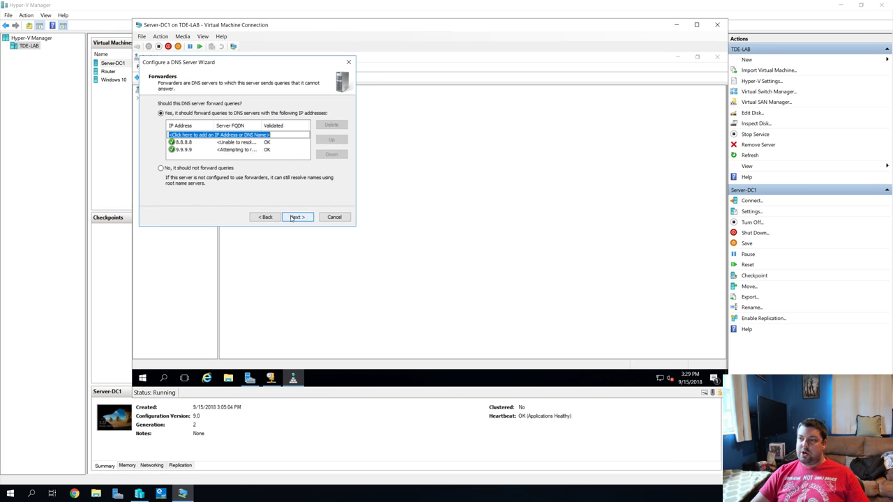
left_click(295, 217)
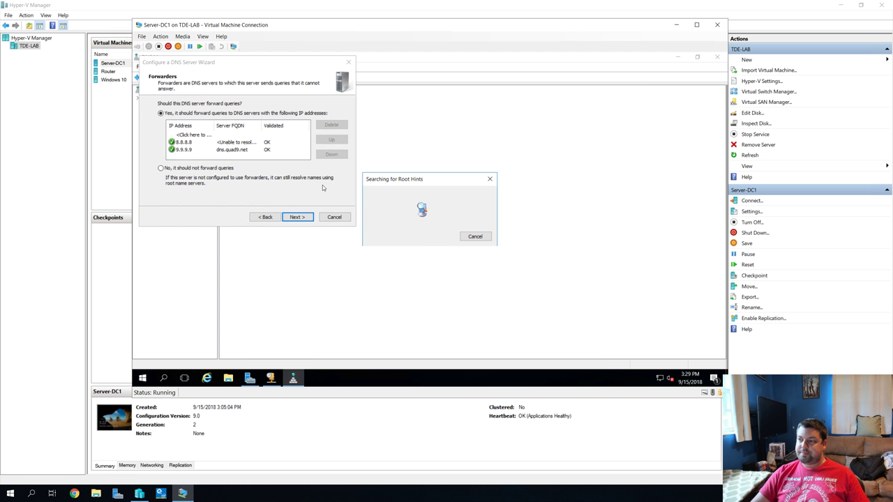
Finish the DNS server wizard so zone.tdelab.com runs as Standard Primary
left_click(296, 217)
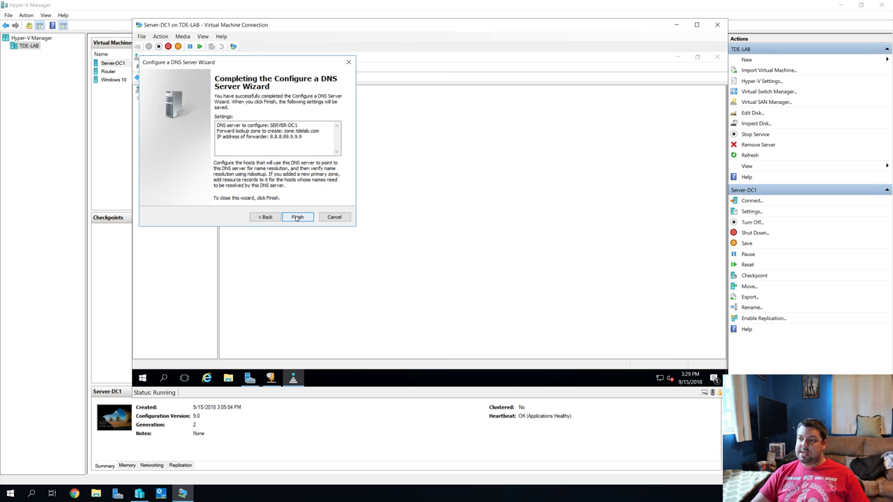
left_click(297, 217)
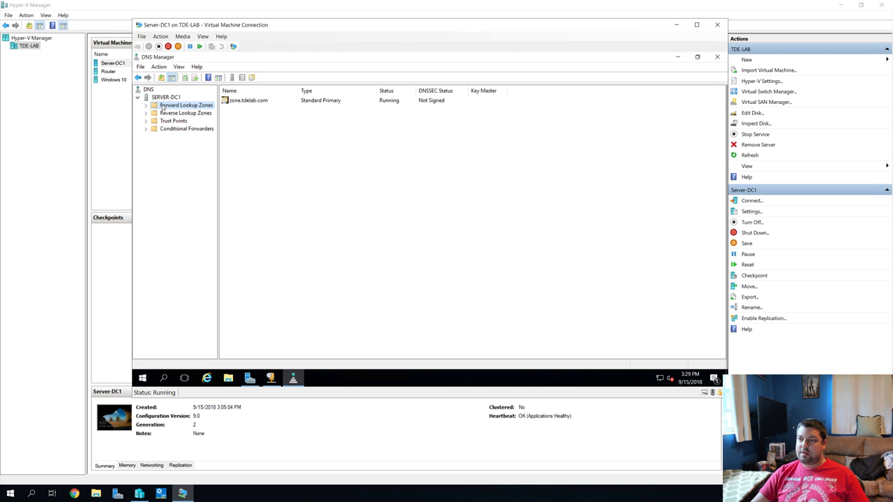
Check the forward lookup zones list shows zone.tdelab.com, then close DNS Manager
left_click(147, 105)
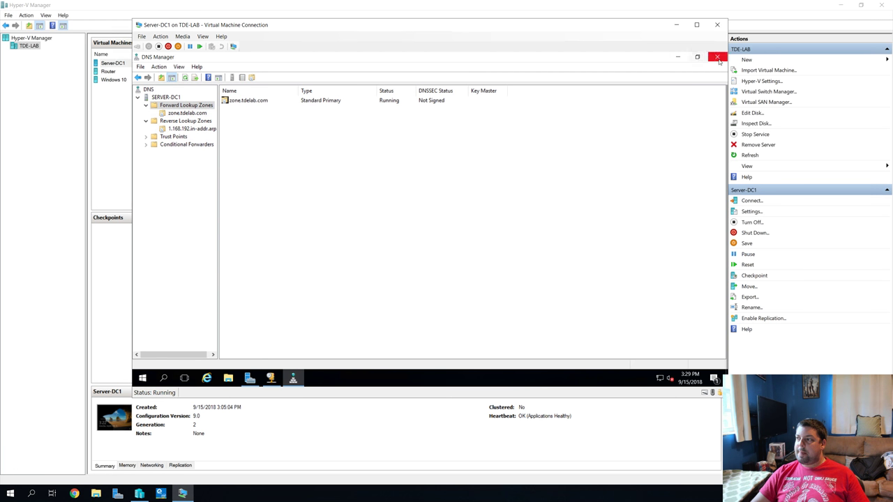
left_click(717, 57)
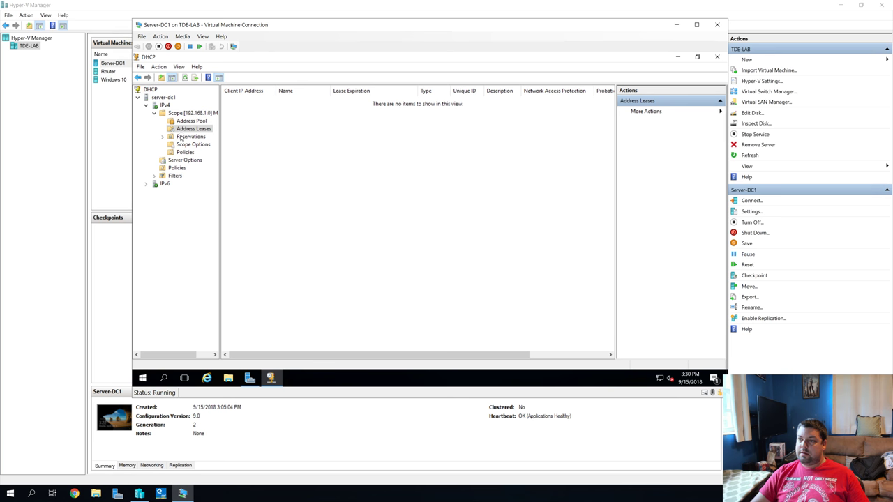
mouse_move(602, 250)
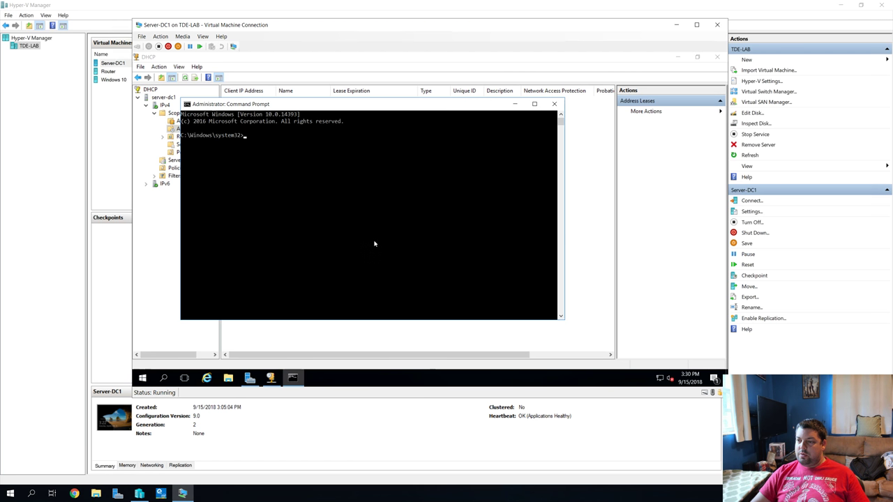
mouse_move(287, 159)
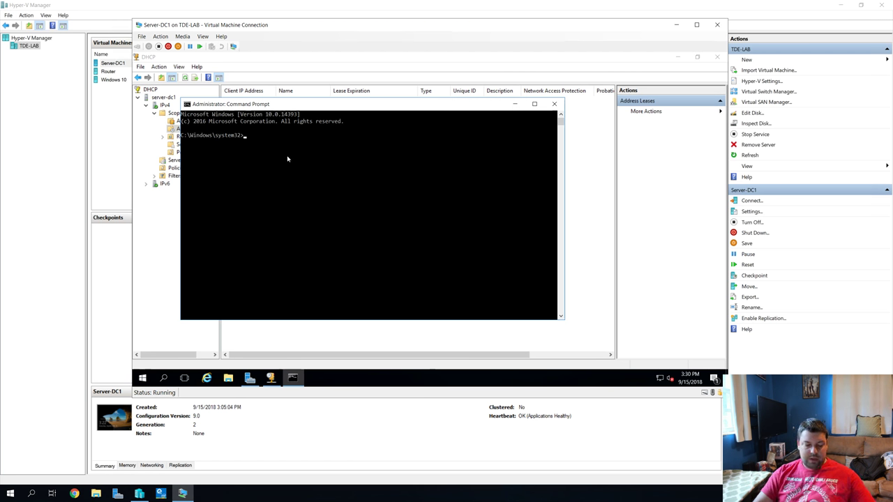
Run ipconfig and ipconfig /renew at Server-DC1's command prompt
type("ipconfig /renew")
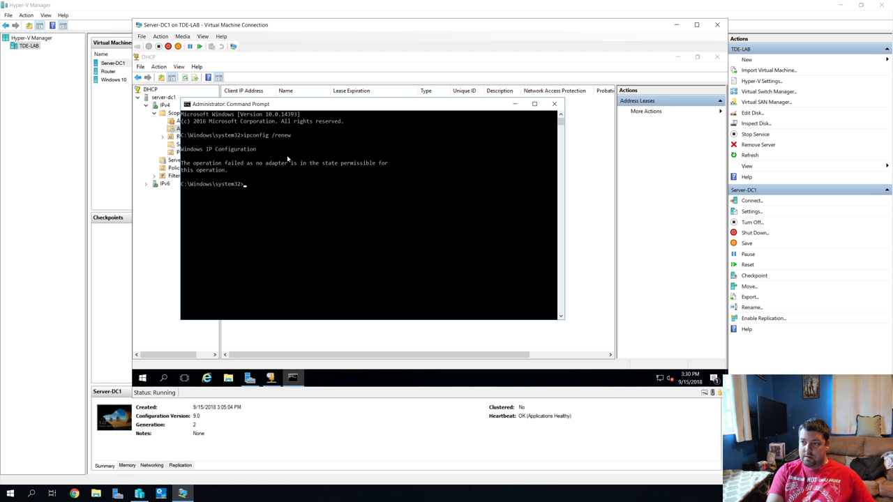
type("ipconfig /renew")
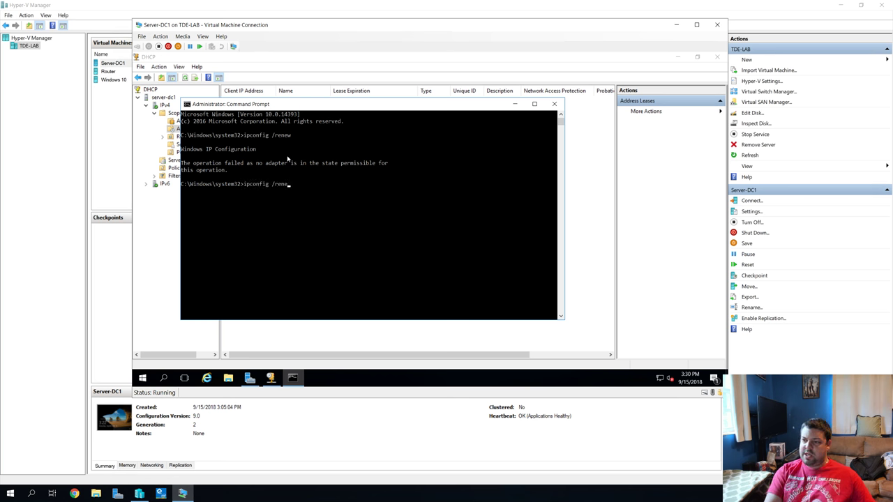
type("/fl")
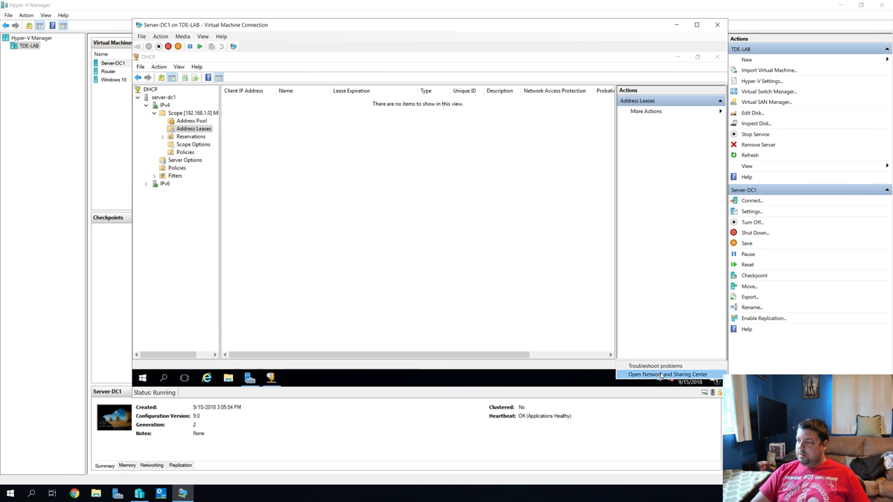
Confirm Ethernet 2 shows IPv4 192.168.1.5 with DNS server 192.168.1.5, then close its status
left_click(668, 374)
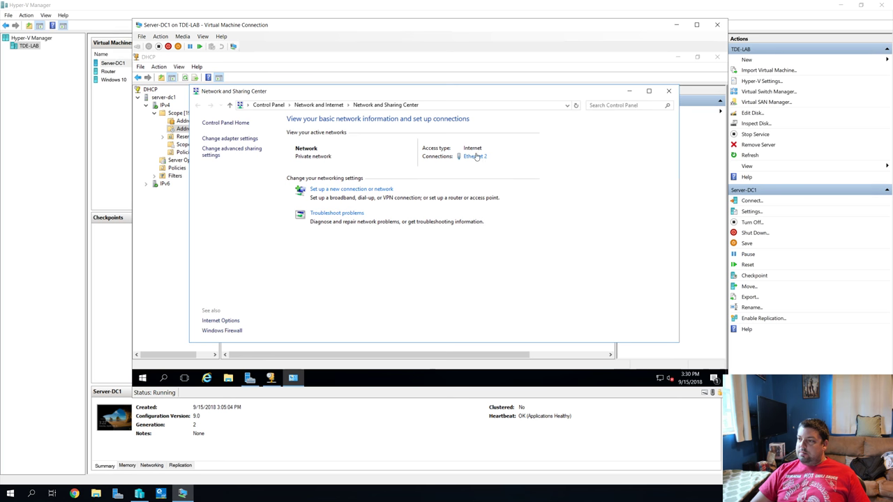
left_click(474, 155)
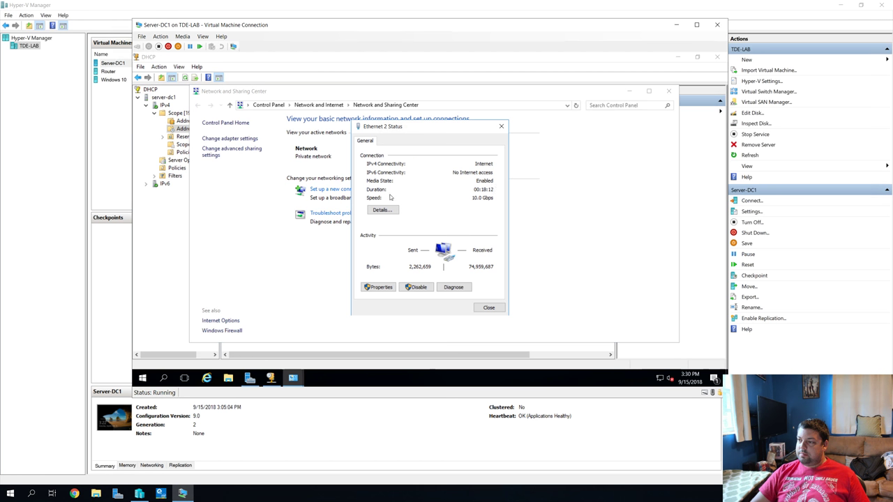
left_click(381, 209)
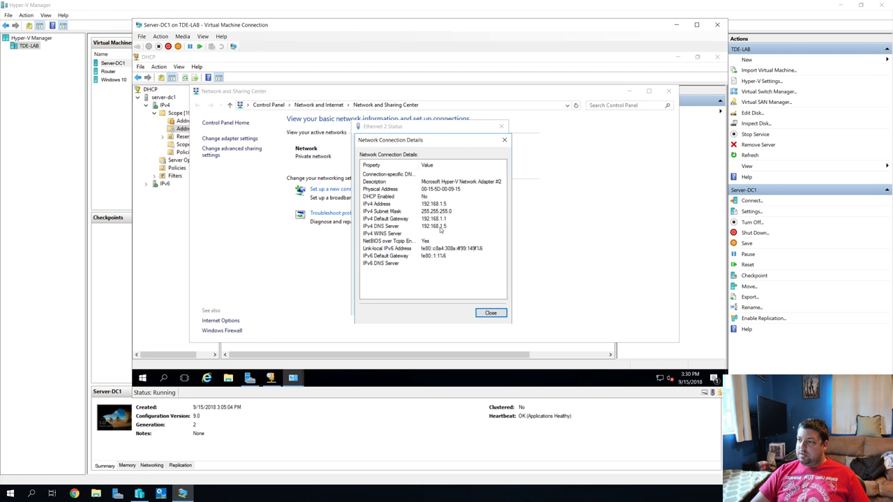
left_click(433, 226)
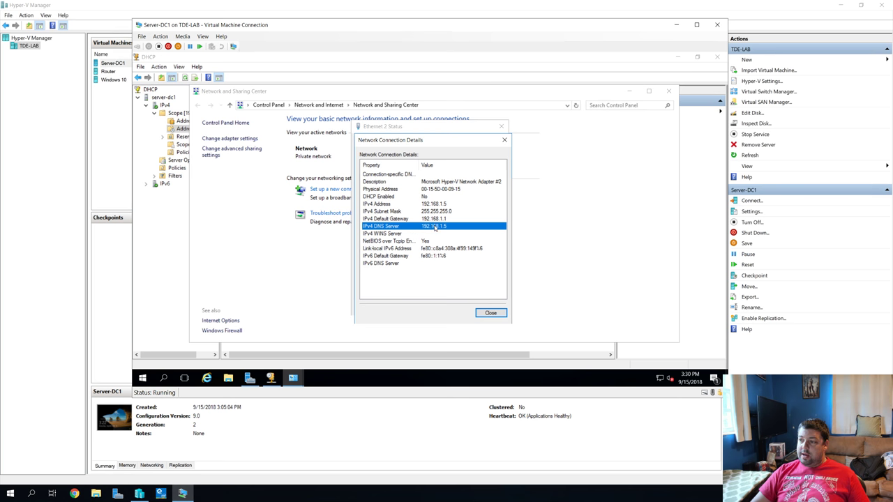
left_click(490, 313)
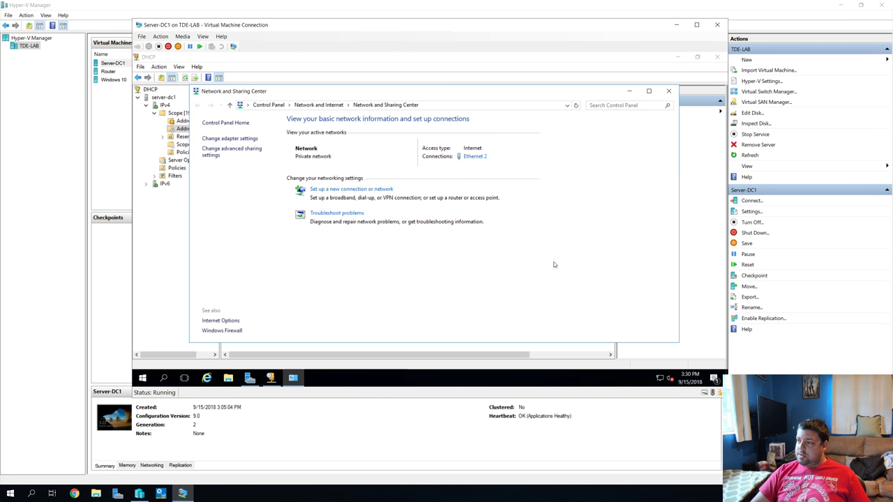
Review the scope's Address Leases and Reservations, then close the DHCP console
left_click(667, 90)
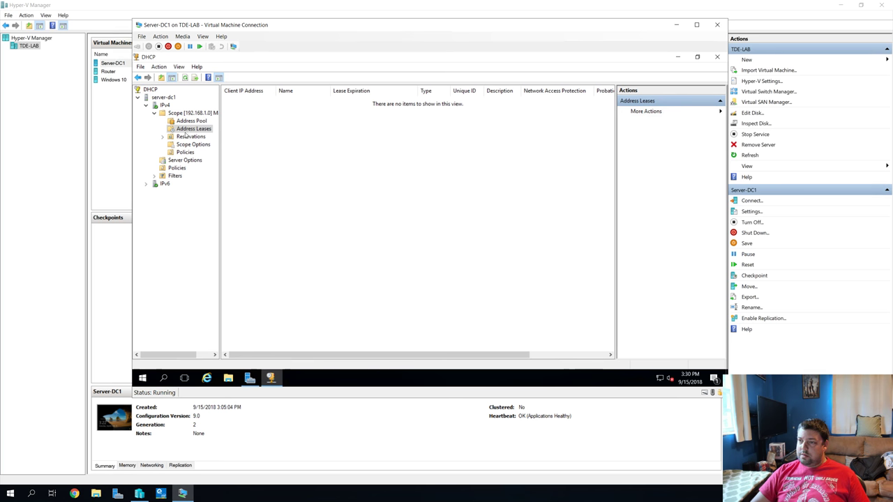
left_click(191, 137)
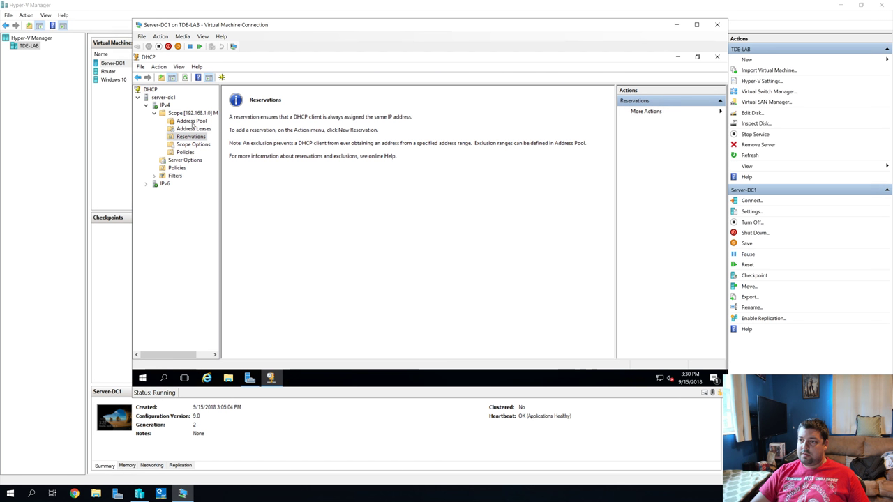
left_click(194, 128)
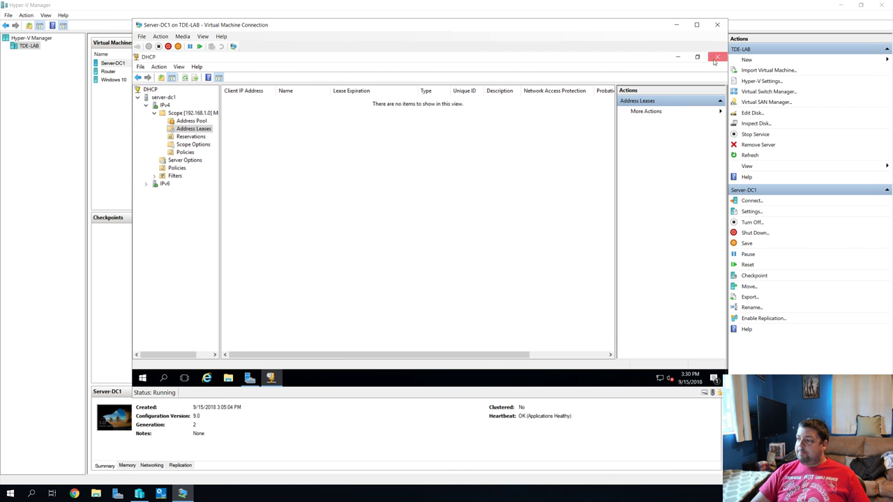
left_click(717, 56)
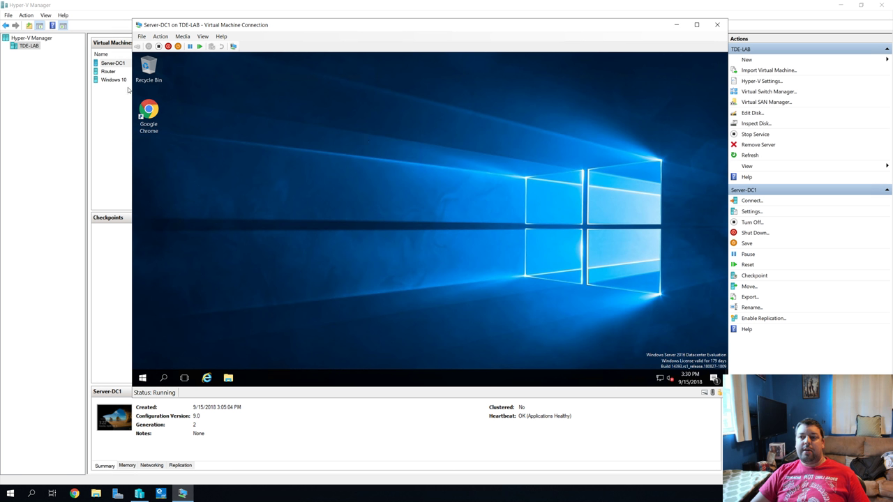
mouse_move(149, 111)
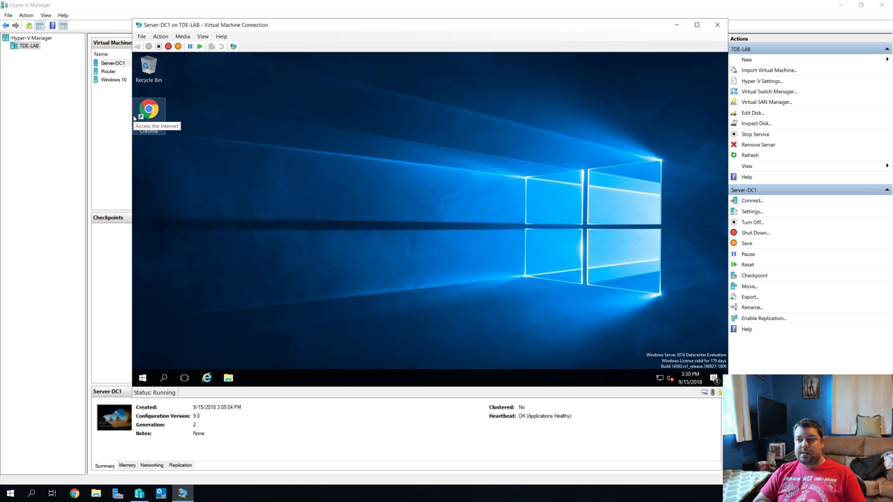
mouse_move(268, 196)
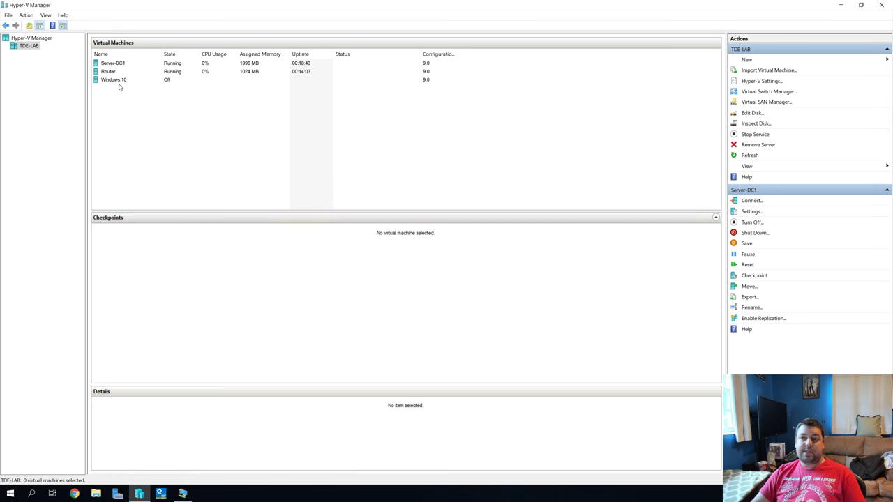
Connect to the Windows 10 virtual machine, power it on and accept the display size
left_click(114, 79)
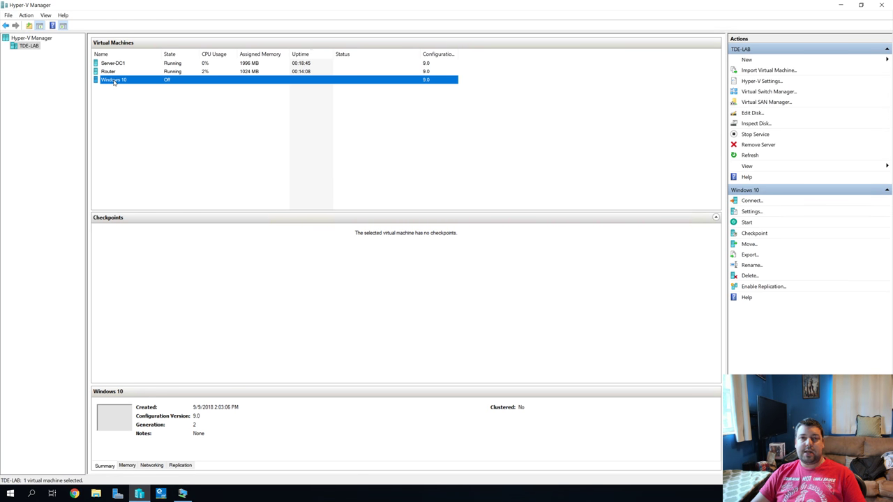
double_click(113, 79)
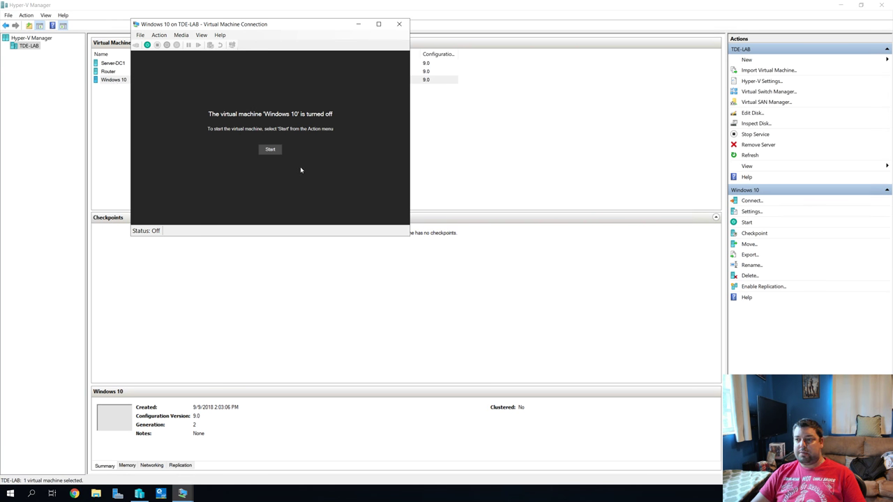
left_click(270, 148)
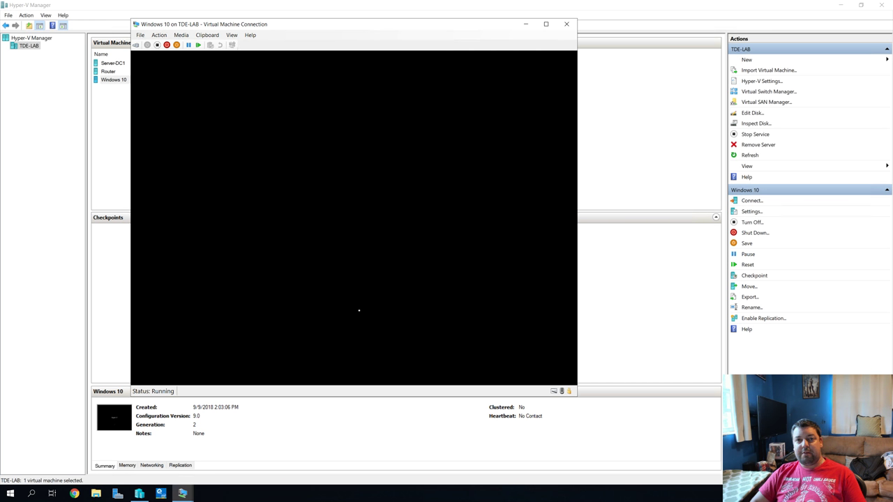
left_click(751, 200)
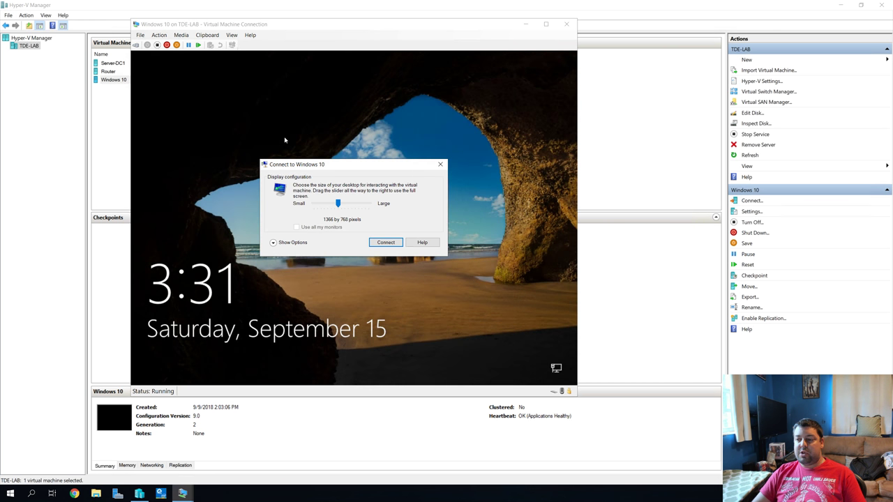
left_click(385, 242)
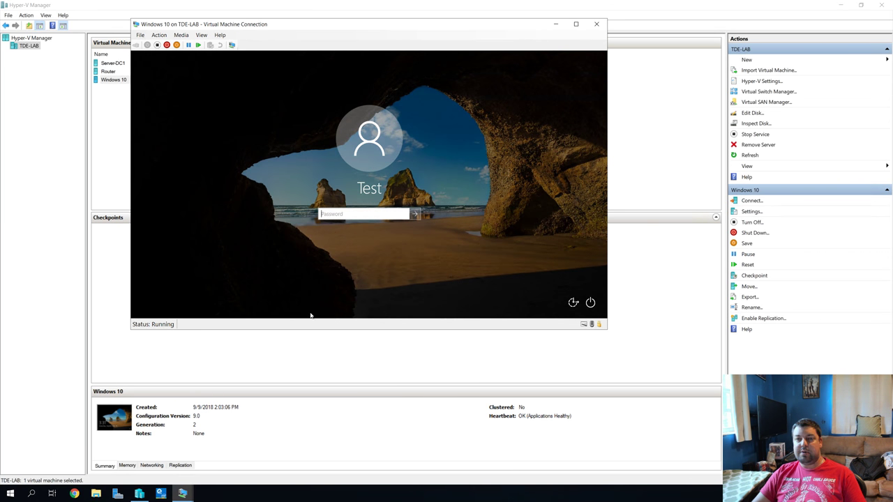
mouse_move(314, 284)
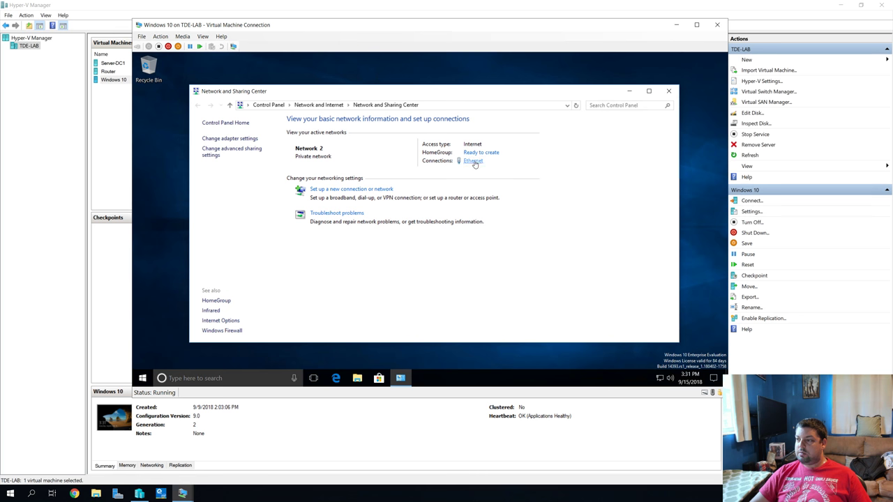
Confirm Ethernet got 192.168.1.101 from DHCP/DNS server 192.168.1.5, close the network windows, launch Edge
left_click(473, 160)
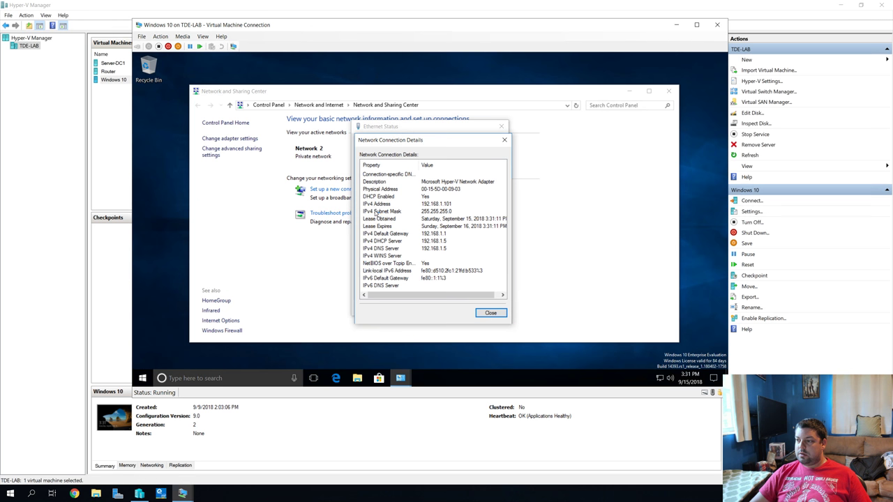
left_click(432, 241)
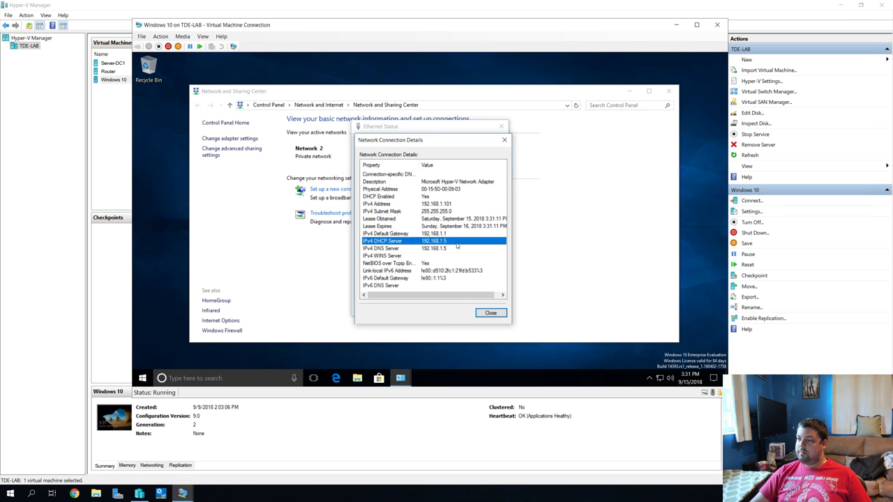
left_click(380, 248)
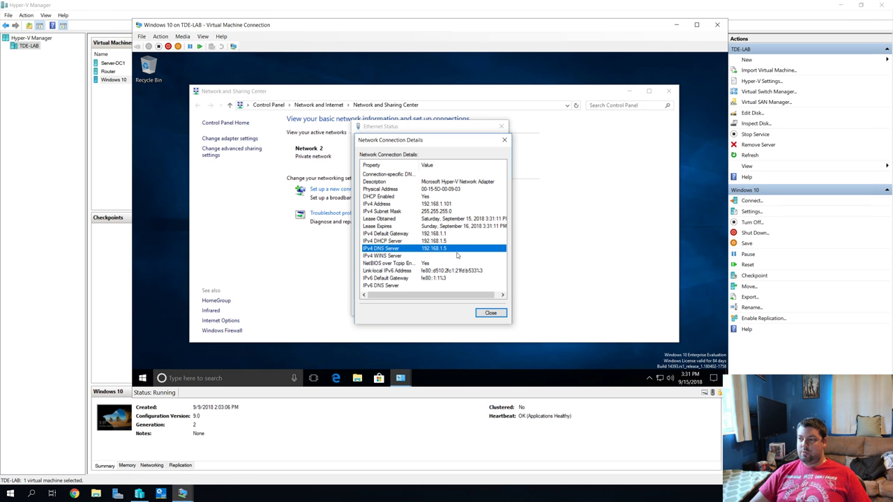
left_click(490, 312)
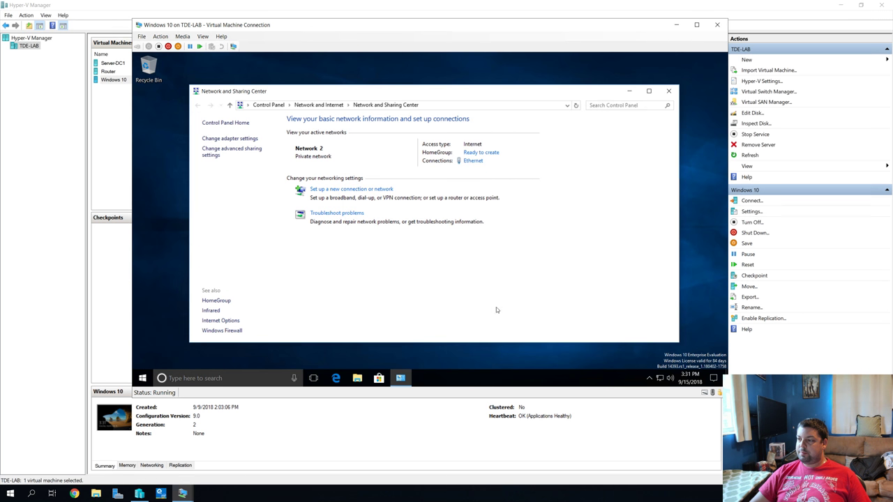
left_click(667, 91)
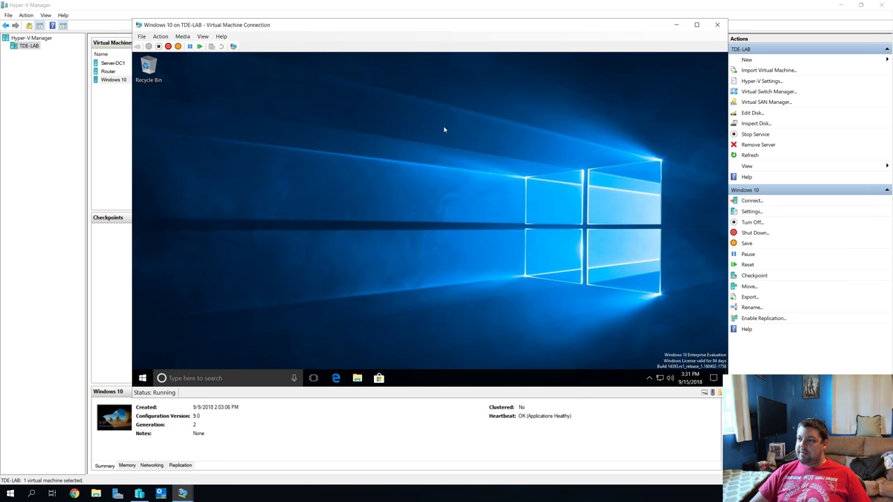
mouse_move(375, 269)
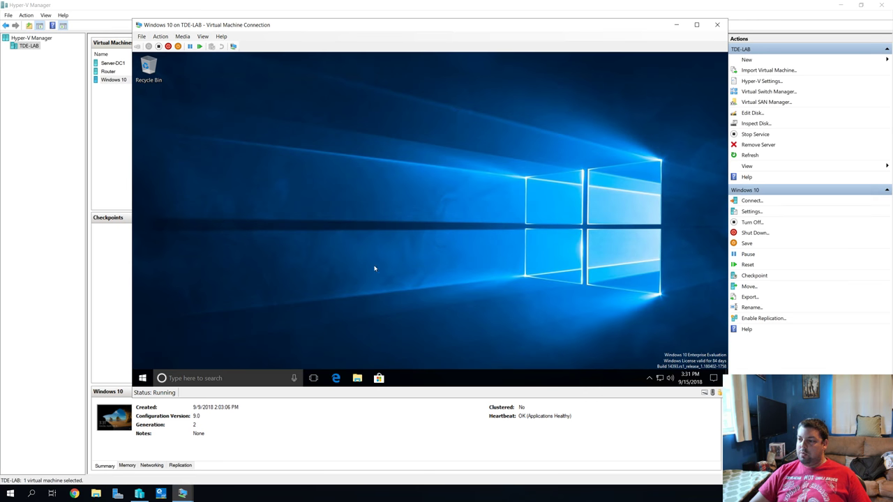
left_click(336, 378)
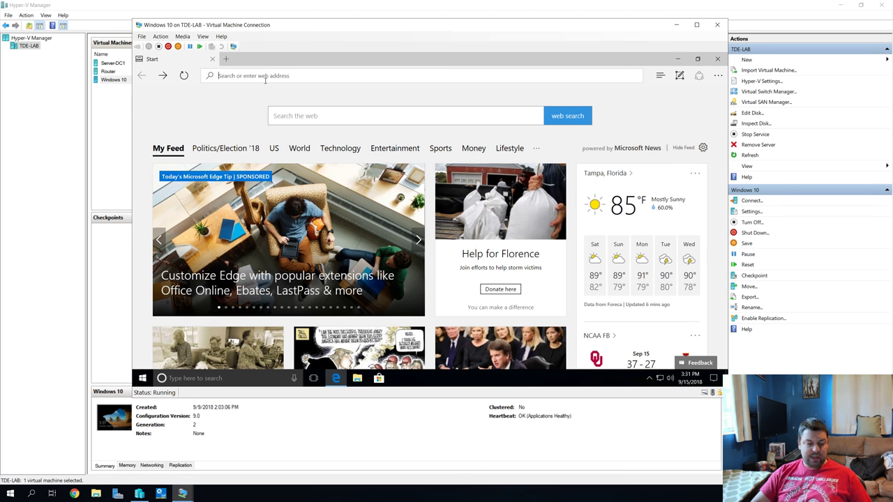
Run a speedtest.net test, change to another test server, and run it again
type("speedtest.net")
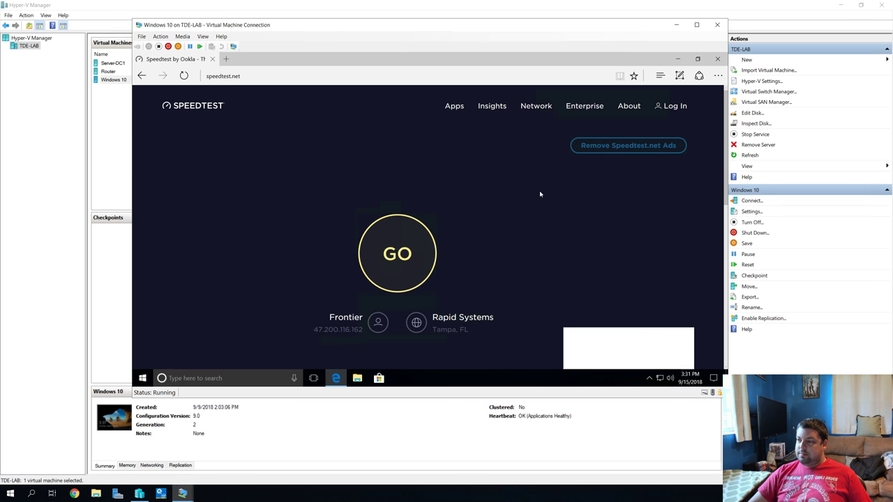
left_click(396, 253)
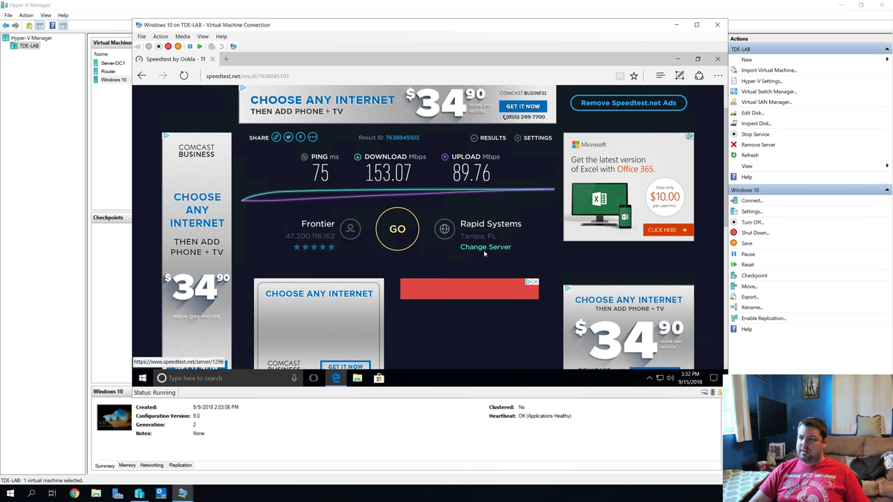
left_click(485, 246)
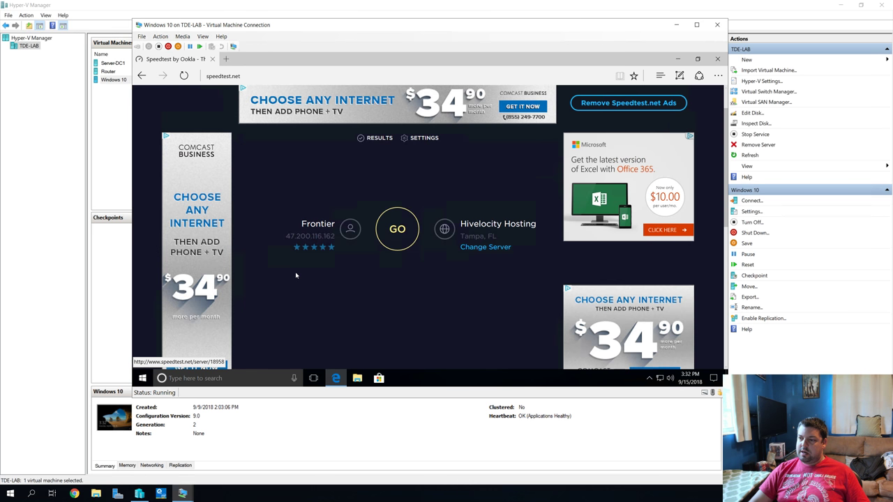
mouse_move(398, 228)
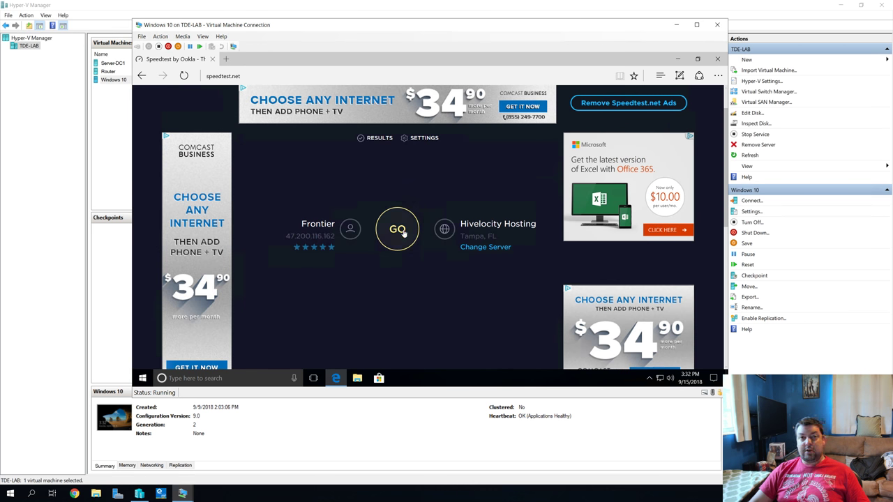
left_click(398, 229)
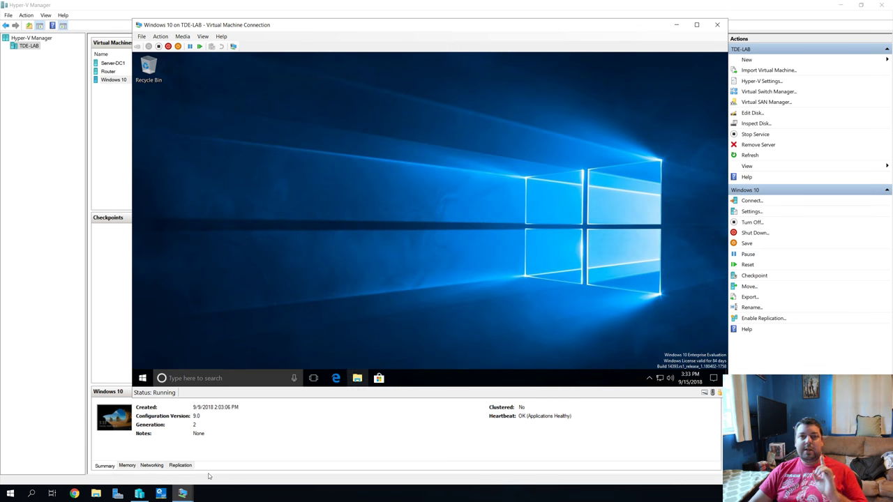
mouse_move(660, 111)
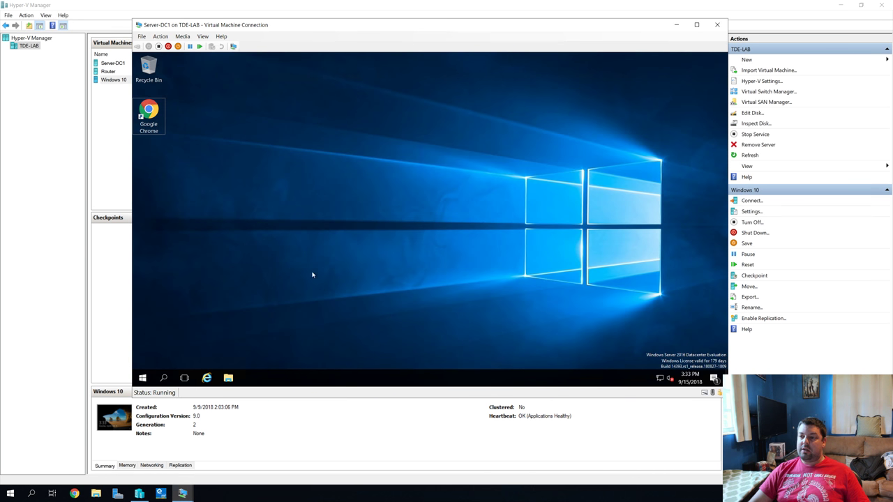
Launch the DHCP console from Server Manager's Tools menu and maximize it
left_click(143, 377)
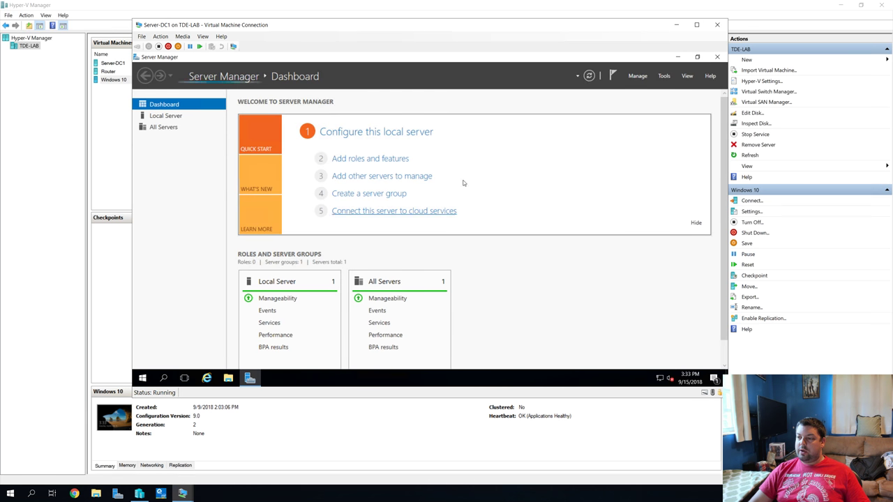
left_click(663, 76)
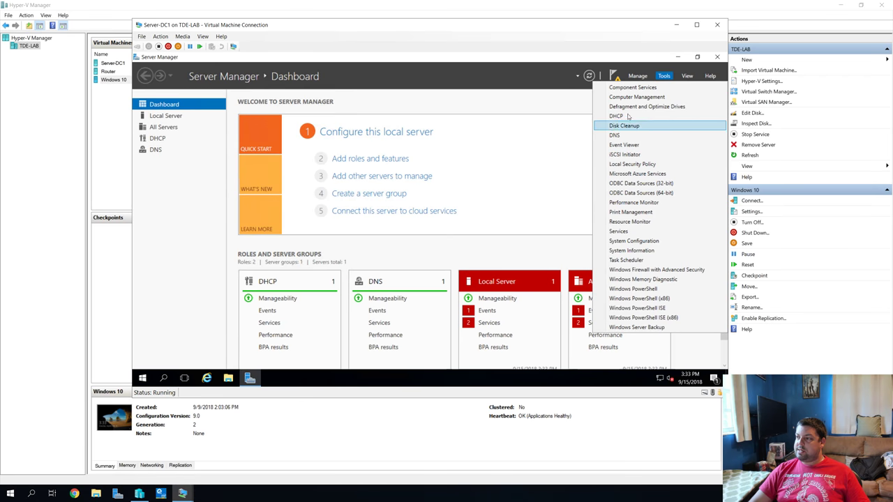
left_click(616, 116)
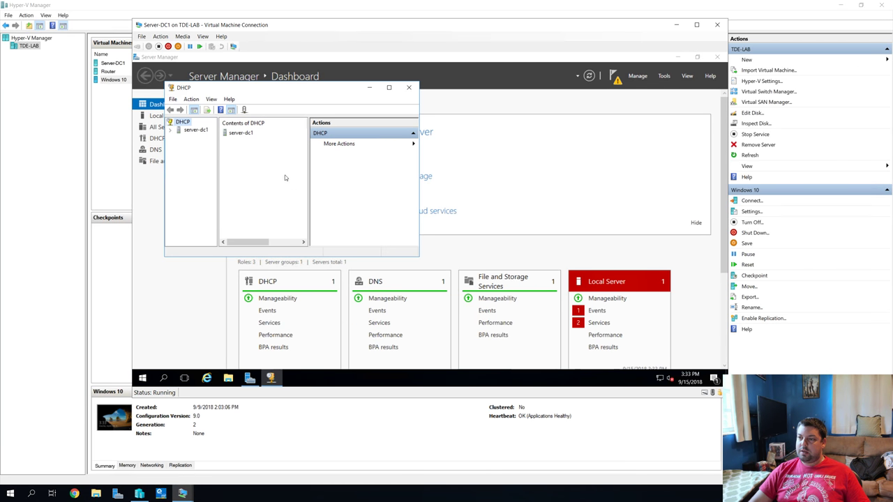
left_click(388, 88)
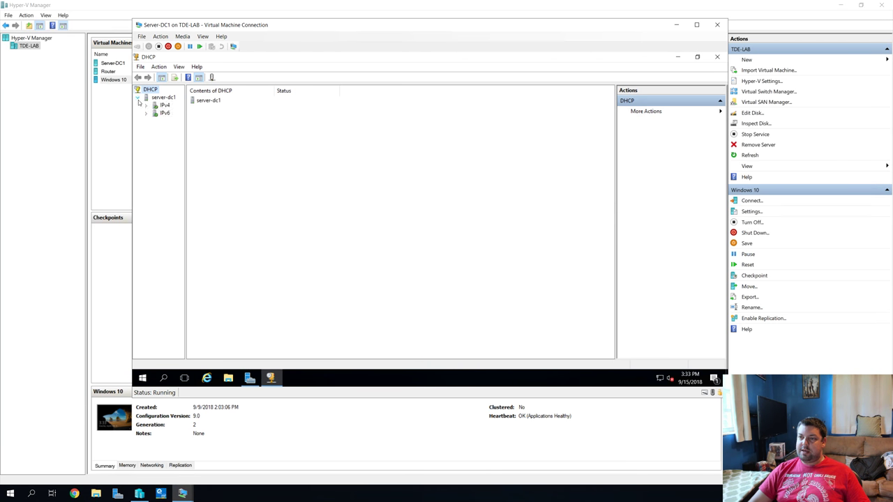
Expand IPv4 and the Main Scope to show the Address Leases with 192.168.1.101
left_click(145, 104)
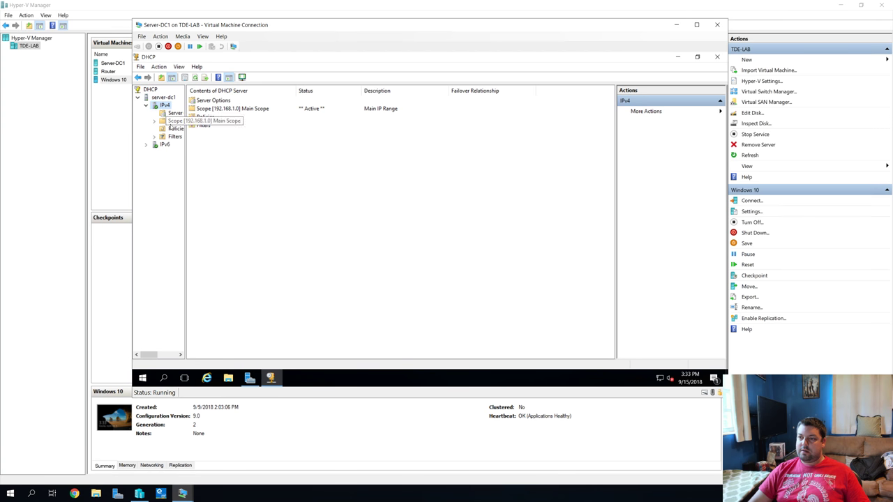
left_click(154, 120)
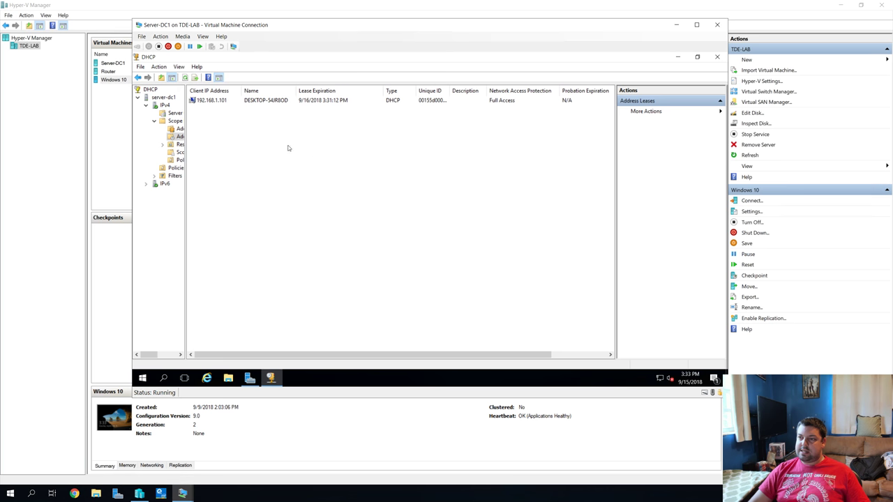
left_click(265, 100)
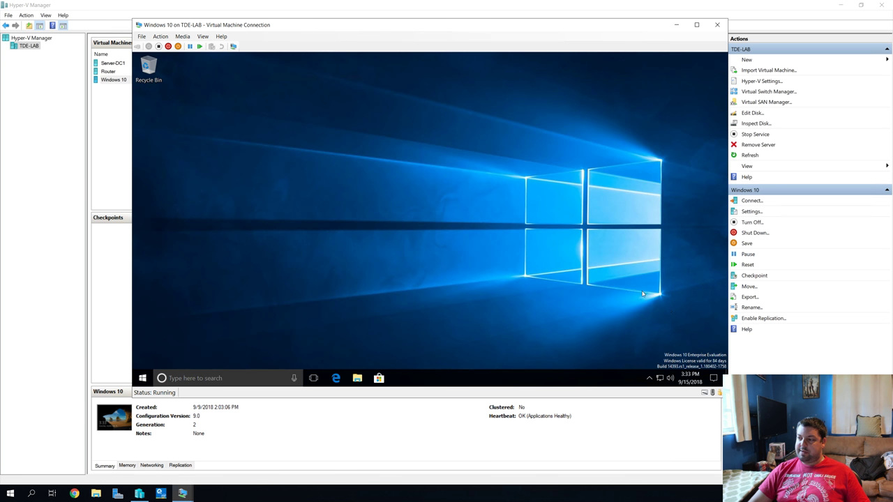
Show the Windows 10 Ethernet adapter's connected status, then switch back to Server-DC1
left_click(660, 378)
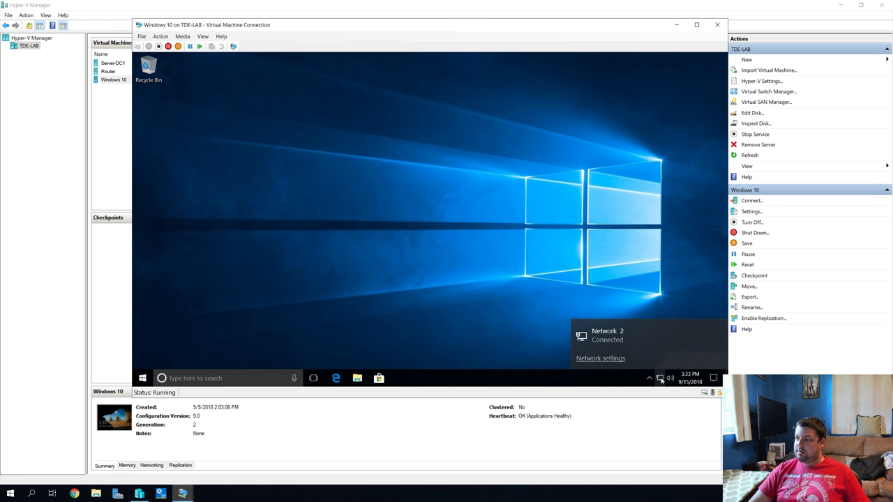
left_click(600, 358)
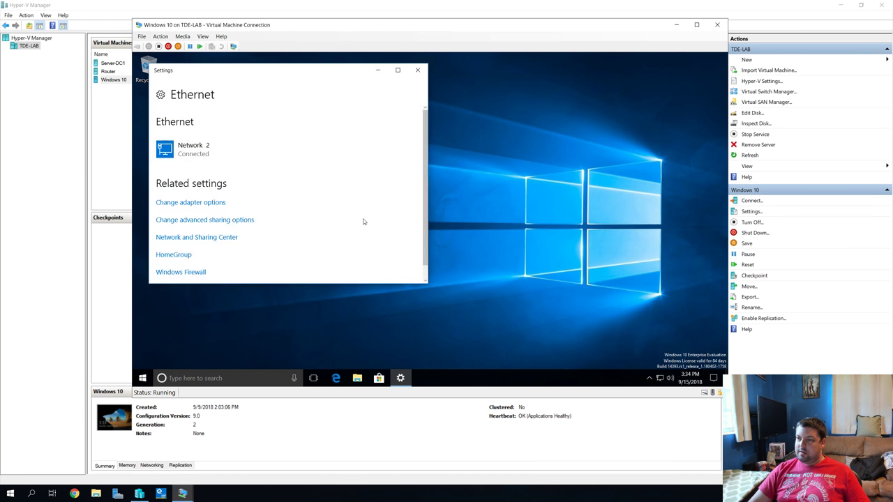
left_click(190, 202)
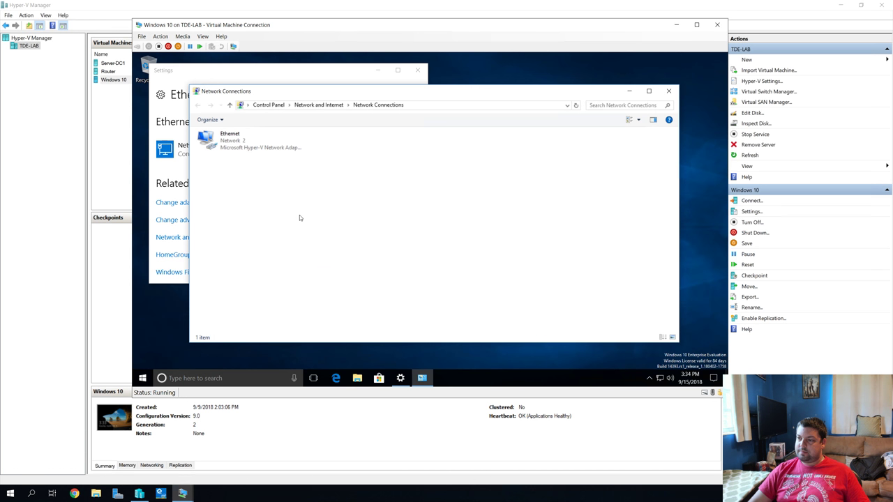
double_click(230, 139)
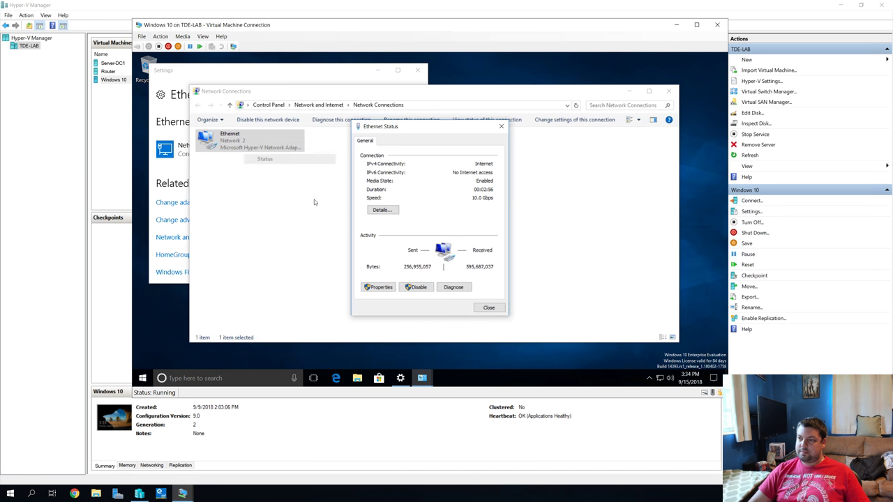
left_click(382, 209)
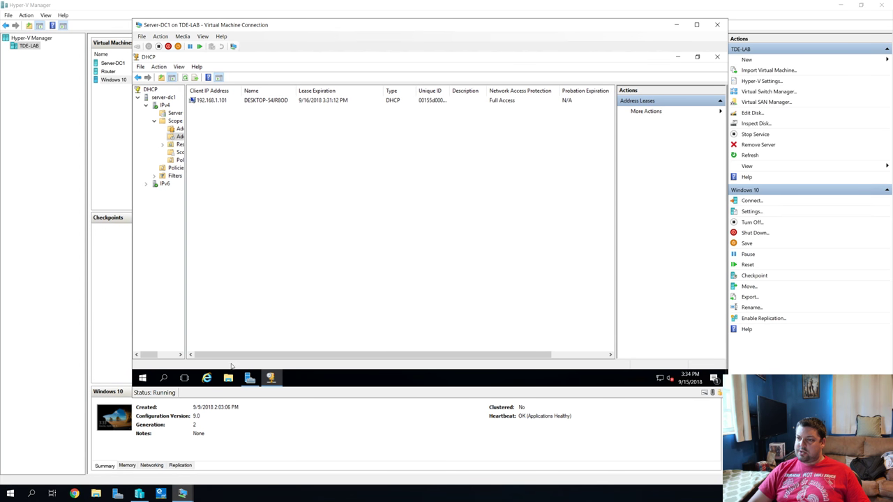
View zone.tdelab.com and reverse zone 1.168.192.in-addr.arpa in DNS Manager, then return to DHCP
left_click(271, 378)
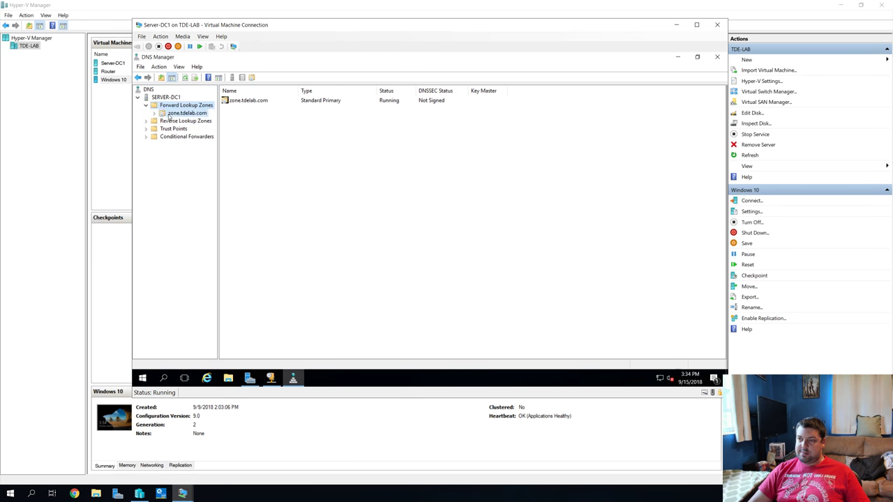
left_click(187, 113)
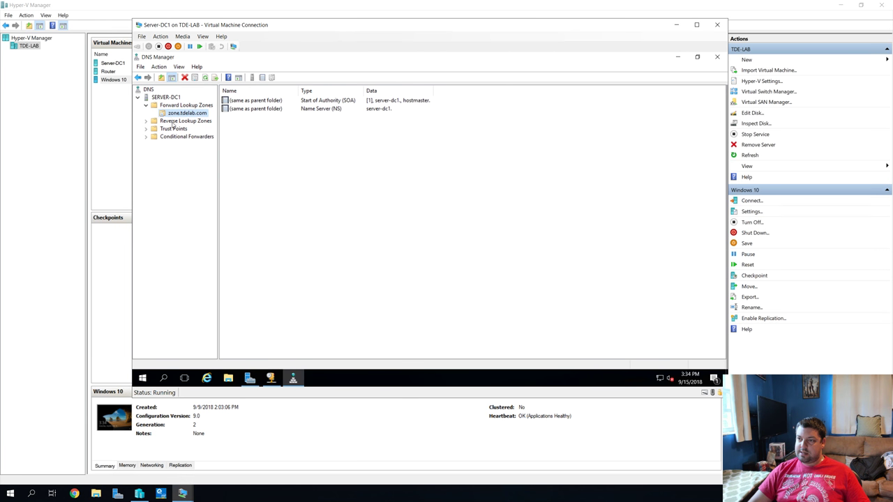
left_click(185, 121)
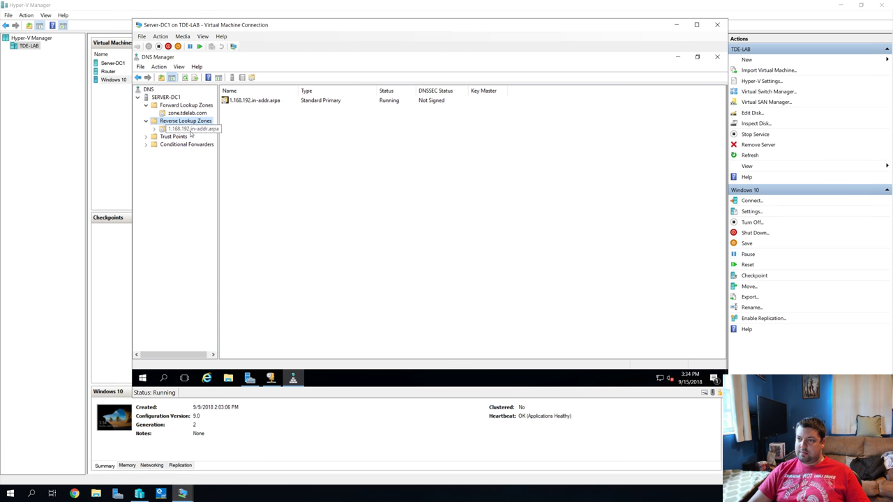
left_click(187, 113)
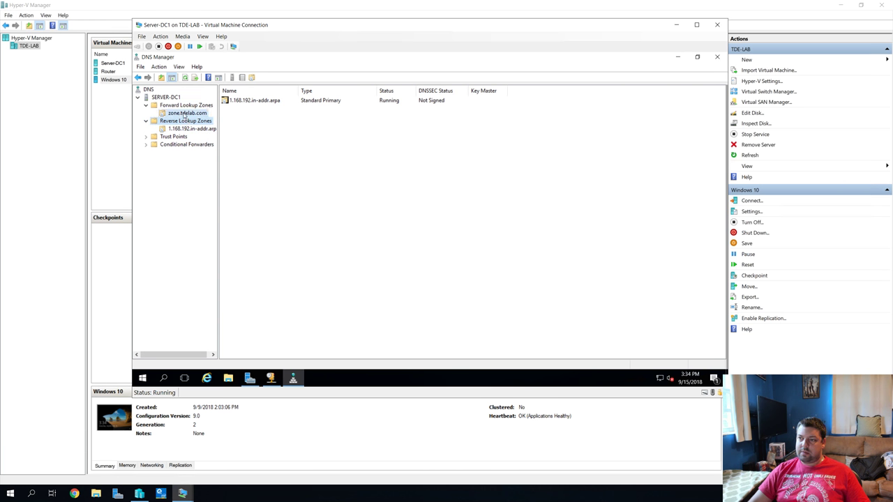
left_click(186, 105)
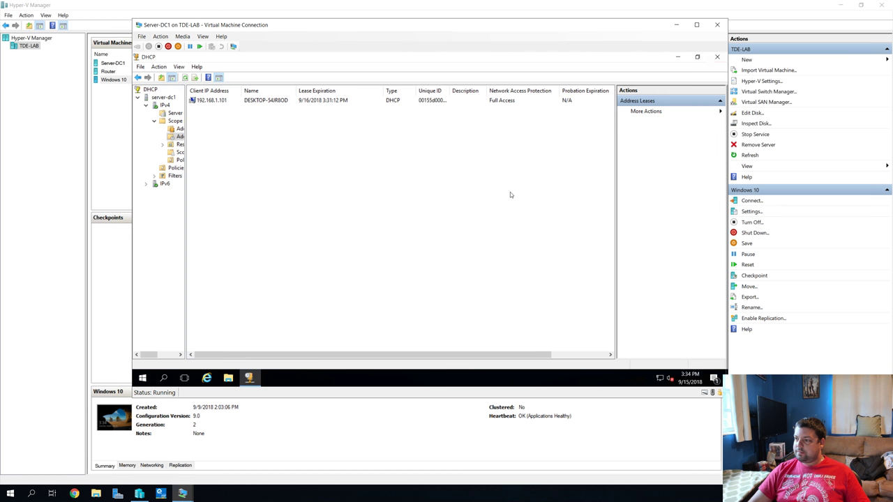
mouse_move(518, 179)
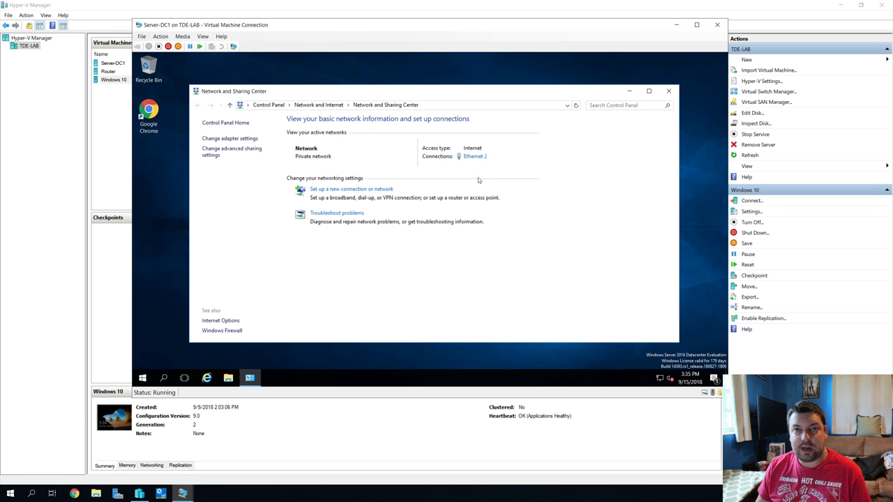
Check Ethernet 2 details show IPv4 192.168.1.5, gateway 192.168.1.1 and DNS 192.168.1.5, then close them
left_click(474, 155)
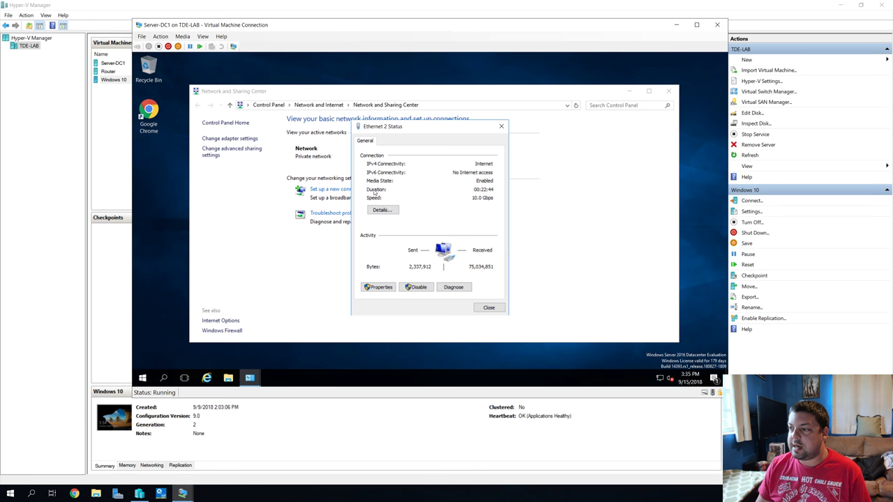
left_click(382, 210)
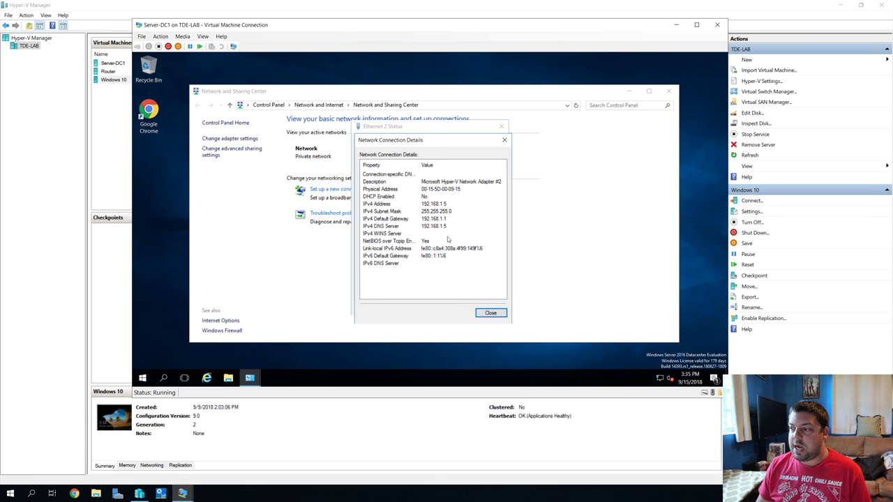
left_click(380, 226)
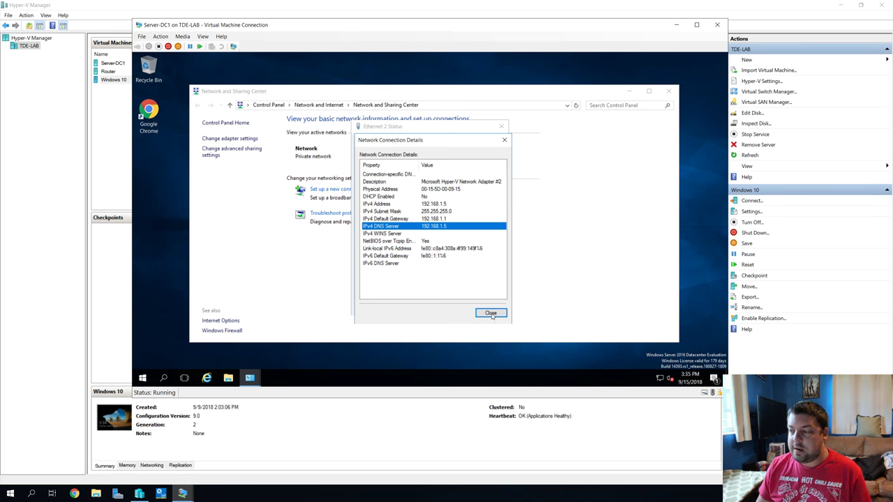
left_click(491, 313)
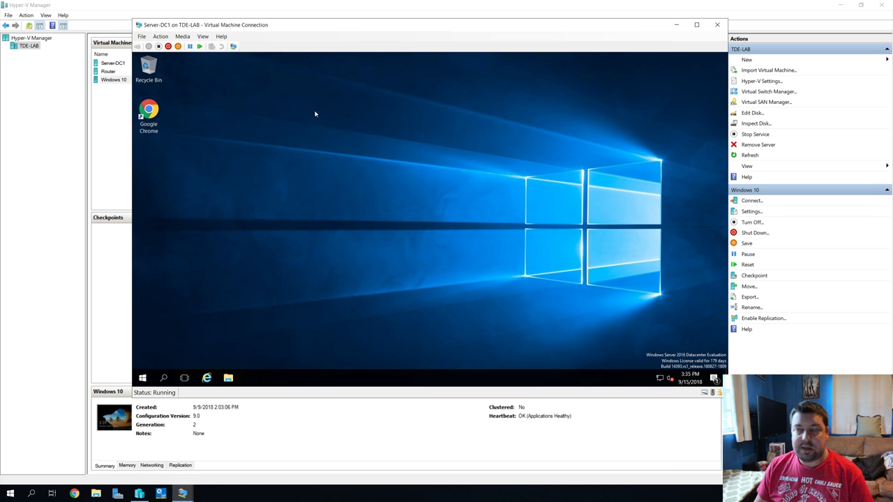
mouse_move(224, 231)
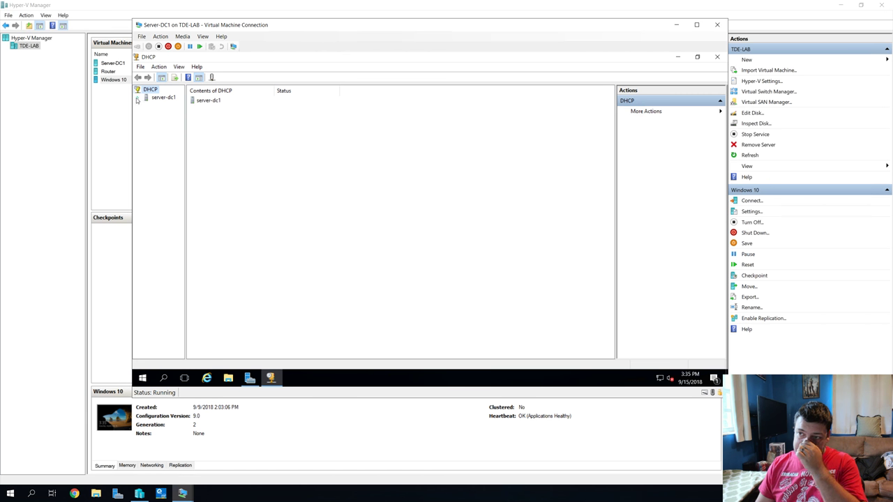
Expand server-dc1's IPv4 scopes and view the DHCP server properties without changing anything
left_click(138, 97)
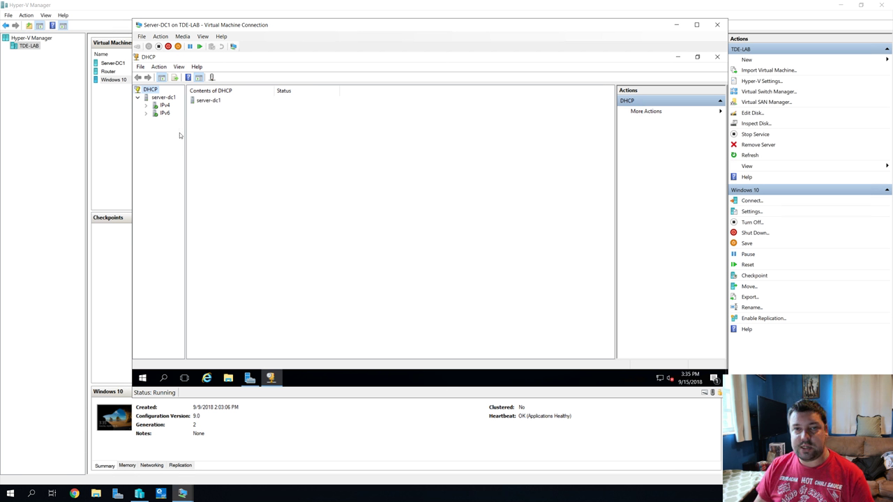
left_click(147, 105)
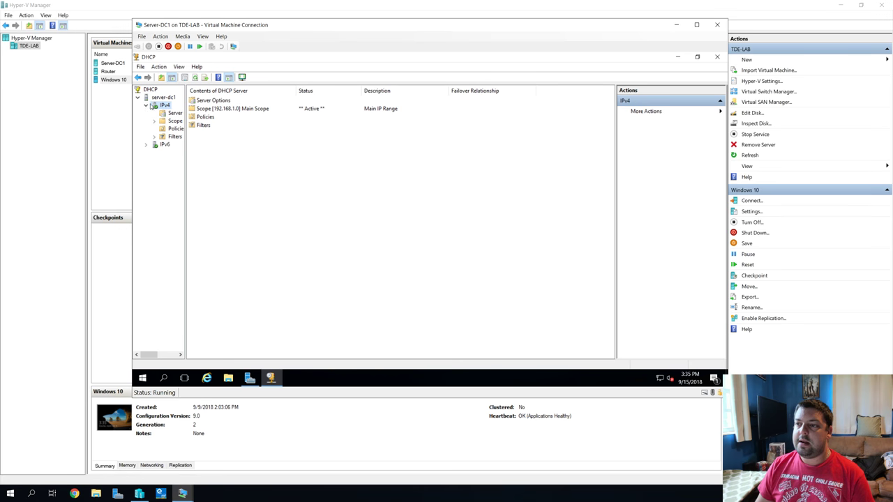
left_click(164, 97)
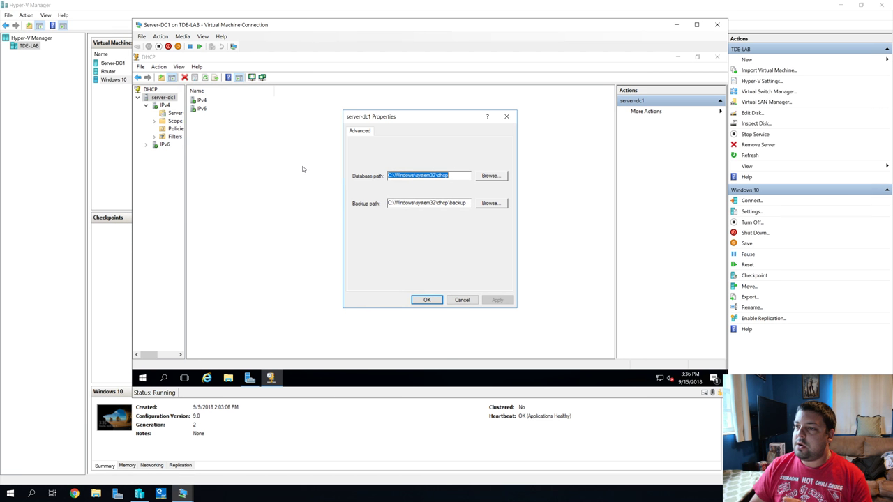
left_click(426, 299)
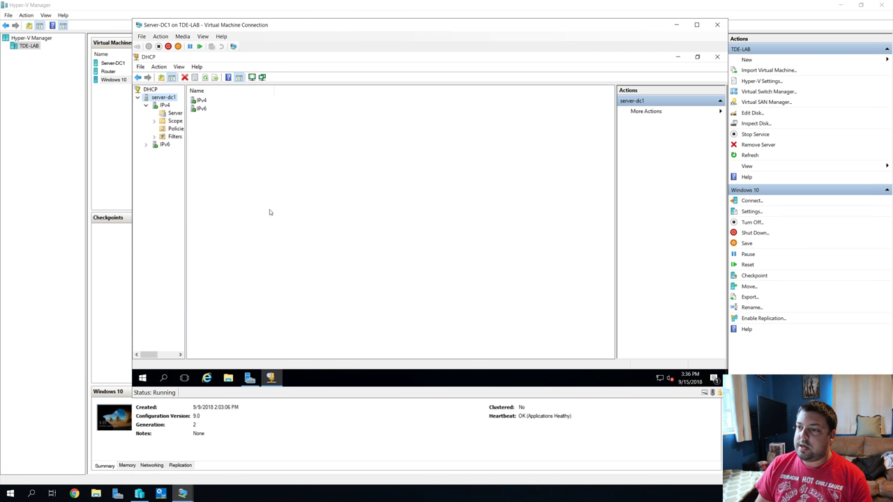
Review the IPv4 Properties' statistics and DNS dynamic update settings, leaving them unchanged
left_click(165, 105)
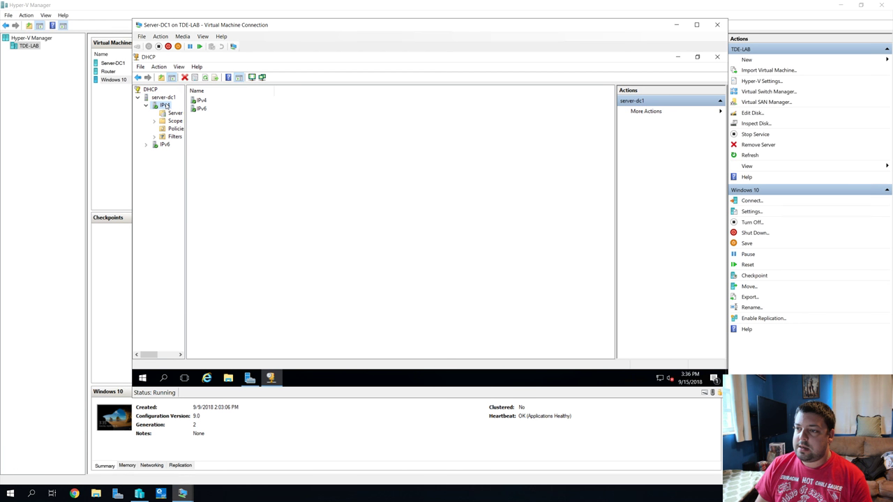
right_click(164, 104)
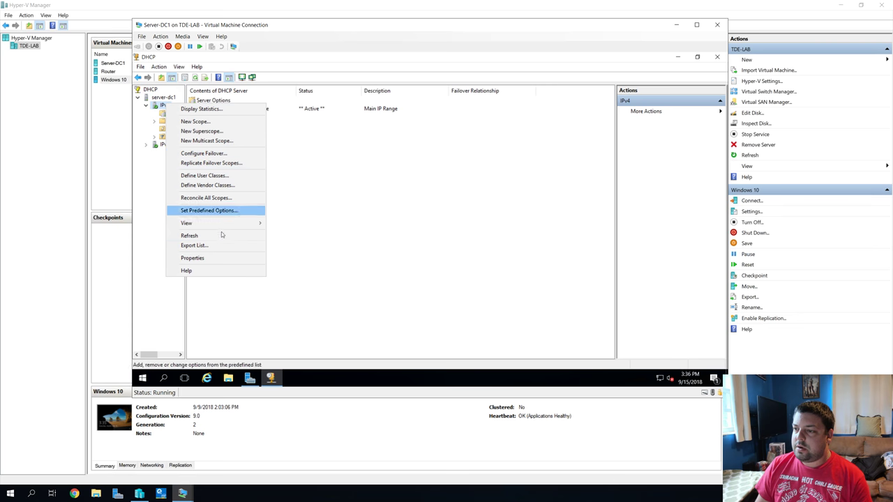
left_click(192, 258)
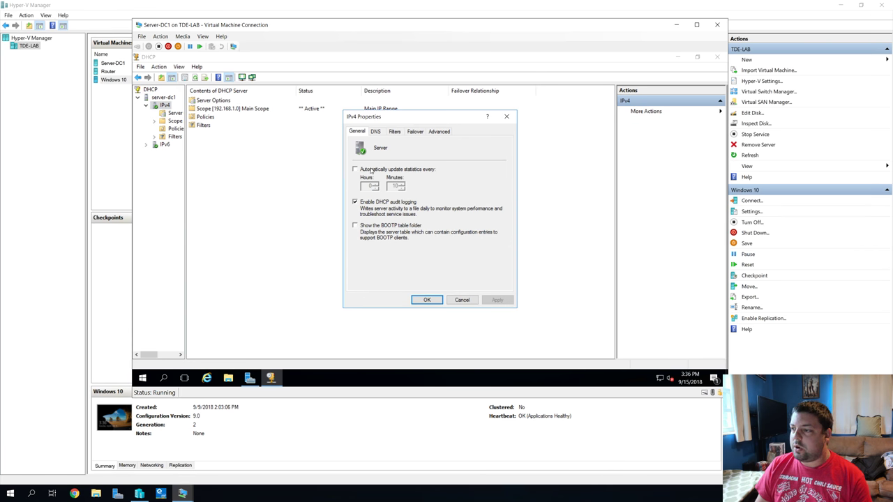
left_click(355, 169)
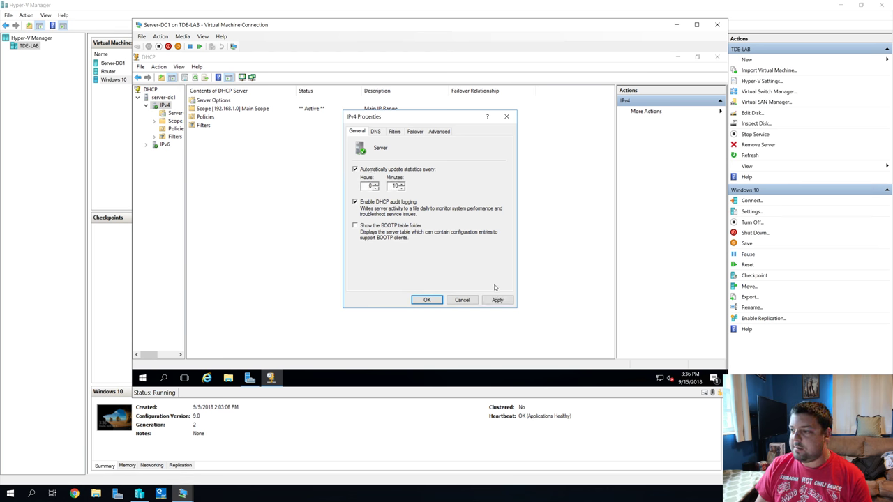
left_click(497, 300)
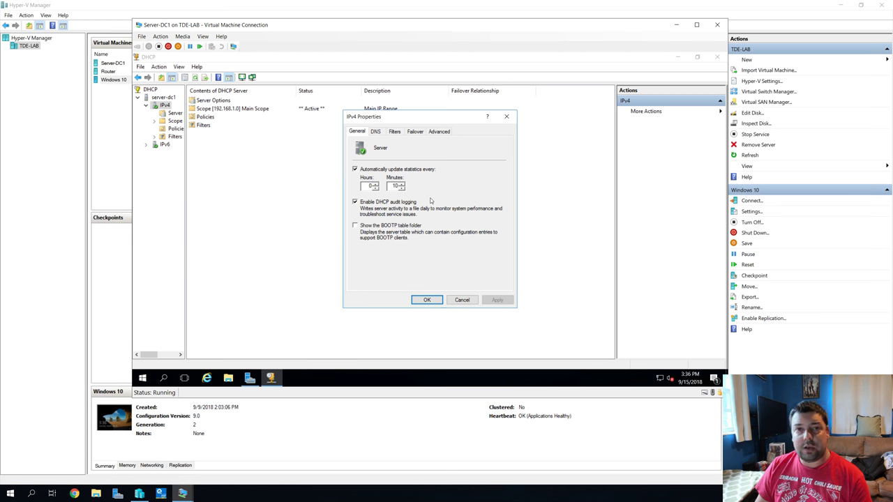
left_click(375, 131)
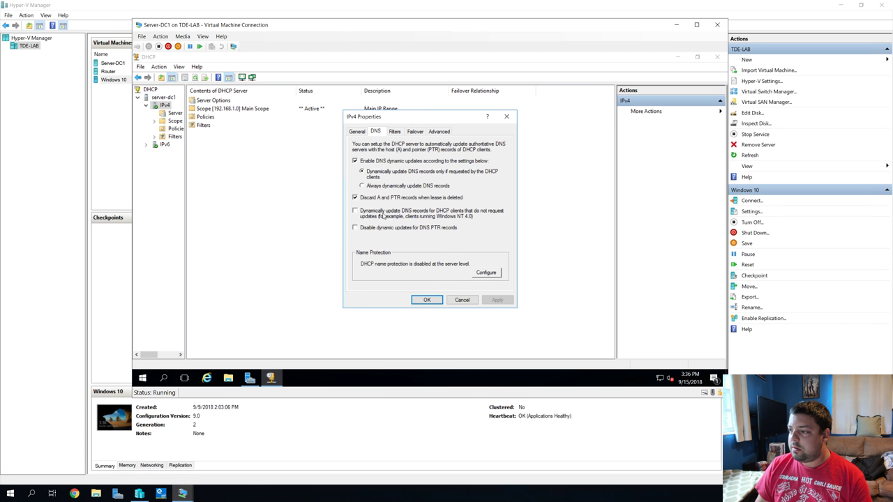
mouse_move(421, 142)
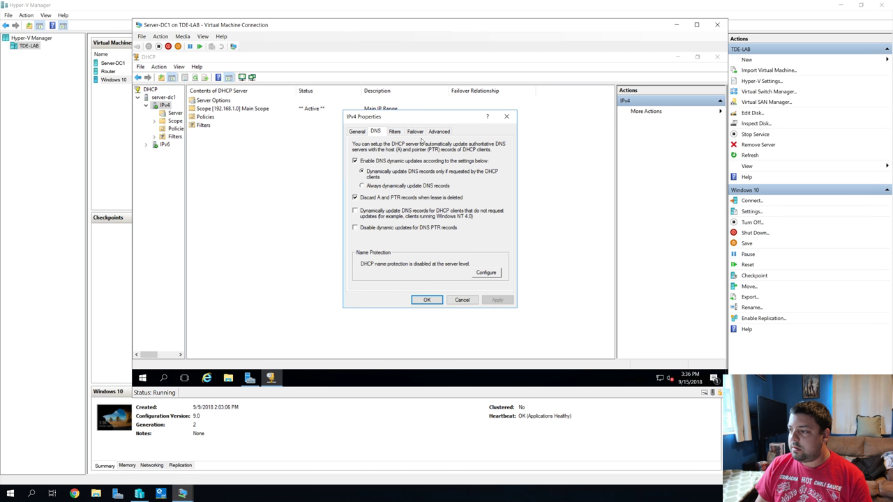
left_click(439, 131)
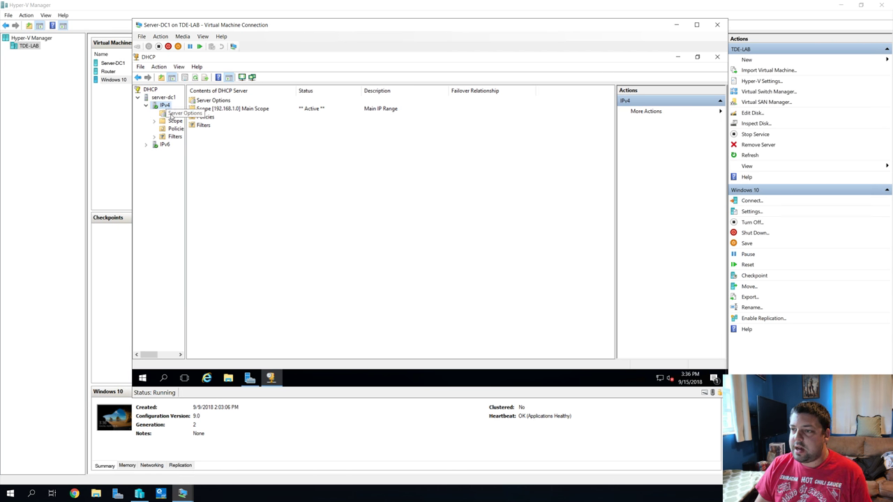
Reopen the IPv4 Properties from the context menu and dismiss them without changes
left_click(150, 89)
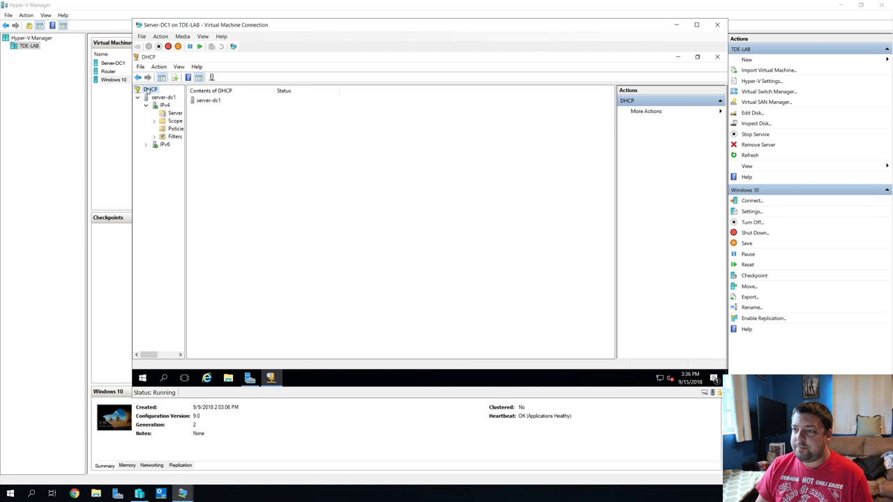
left_click(163, 97)
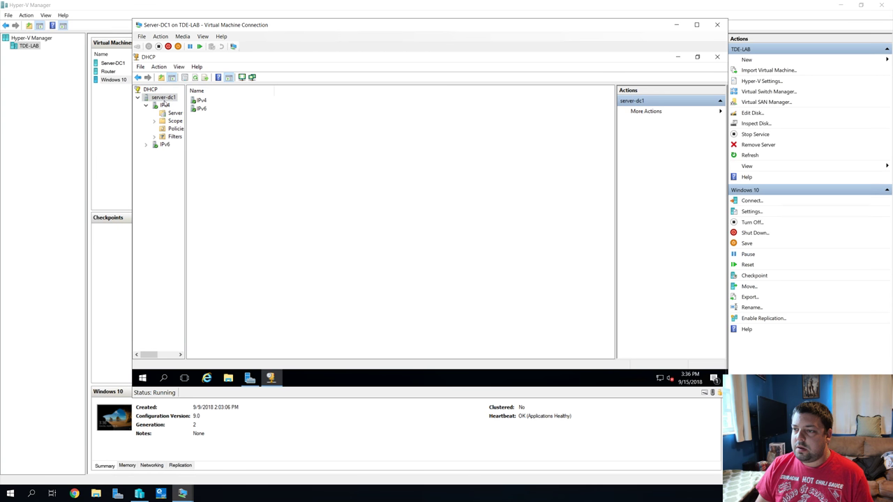
right_click(163, 97)
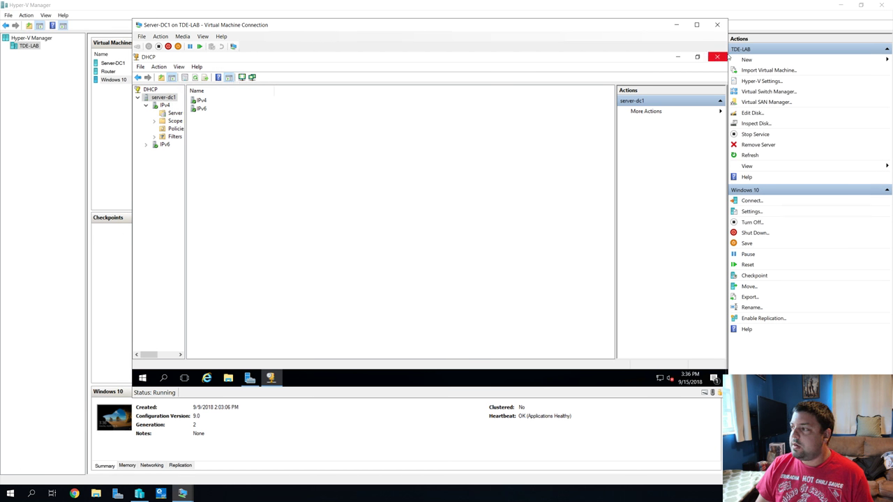
right_click(165, 105)
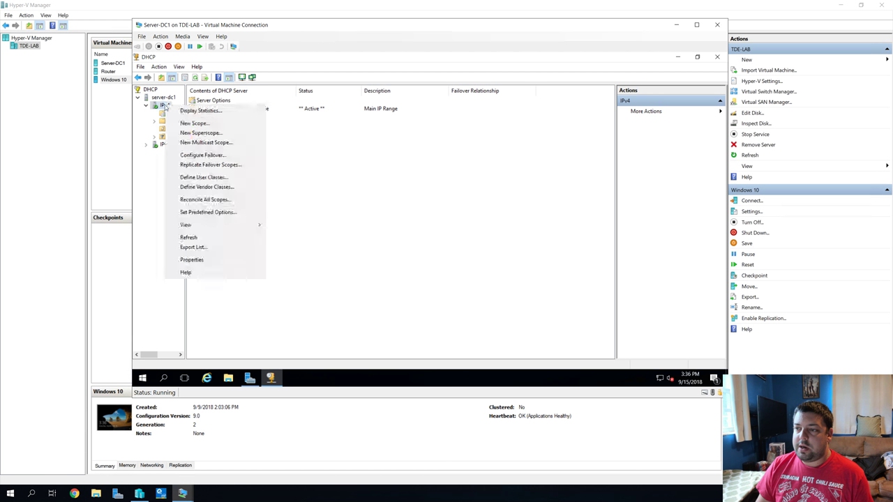
mouse_move(199, 269)
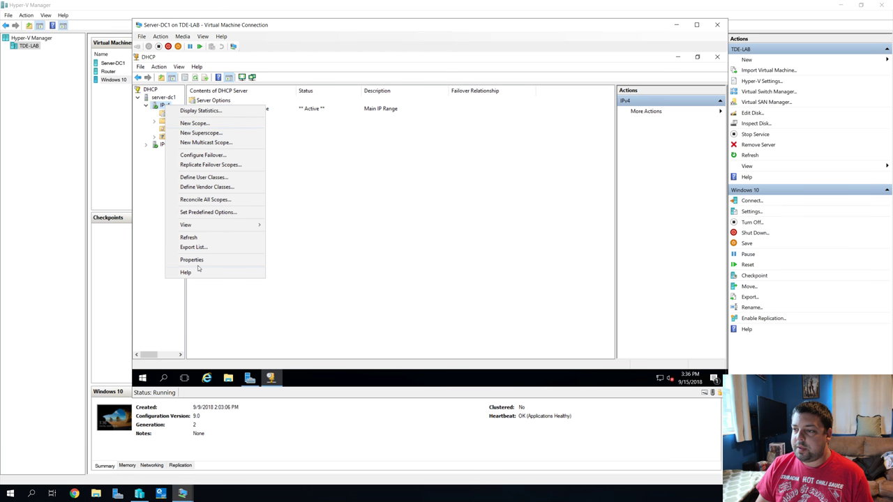
left_click(192, 260)
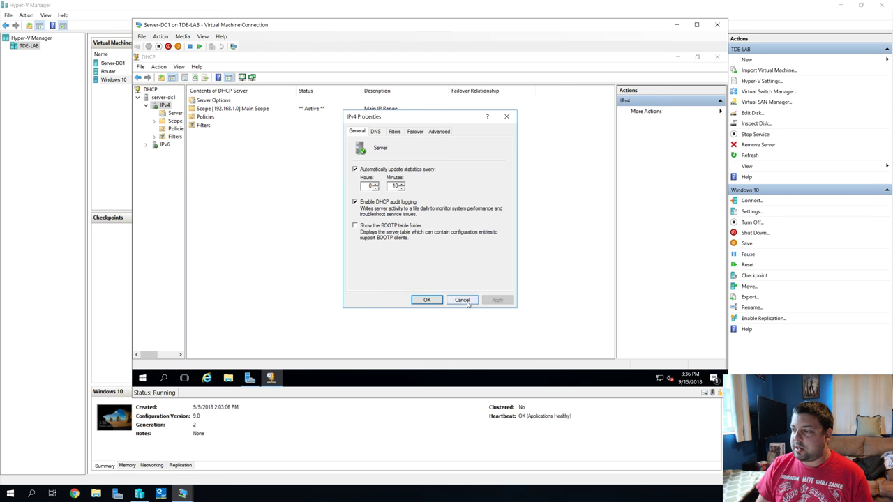
left_click(462, 300)
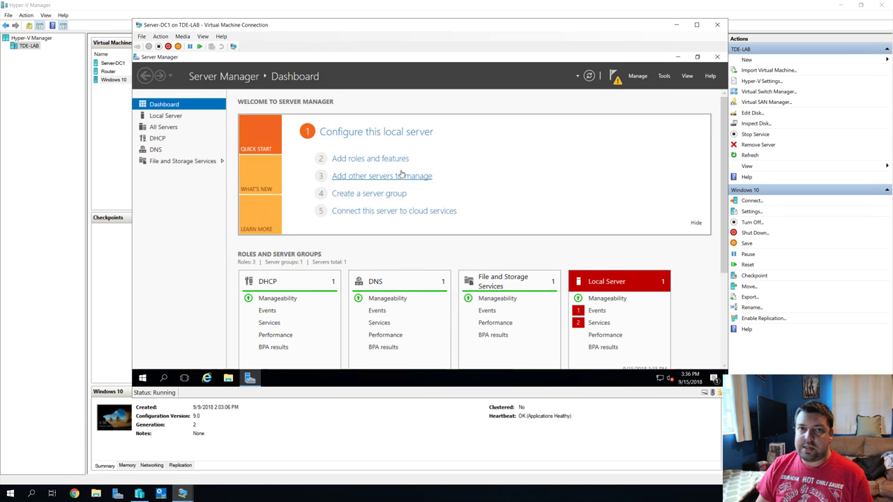
Launch DNS Manager from Server Manager's Tools menu and bring up SERVER-DC1's server properties
left_click(663, 76)
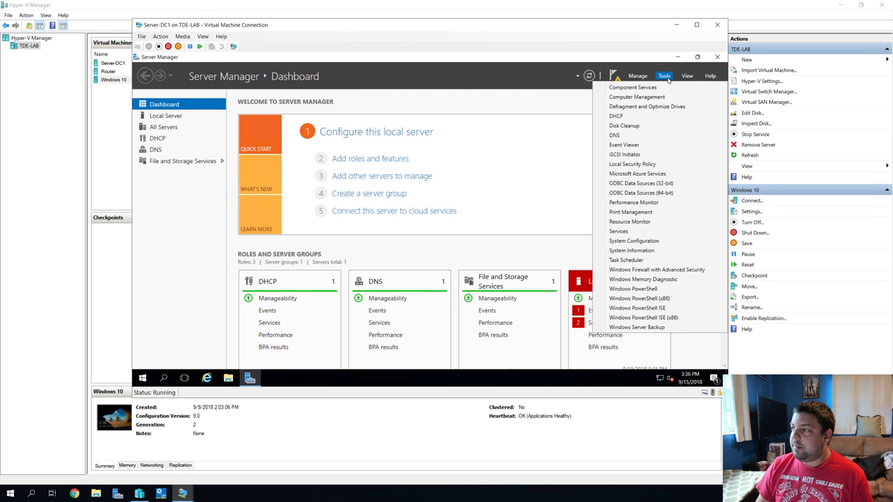
left_click(613, 134)
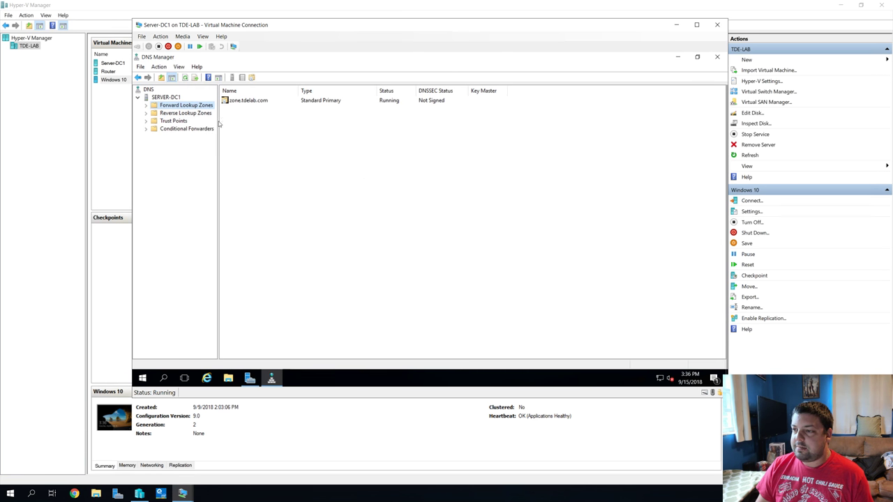
right_click(166, 96)
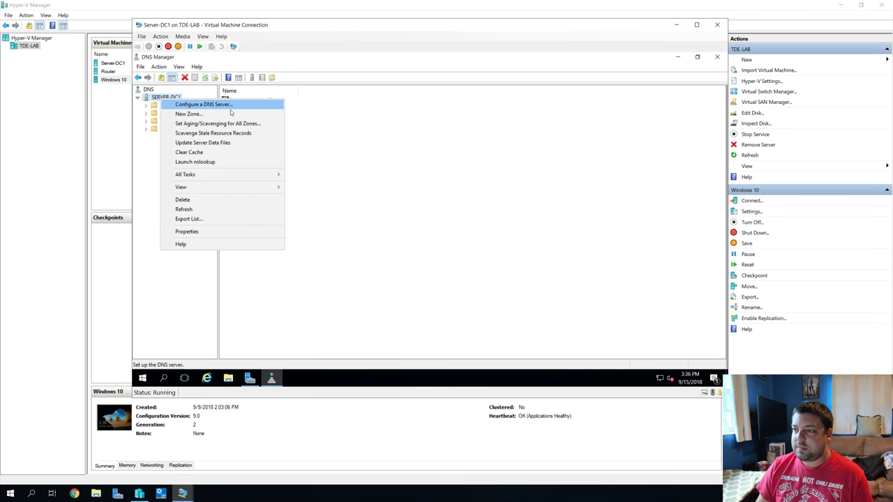
mouse_move(186, 231)
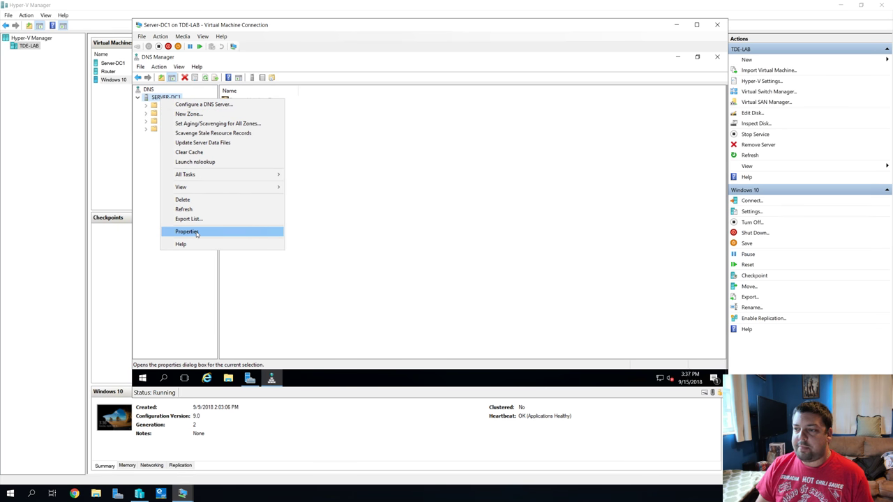
left_click(187, 230)
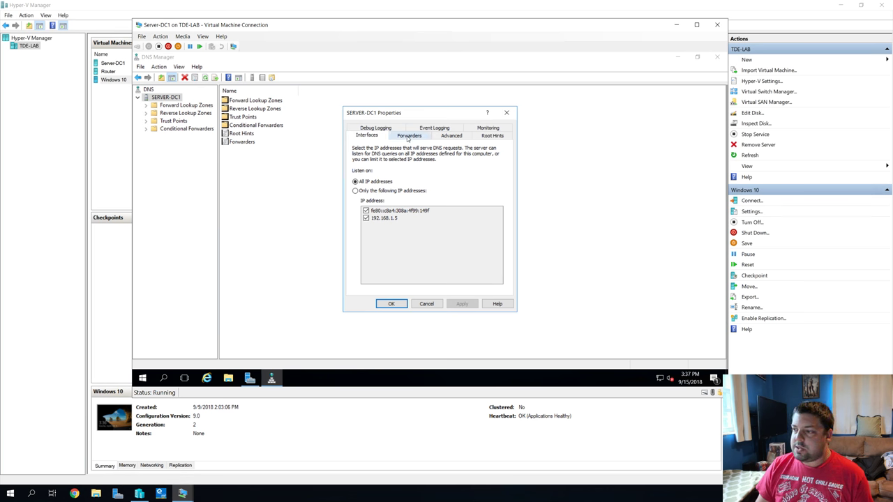
Review the Forwarders list (8.8.8.8, 9.9.9.9), viewing and cancelling the Edit Forwarders dialog
left_click(409, 136)
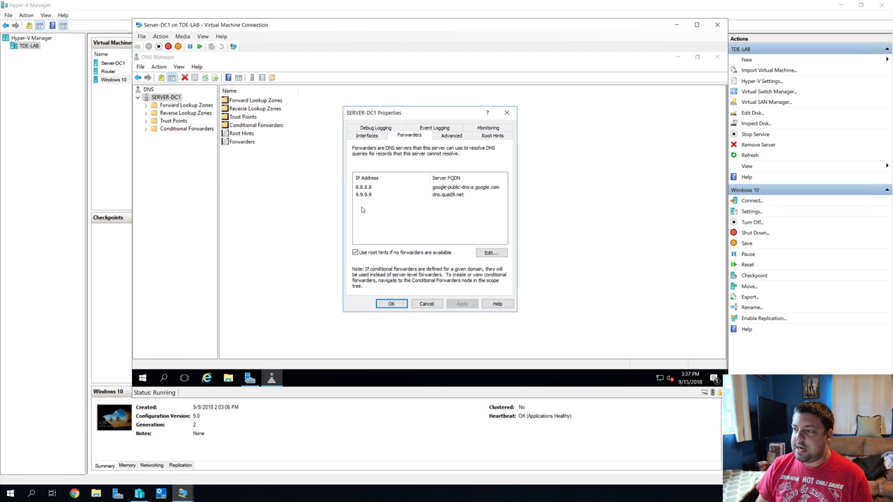
mouse_move(455, 263)
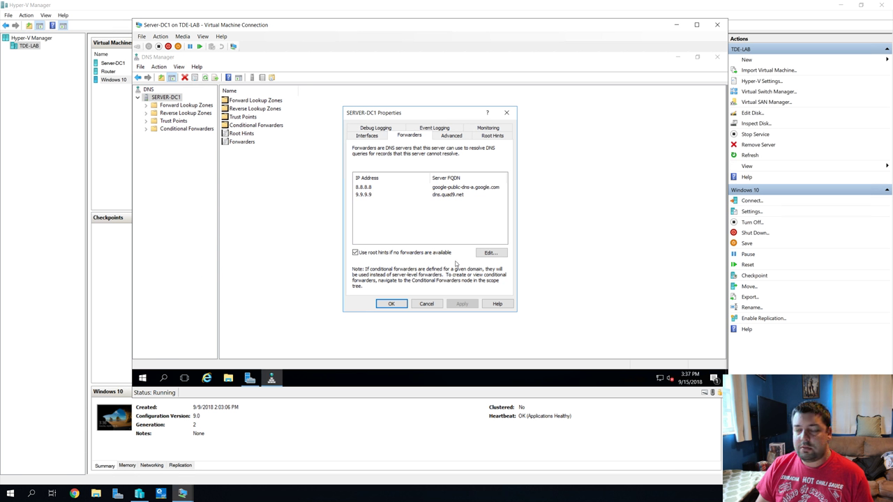
left_click(355, 253)
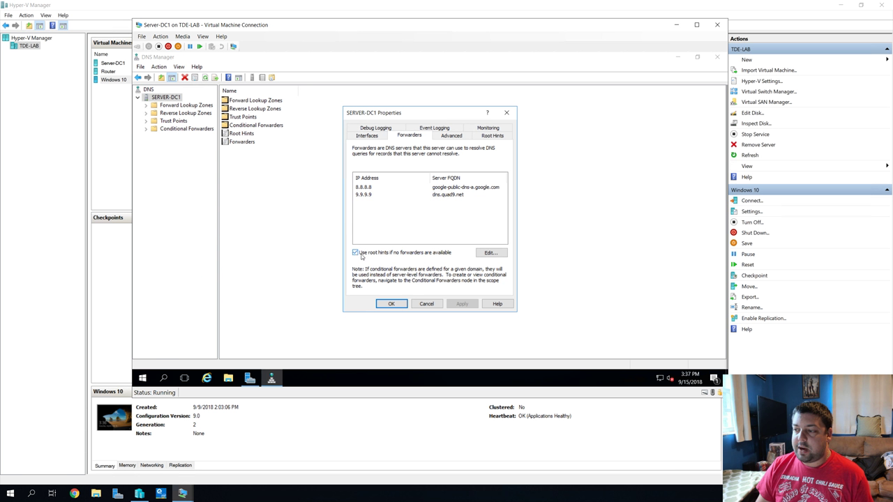
mouse_move(453, 255)
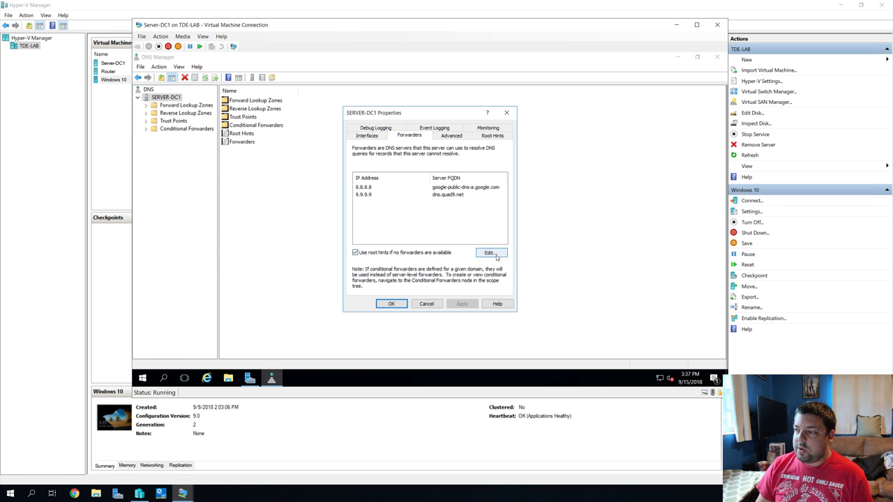
left_click(491, 253)
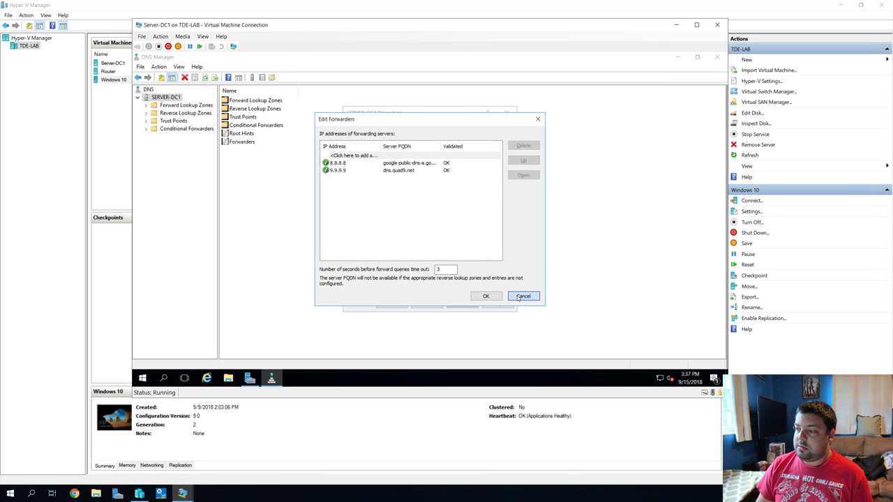
left_click(524, 295)
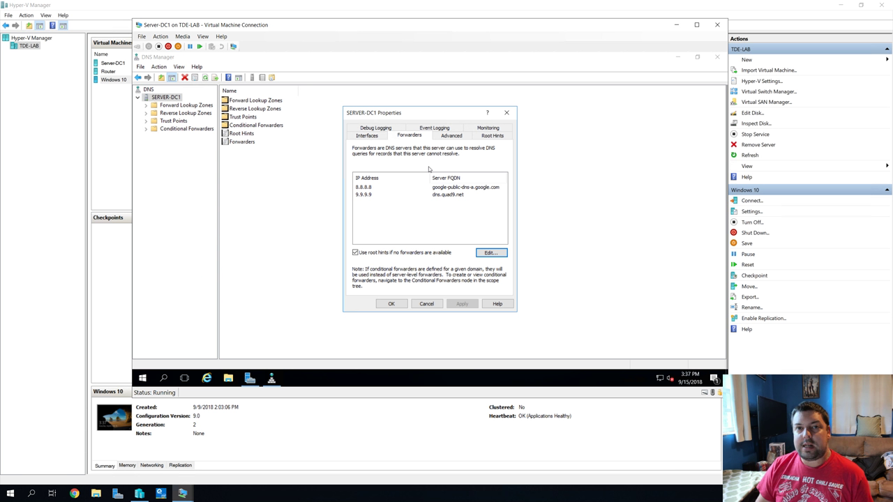
mouse_move(439, 143)
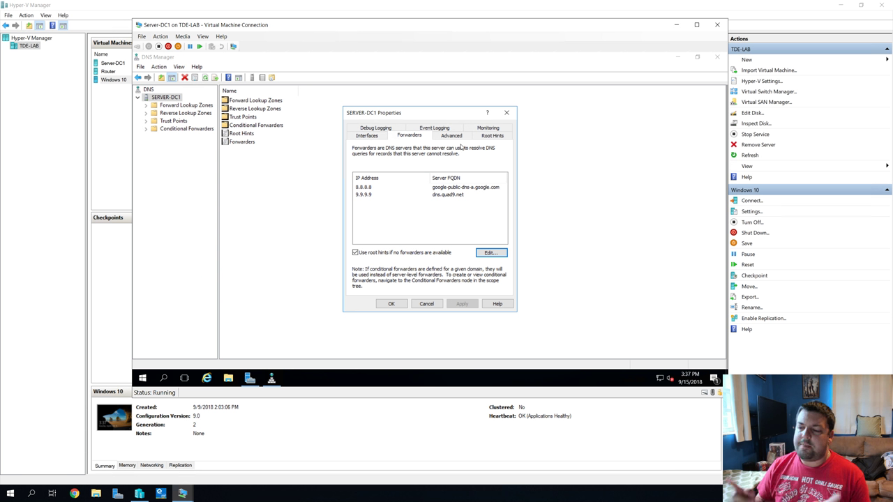
mouse_move(287, 166)
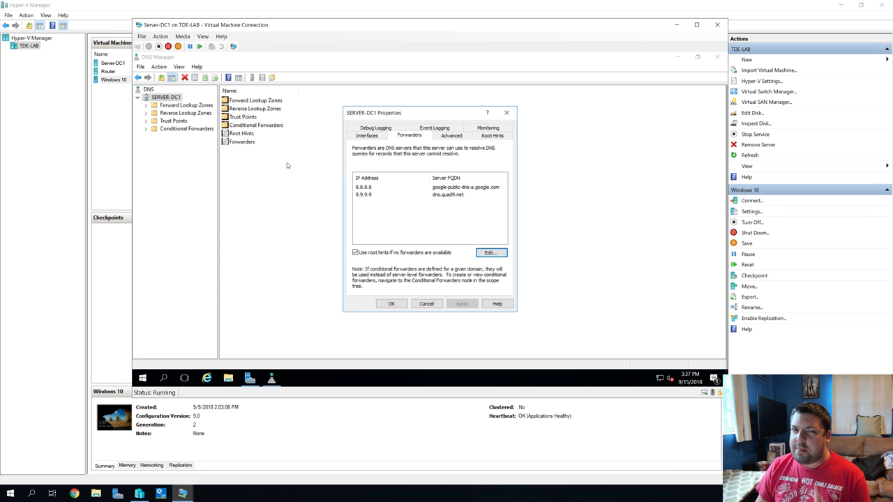
mouse_move(282, 151)
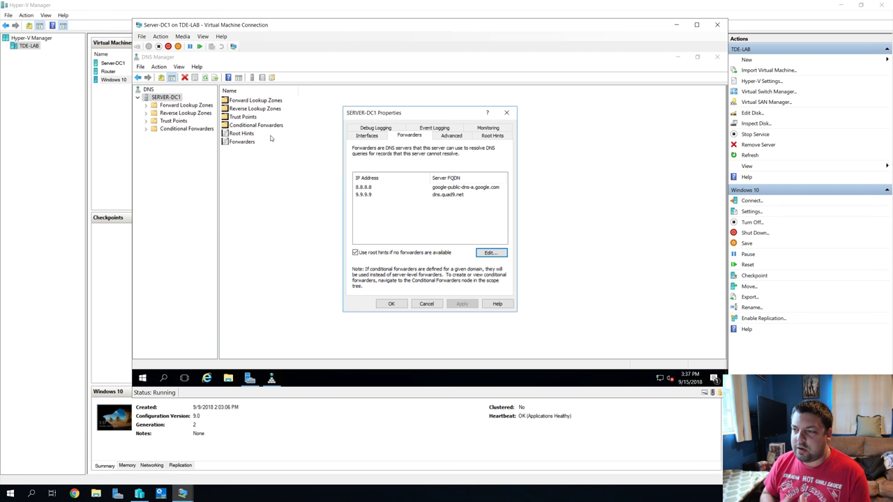
mouse_move(194, 203)
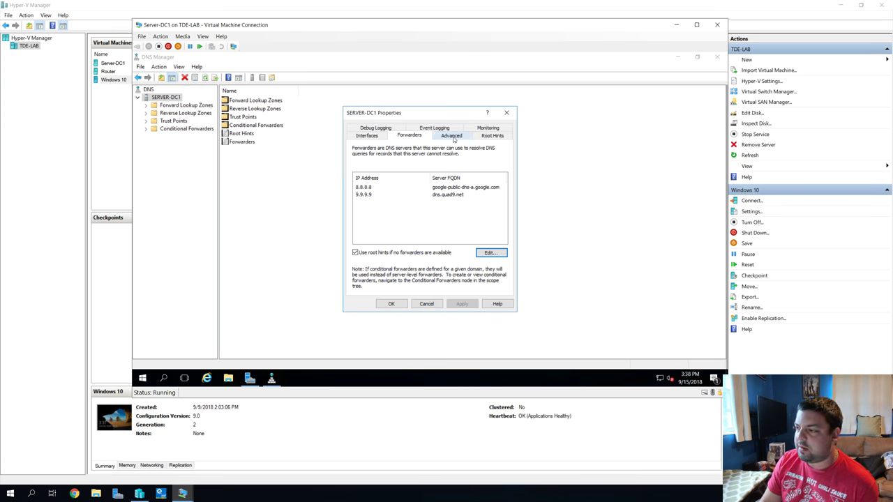
On the Advanced settings, enable automatic scavenging of stale records with a 1-day period
left_click(452, 135)
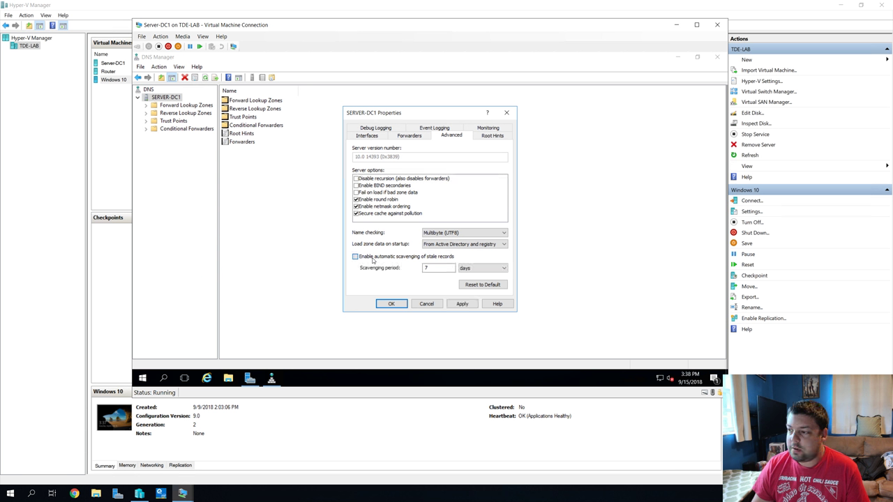
left_click(356, 256)
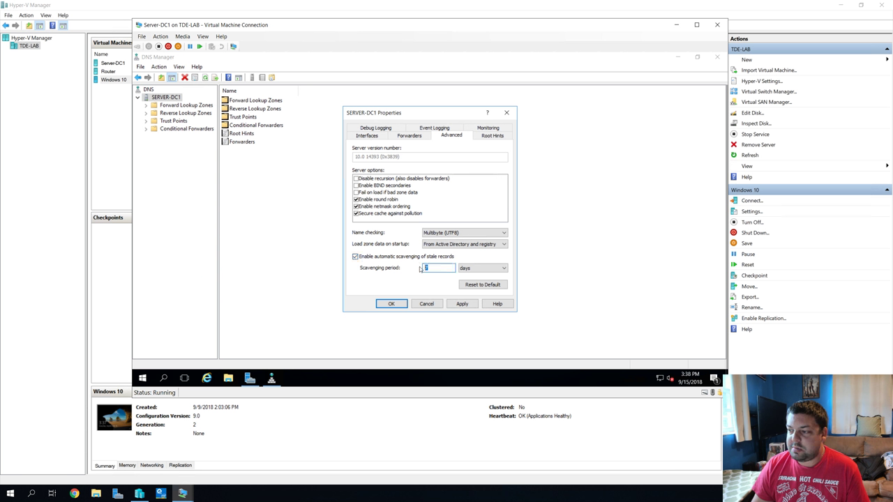
type("7")
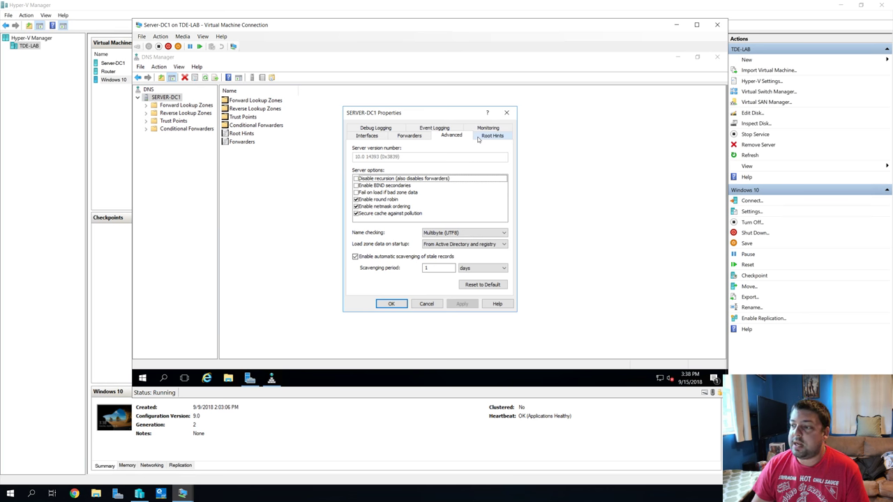
Review Root Hints, Monitoring, Event Logging, Debug Logging and Interfaces, then confirm the properties with OK
left_click(492, 135)
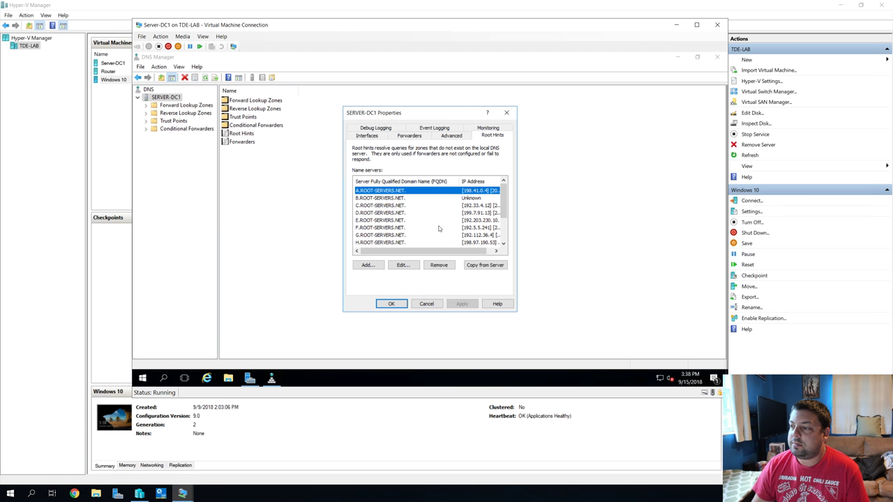
mouse_move(421, 213)
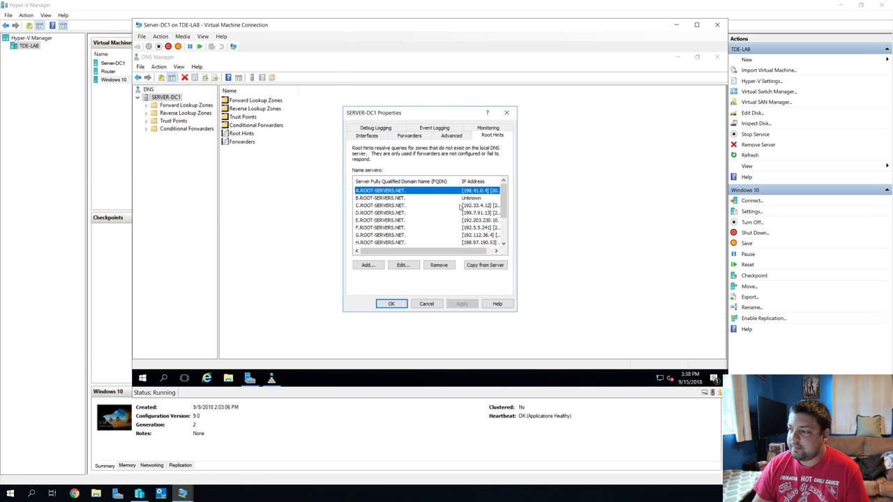
left_click(488, 135)
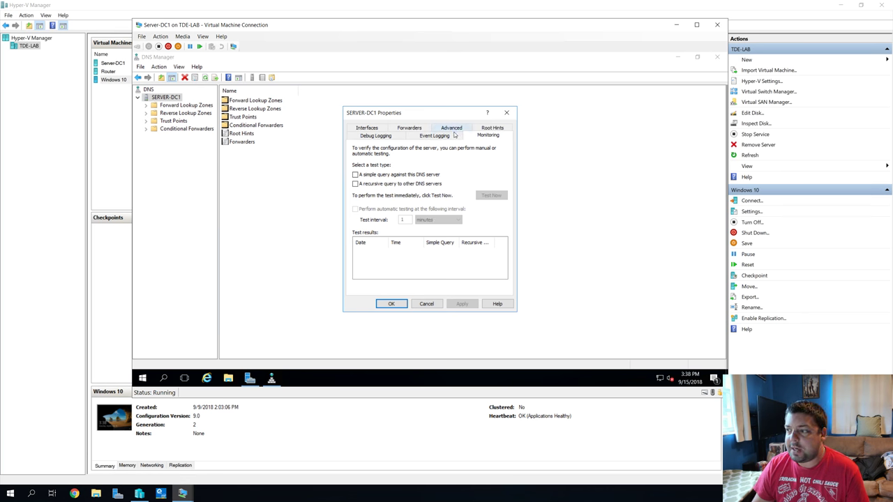
left_click(434, 136)
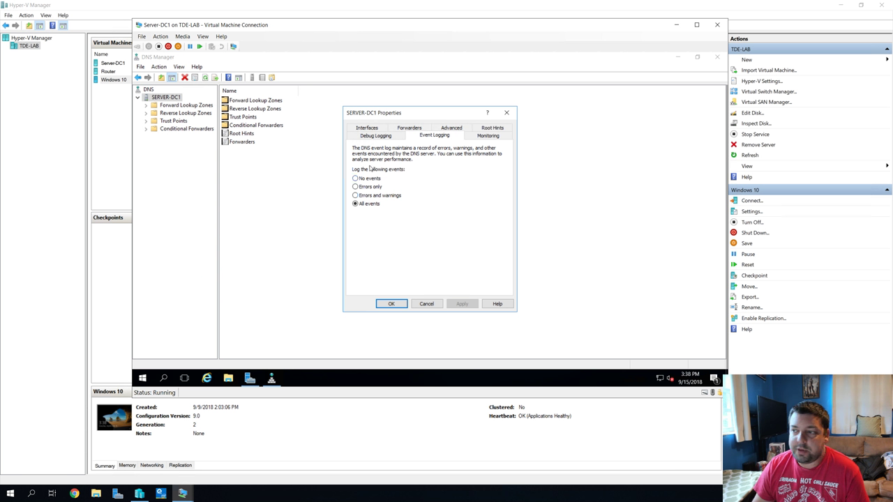
left_click(376, 135)
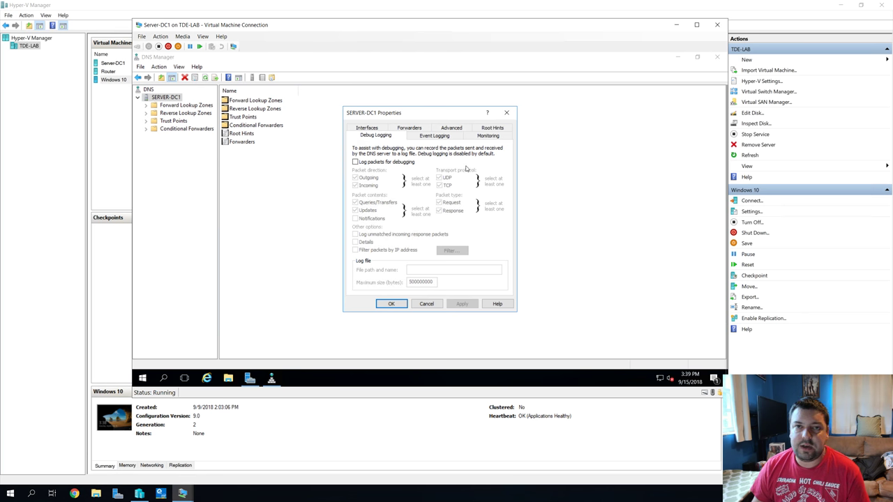
left_click(367, 135)
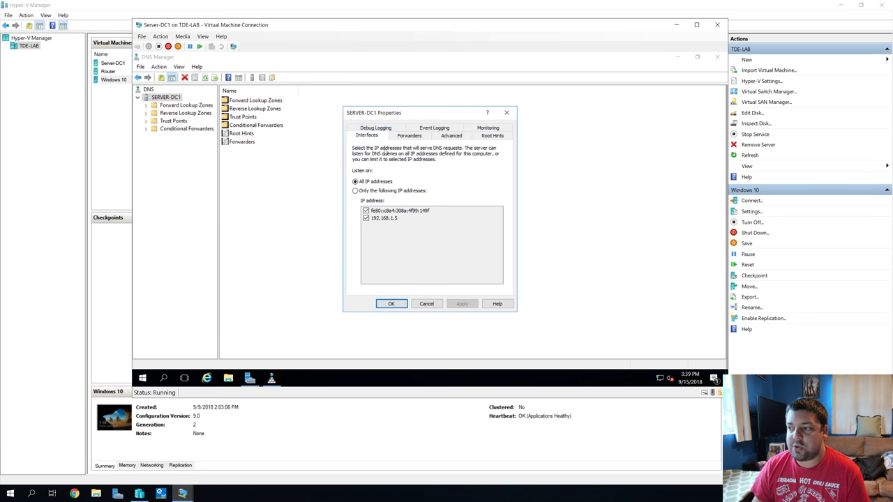
mouse_move(394, 143)
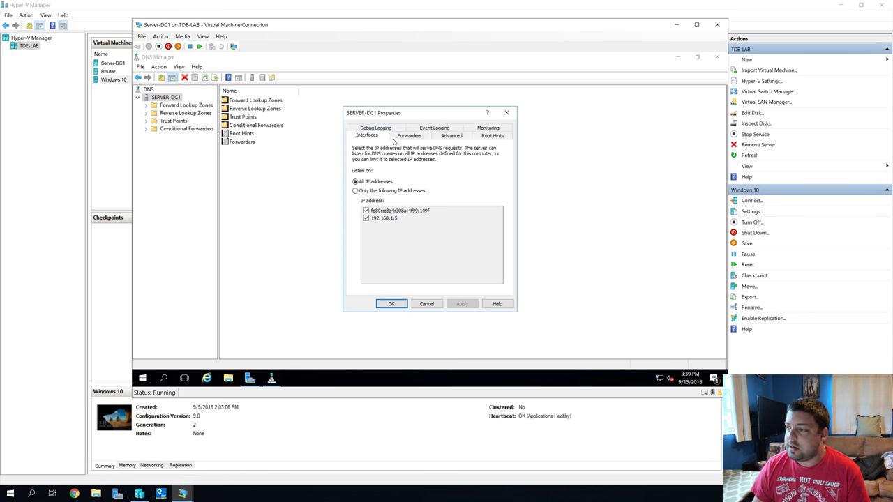
mouse_move(421, 293)
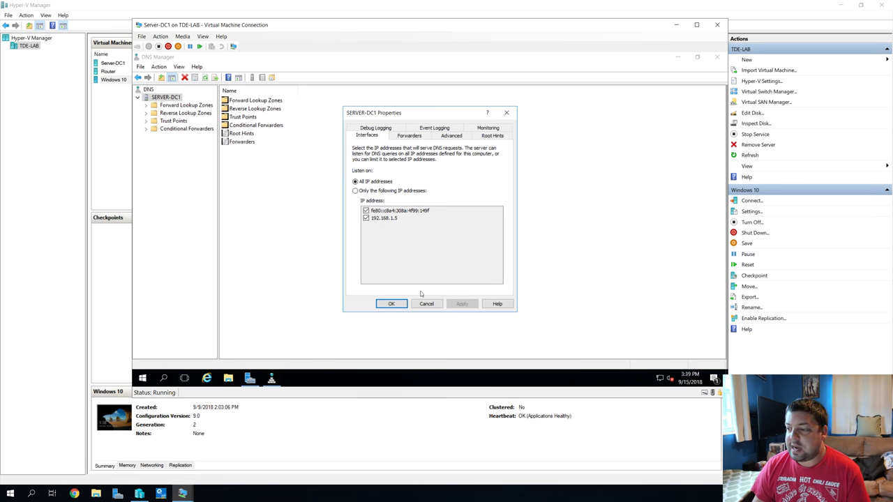
left_click(391, 303)
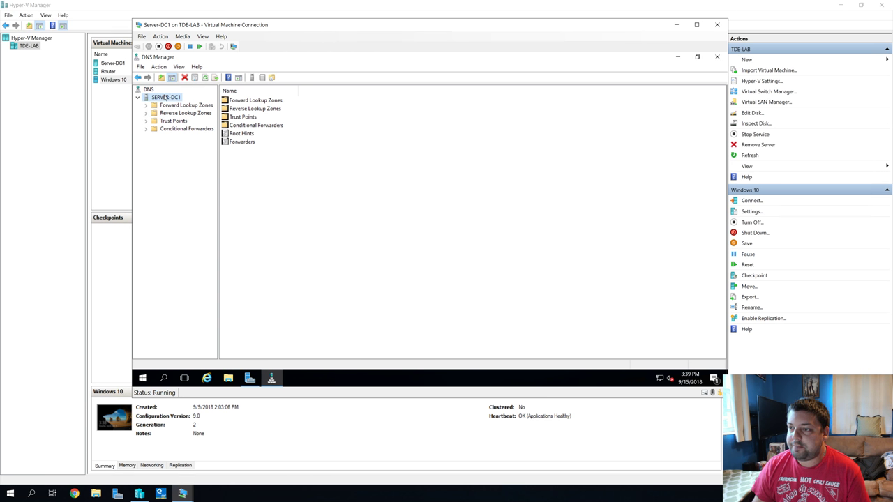
Set server-wide aging/scavenging on with 1-day no-refresh and refresh intervals
right_click(166, 96)
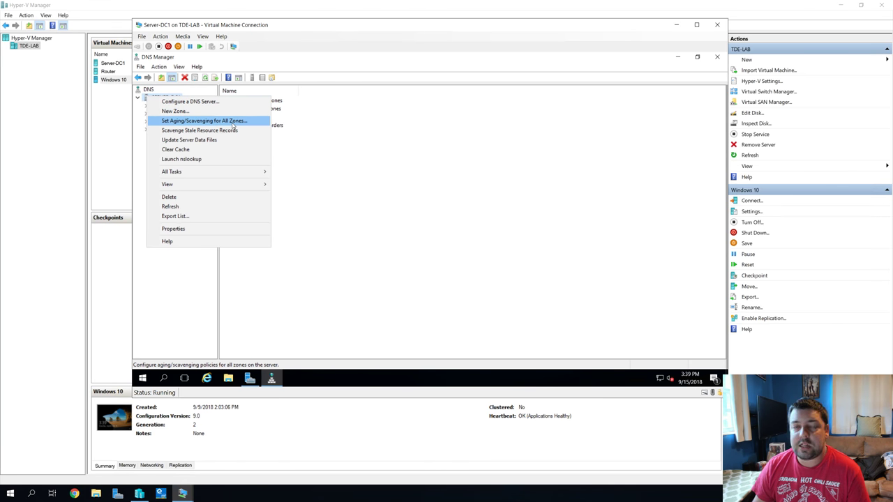
left_click(205, 120)
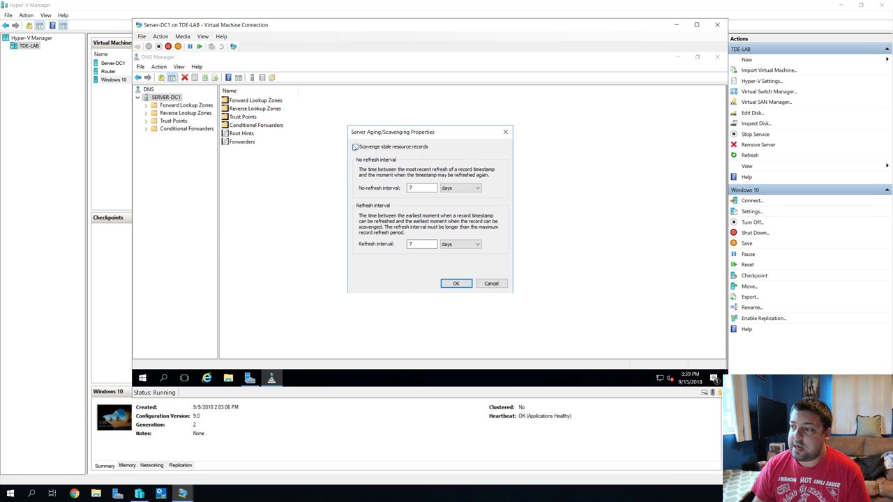
left_click(354, 147)
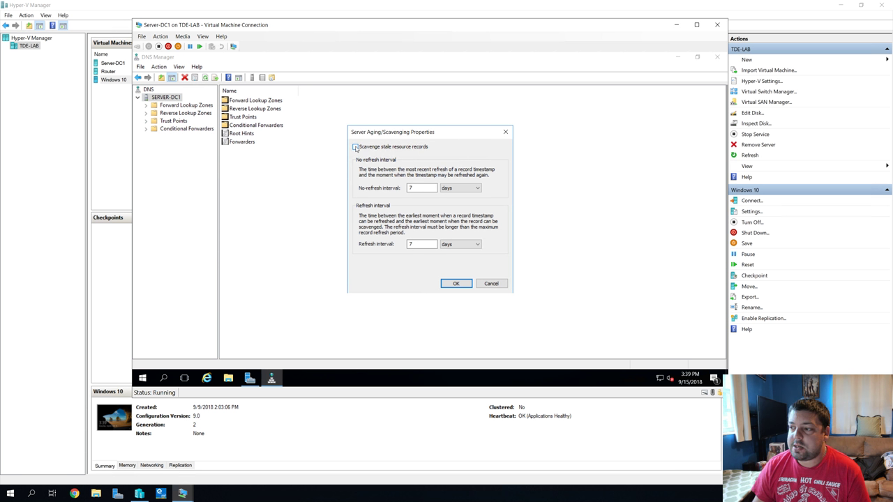
left_click(355, 147)
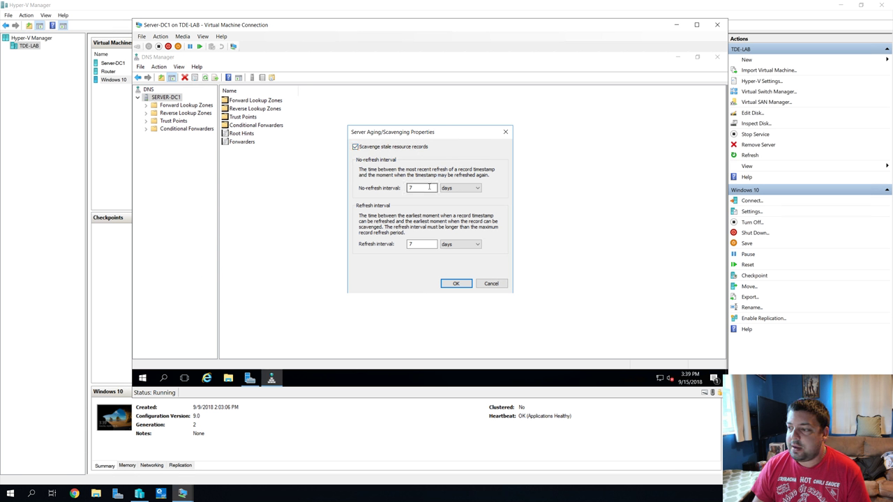
triple_click(420, 188)
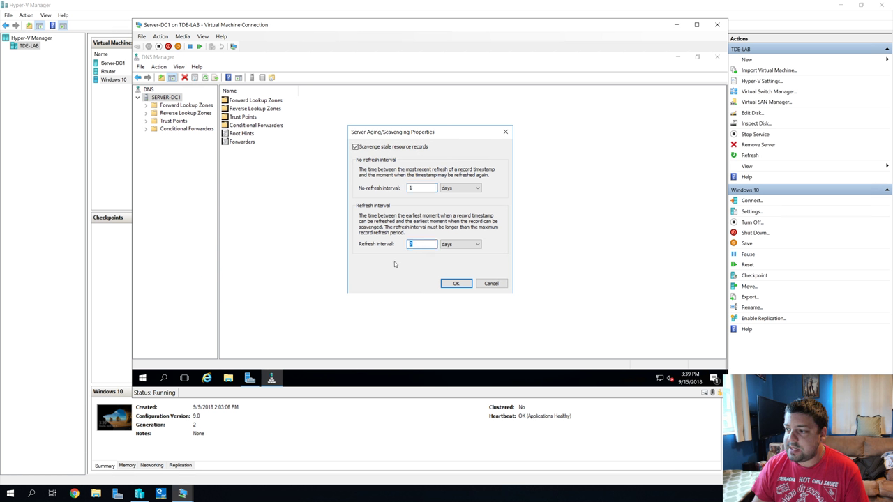
type("1")
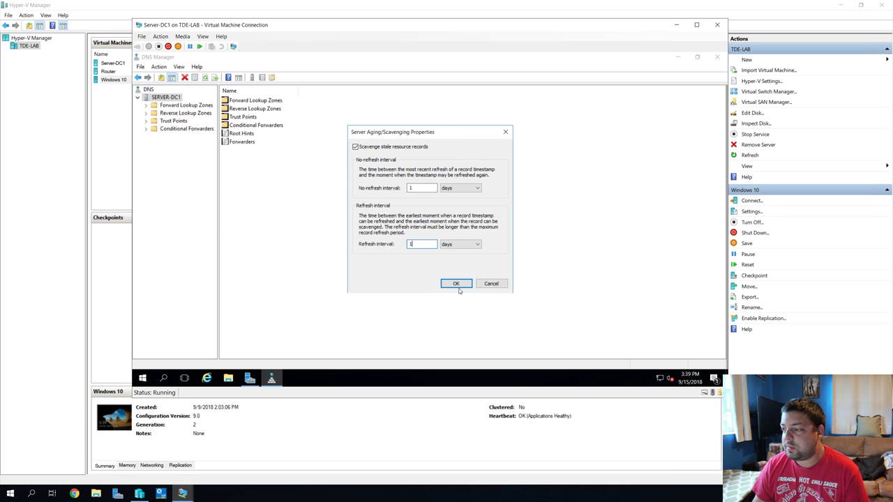
left_click(455, 283)
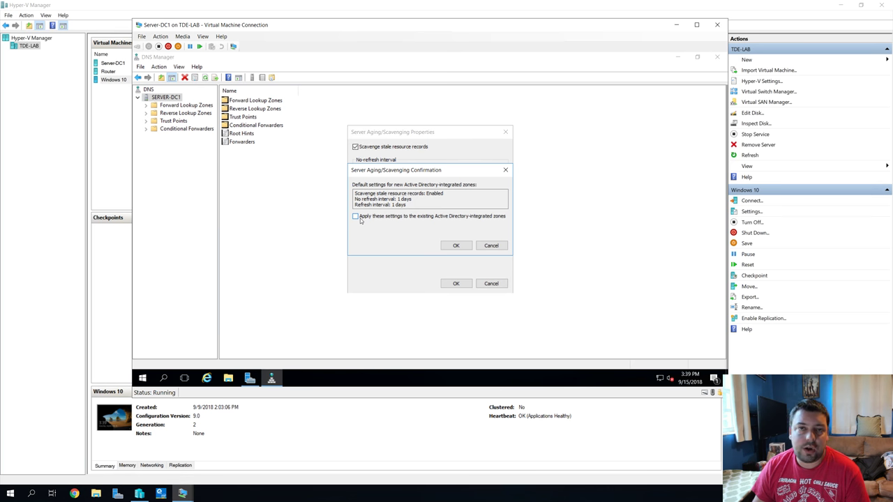
Apply the scavenging settings to existing AD-integrated zones and confirm the dialogs
left_click(355, 216)
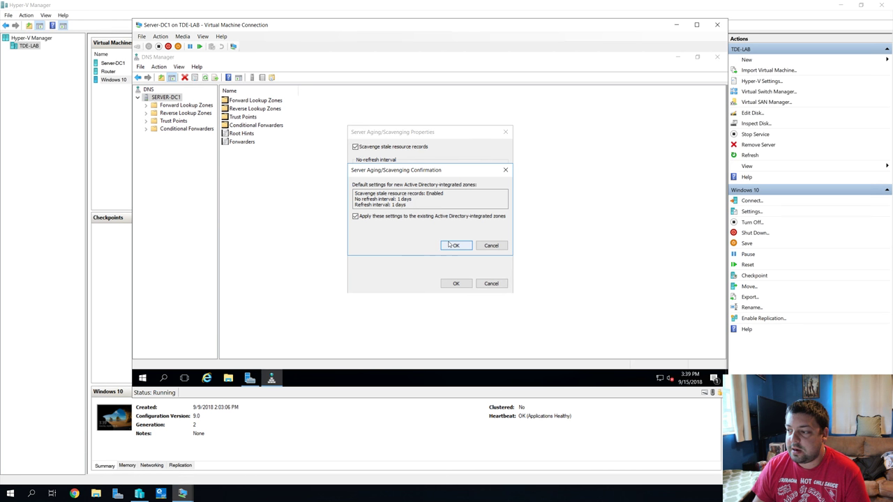
left_click(455, 244)
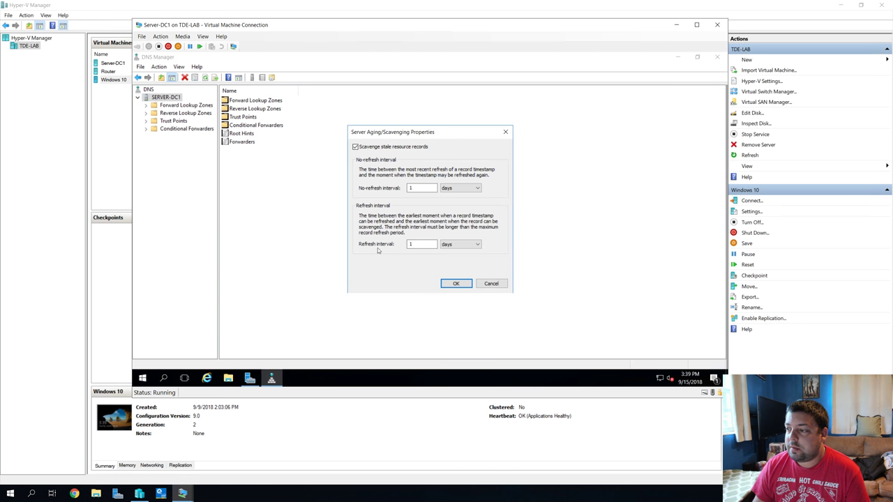
mouse_move(447, 235)
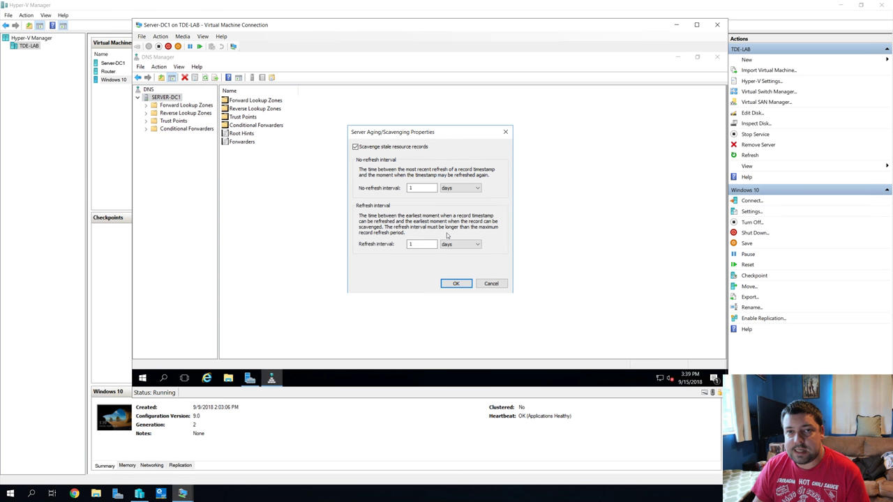
left_click(456, 283)
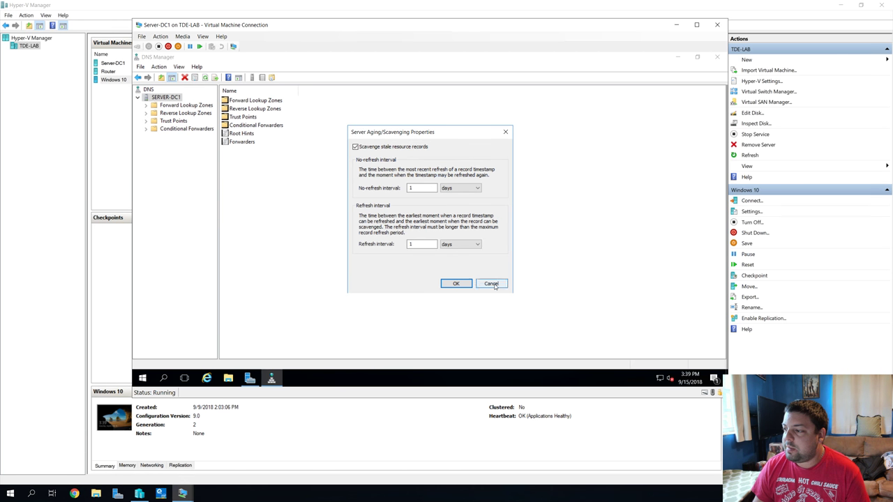
left_click(491, 283)
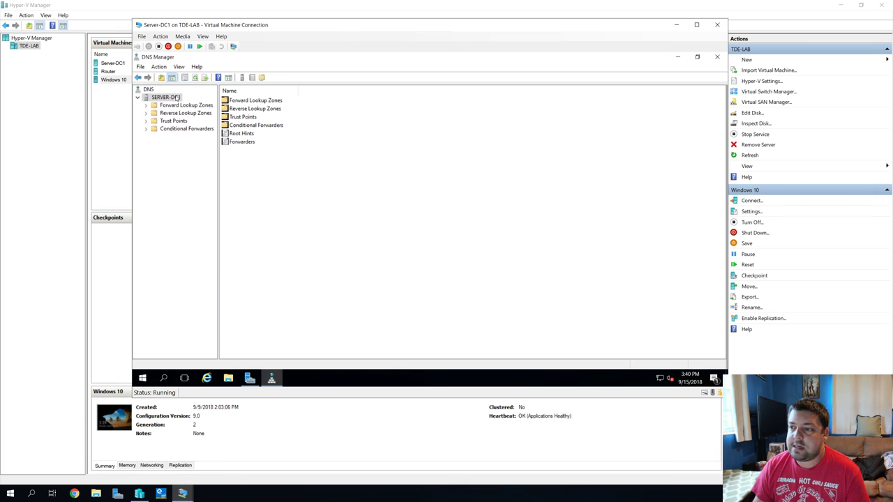
Restart the DNS Server service on SERVER-DC1 via All Tasks and close DNS Manager
right_click(164, 97)
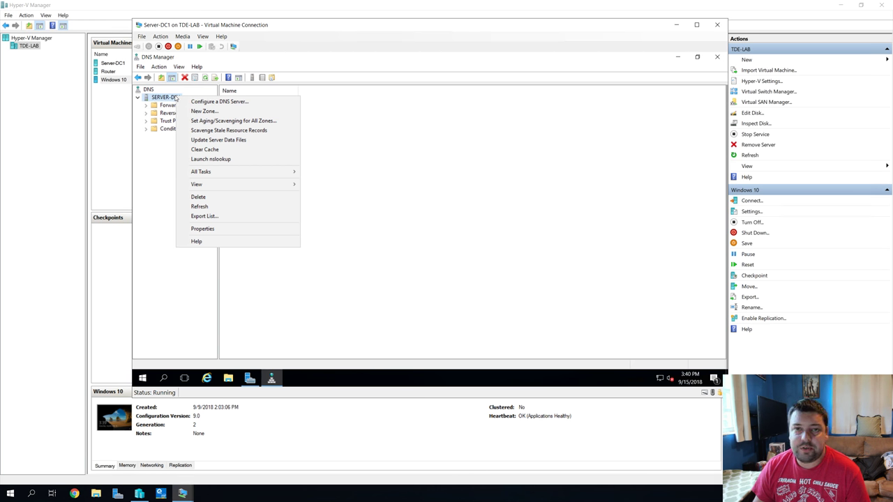
mouse_move(200, 171)
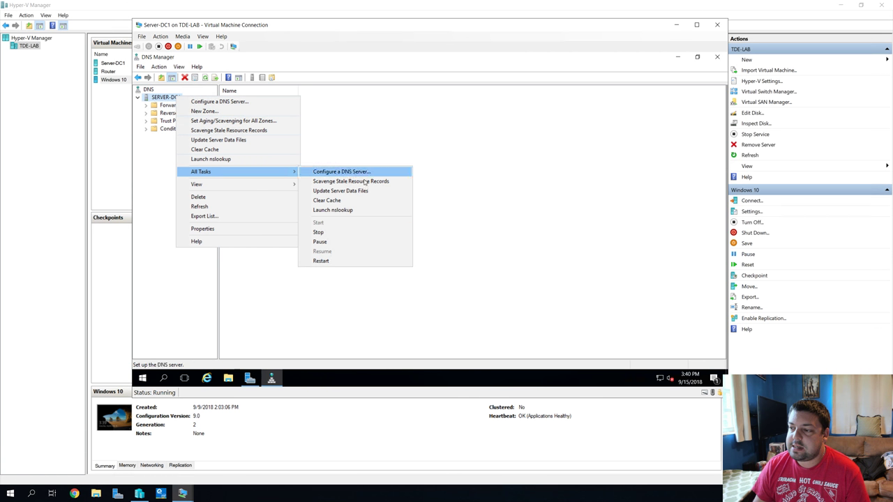
mouse_move(320, 261)
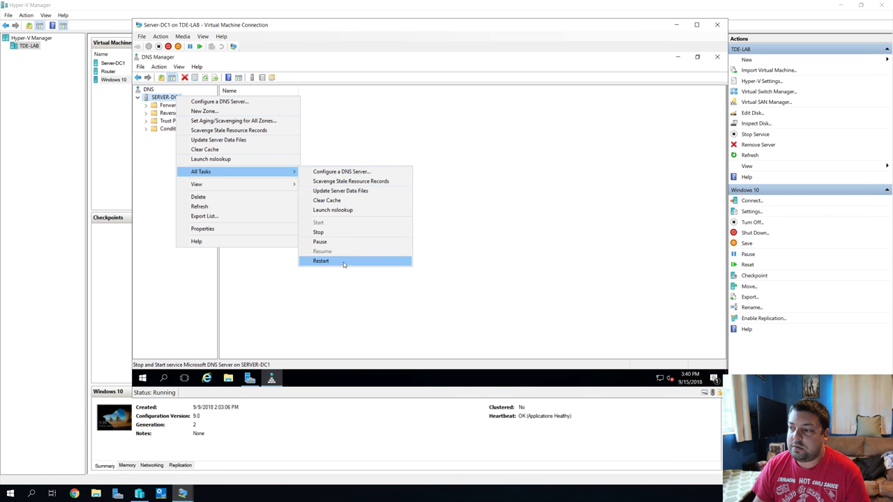
left_click(320, 260)
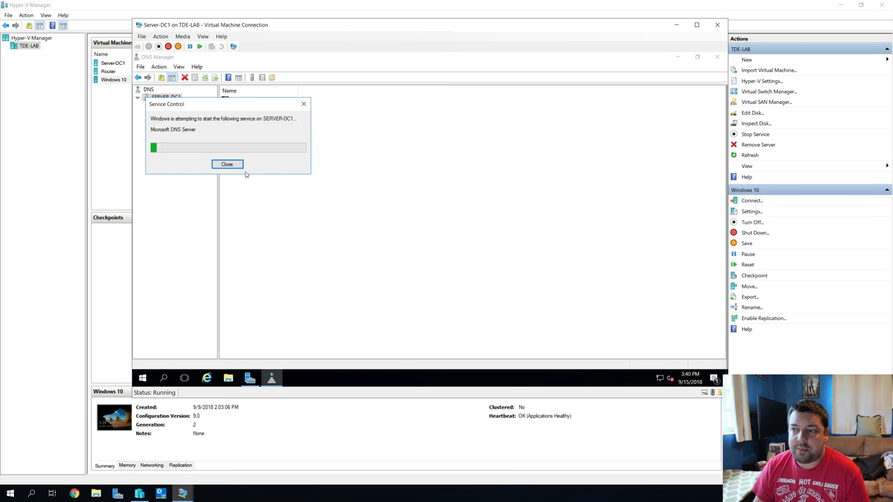
left_click(226, 164)
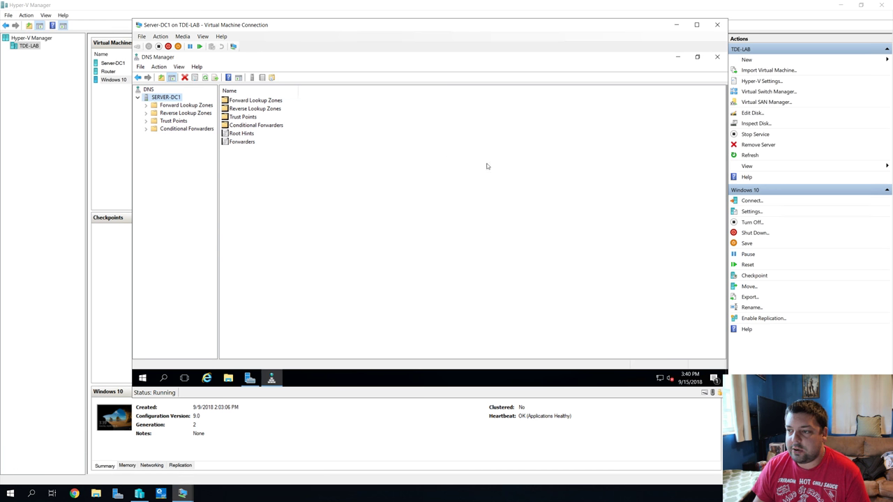
left_click(186, 105)
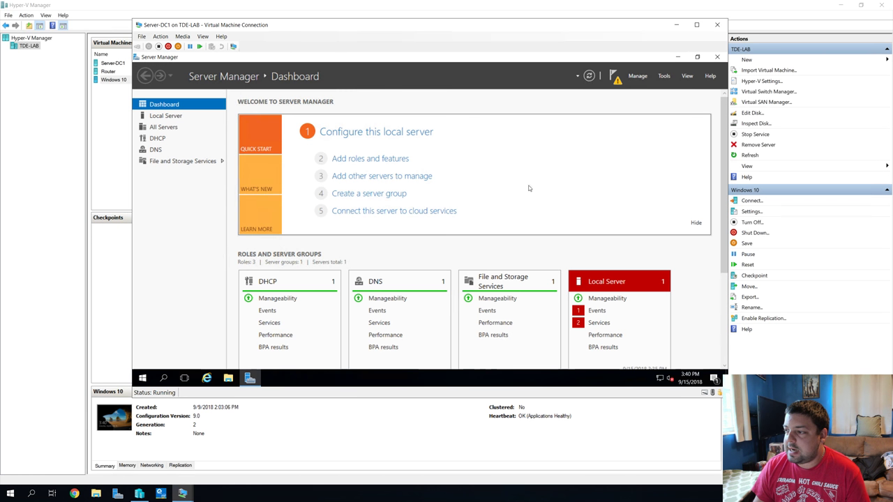
mouse_move(633, 119)
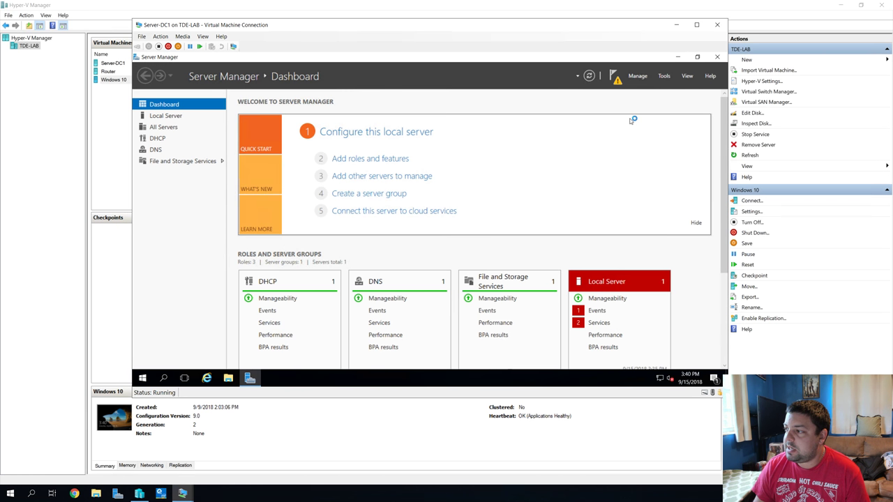
Restart the DHCP Server service on server-dc1, confirm the scope is Active, and close back to the desktop
left_click(268, 281)
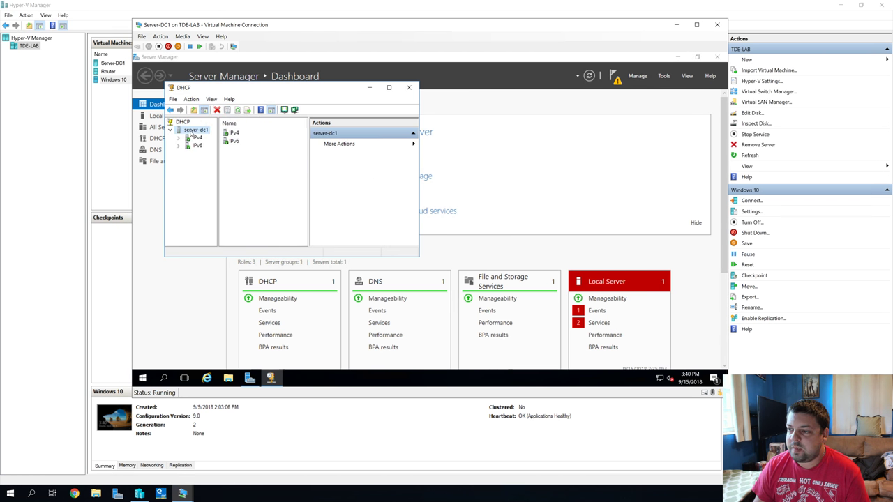
right_click(195, 130)
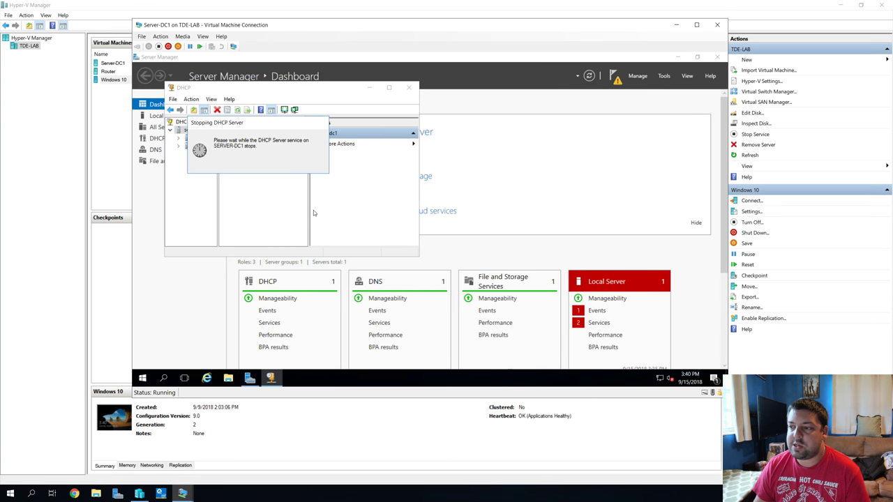
mouse_move(282, 196)
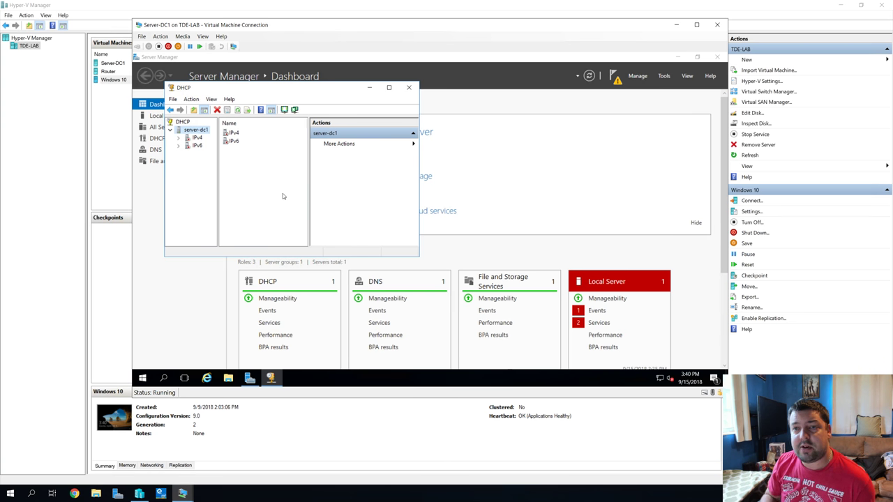
mouse_move(409, 87)
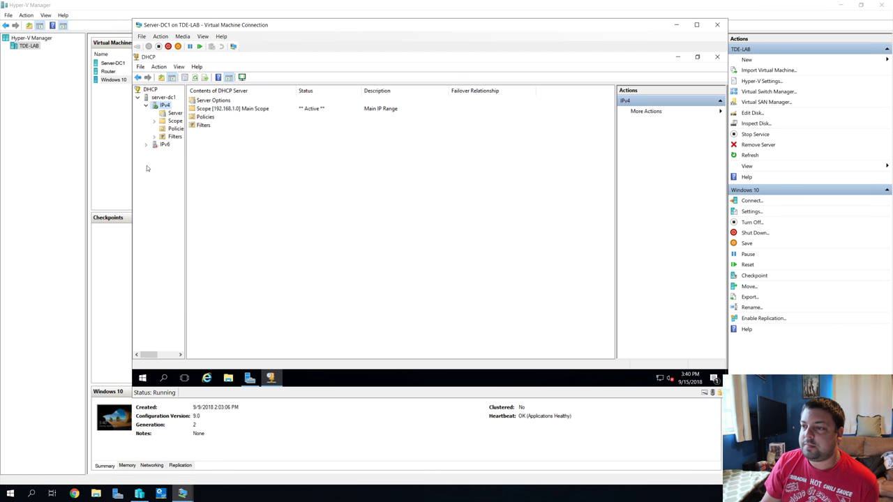
left_click(165, 145)
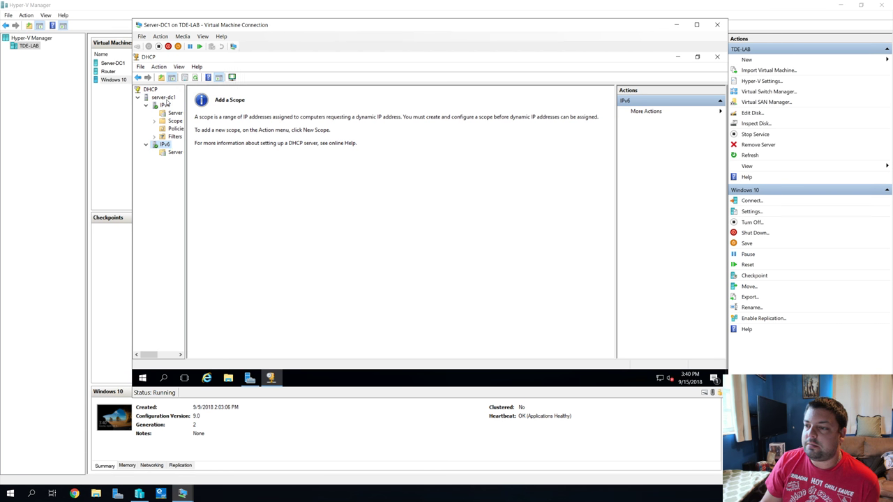
left_click(164, 104)
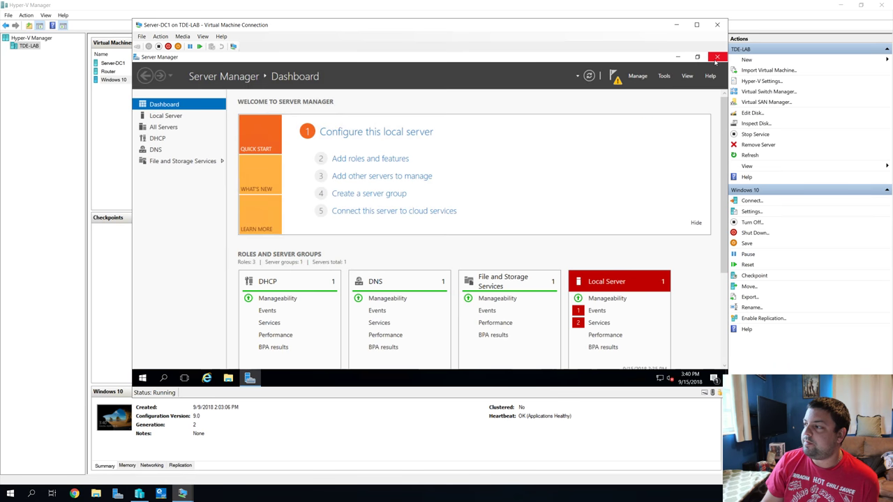
left_click(717, 56)
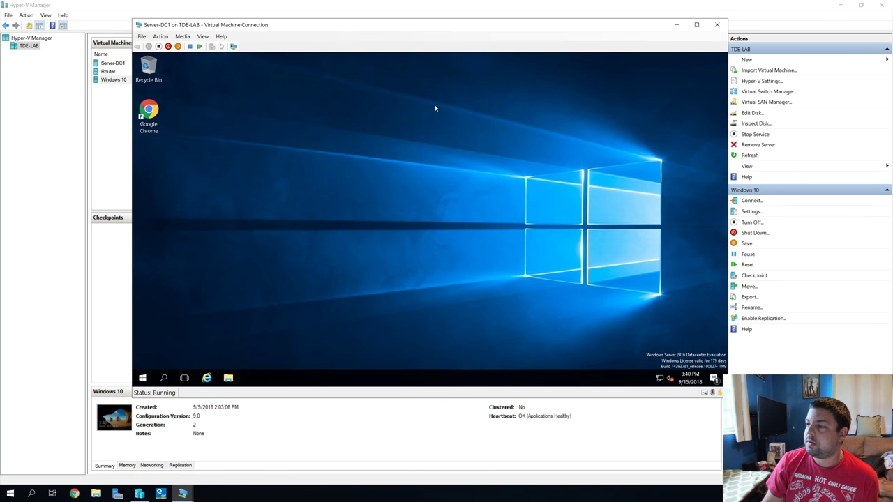